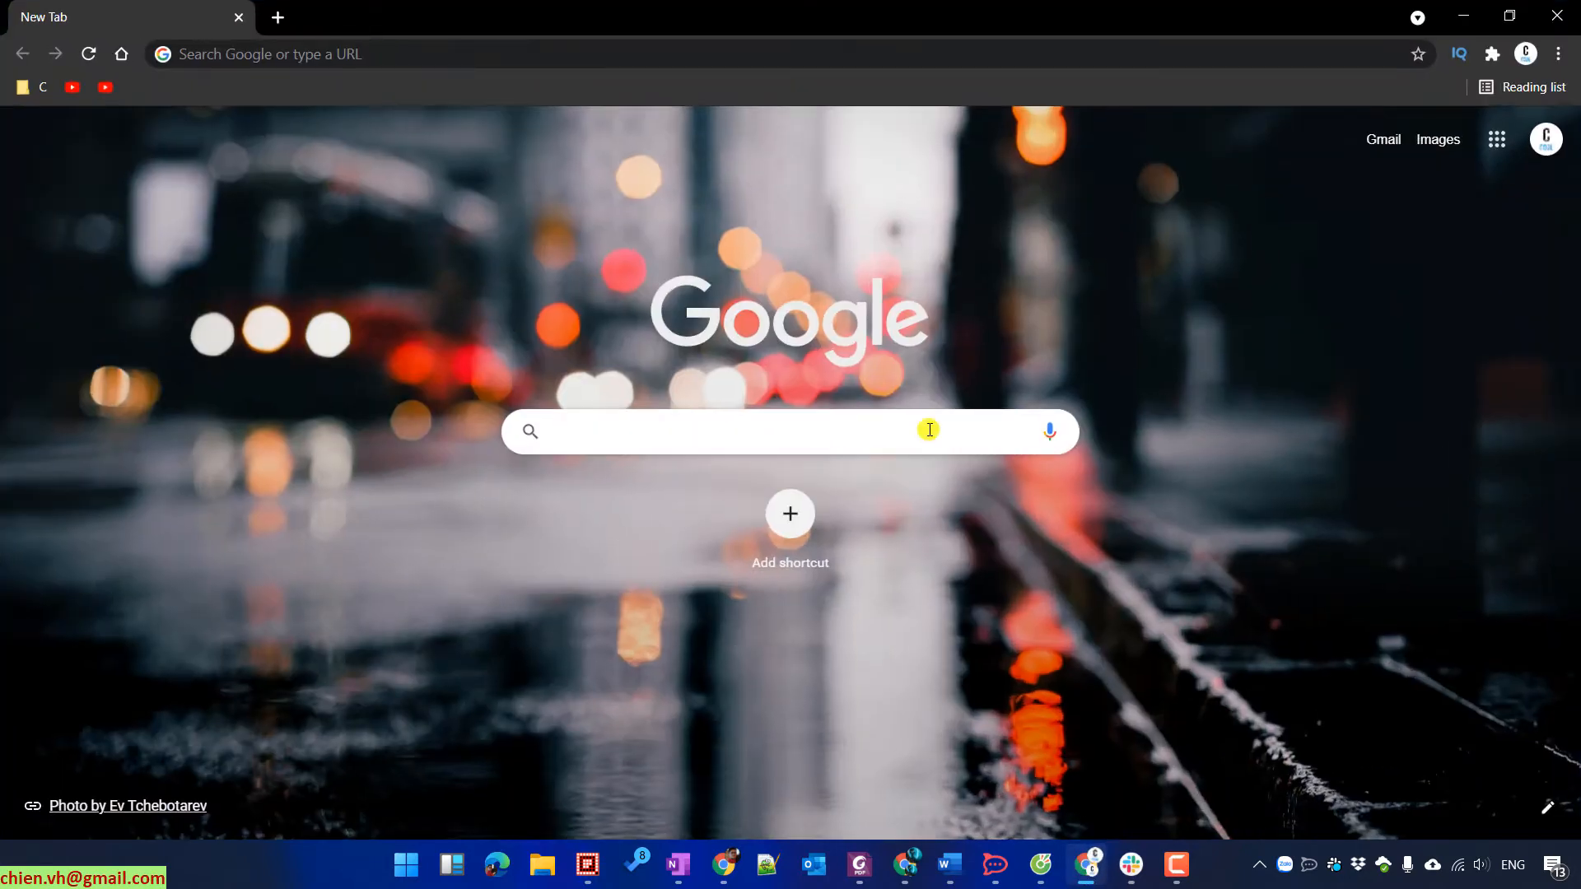
Search Google for SQL Server 2019 and open the 'SQL Server 2019 | Microsoft' result
{"action": "type", "text": "SQL sèv"}
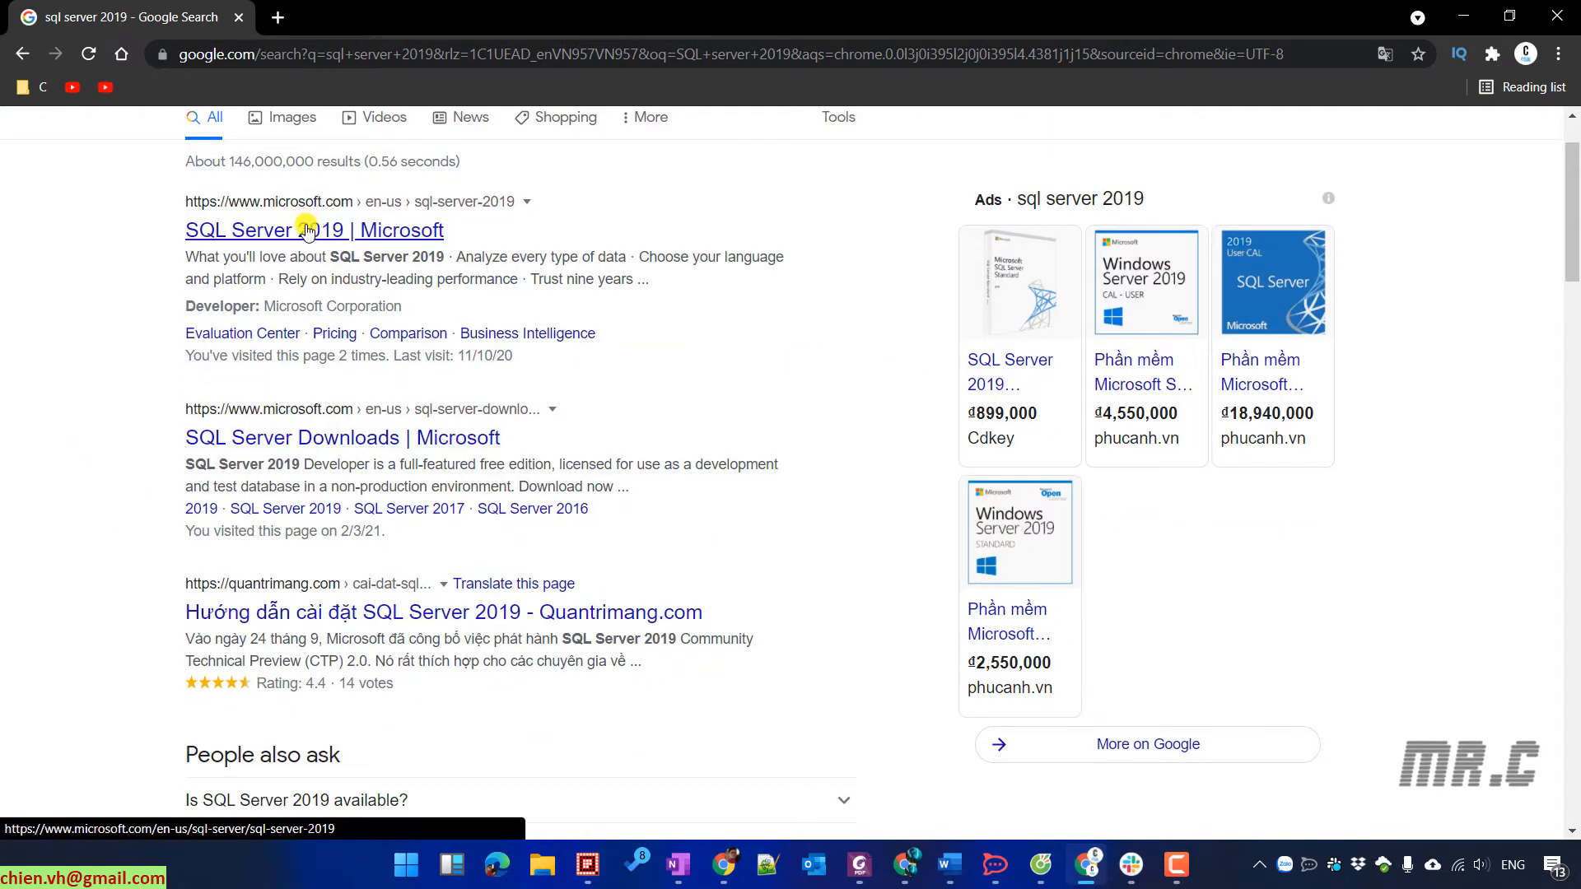
{"action": "left_click", "coordinate": [314, 230]}
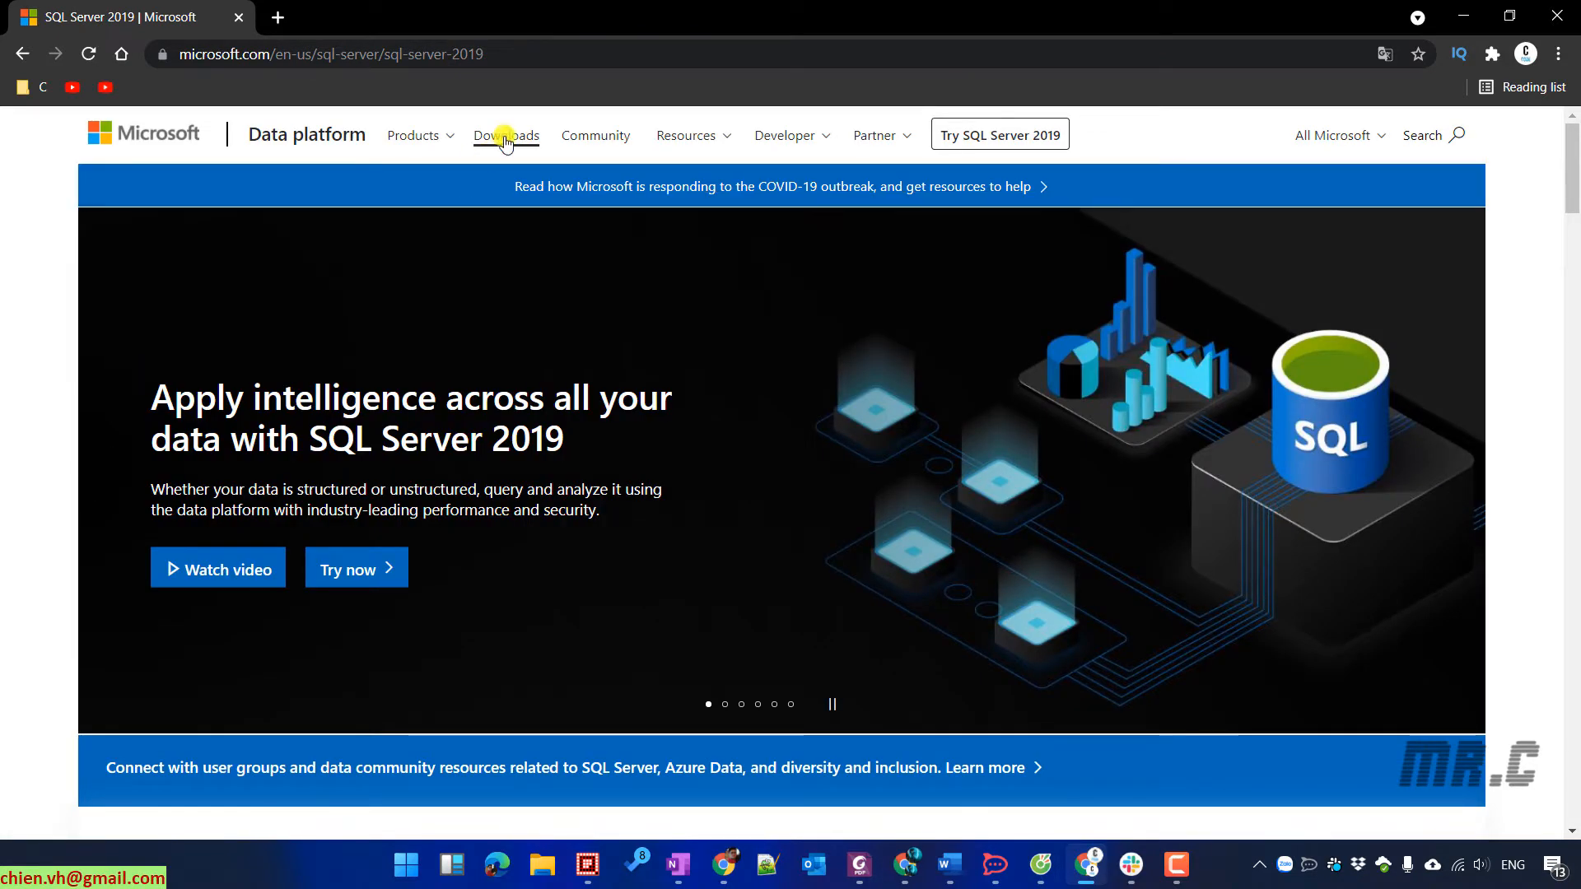
Download the free Developer edition installer SQL2019-SSEI-Dev.exe from the SQL Server downloads page
{"action": "left_click", "coordinate": [506, 134]}
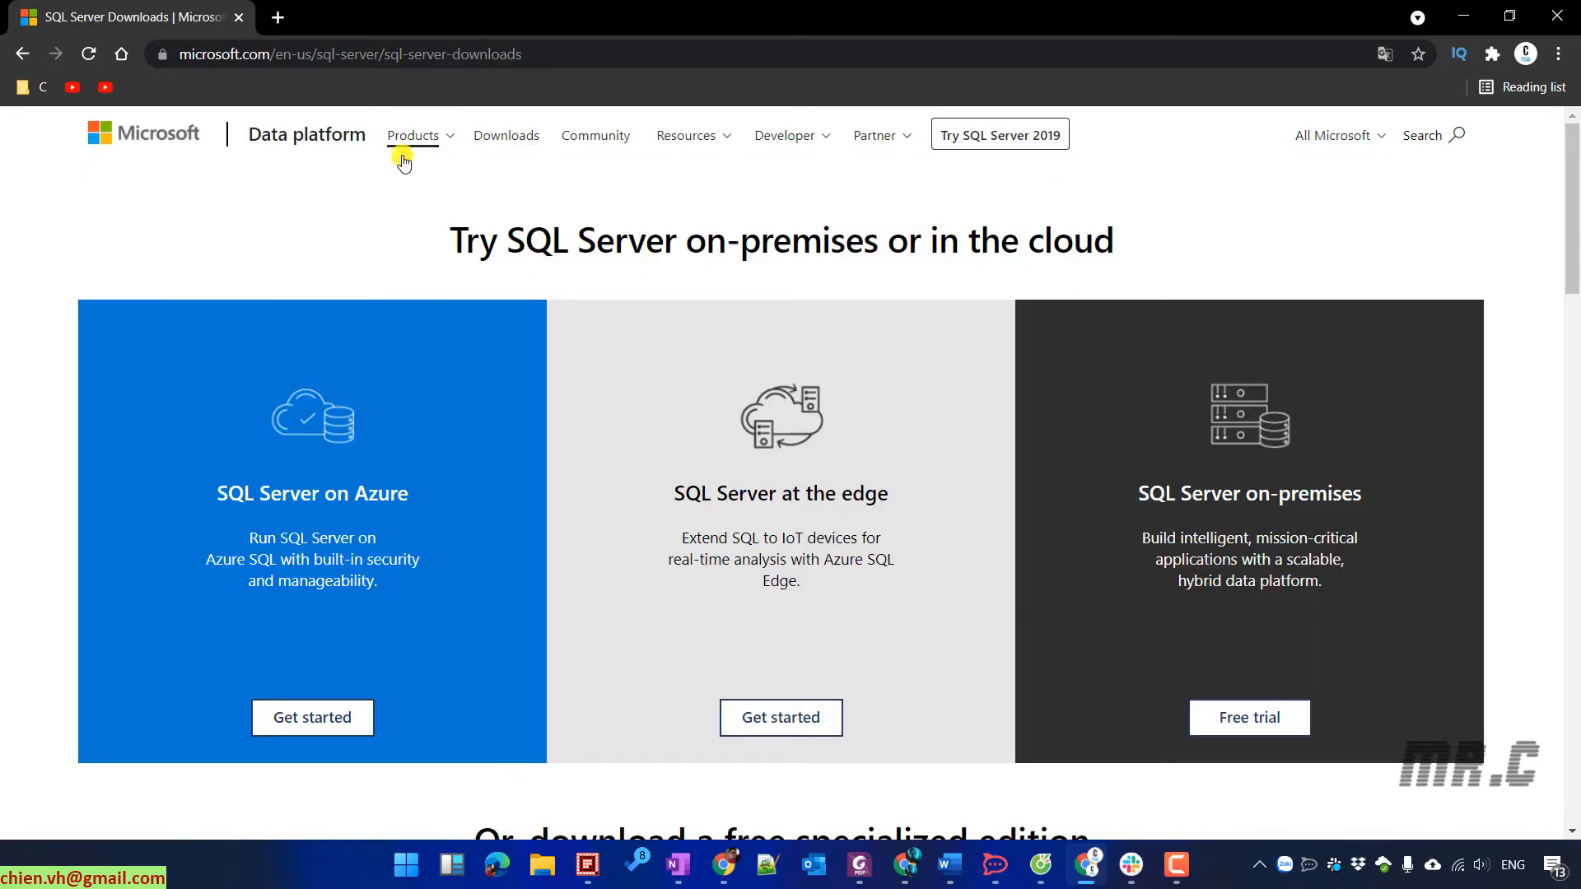
{"action": "mouse_move", "coordinate": [240, 225]}
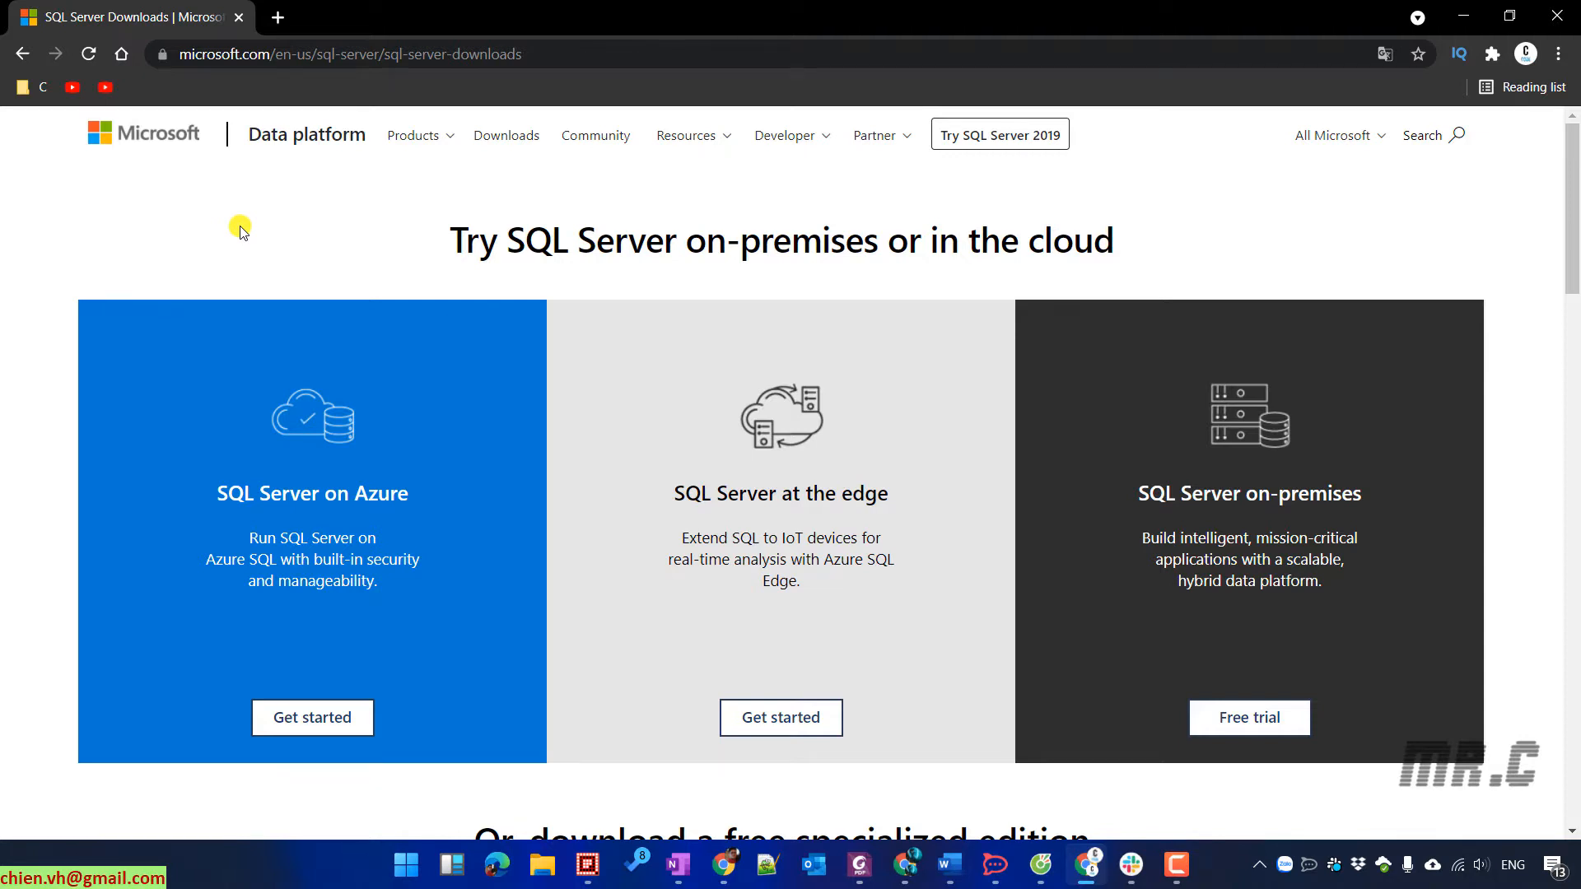
{"action": "scroll", "scroll_direction": "down", "scroll_amount": 3}
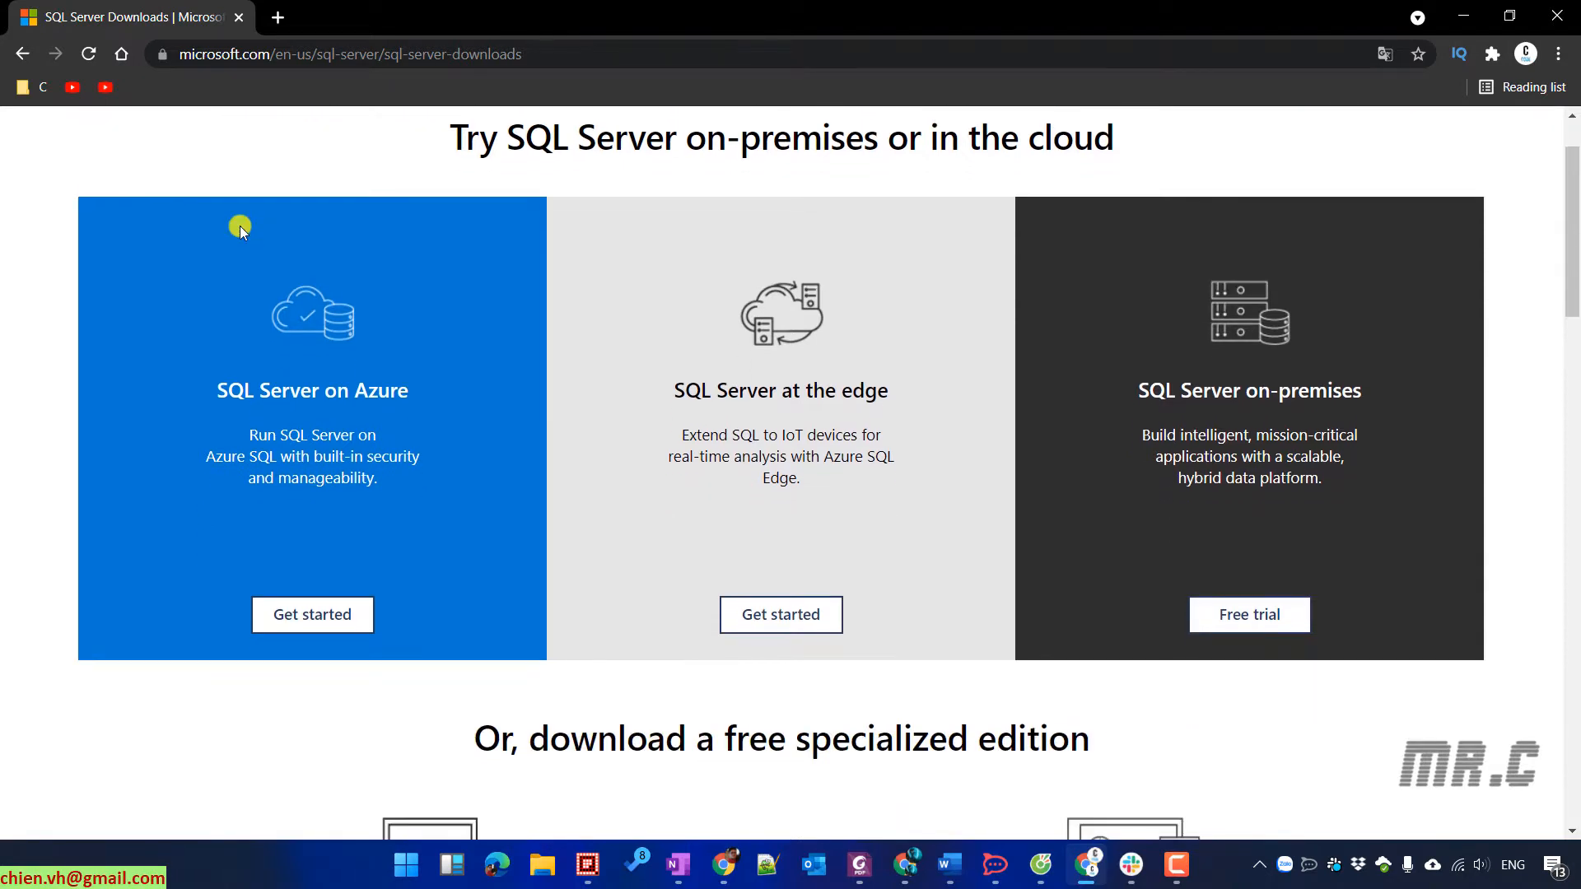
{"action": "scroll", "scroll_direction": "down", "scroll_amount": 3}
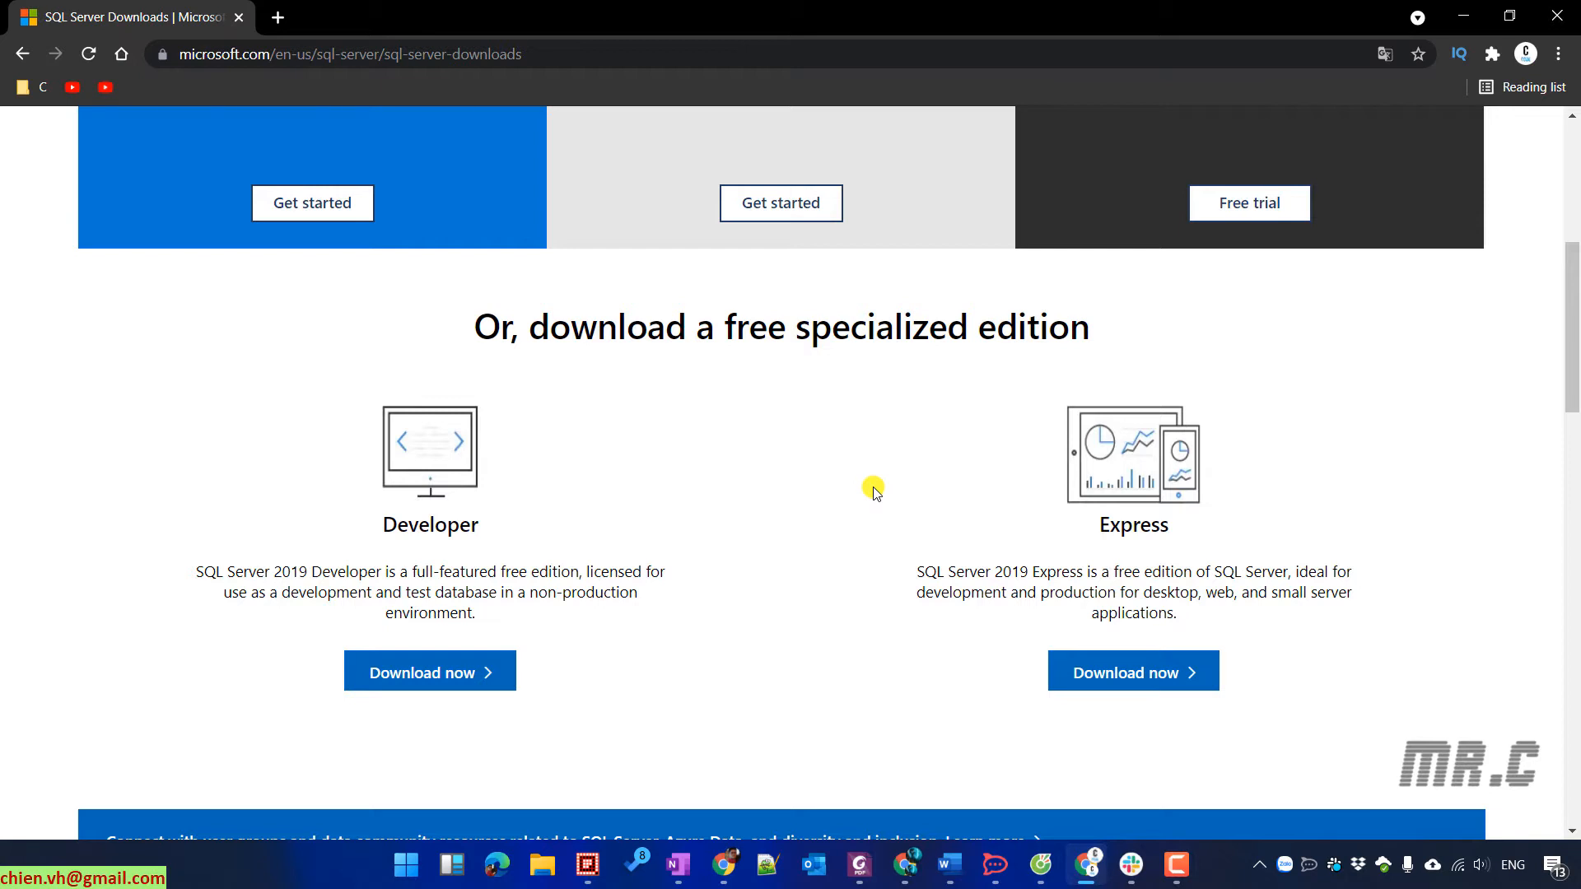
{"action": "mouse_move", "coordinate": [643, 606]}
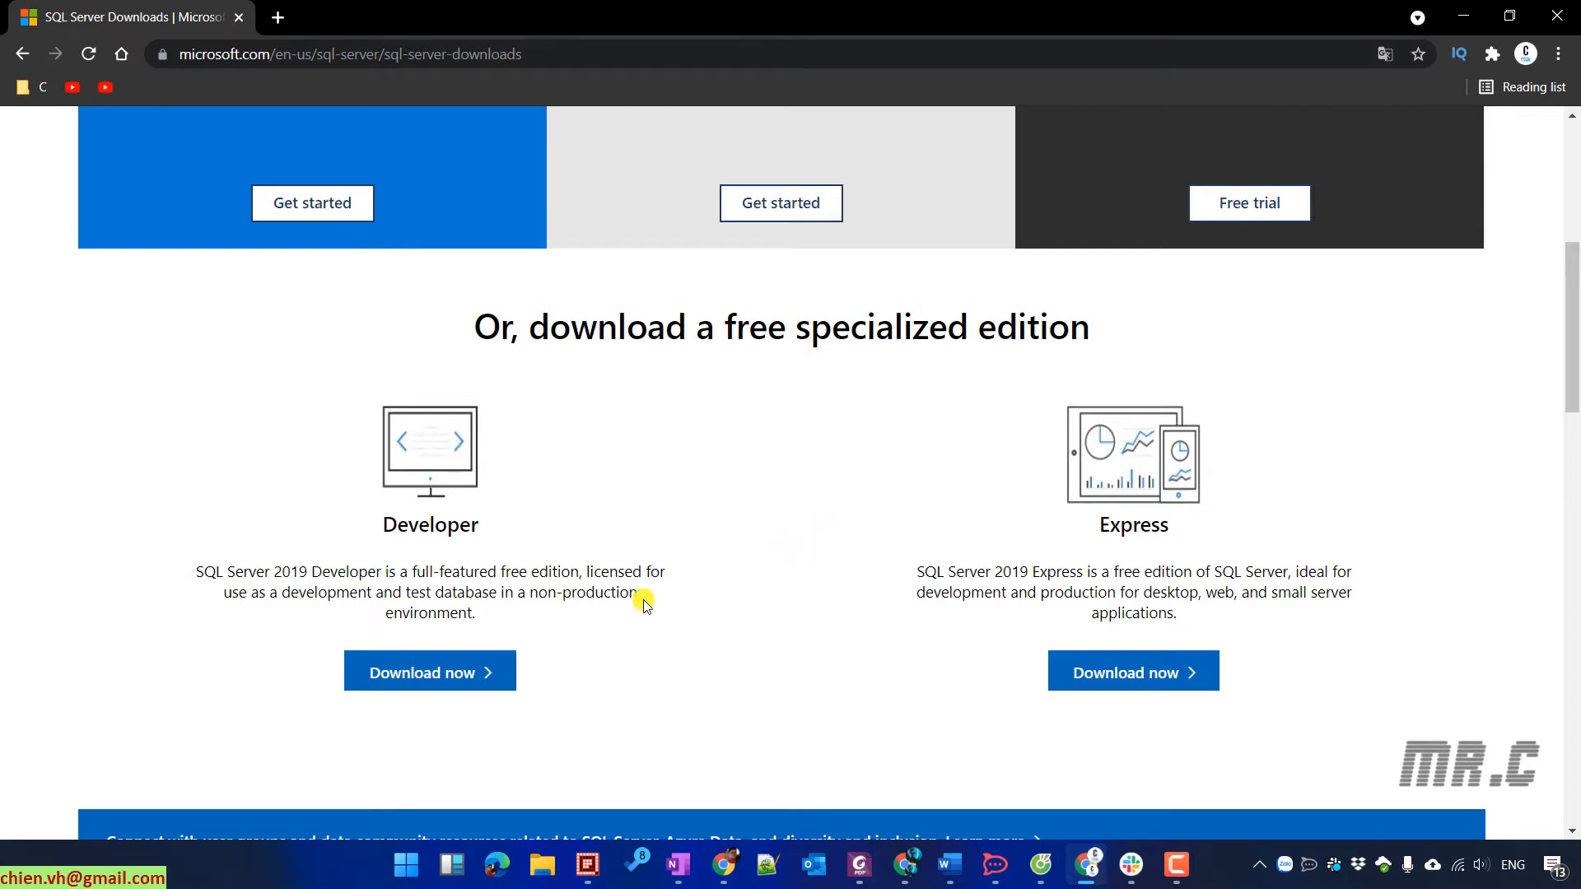
{"action": "left_click", "coordinate": [428, 672]}
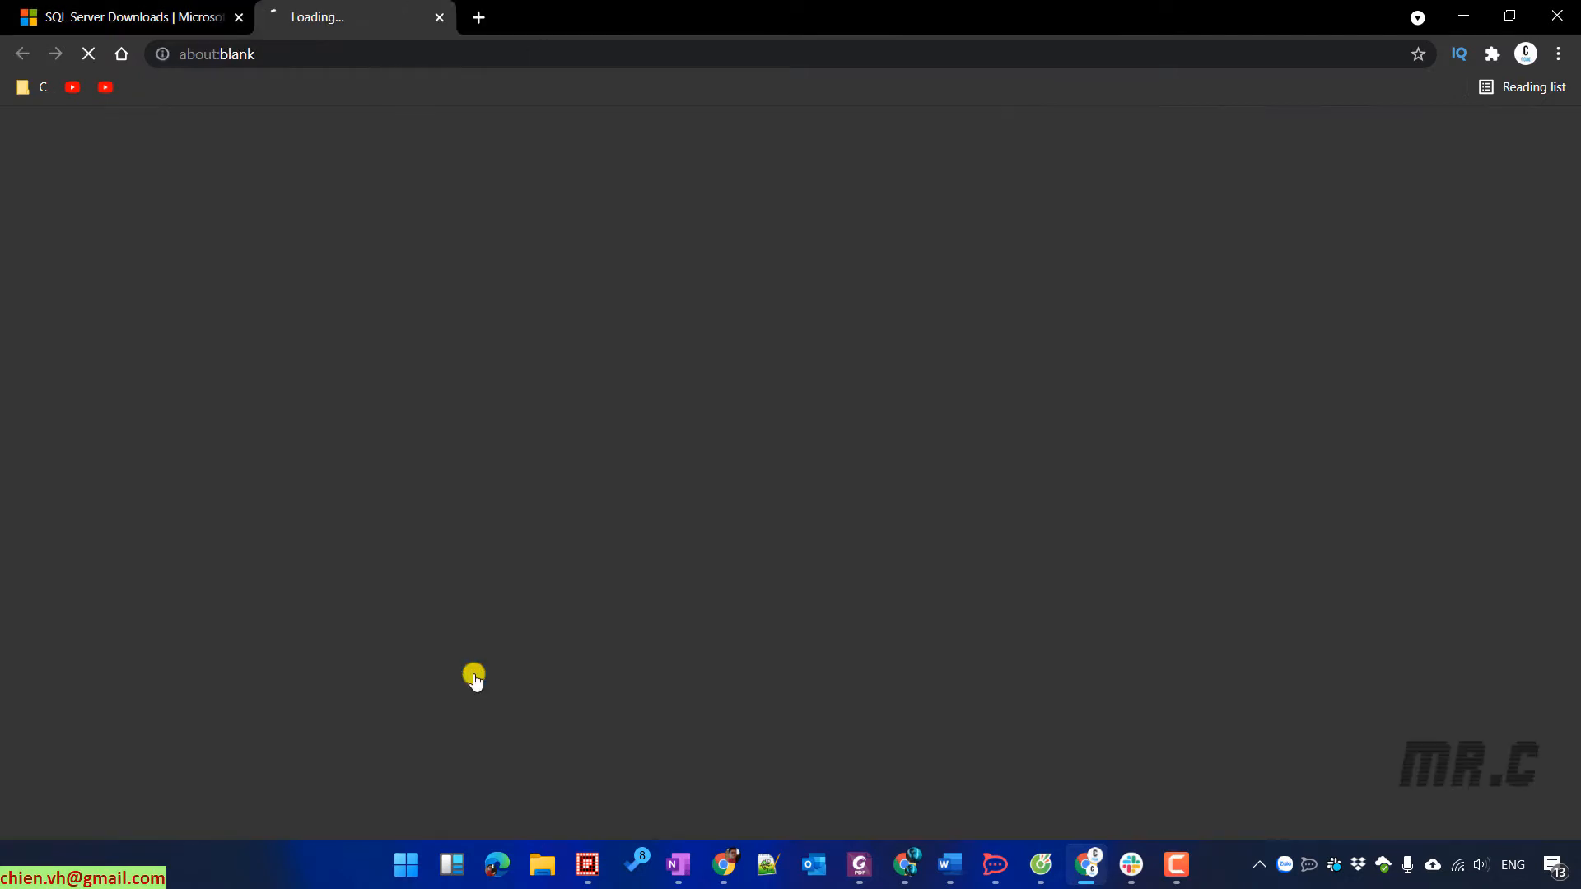
{"action": "left_click", "coordinate": [428, 672]}
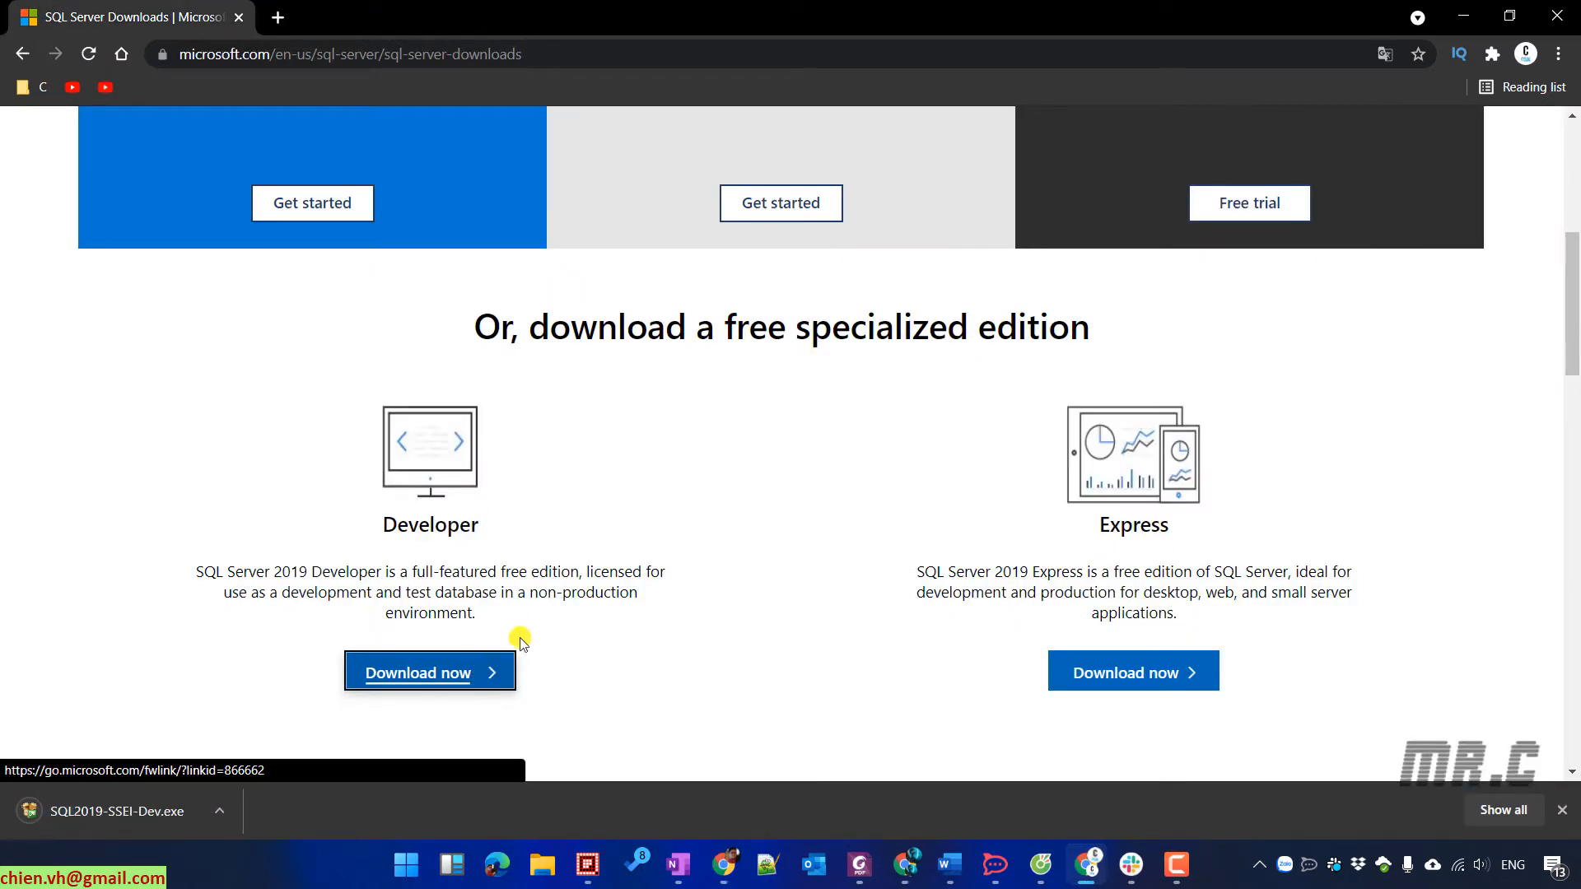
{"action": "mouse_move", "coordinate": [140, 811]}
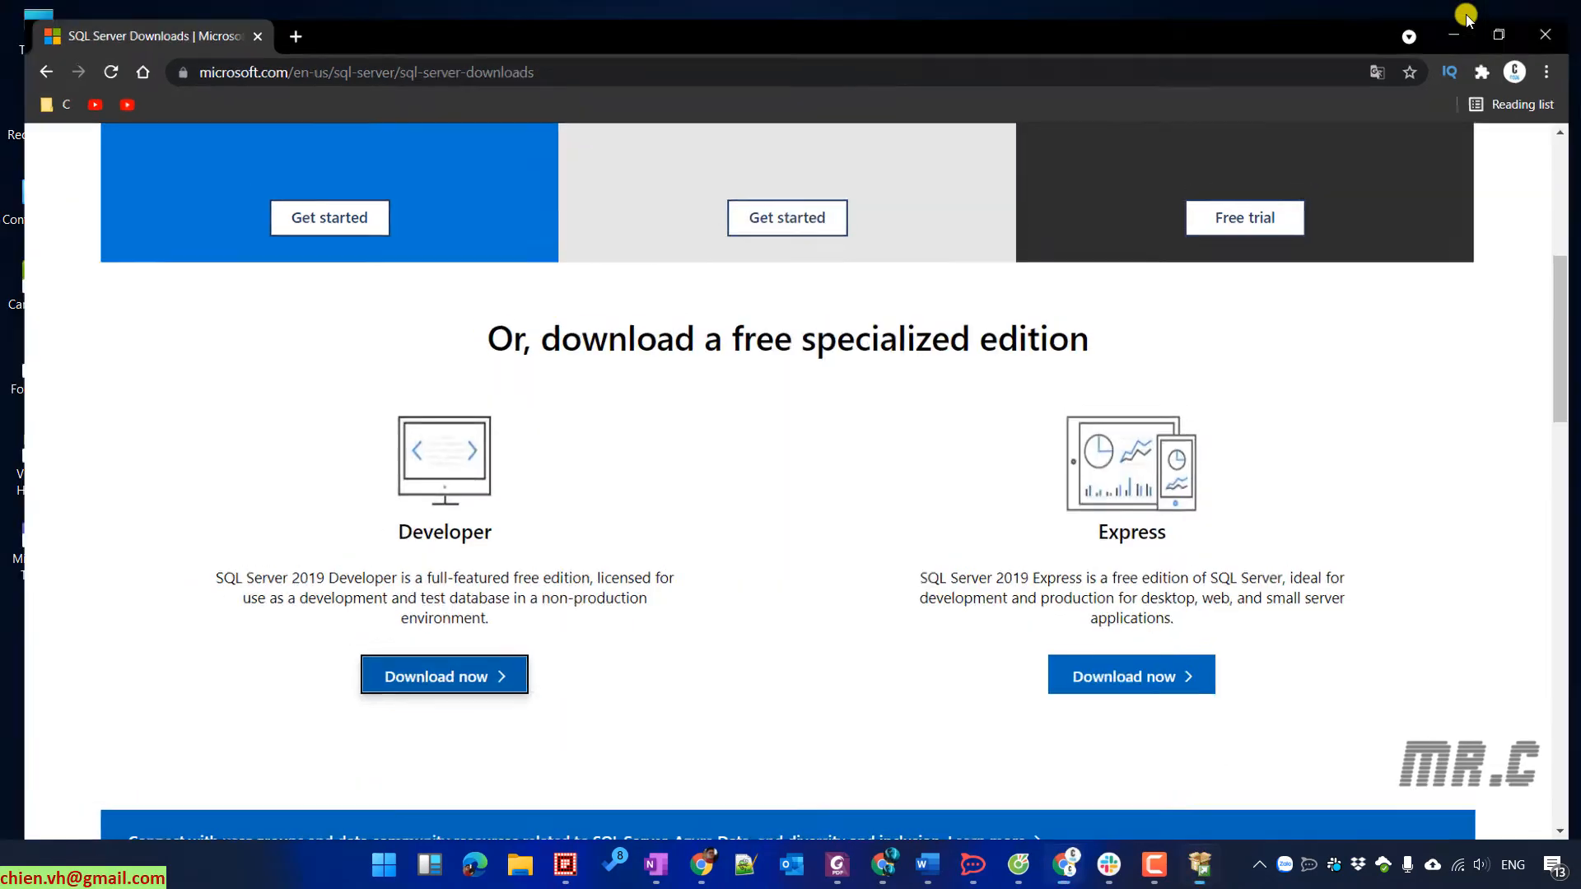
Start a Basic Developer Edition install, accepting the license and keeping the default location
{"action": "left_click", "coordinate": [441, 675]}
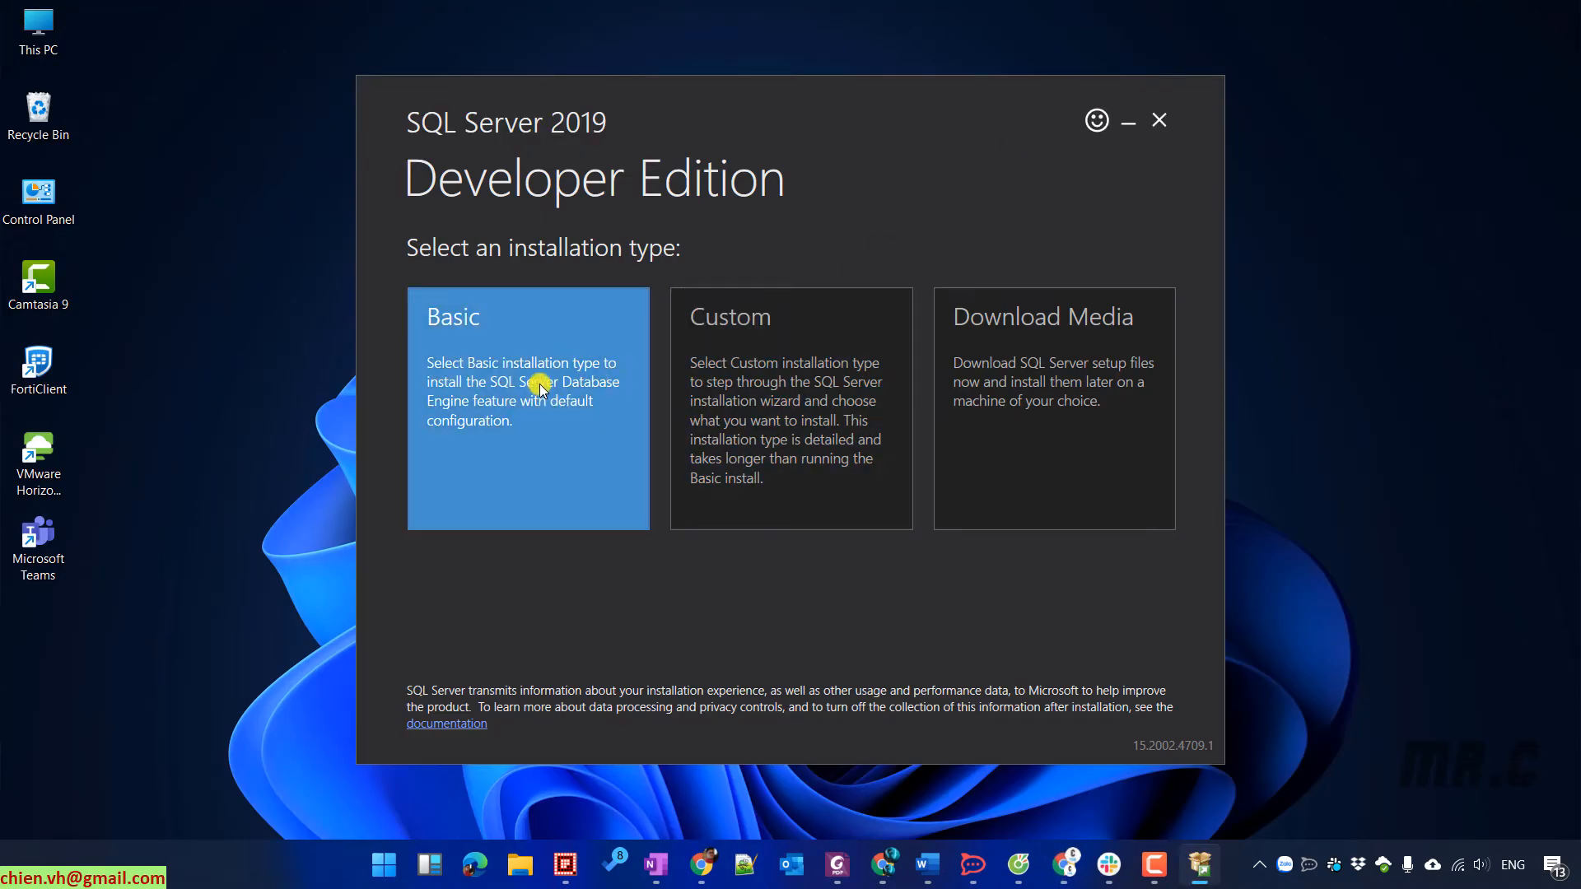
{"action": "left_click", "coordinate": [527, 409]}
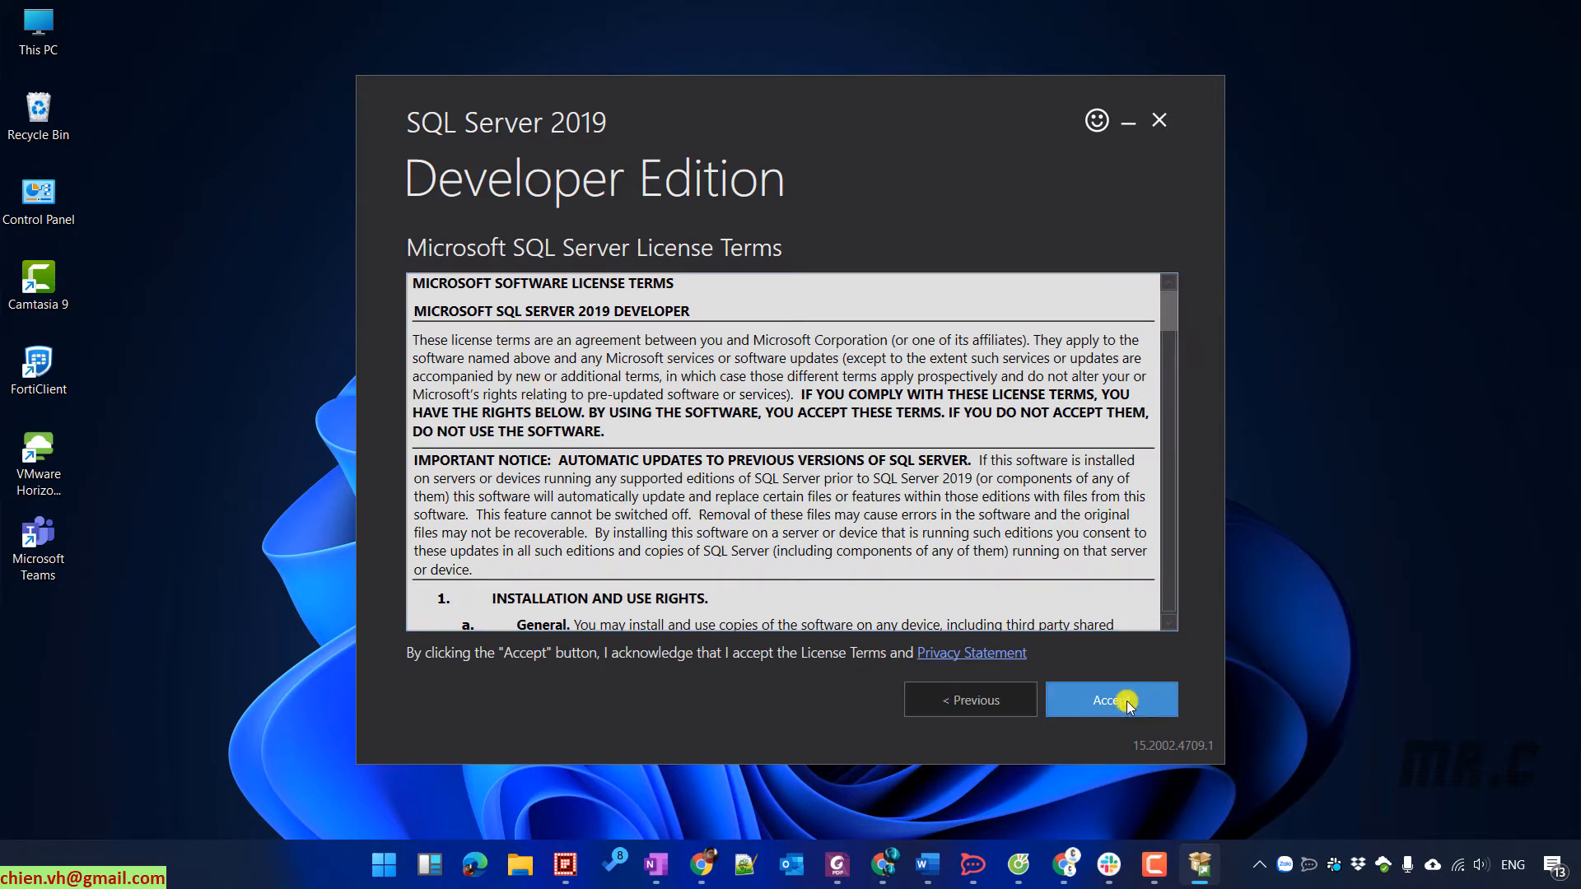
{"action": "left_click", "coordinate": [1110, 700]}
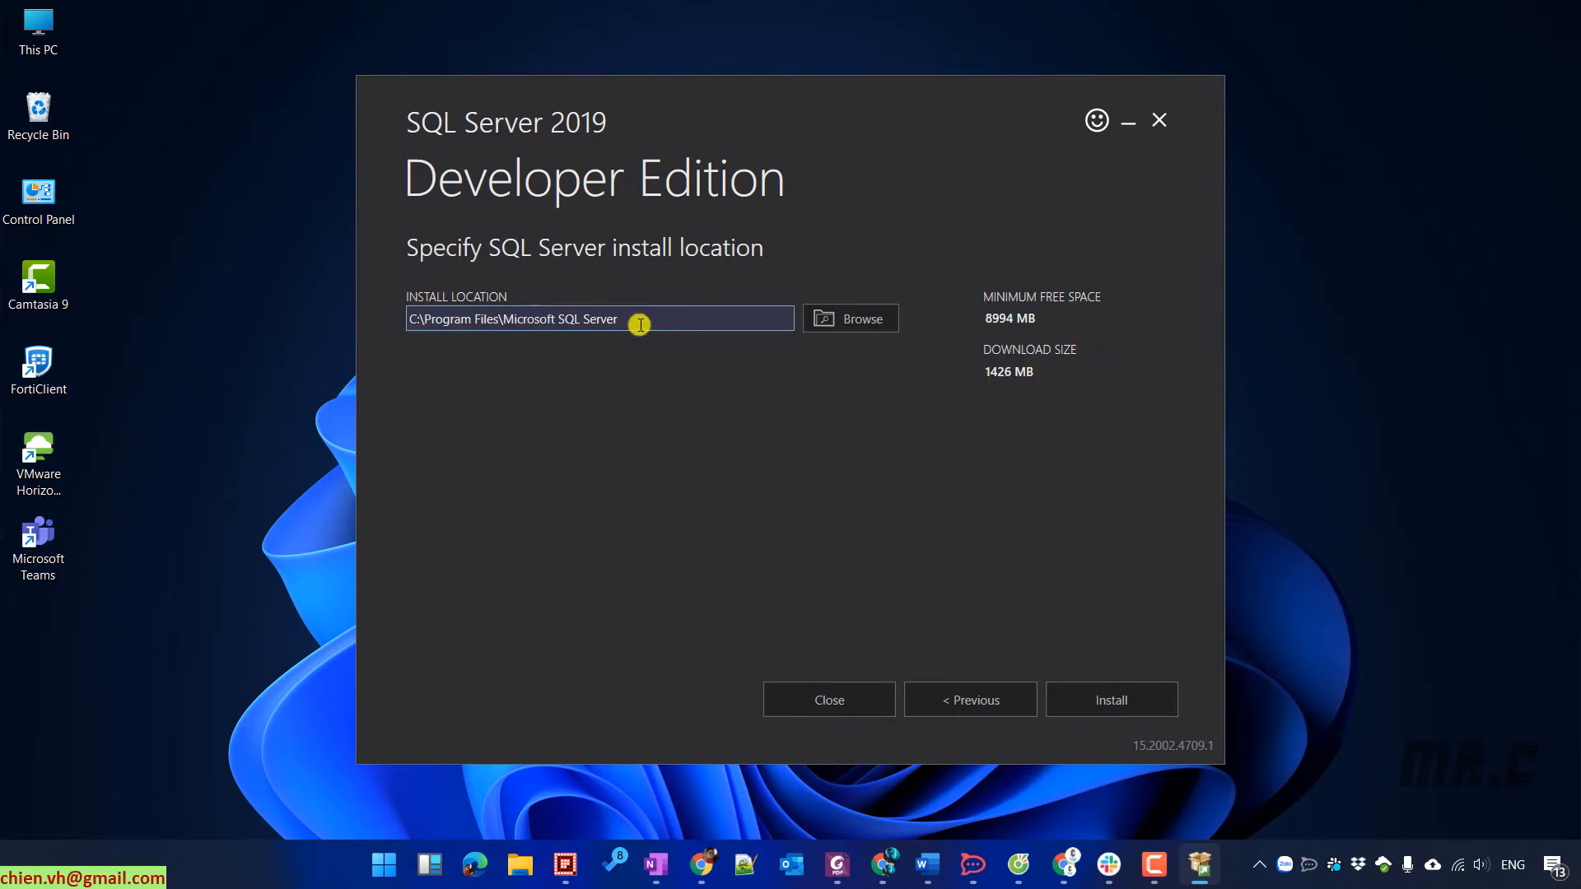
{"action": "left_click", "coordinate": [1110, 699]}
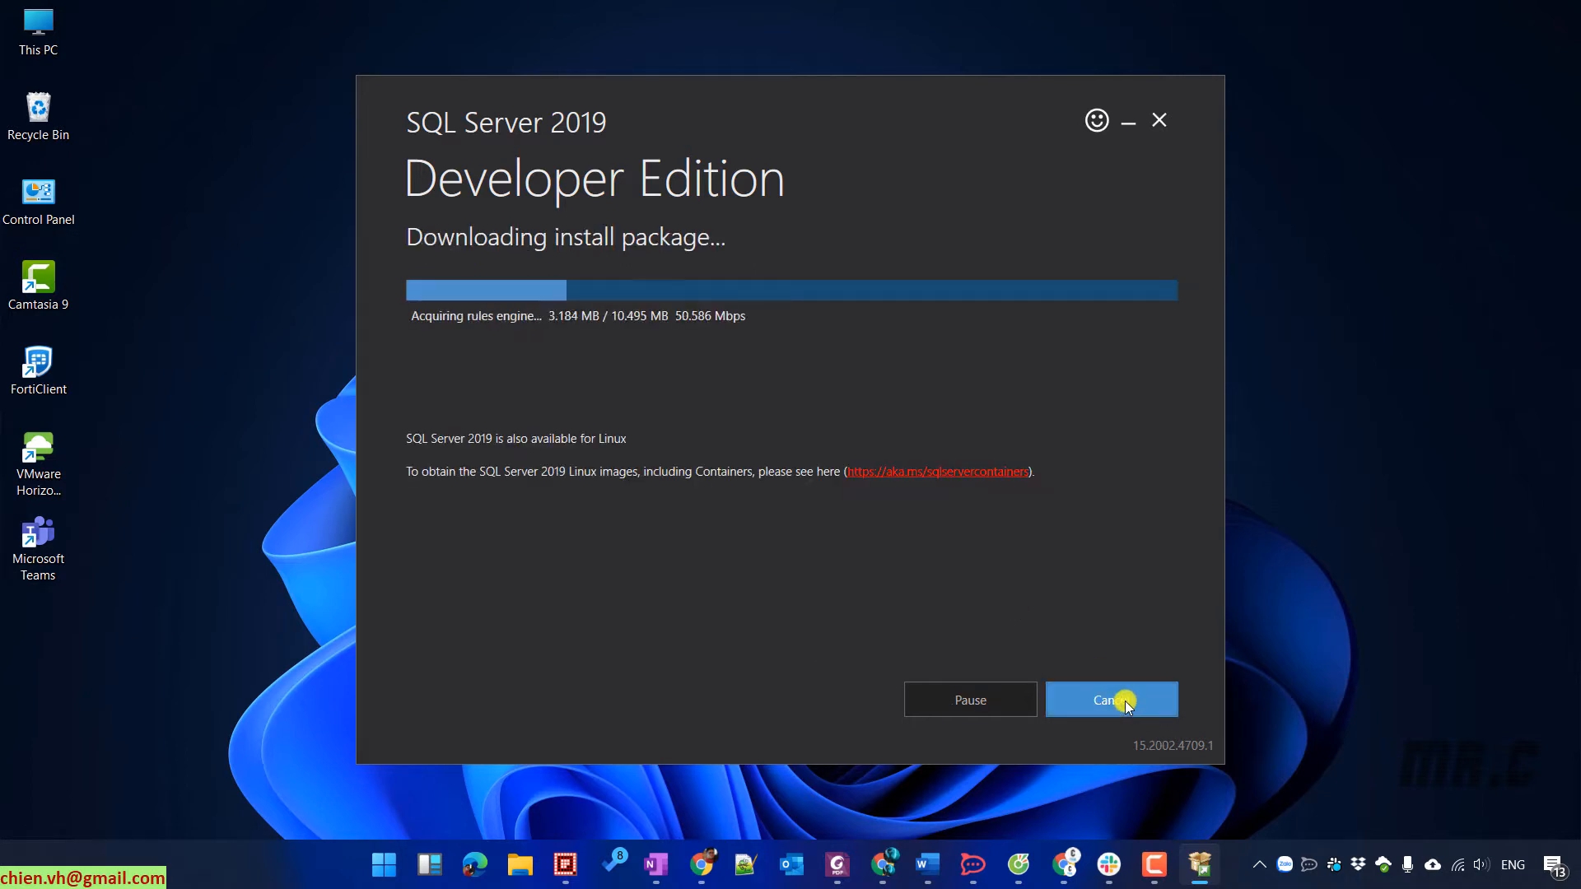
{"action": "mouse_move", "coordinate": [1331, 621]}
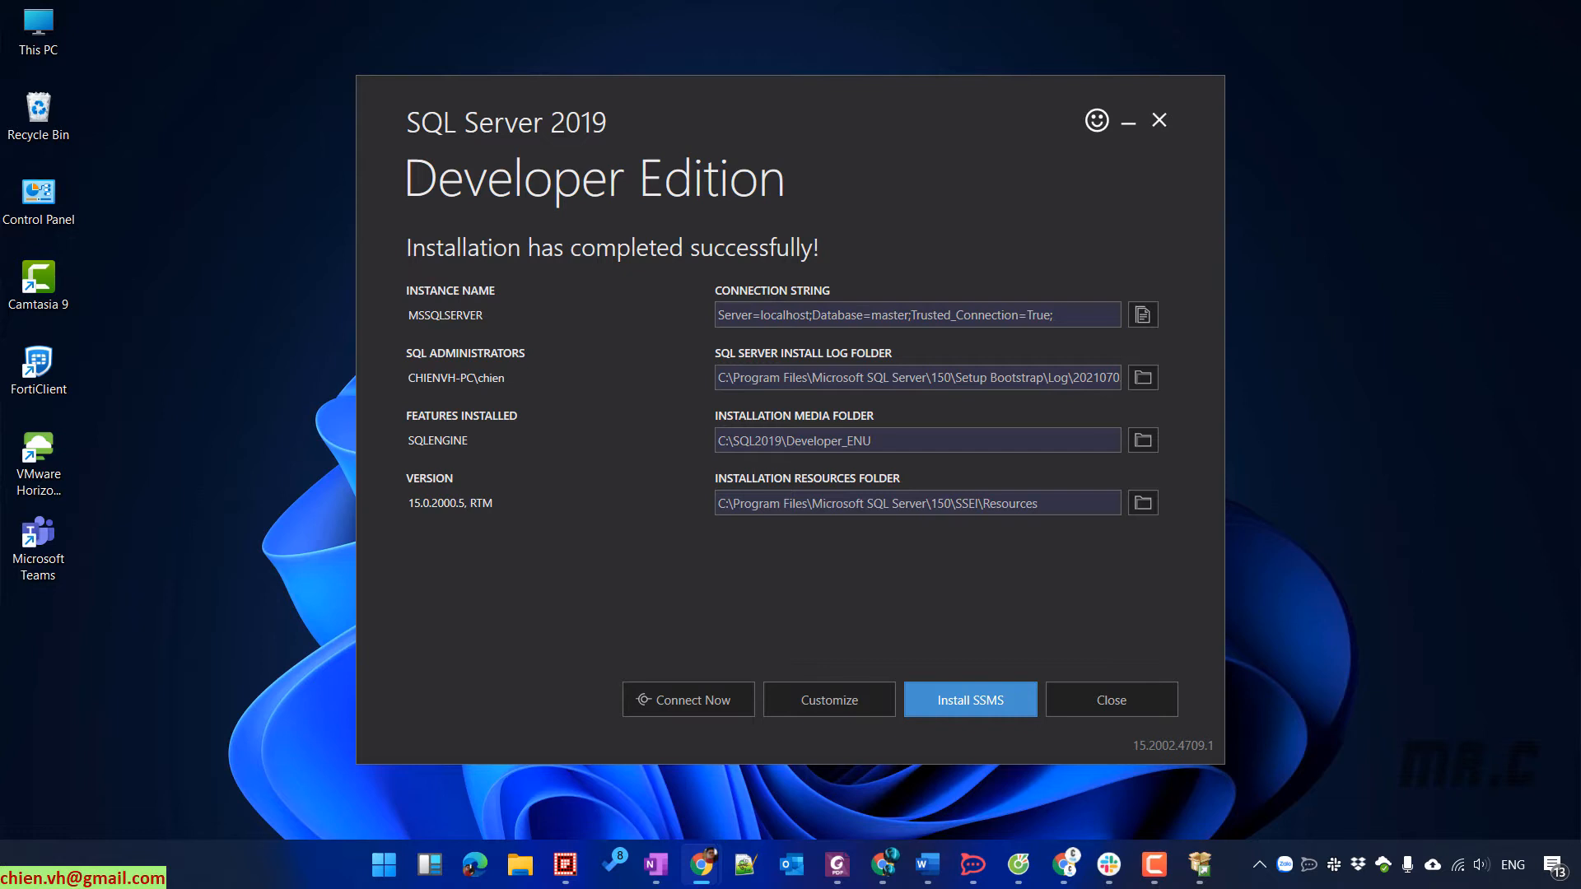
{"action": "mouse_move", "coordinate": [1227, 569]}
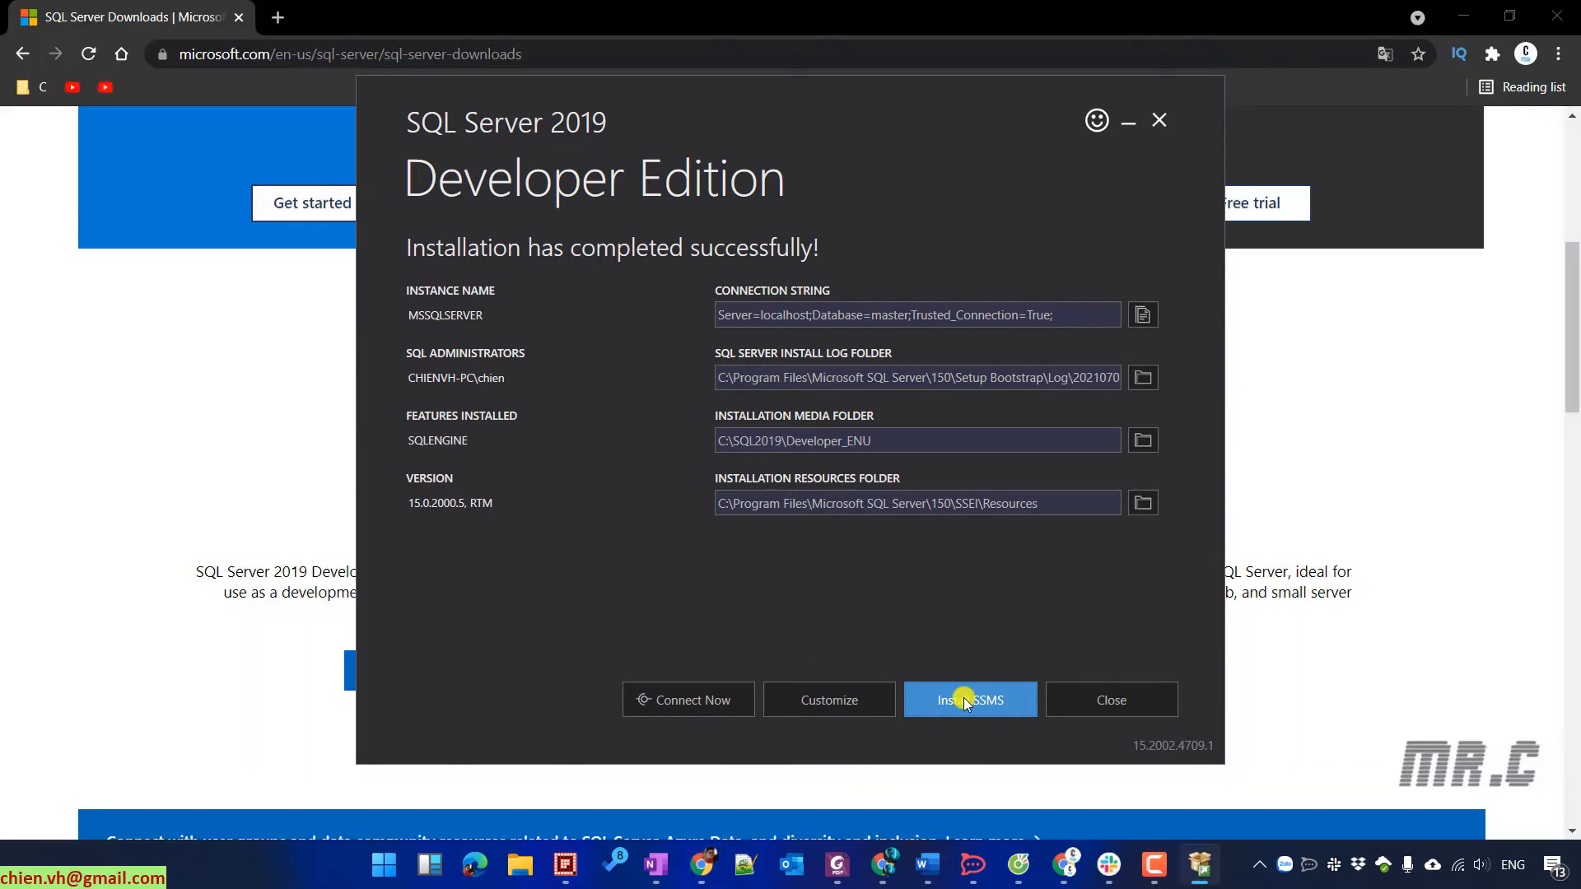
Download SSMS 18.9.1 from the Docs page and run SSMS-Setup-ENU.exe
{"action": "left_click", "coordinate": [969, 699]}
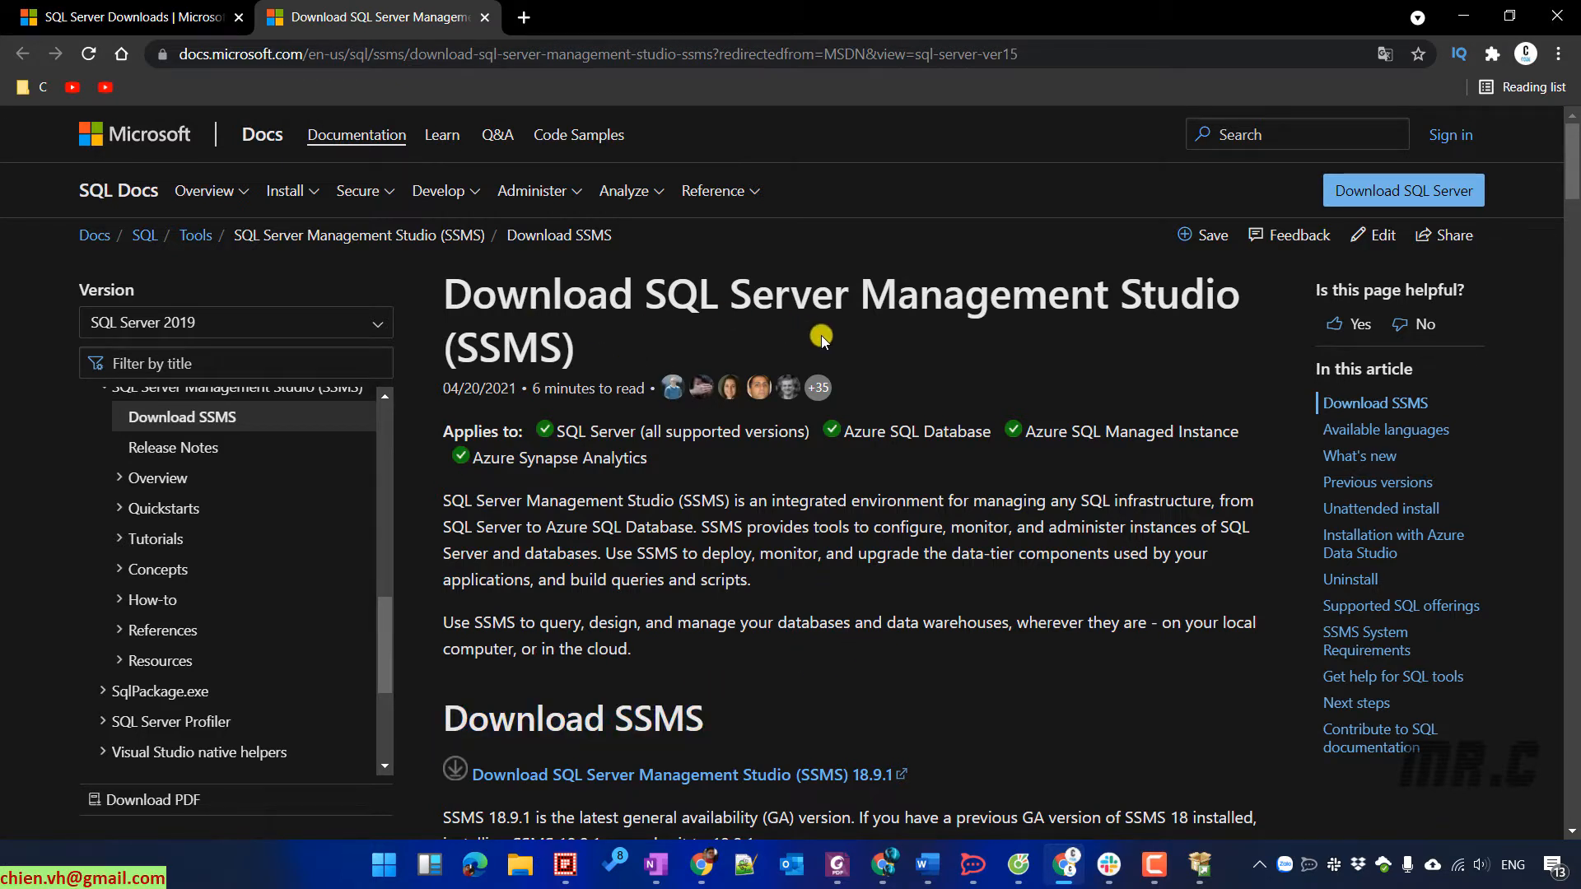
{"action": "mouse_move", "coordinate": [795, 609]}
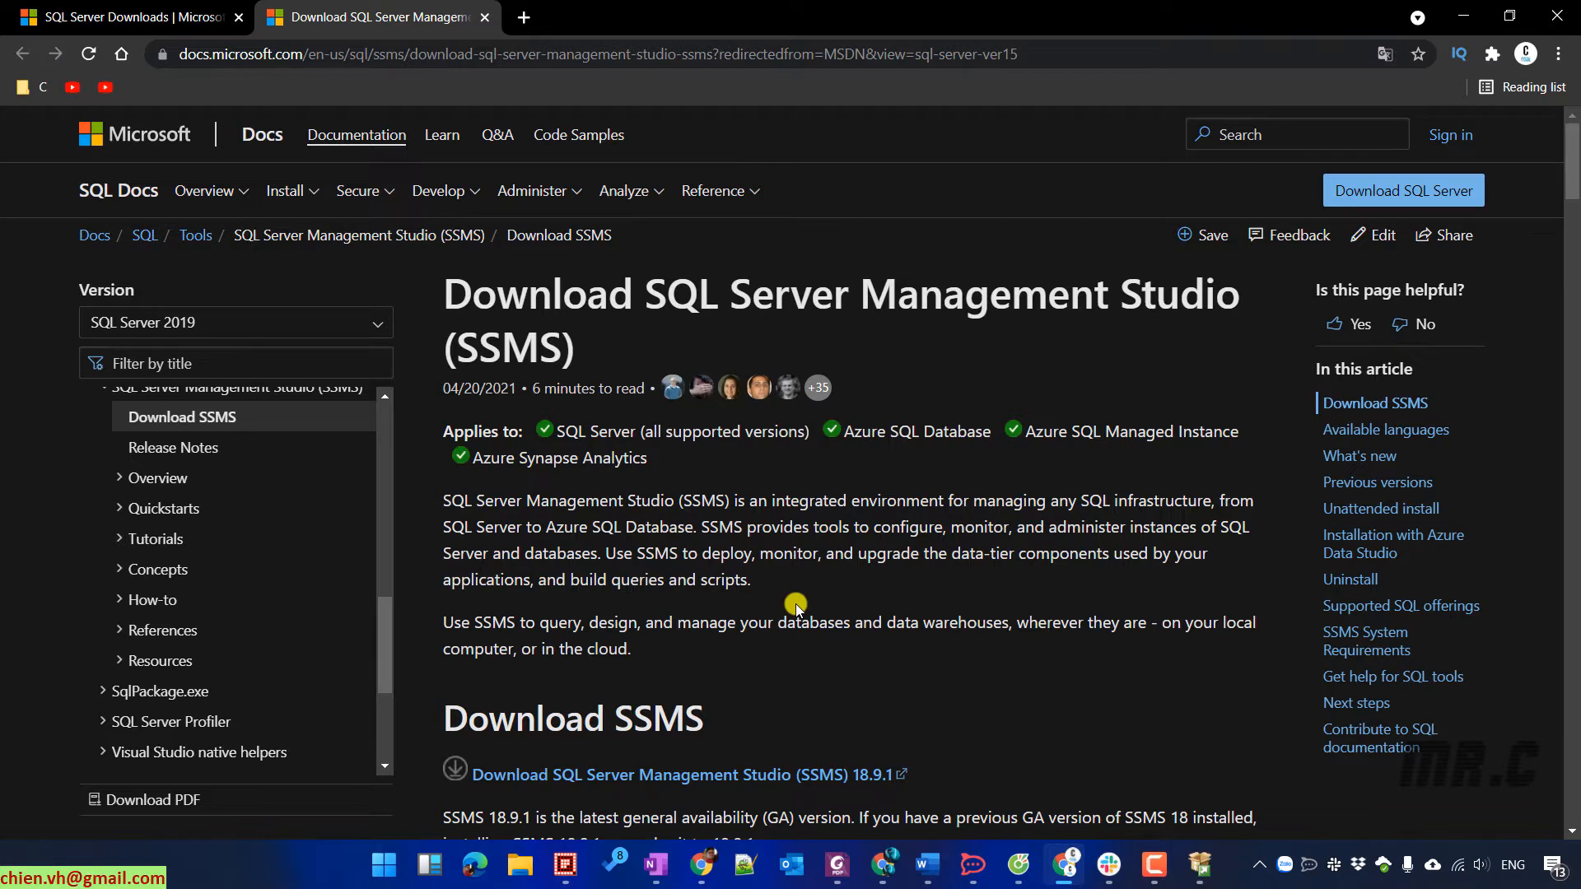
{"action": "scroll", "scroll_direction": "down", "scroll_amount": 3}
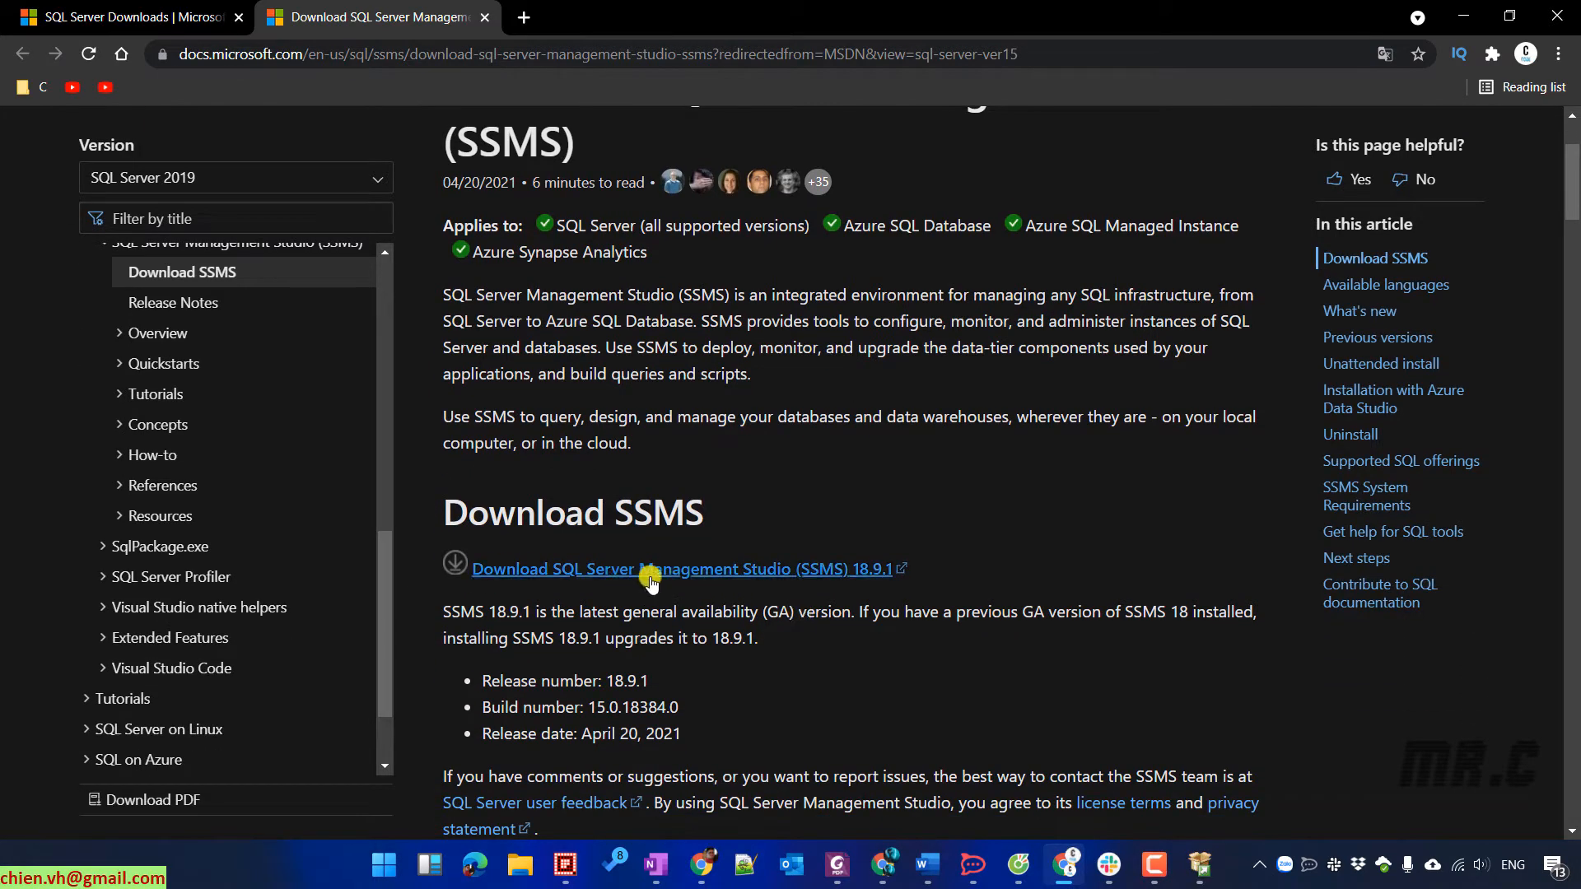
{"action": "left_click", "coordinate": [682, 569]}
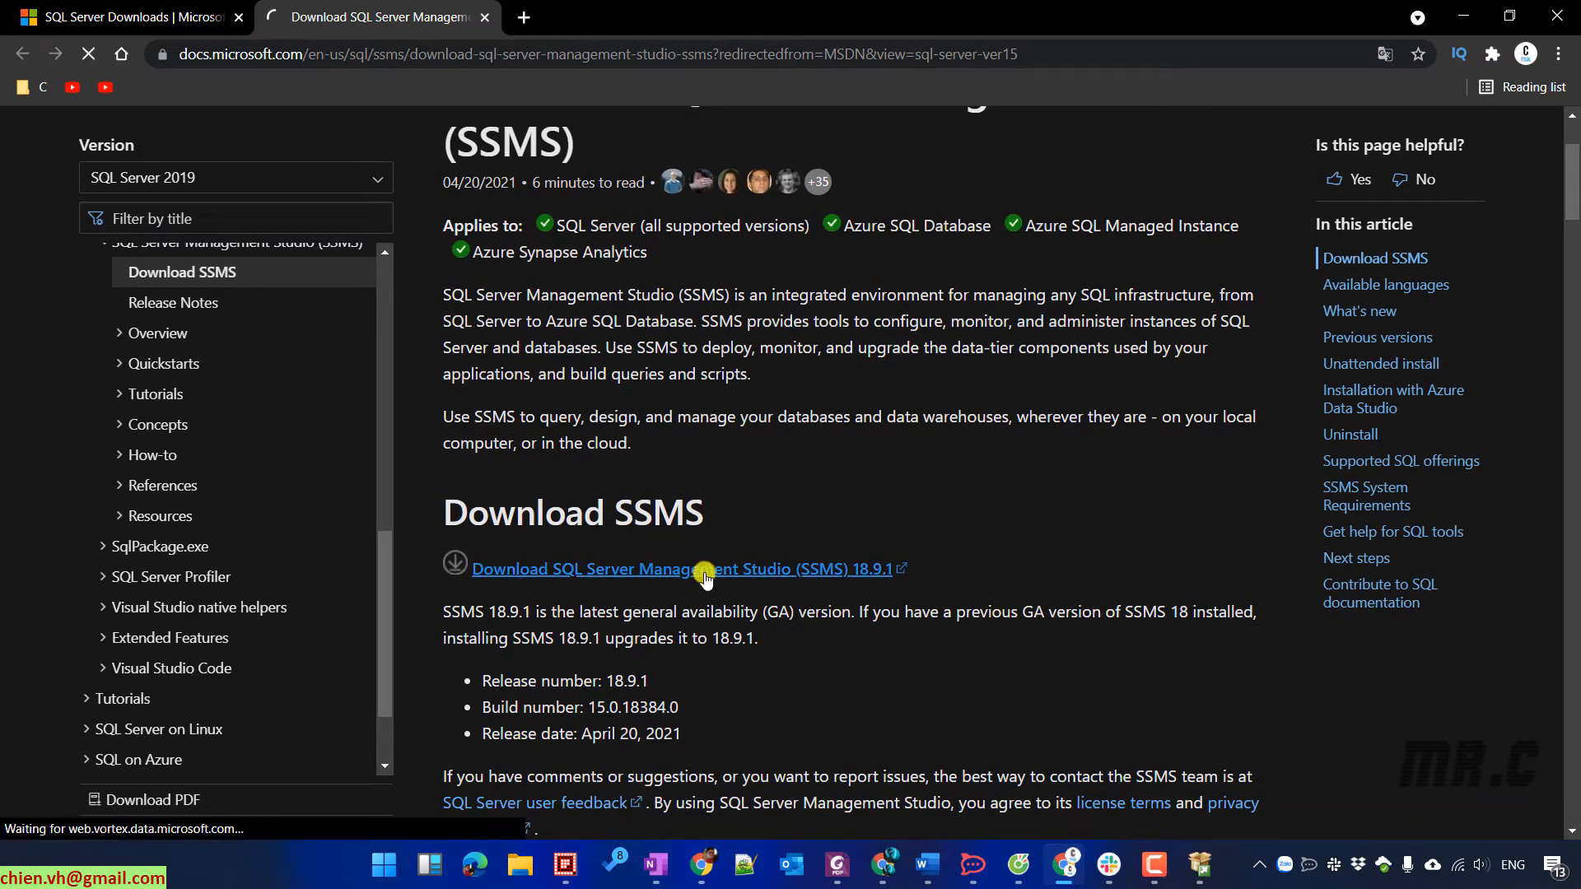
{"action": "left_click", "coordinate": [678, 568]}
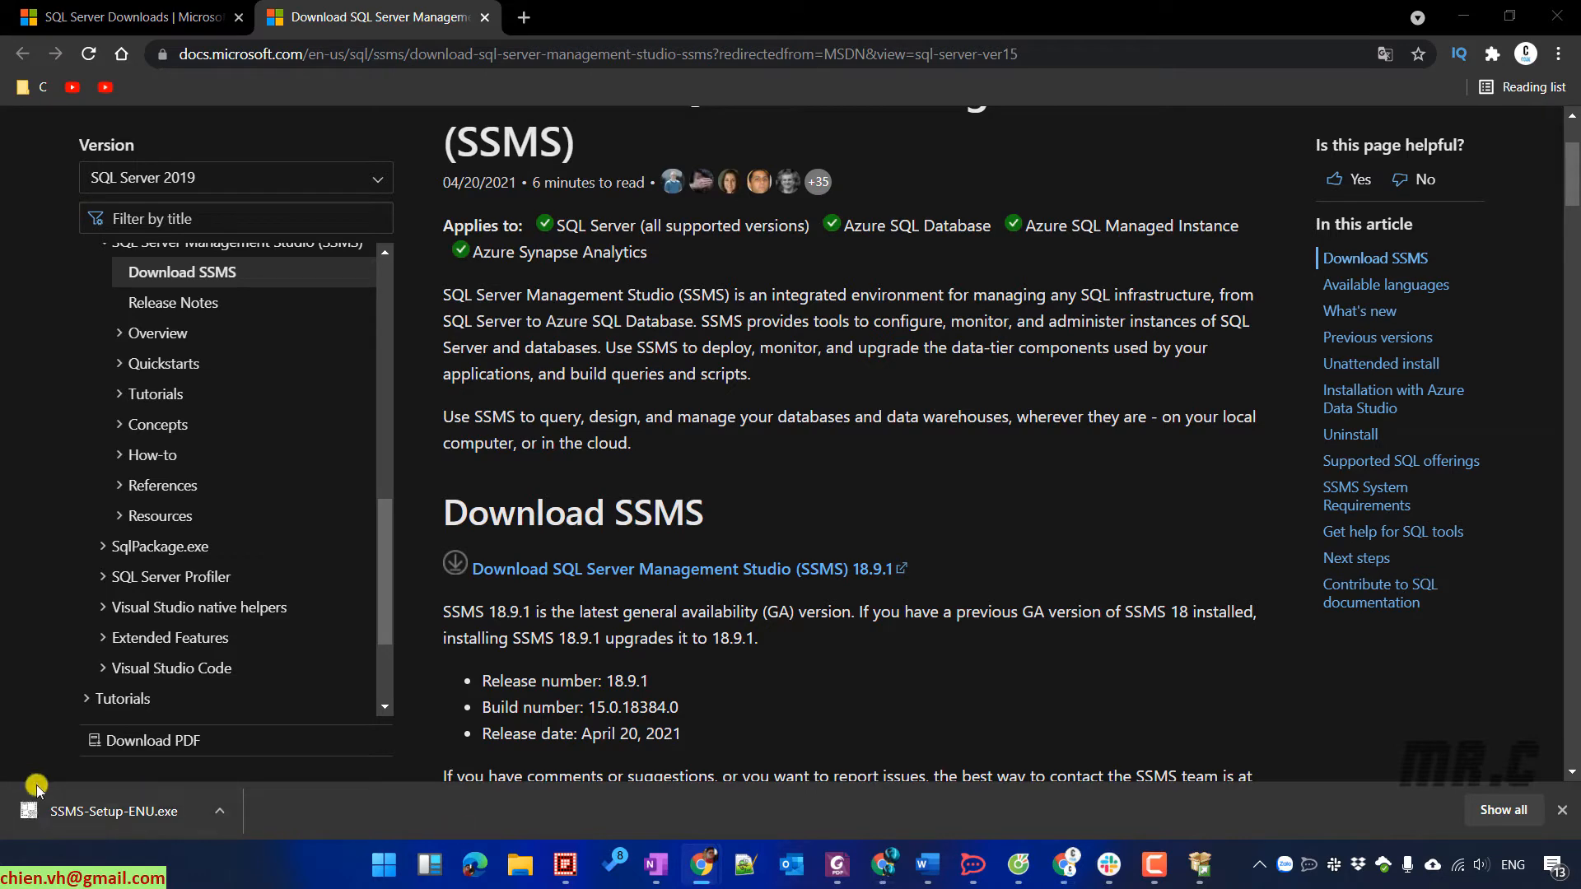
{"action": "left_click", "coordinate": [113, 810]}
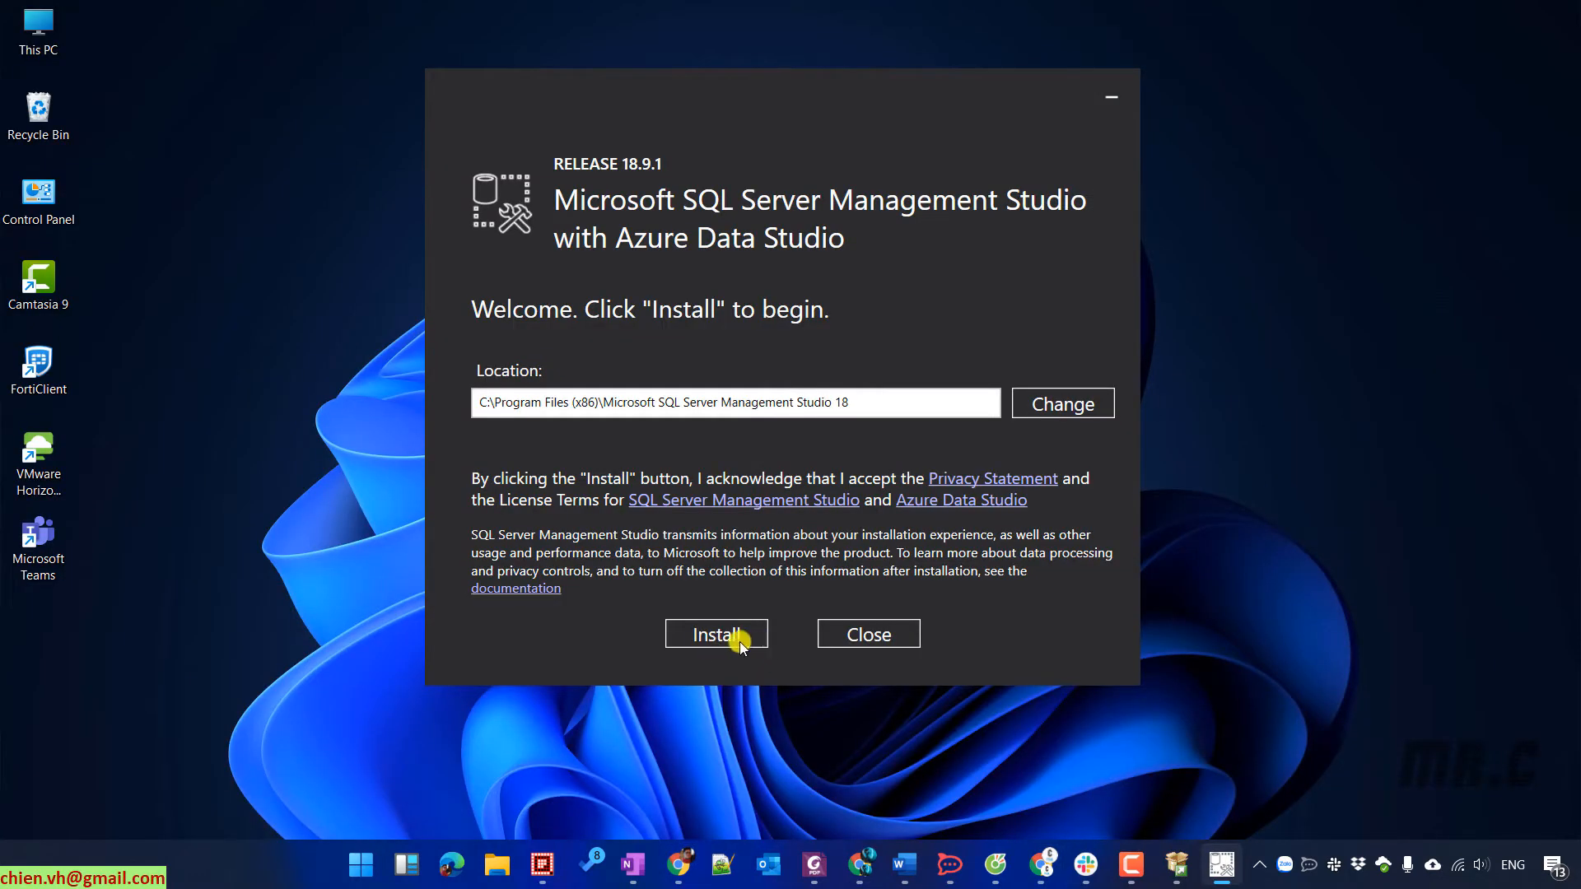
Install Management Studio 18.9.1 to the default location and close the finished installer
{"action": "left_click", "coordinate": [715, 633]}
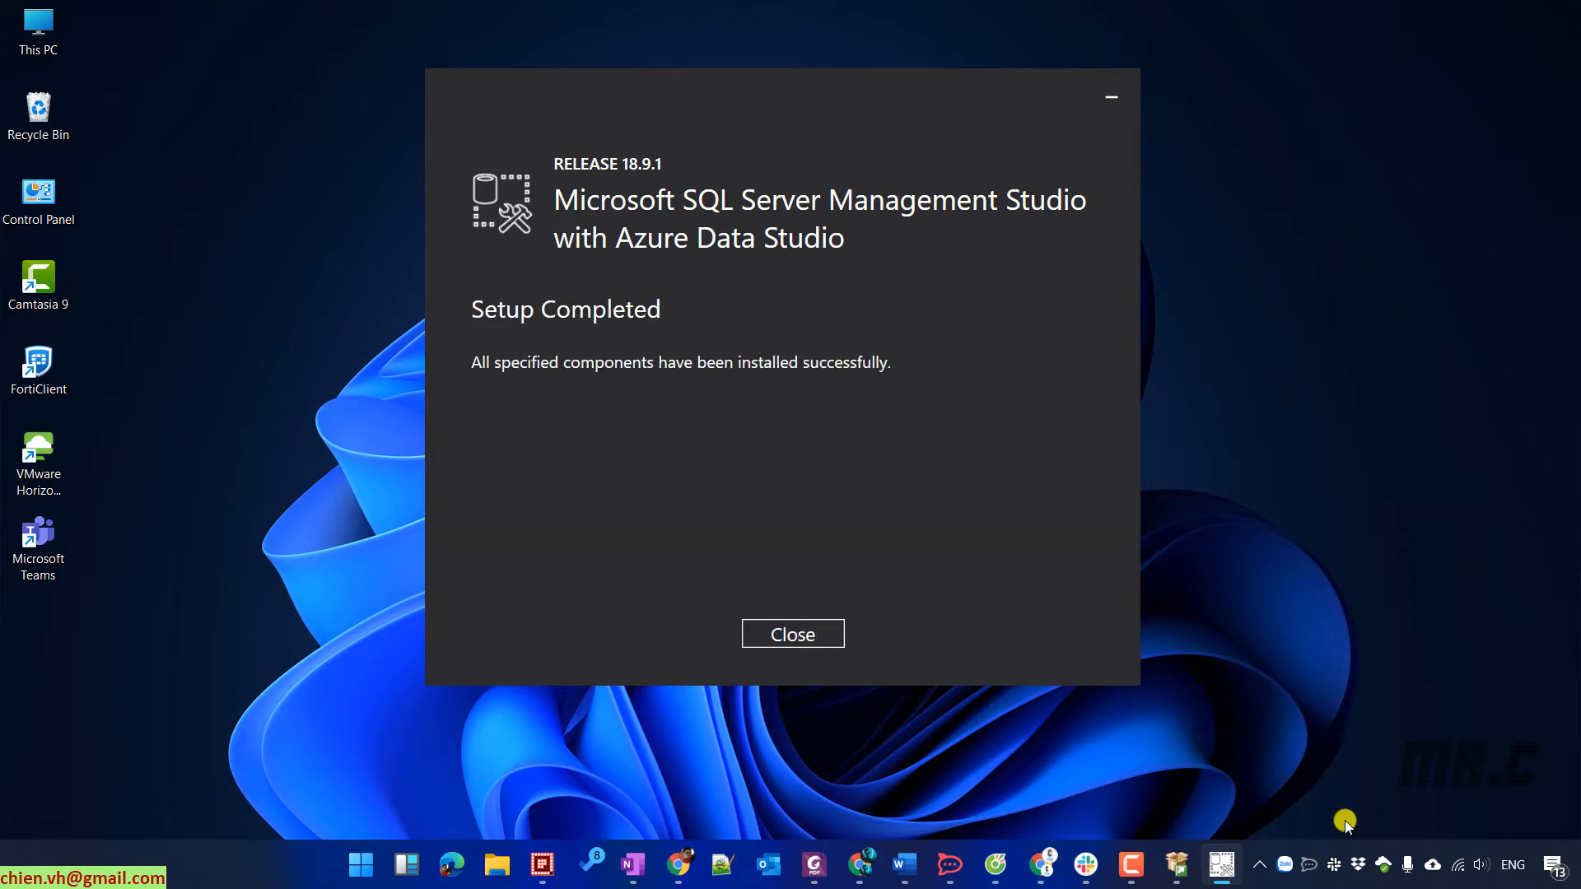
{"action": "left_click", "coordinate": [792, 634]}
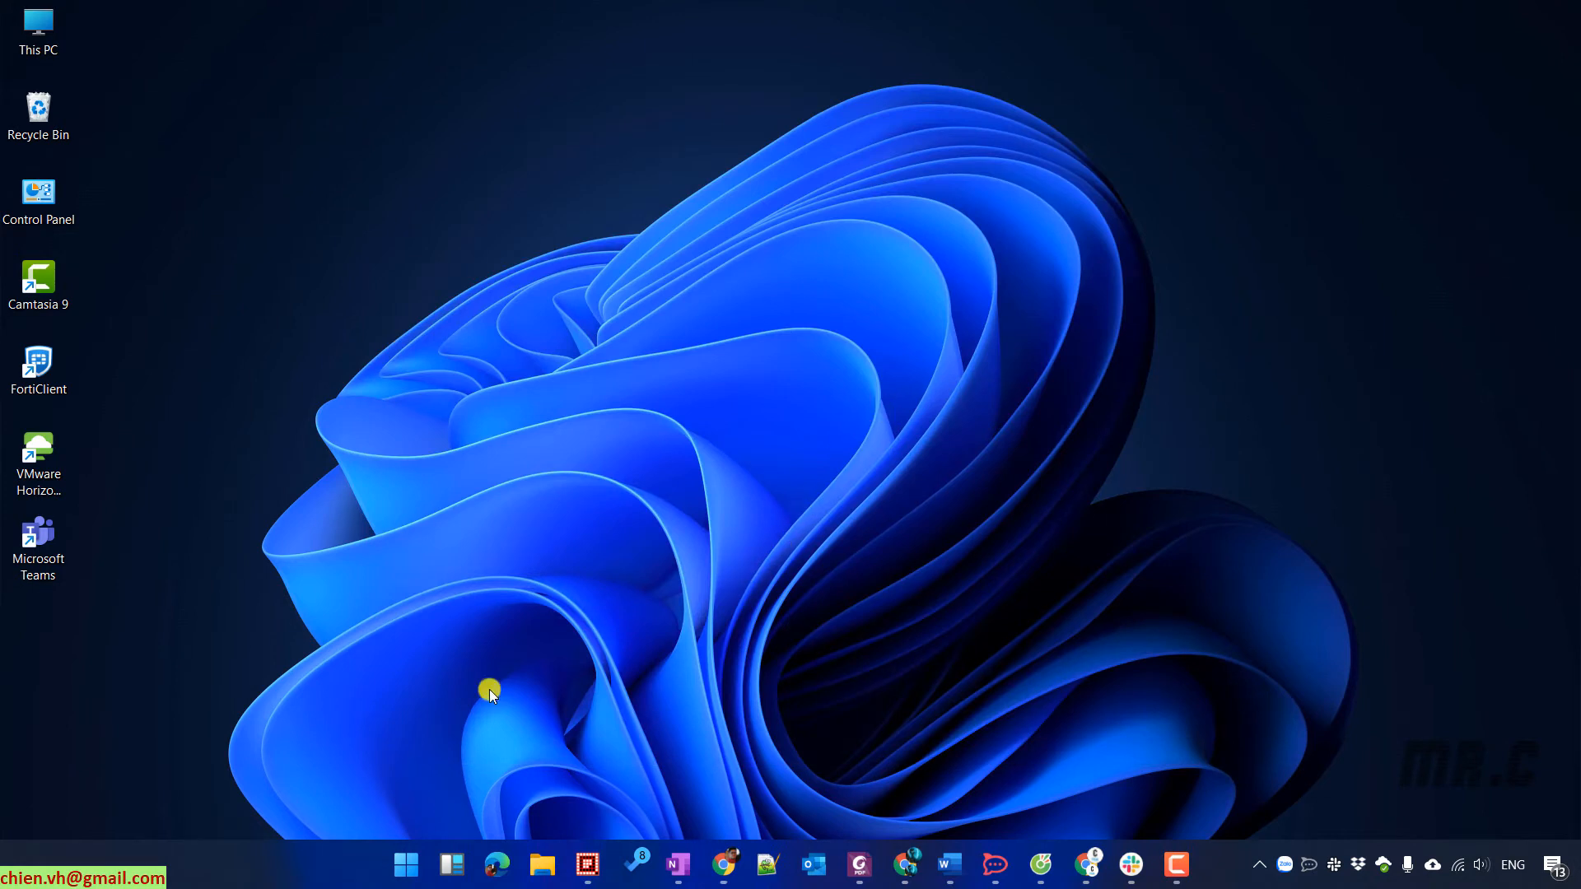
Expand Microsoft SQL Server Tools 18 in All apps and show Management Studio 18's More options
{"action": "left_click", "coordinate": [405, 863]}
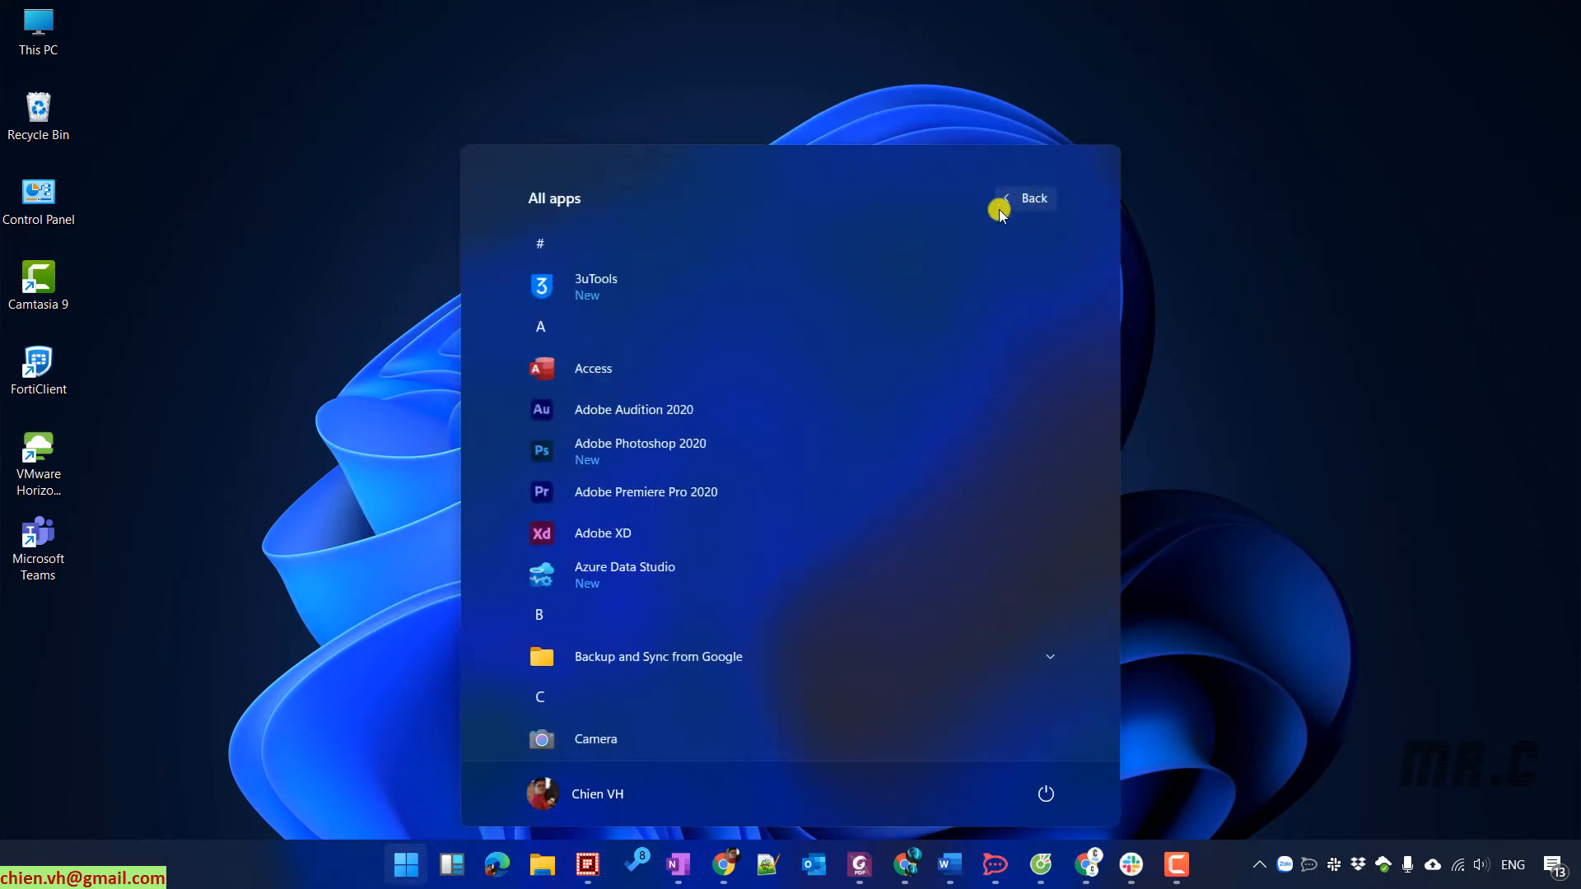
{"action": "scroll", "scroll_direction": "down", "scroll_amount": 3}
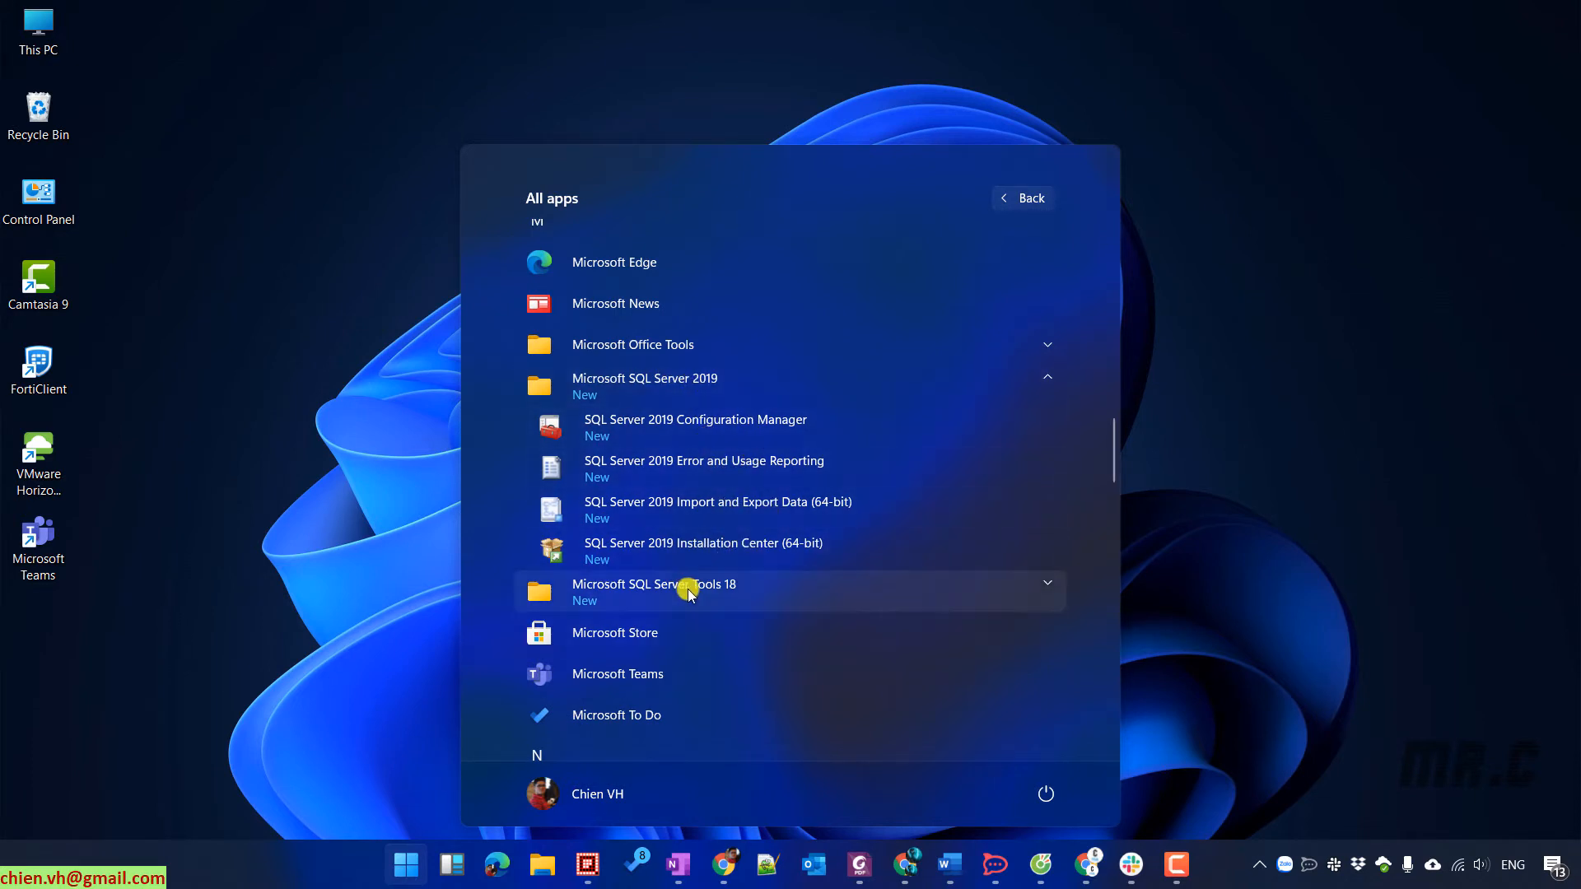
{"action": "left_click", "coordinate": [653, 591]}
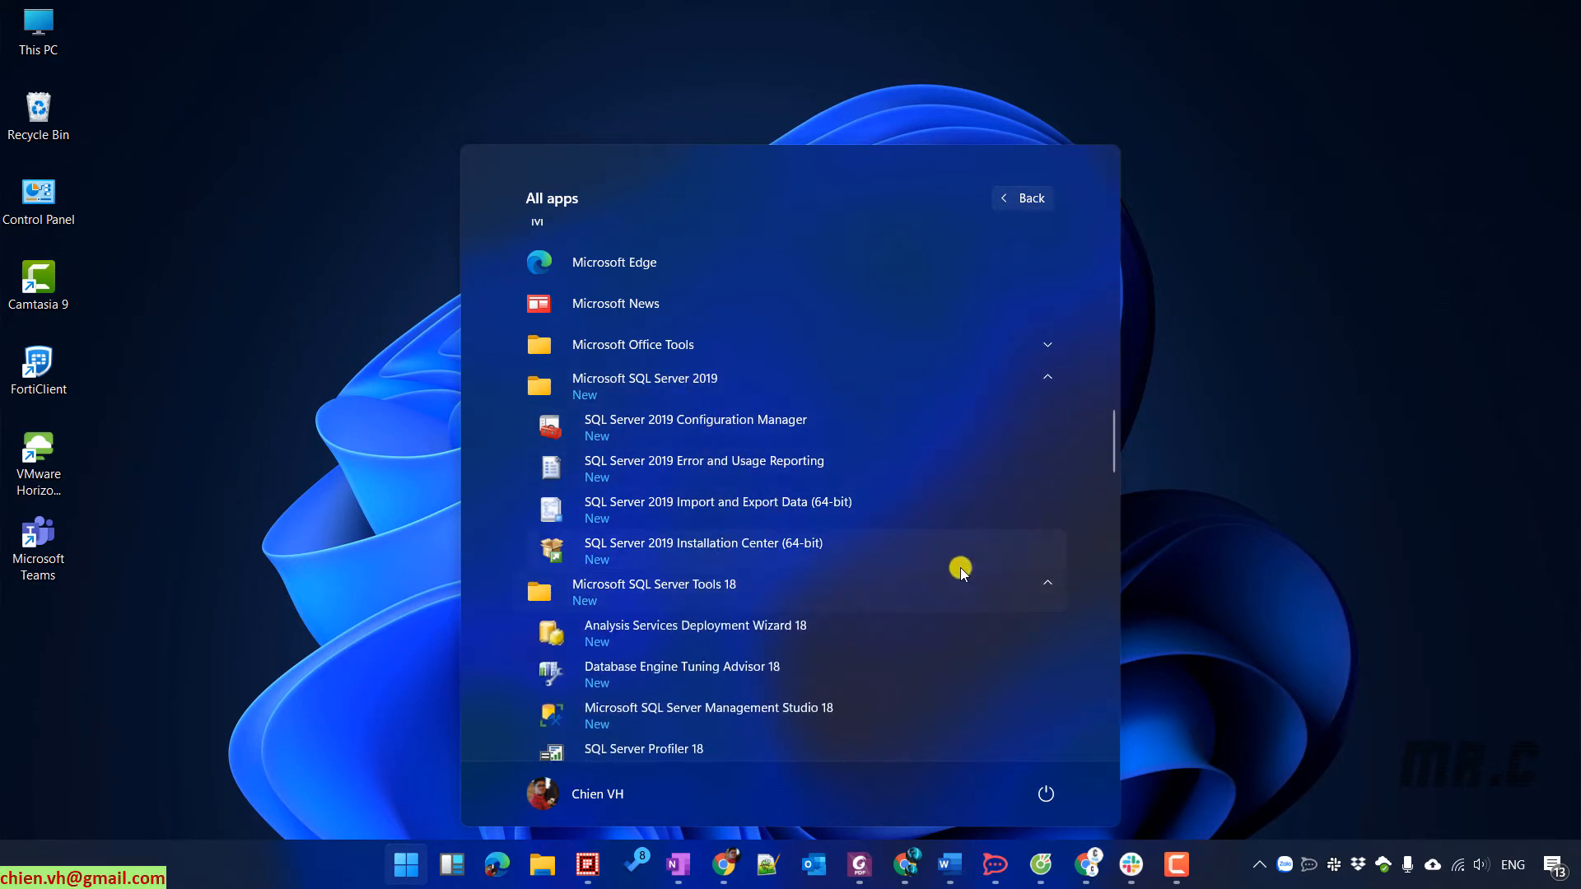
{"action": "scroll", "scroll_direction": "down", "scroll_amount": 3}
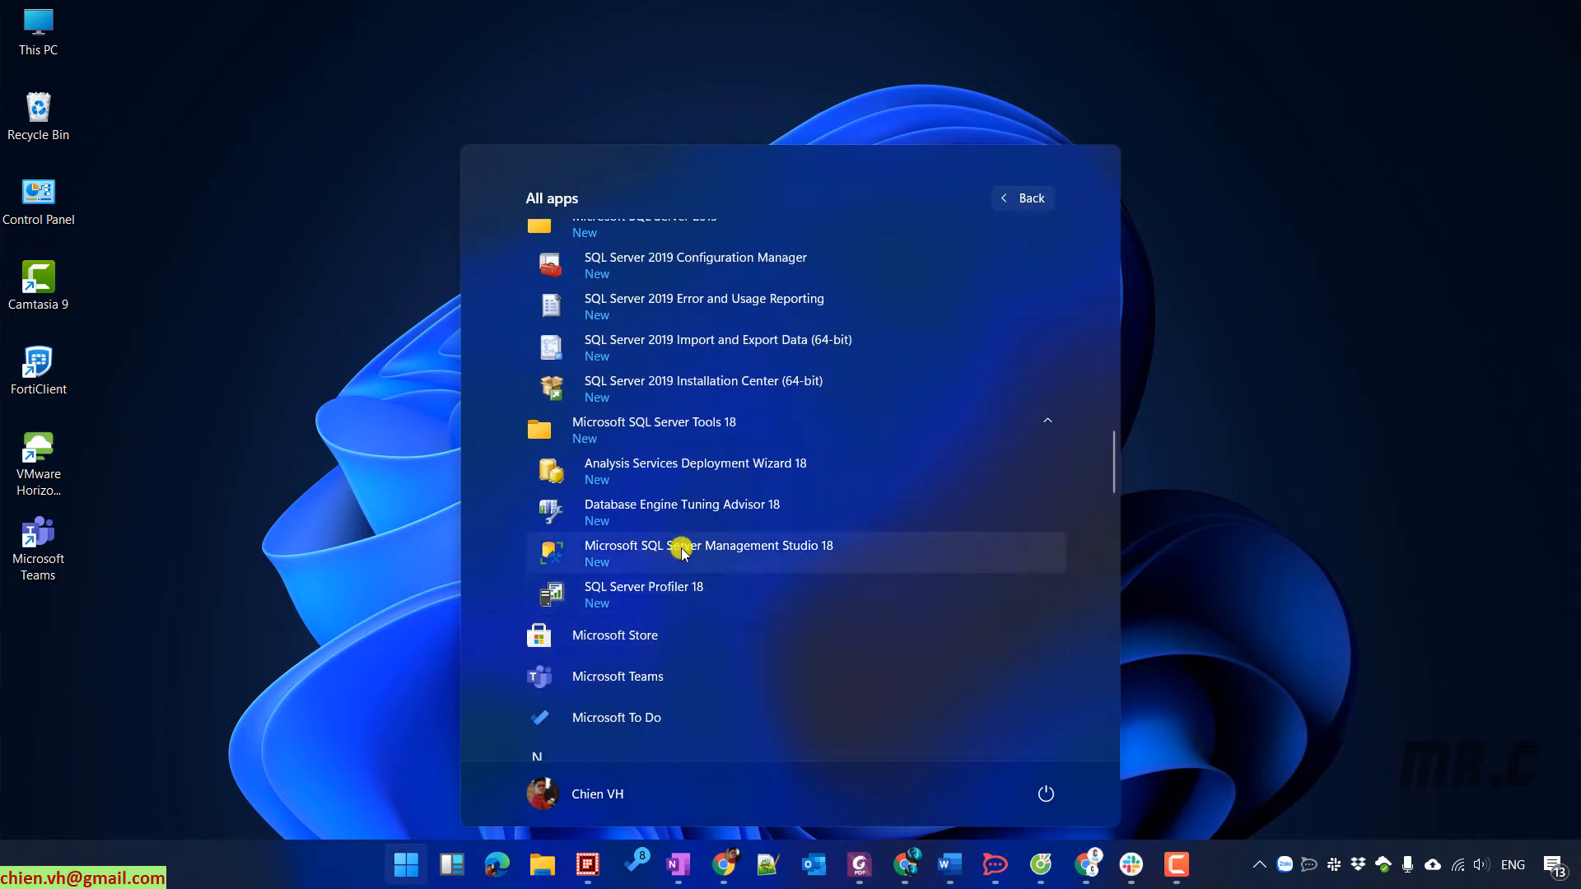
{"action": "right_click", "coordinate": [682, 552]}
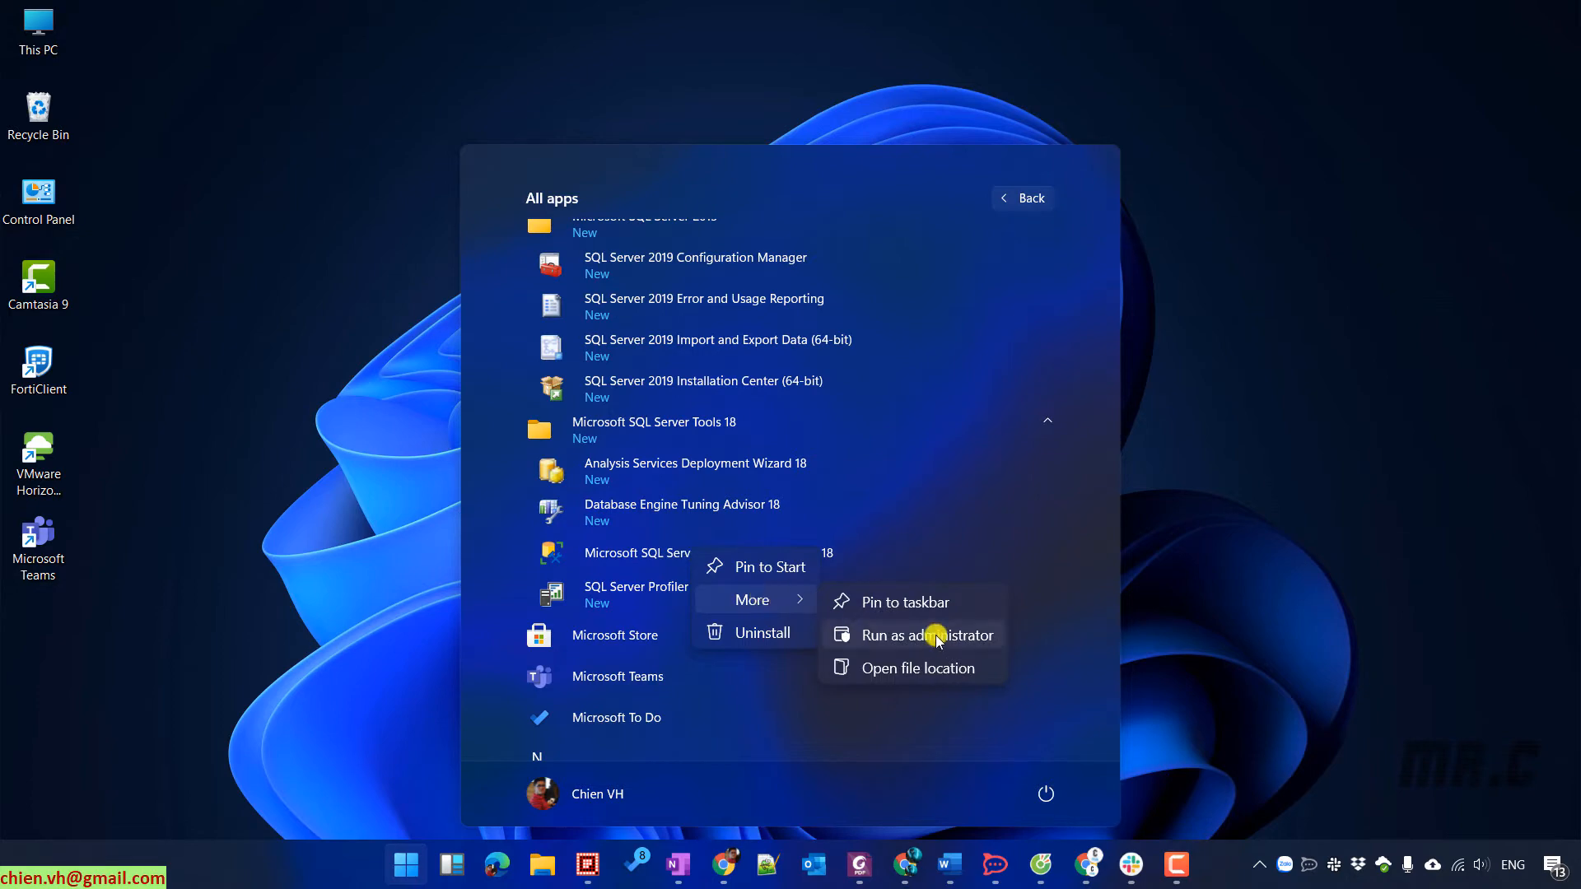
Launch SSMS 18 from a desktop shortcut and connect to CHIENVH-PC with Windows Authentication
{"action": "left_click", "coordinate": [917, 667]}
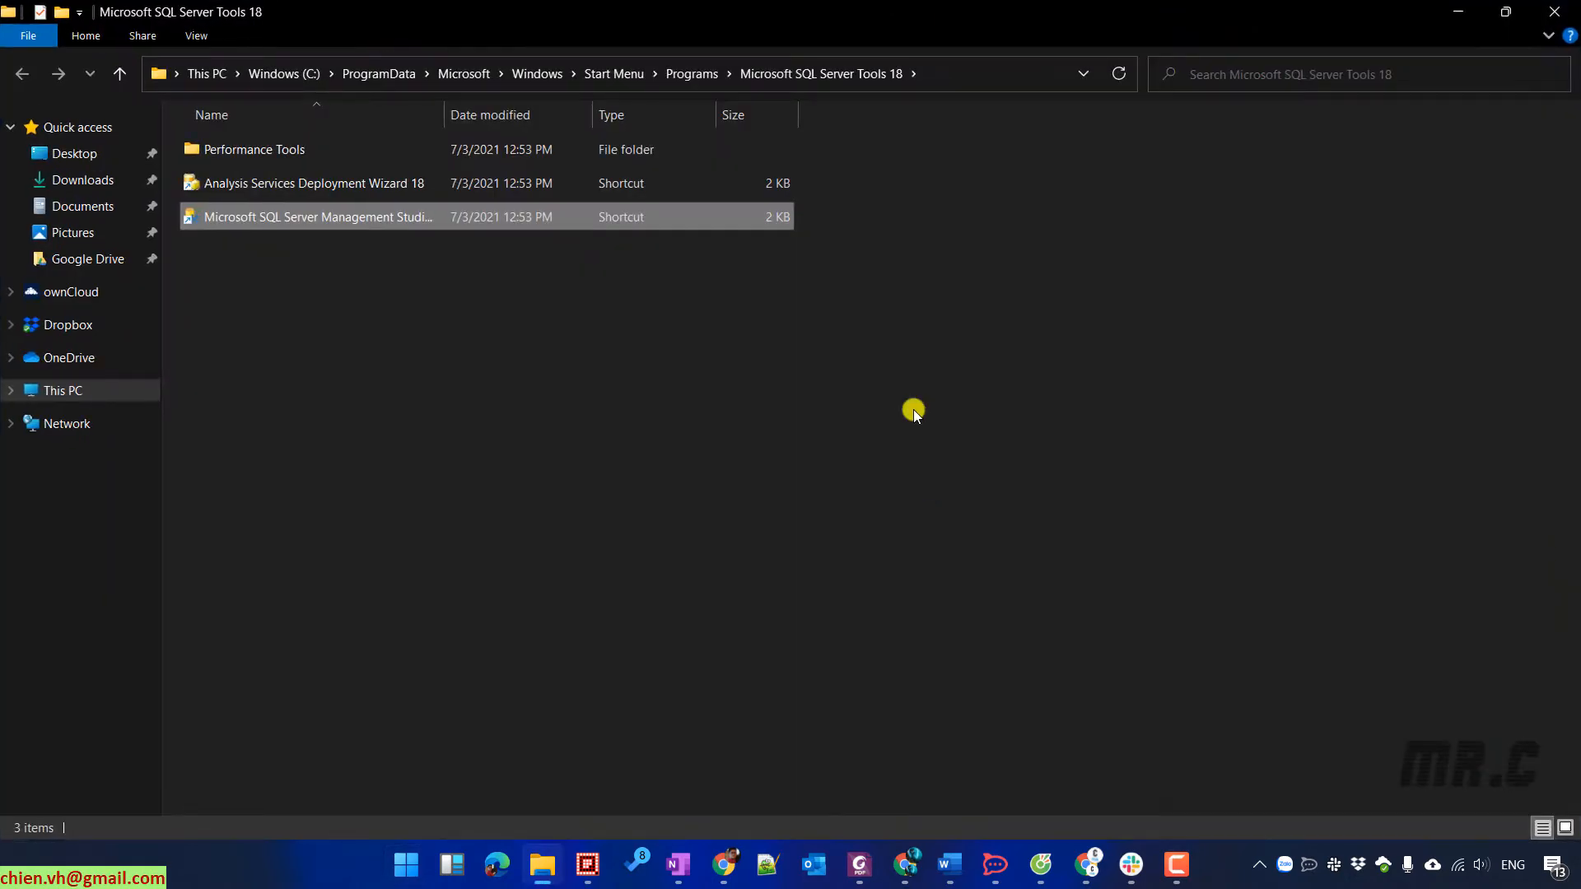
{"action": "right_click", "coordinate": [316, 217]}
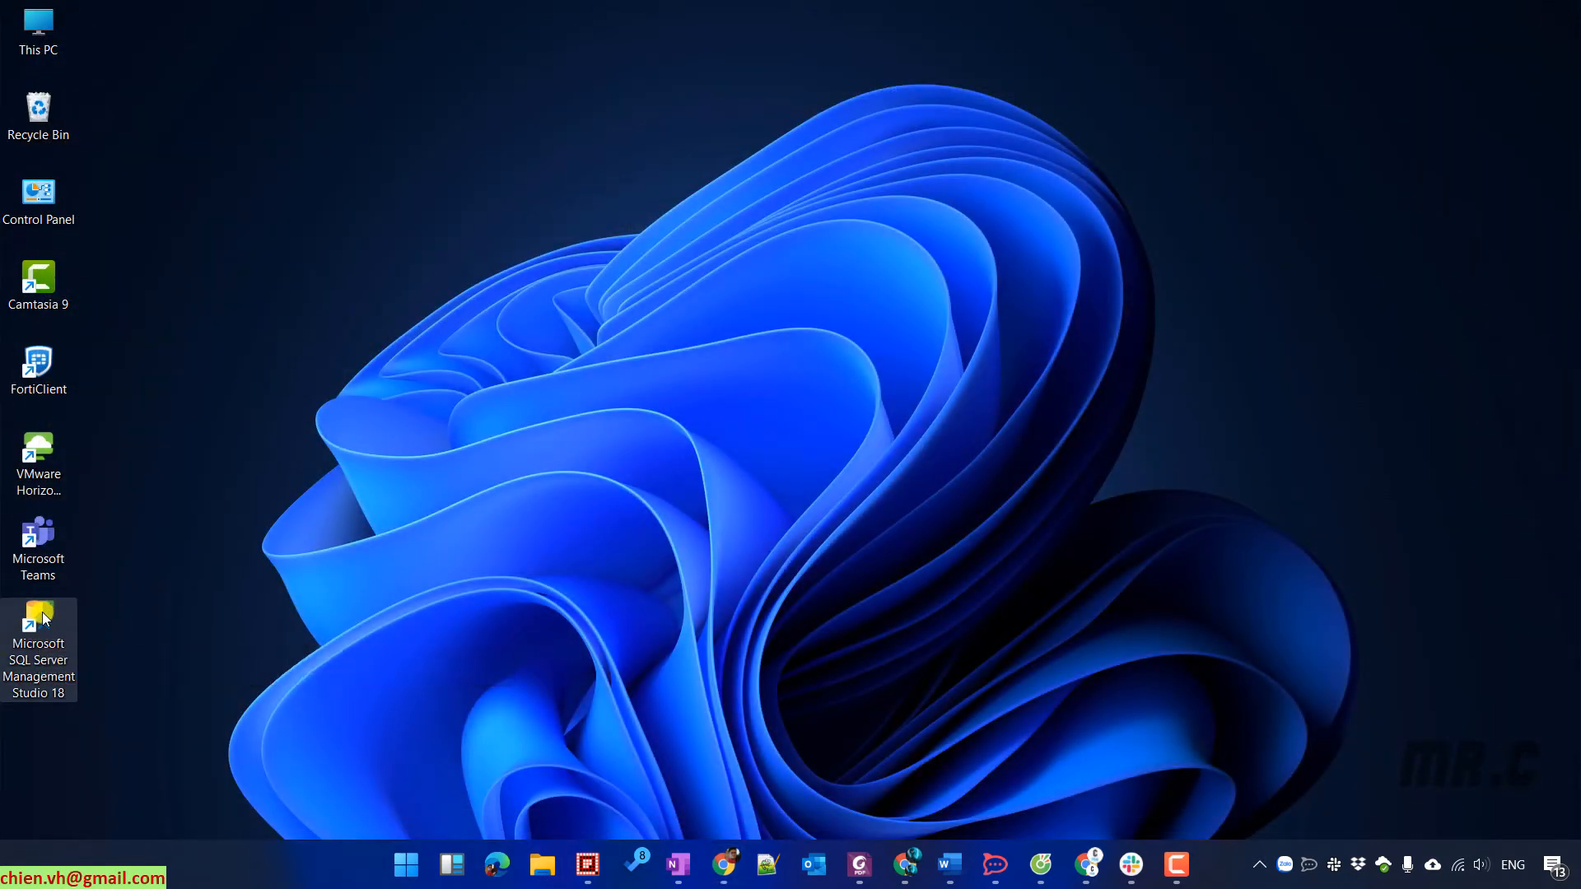
{"action": "double_click", "coordinate": [39, 616]}
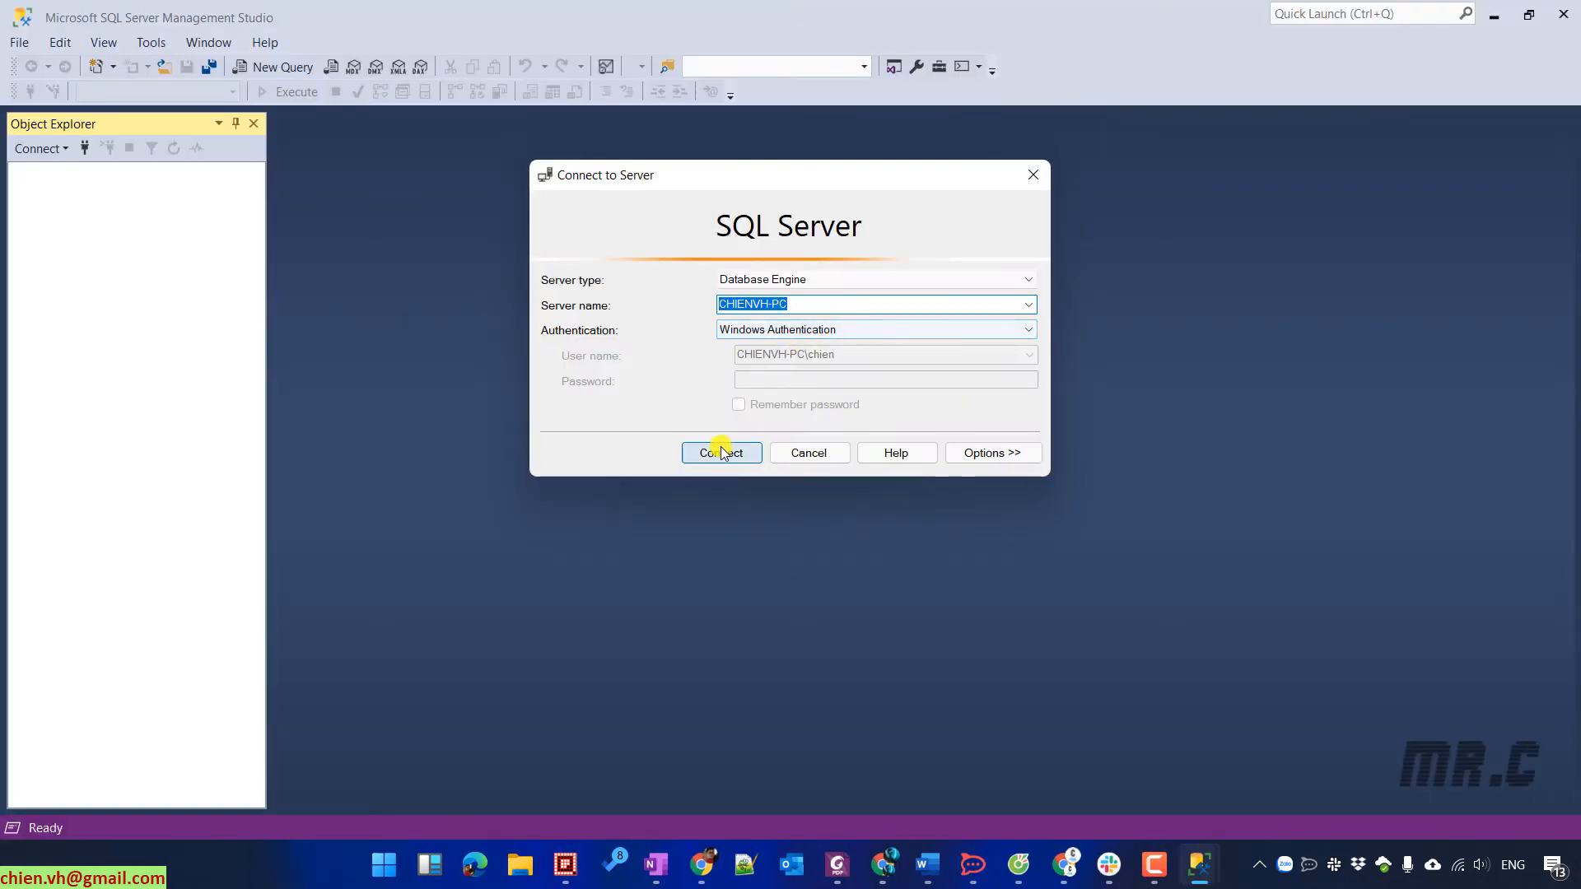
{"action": "left_click", "coordinate": [721, 452]}
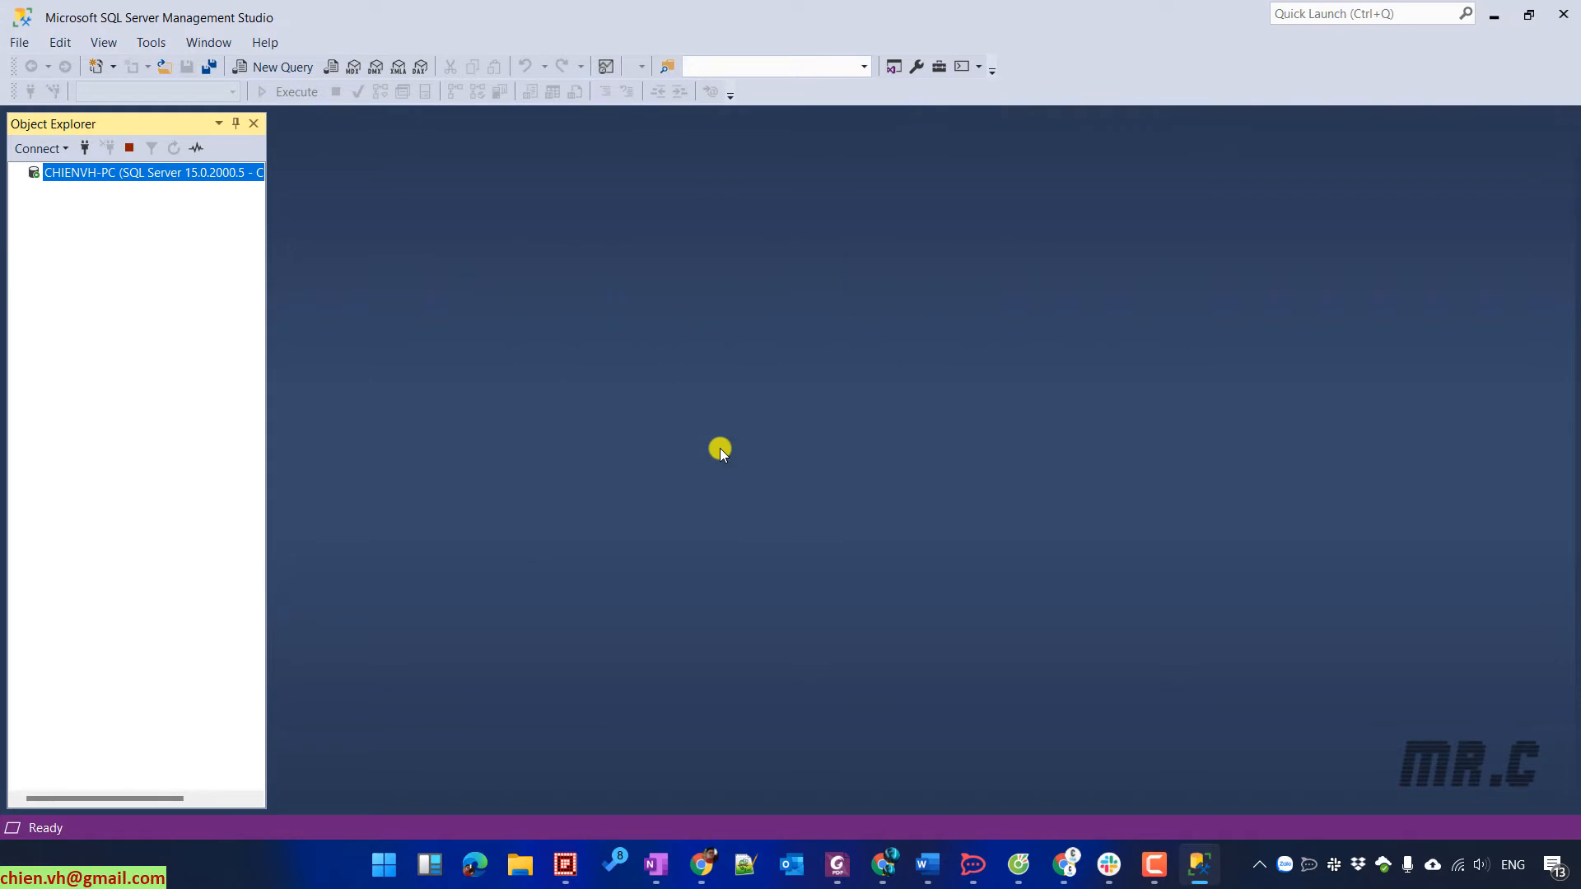
{"action": "double_click", "coordinate": [149, 171]}
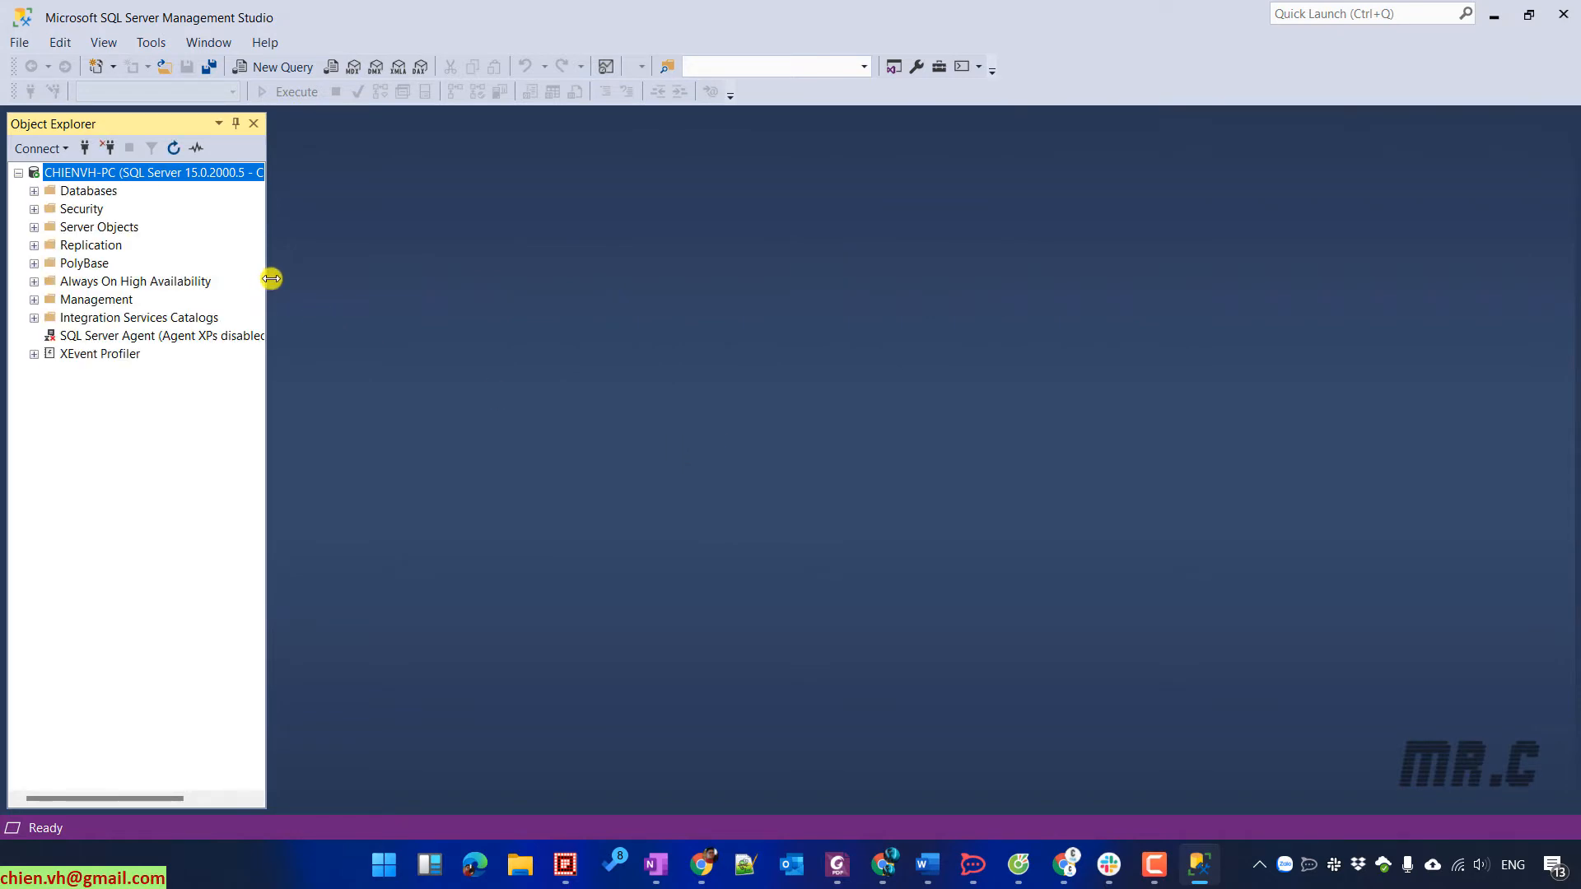
{"action": "left_click", "coordinate": [35, 190]}
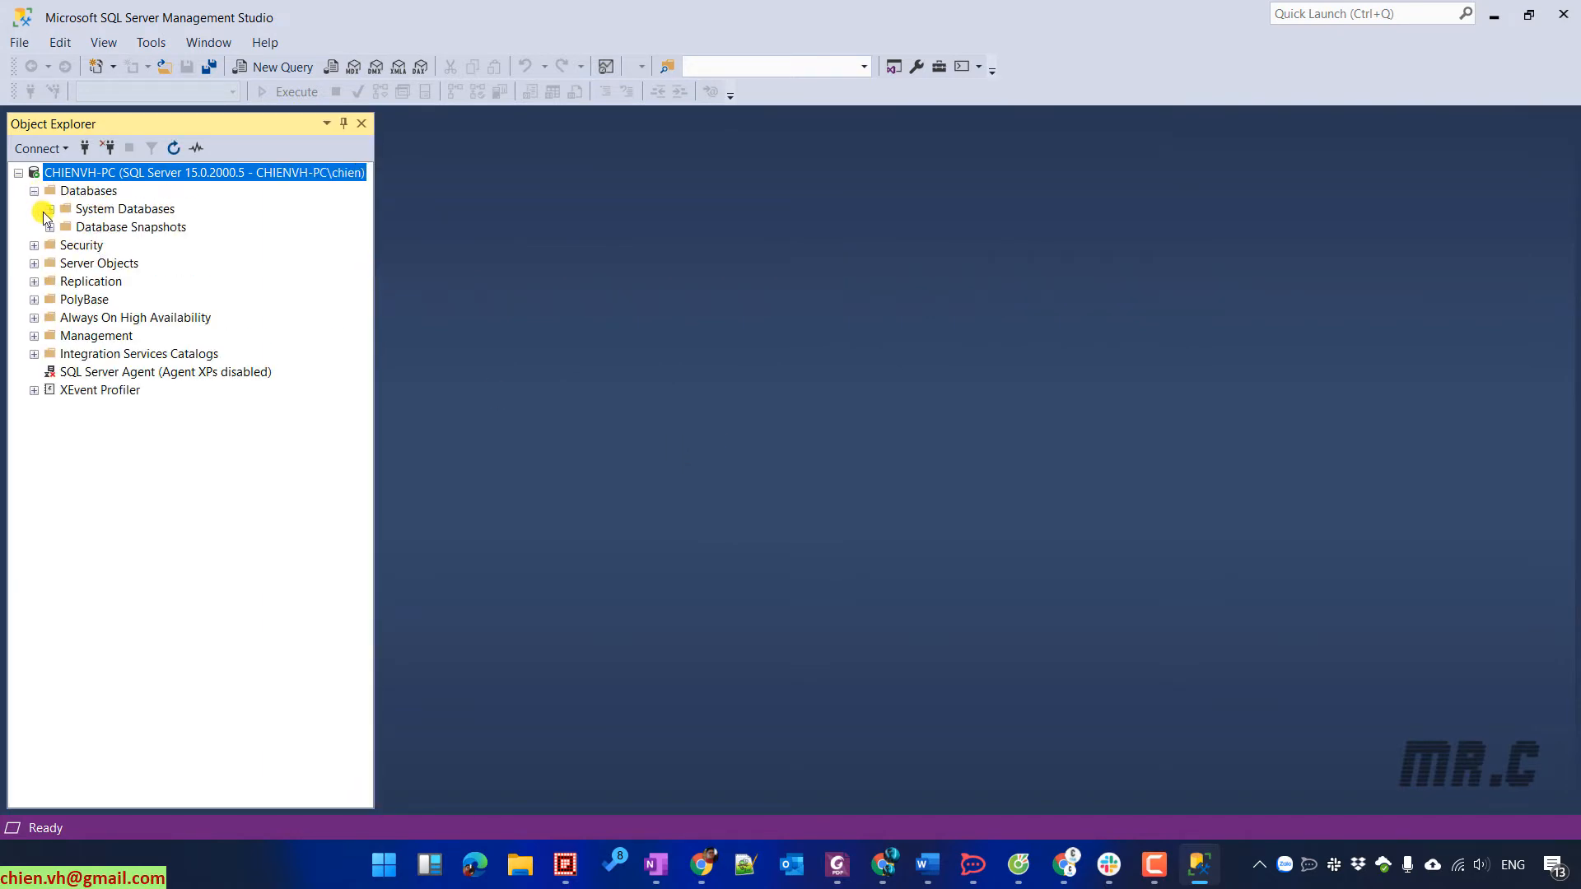
{"action": "left_click", "coordinate": [50, 208]}
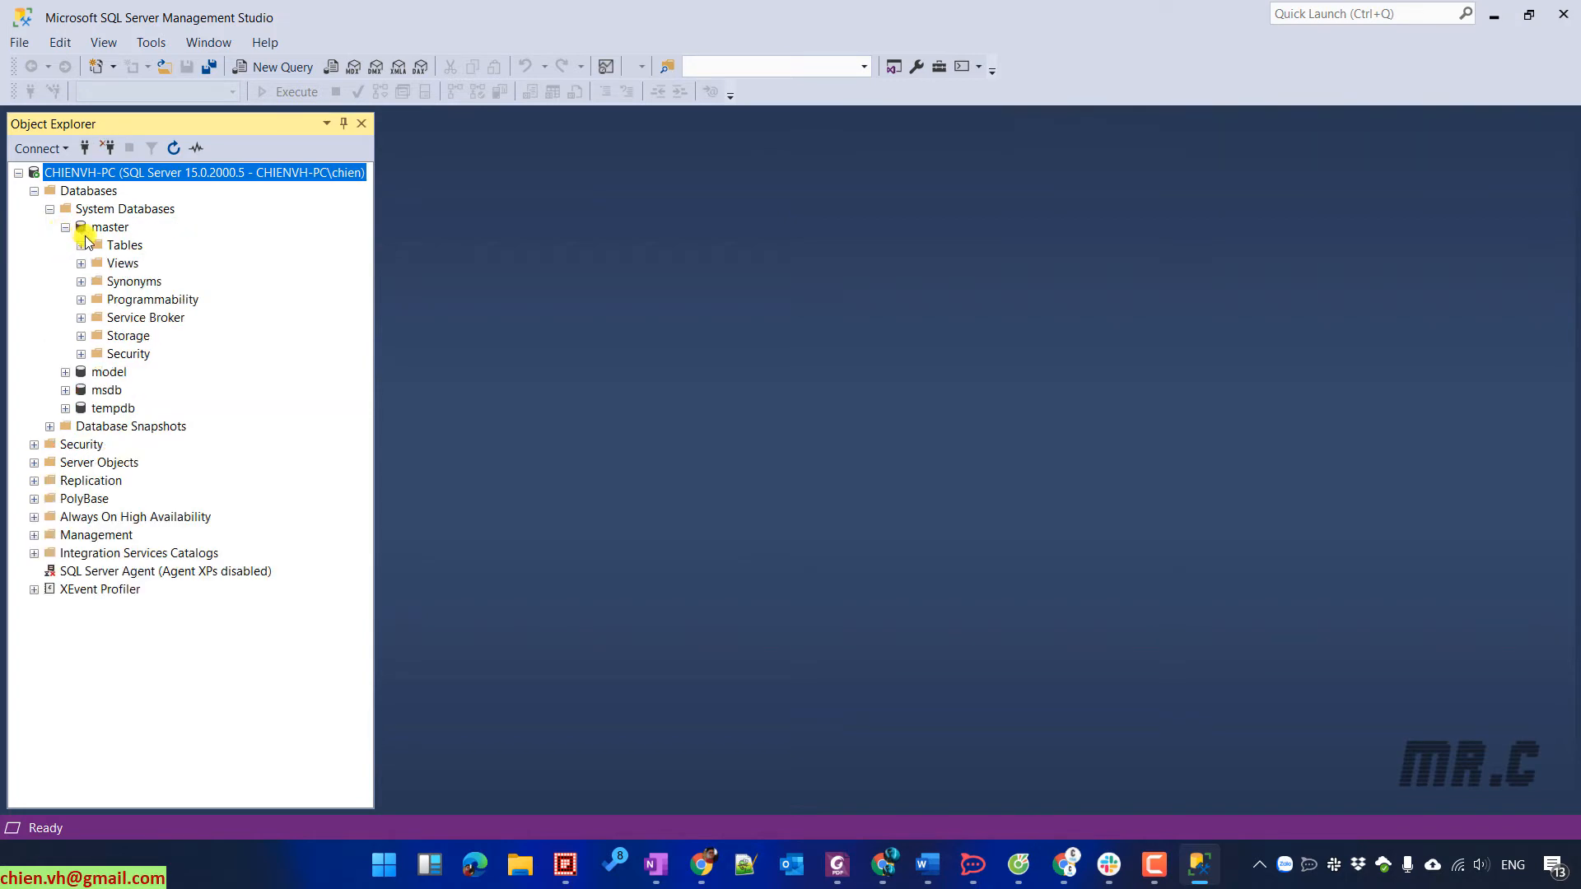
{"action": "left_click", "coordinate": [81, 246]}
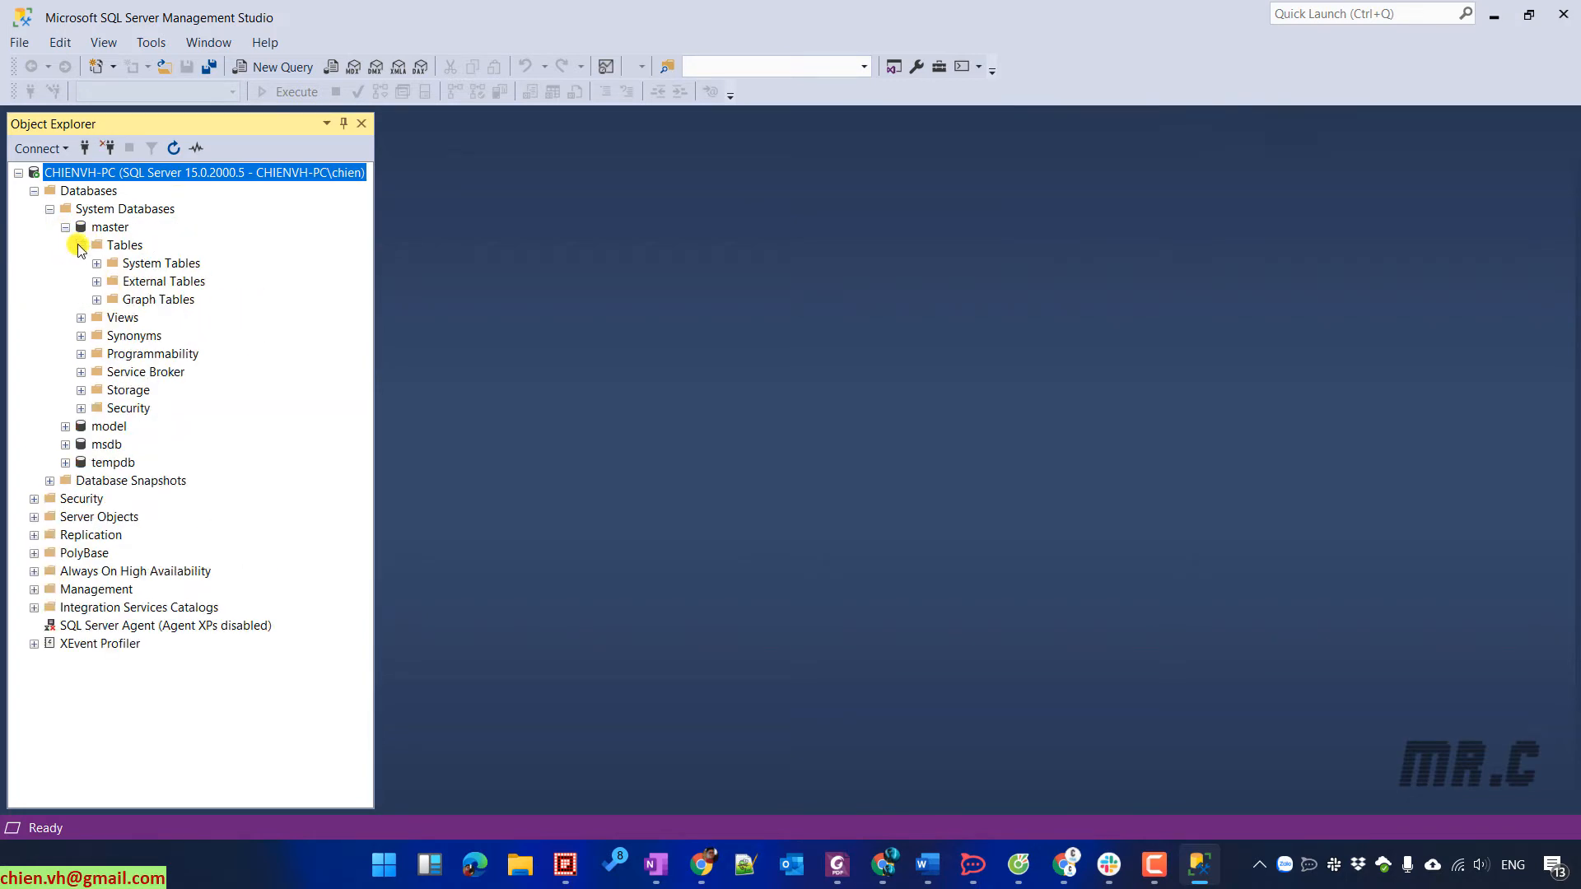
{"action": "left_click", "coordinate": [81, 245]}
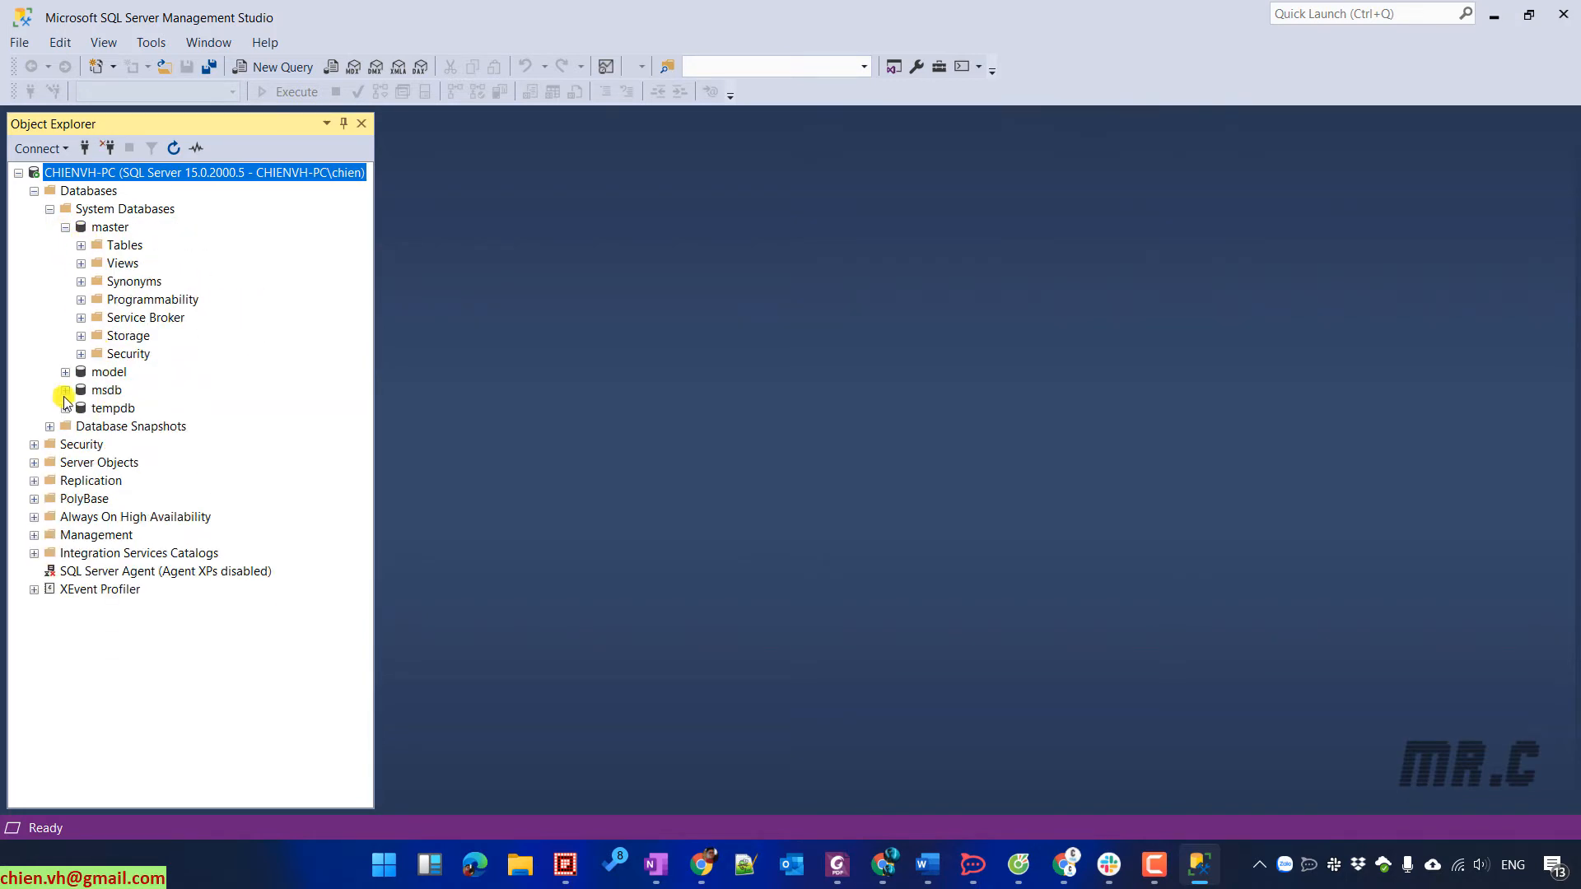
{"action": "left_click", "coordinate": [64, 390]}
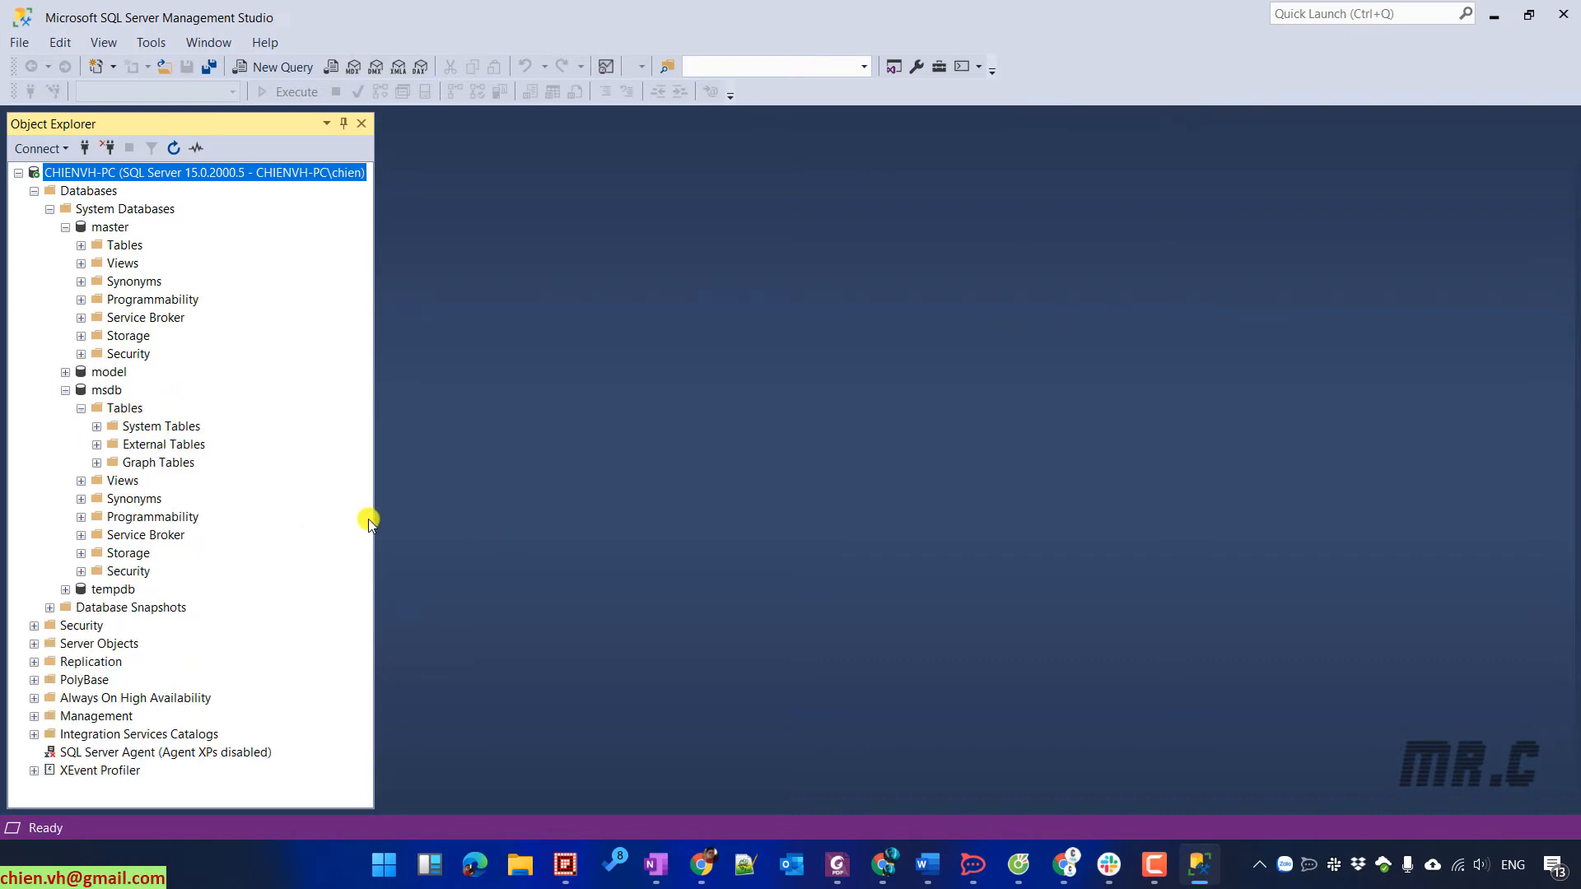
{"action": "left_click", "coordinate": [64, 390]}
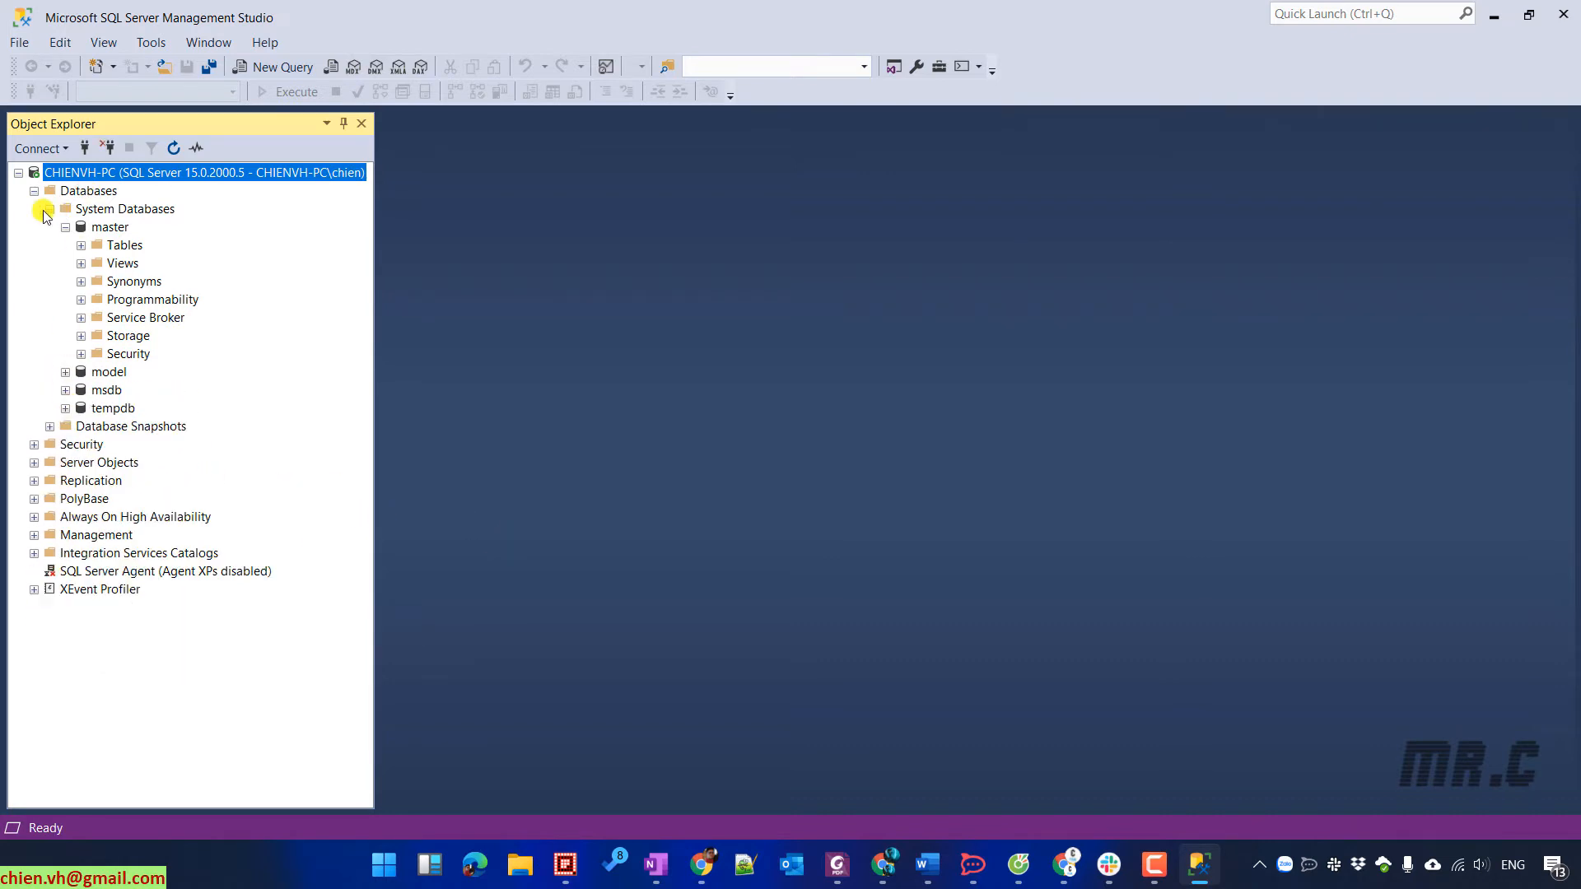
{"action": "left_click", "coordinate": [32, 190]}
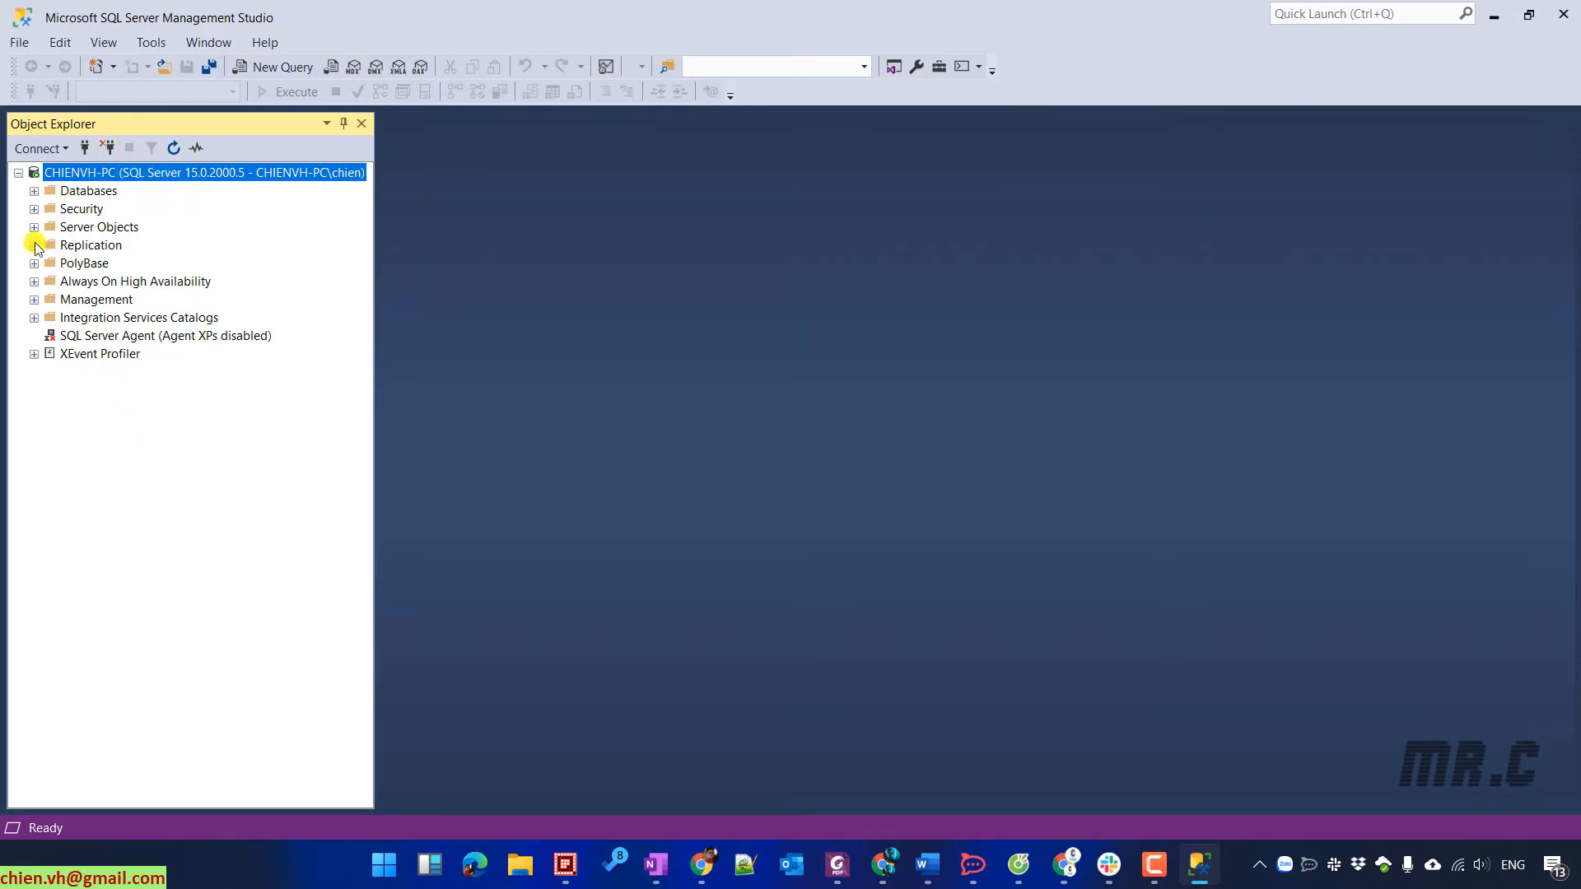
{"action": "left_click", "coordinate": [107, 148]}
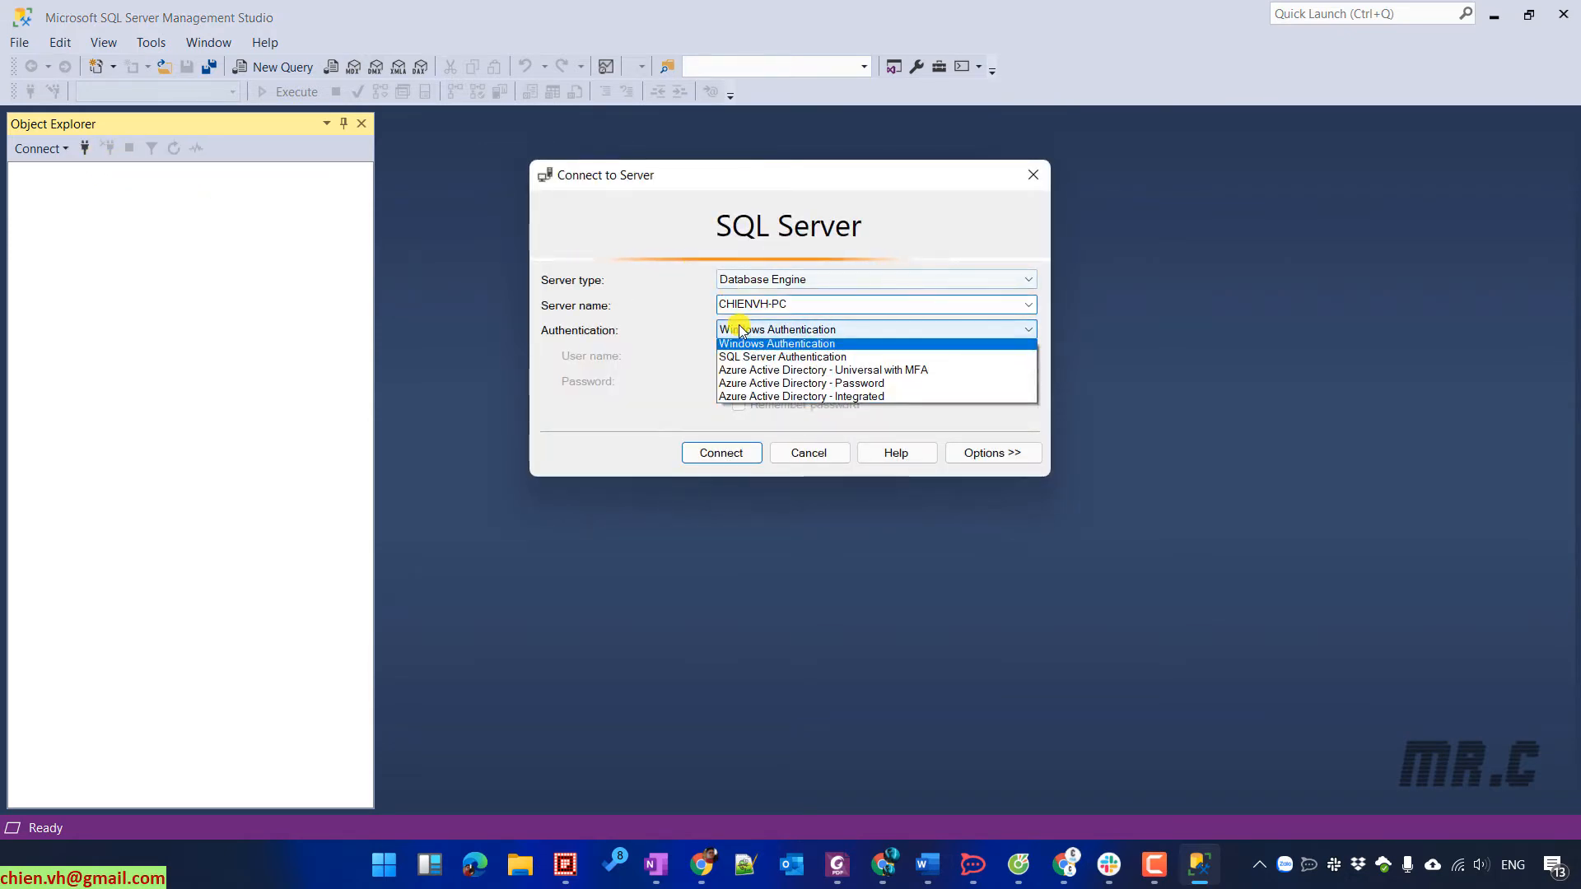
Try SQL Server Authentication with login sa, then revert to Windows Authentication
{"action": "left_click", "coordinate": [782, 356]}
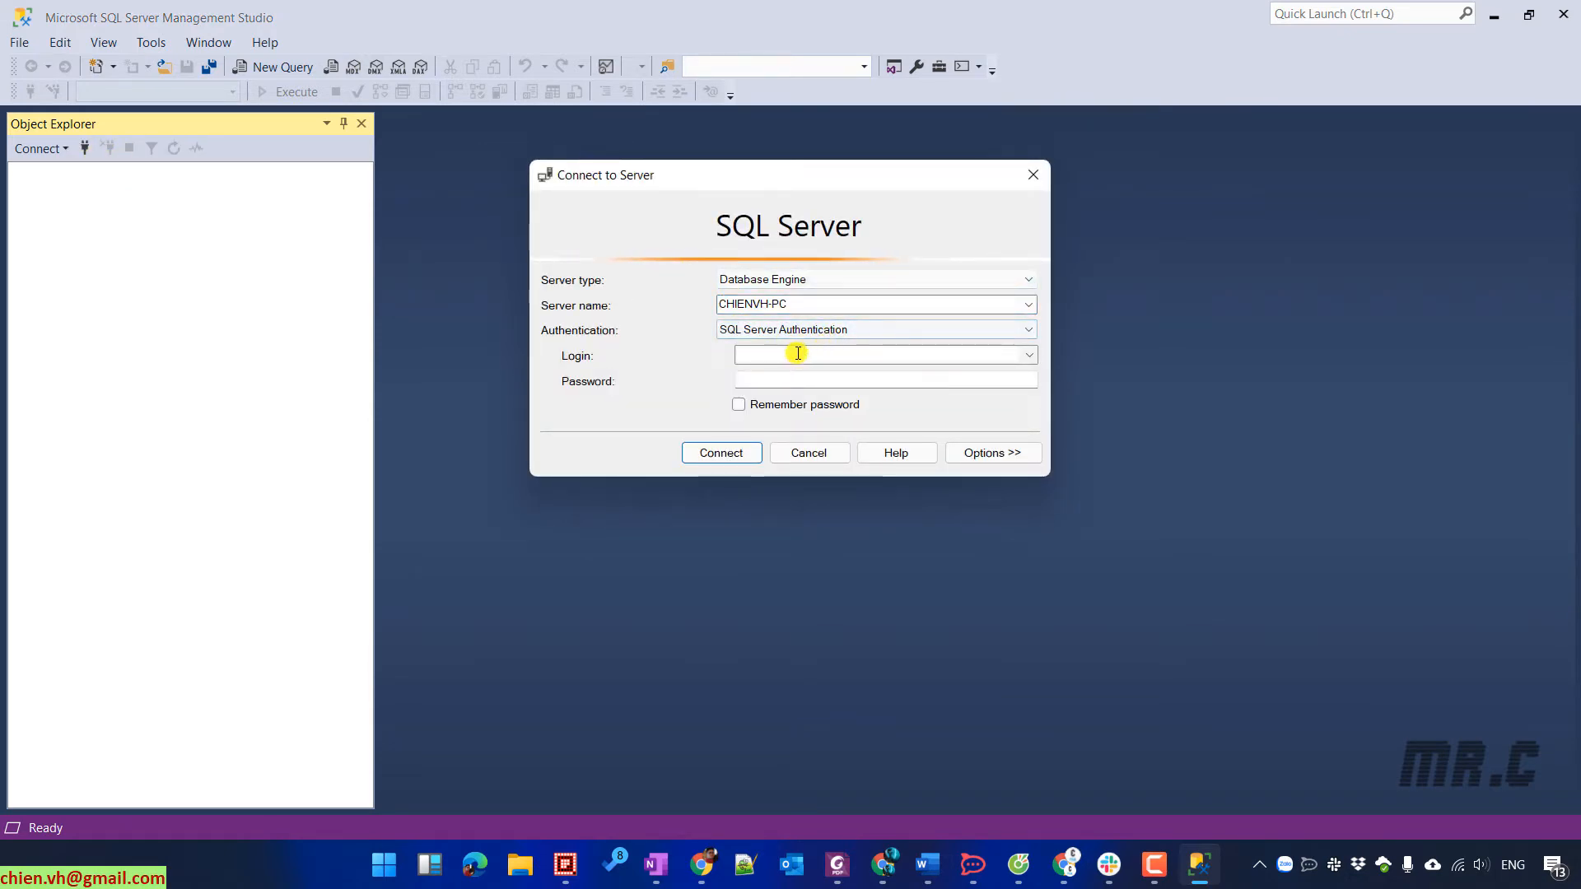
{"action": "type", "text": "sa"}
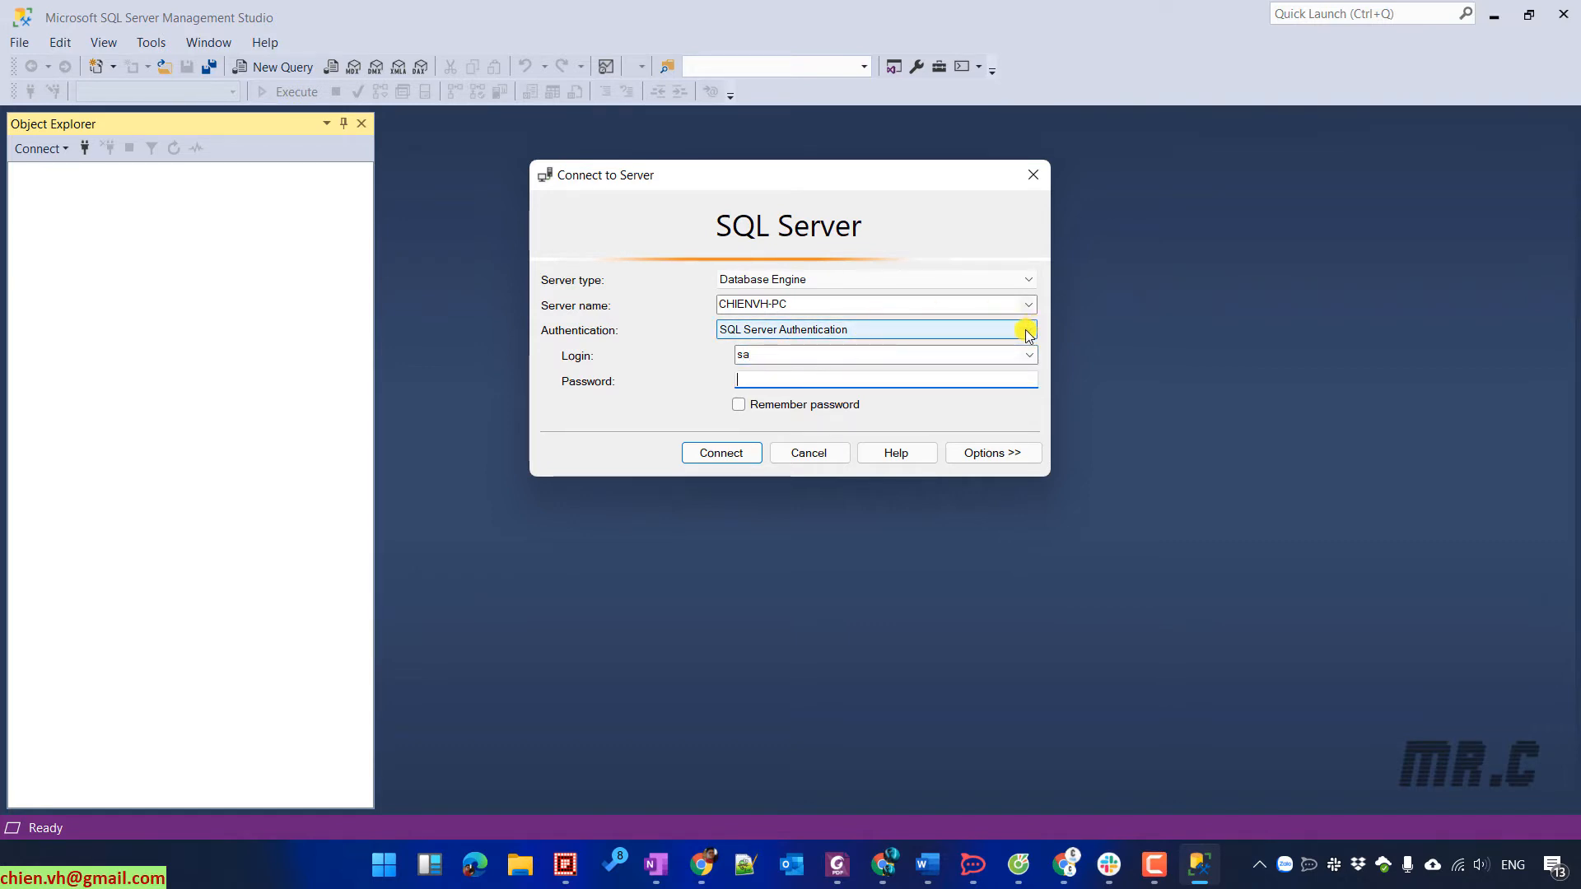
{"action": "left_click", "coordinate": [1026, 329]}
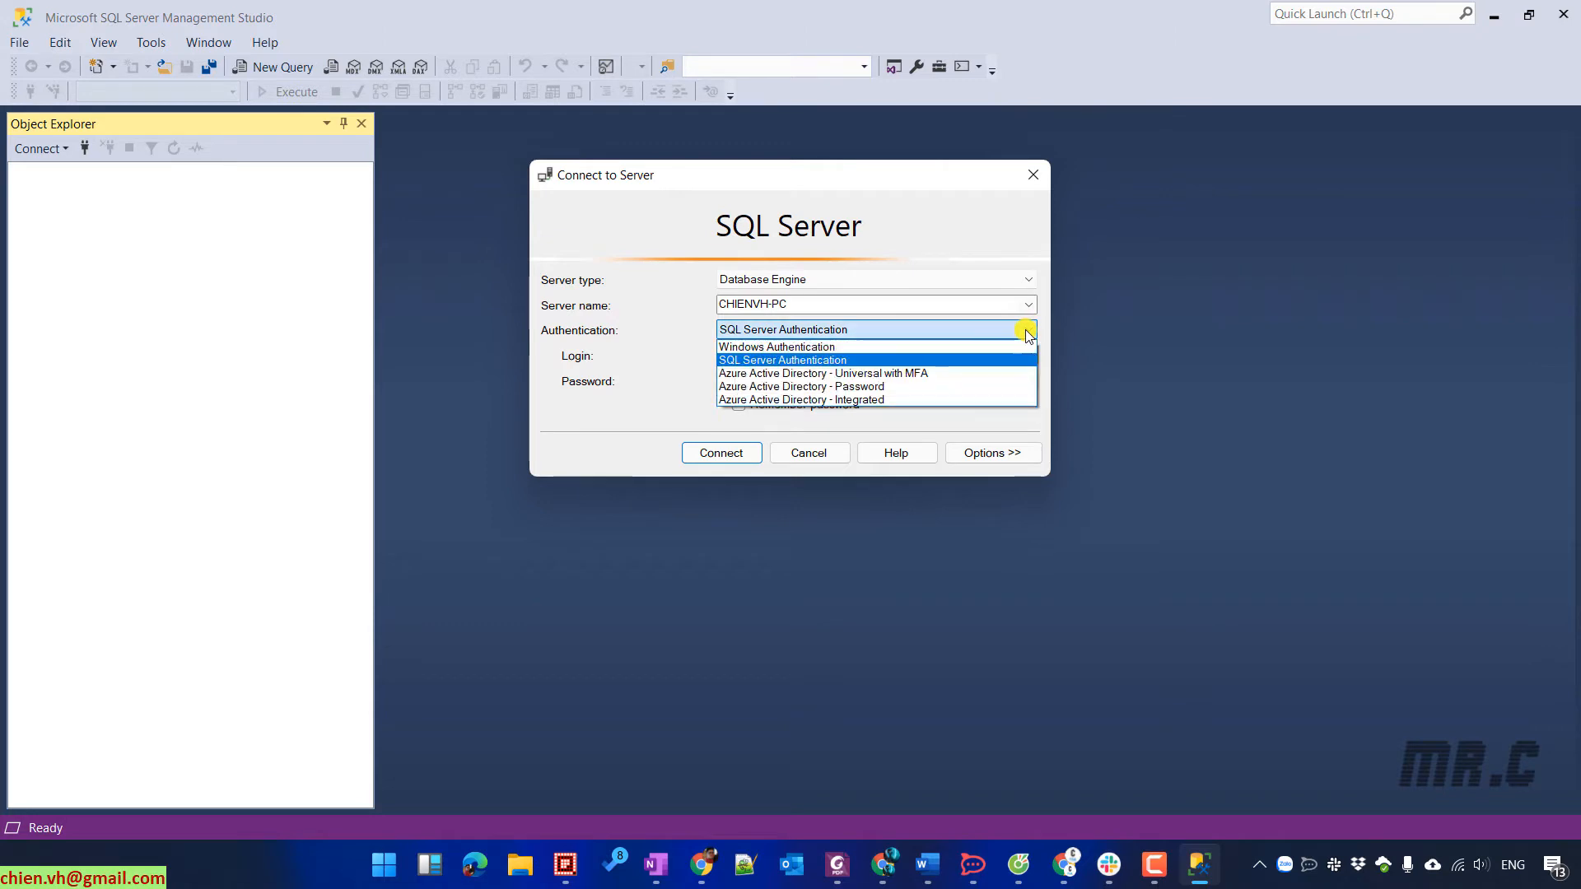
{"action": "left_click", "coordinate": [777, 347]}
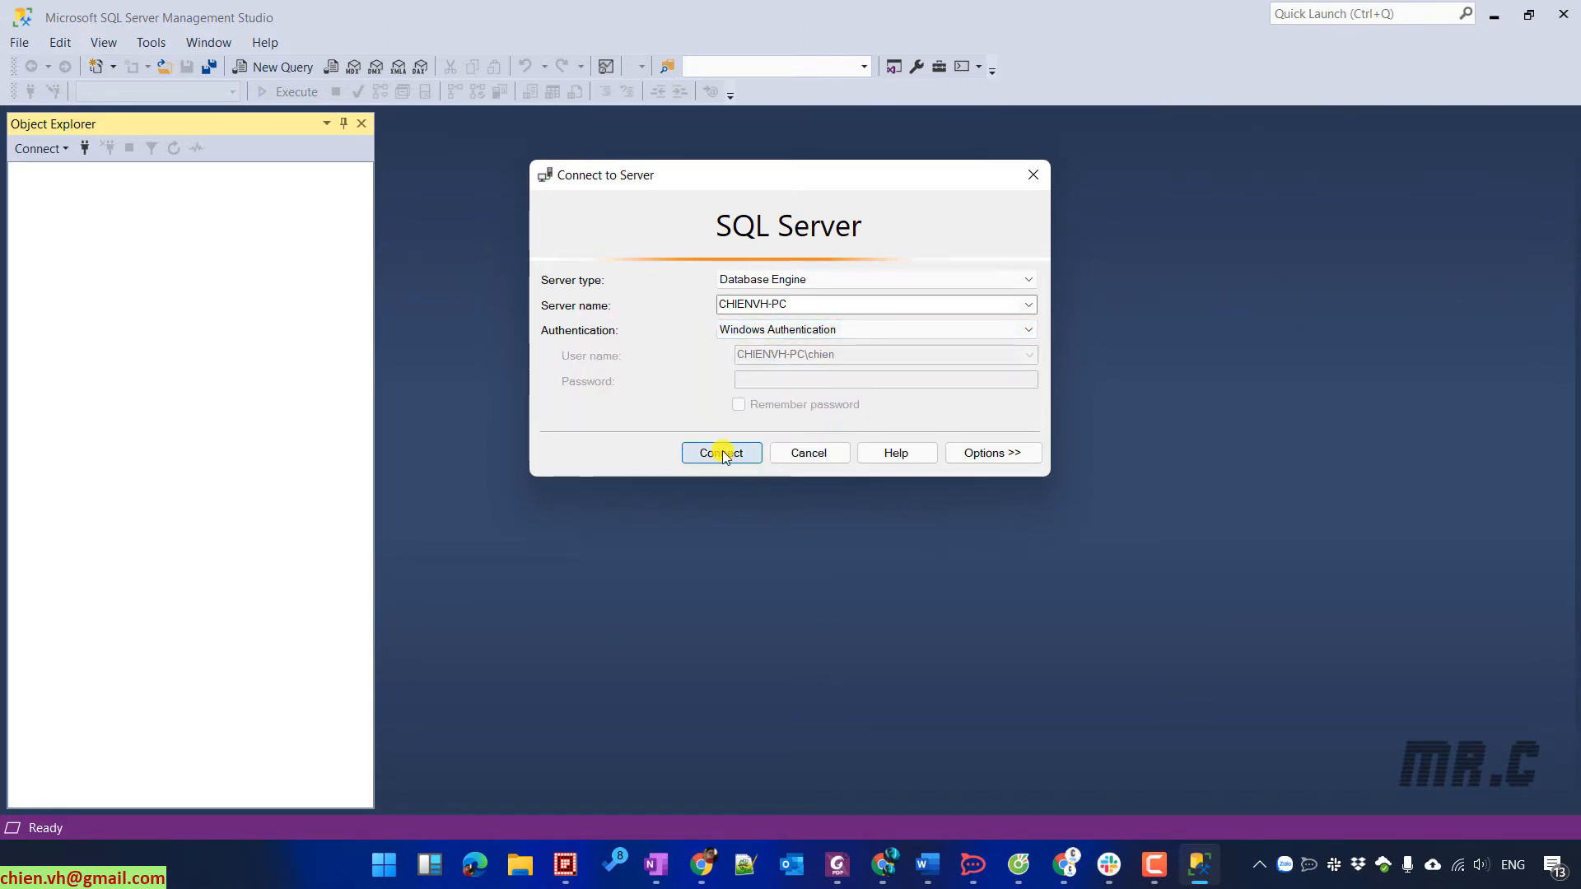
Reconnect to CHIENVH-PC and expand Security > Logins in Object Explorer
{"action": "left_click", "coordinate": [722, 453]}
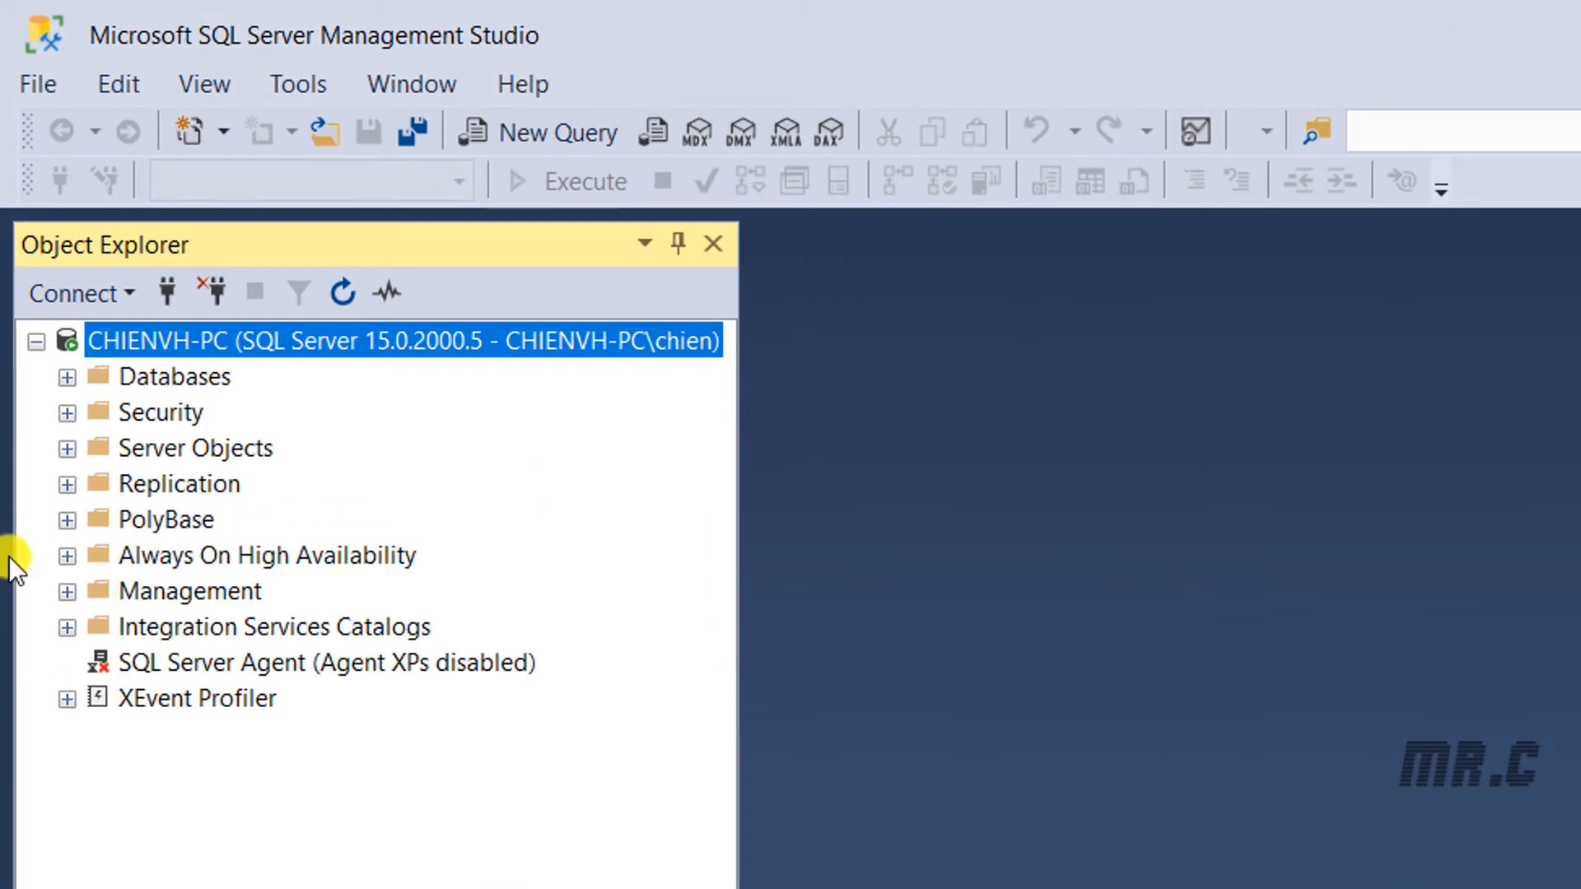
{"action": "left_click", "coordinate": [65, 411]}
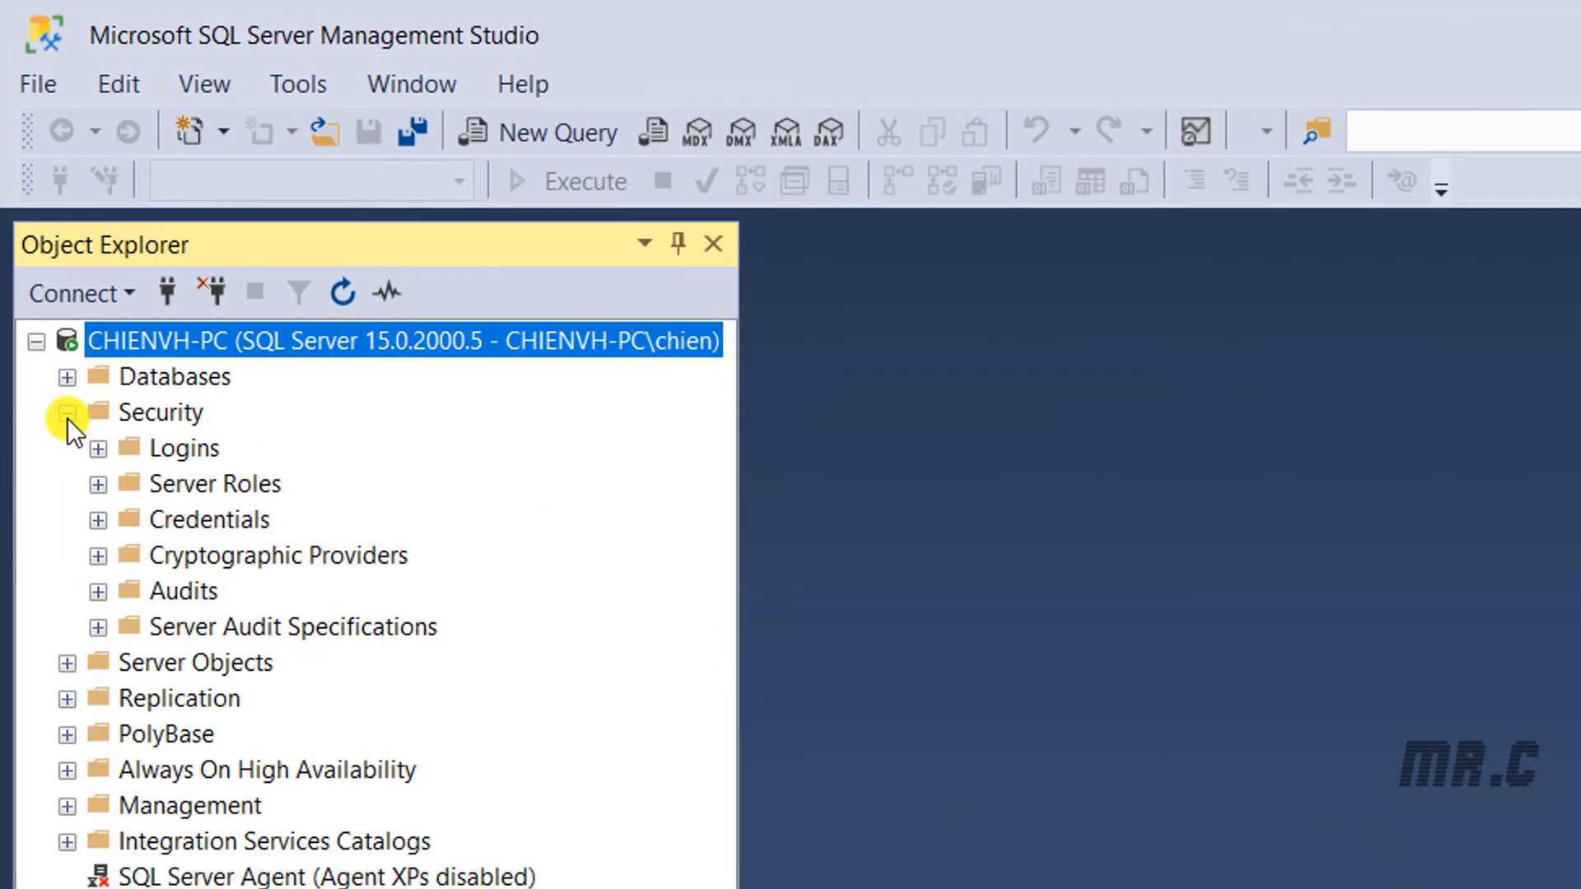
{"action": "left_click", "coordinate": [66, 412]}
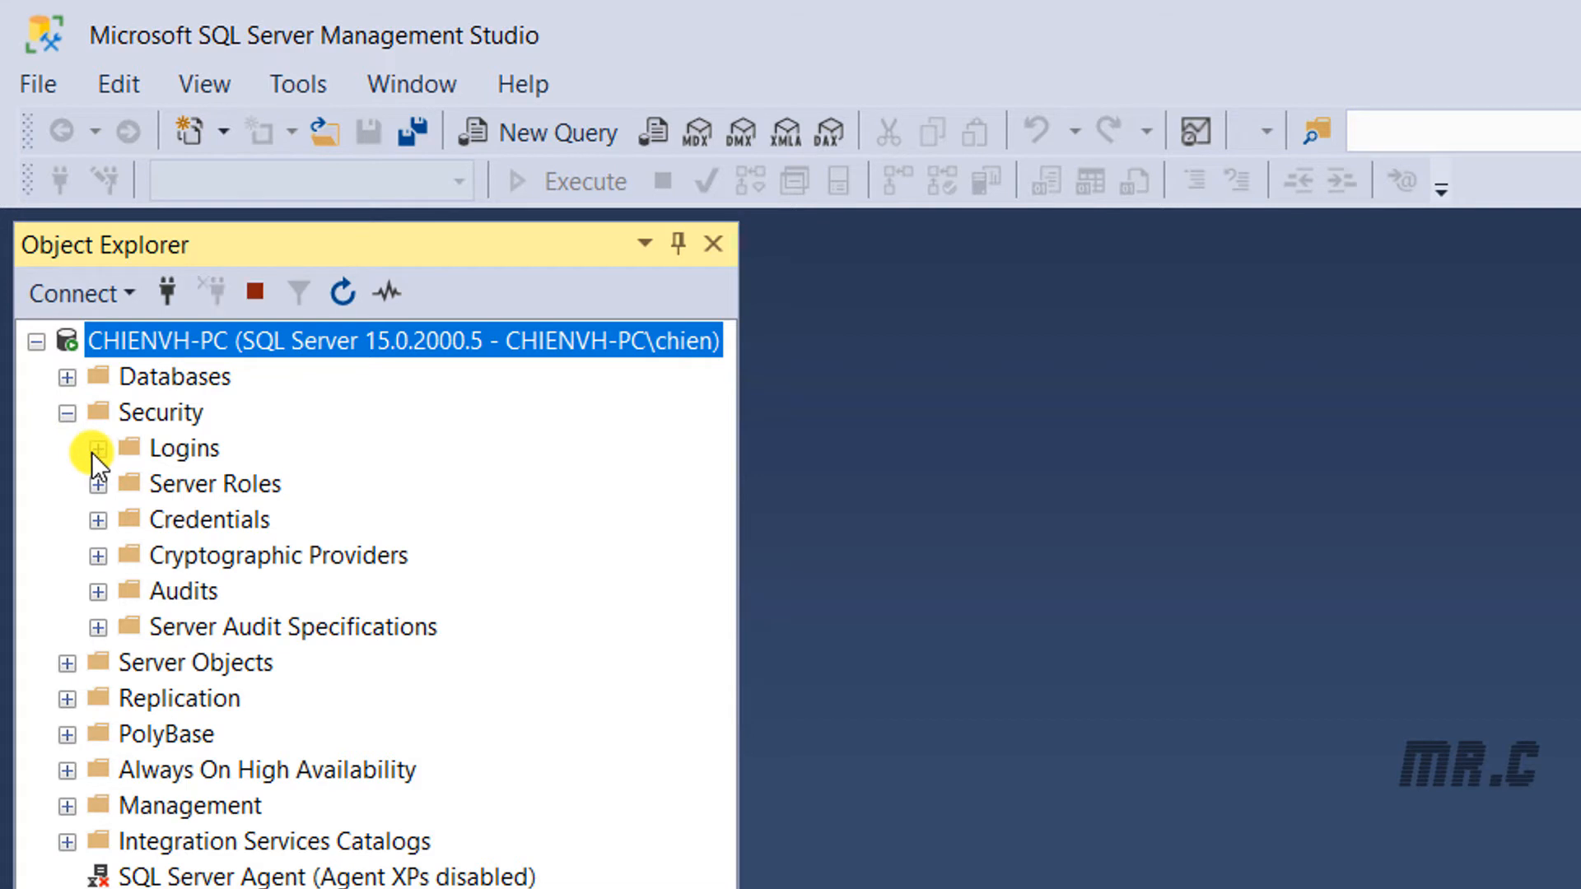
{"action": "left_click", "coordinate": [96, 448]}
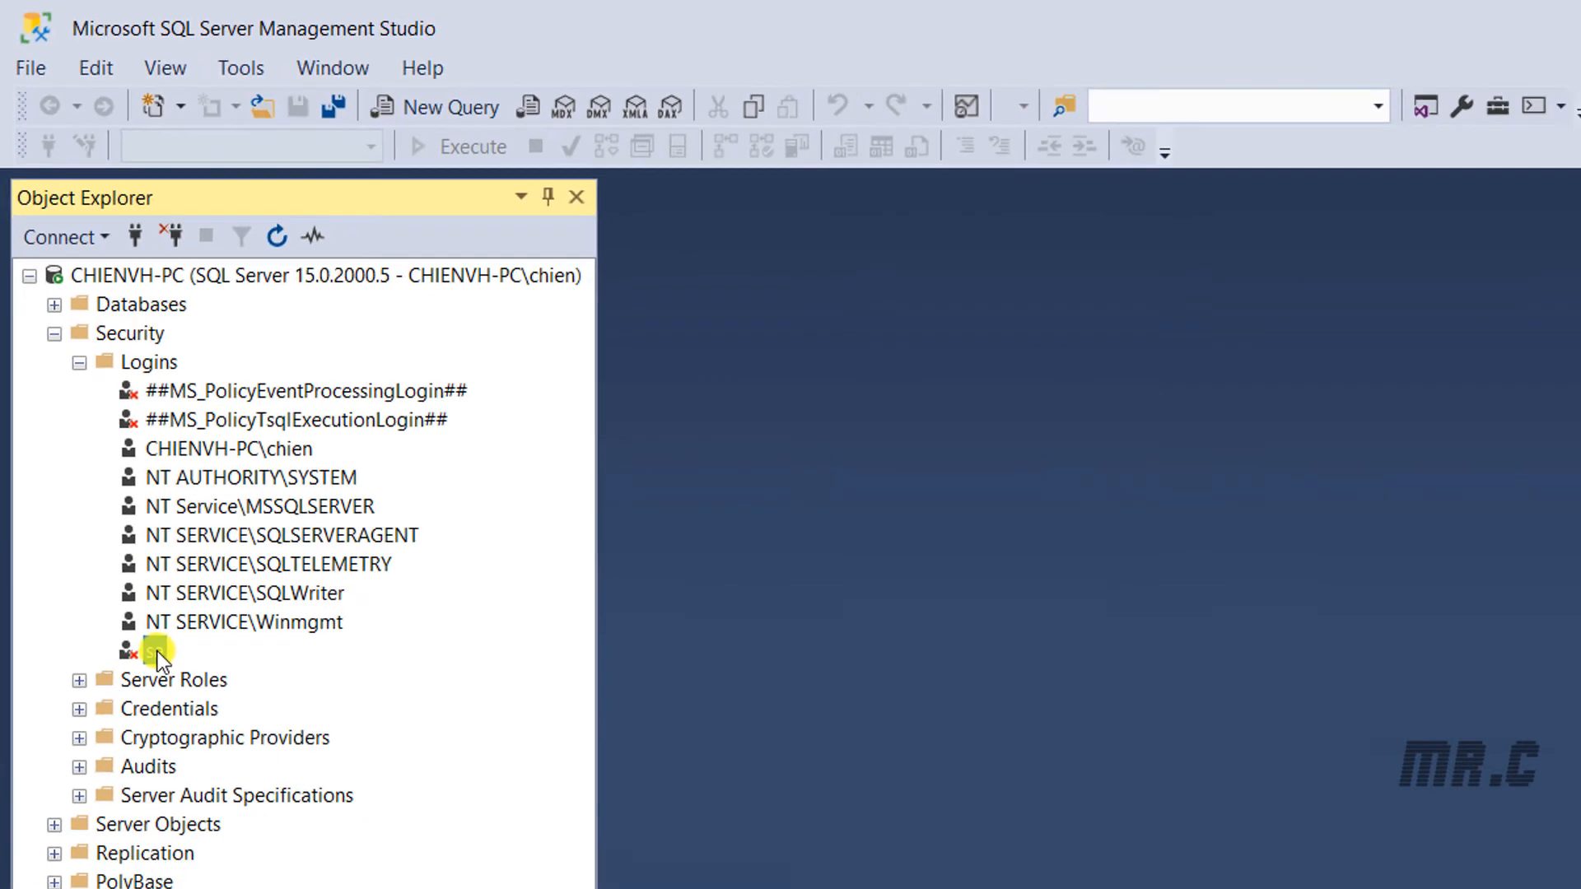
Give the sa login a new confirmed password and untick Enforce password policy
{"action": "double_click", "coordinate": [157, 652]}
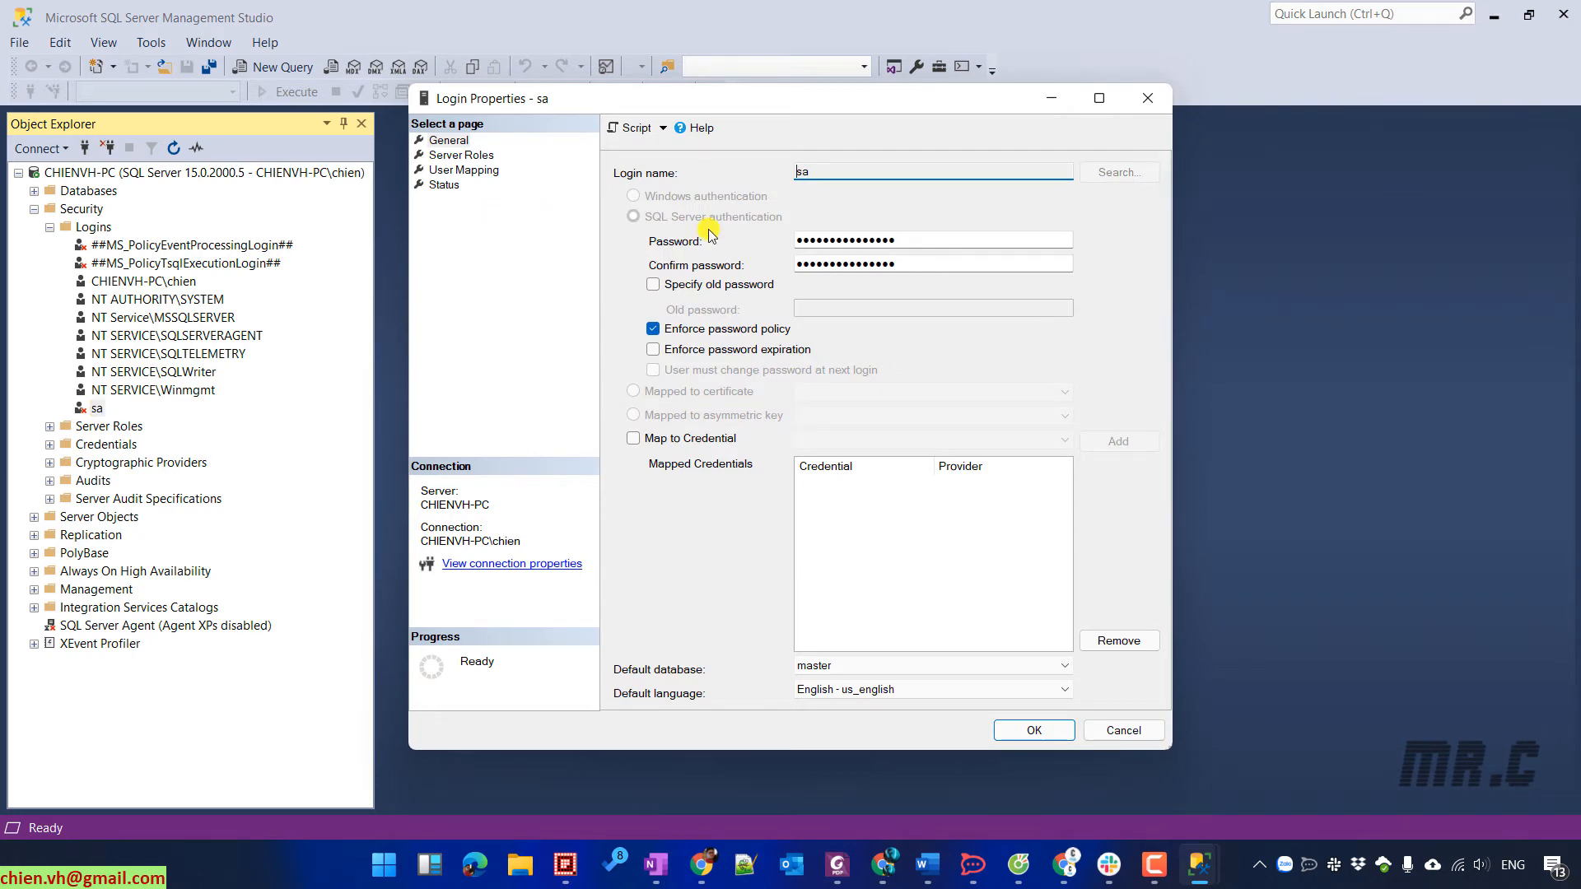
{"action": "mouse_move", "coordinate": [971, 129]}
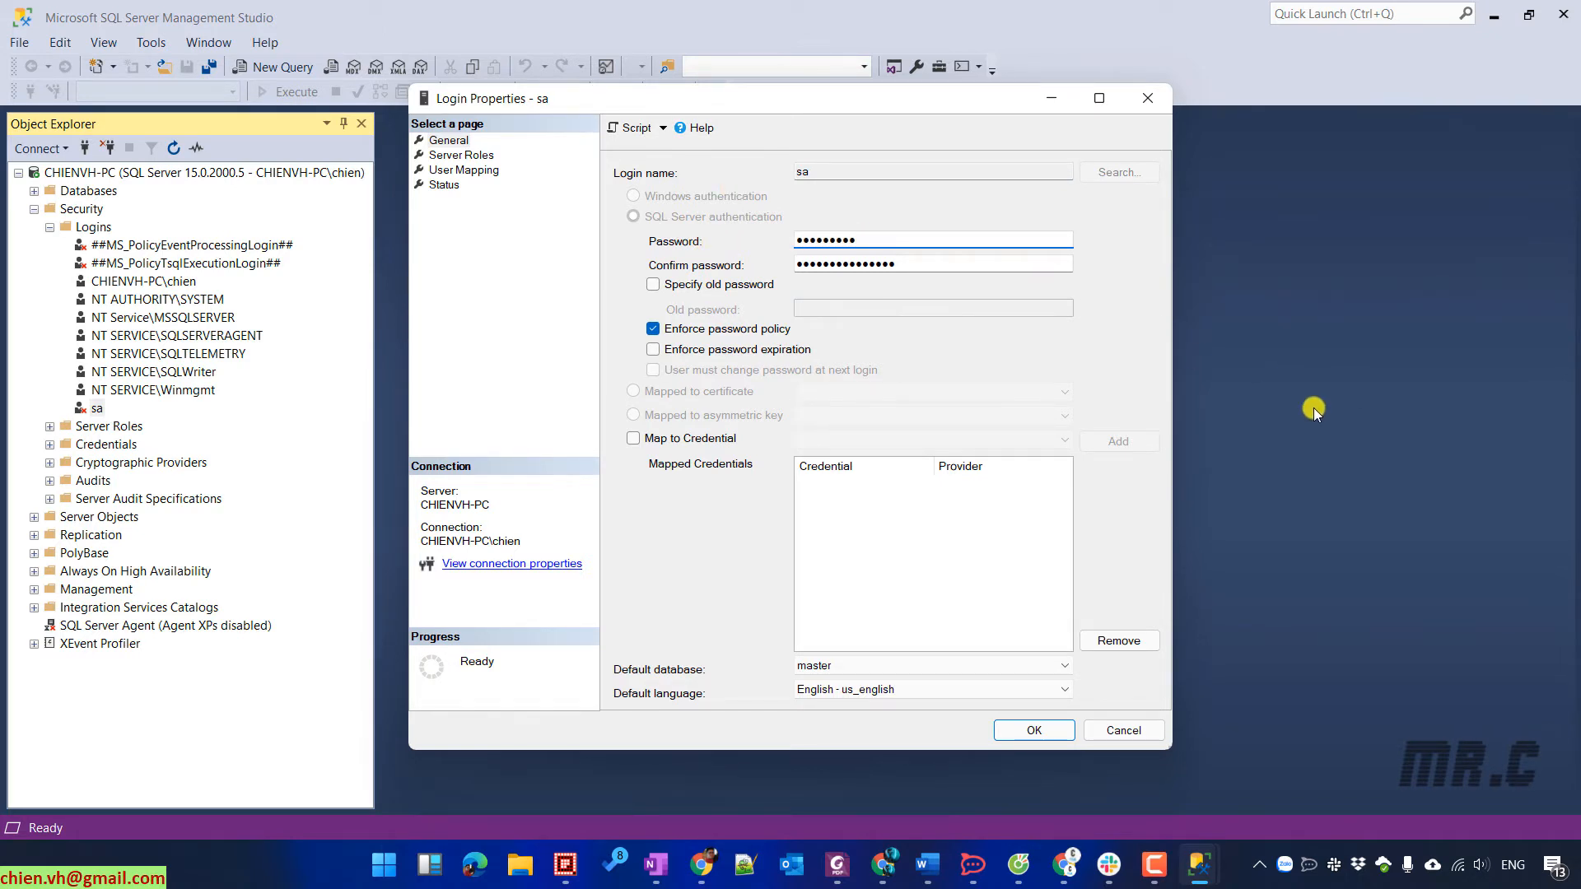
{"action": "left_click", "coordinate": [931, 264]}
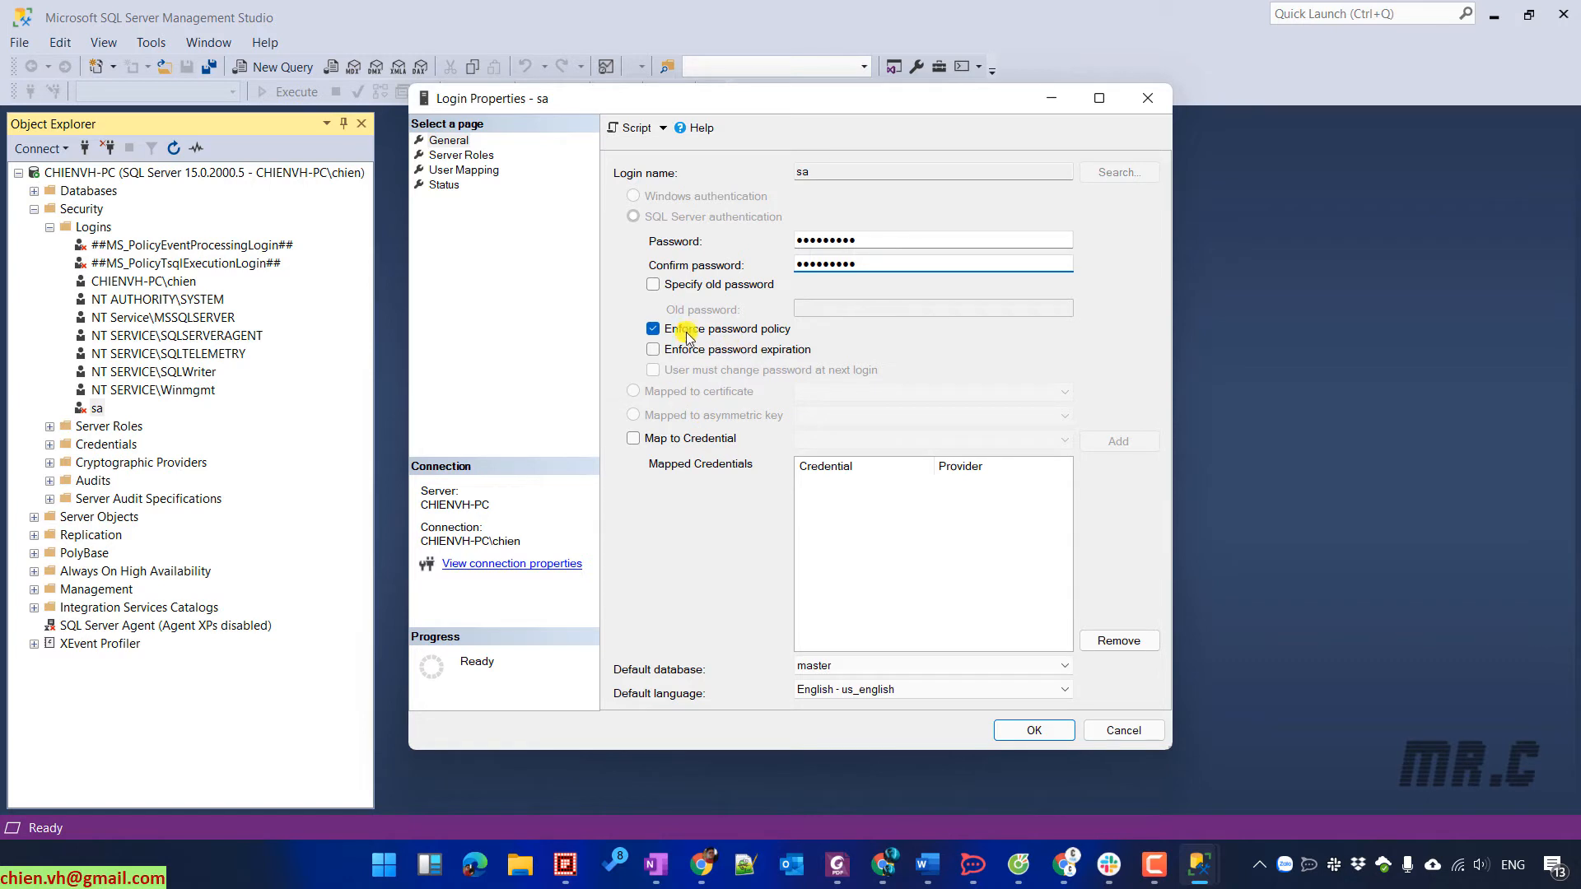
{"action": "left_click", "coordinate": [653, 329]}
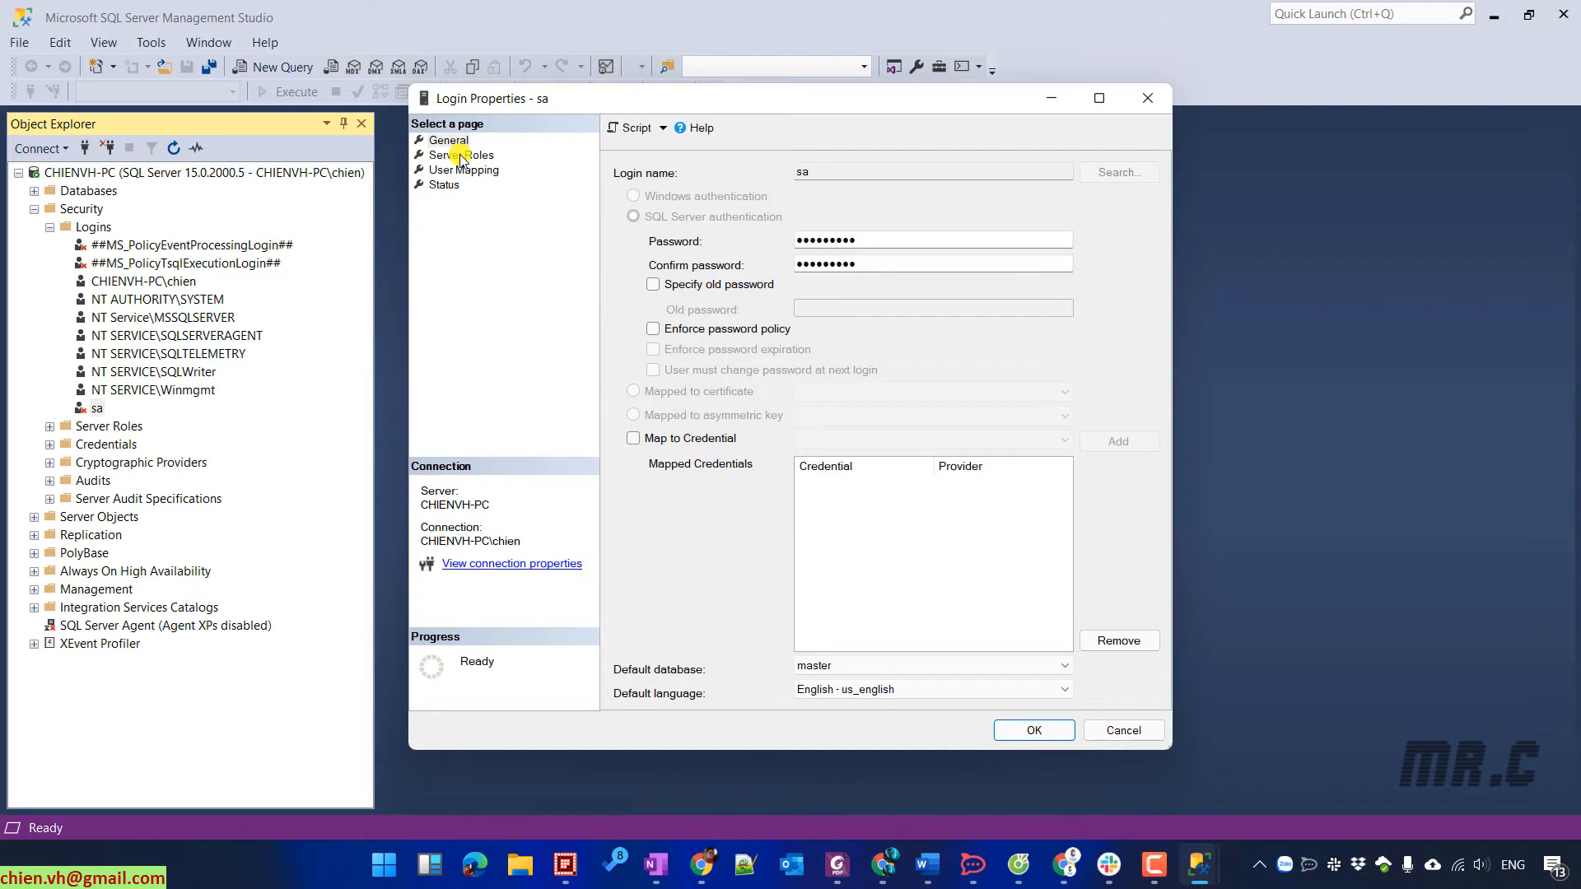
Review sa's Server Roles and User Mapping, then set Login: Enabled and save
{"action": "left_click", "coordinate": [461, 154]}
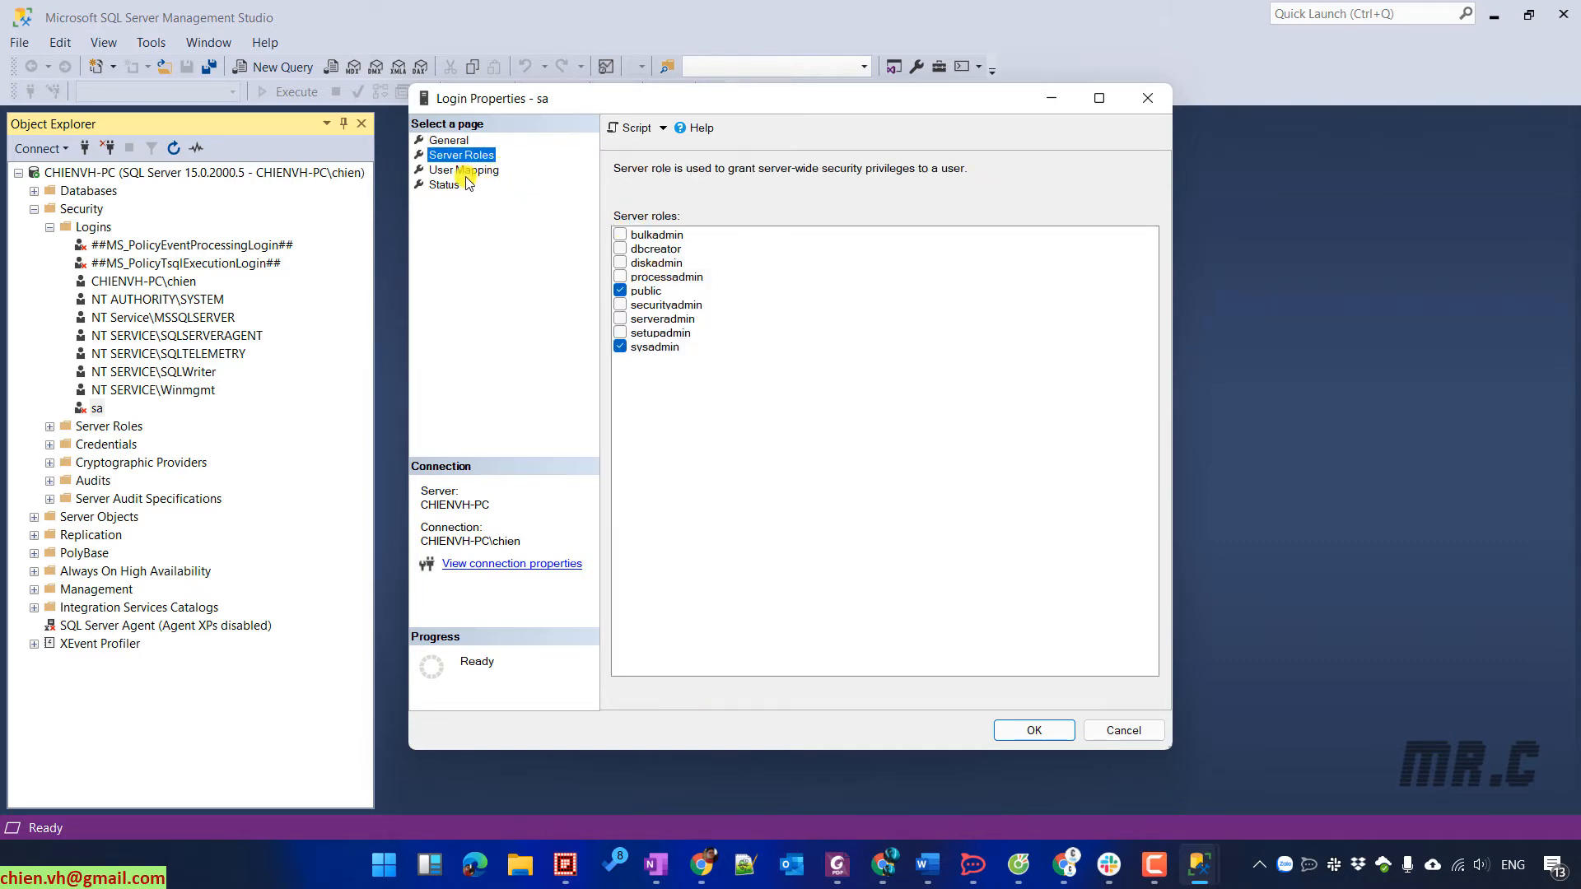
{"action": "left_click", "coordinate": [463, 169]}
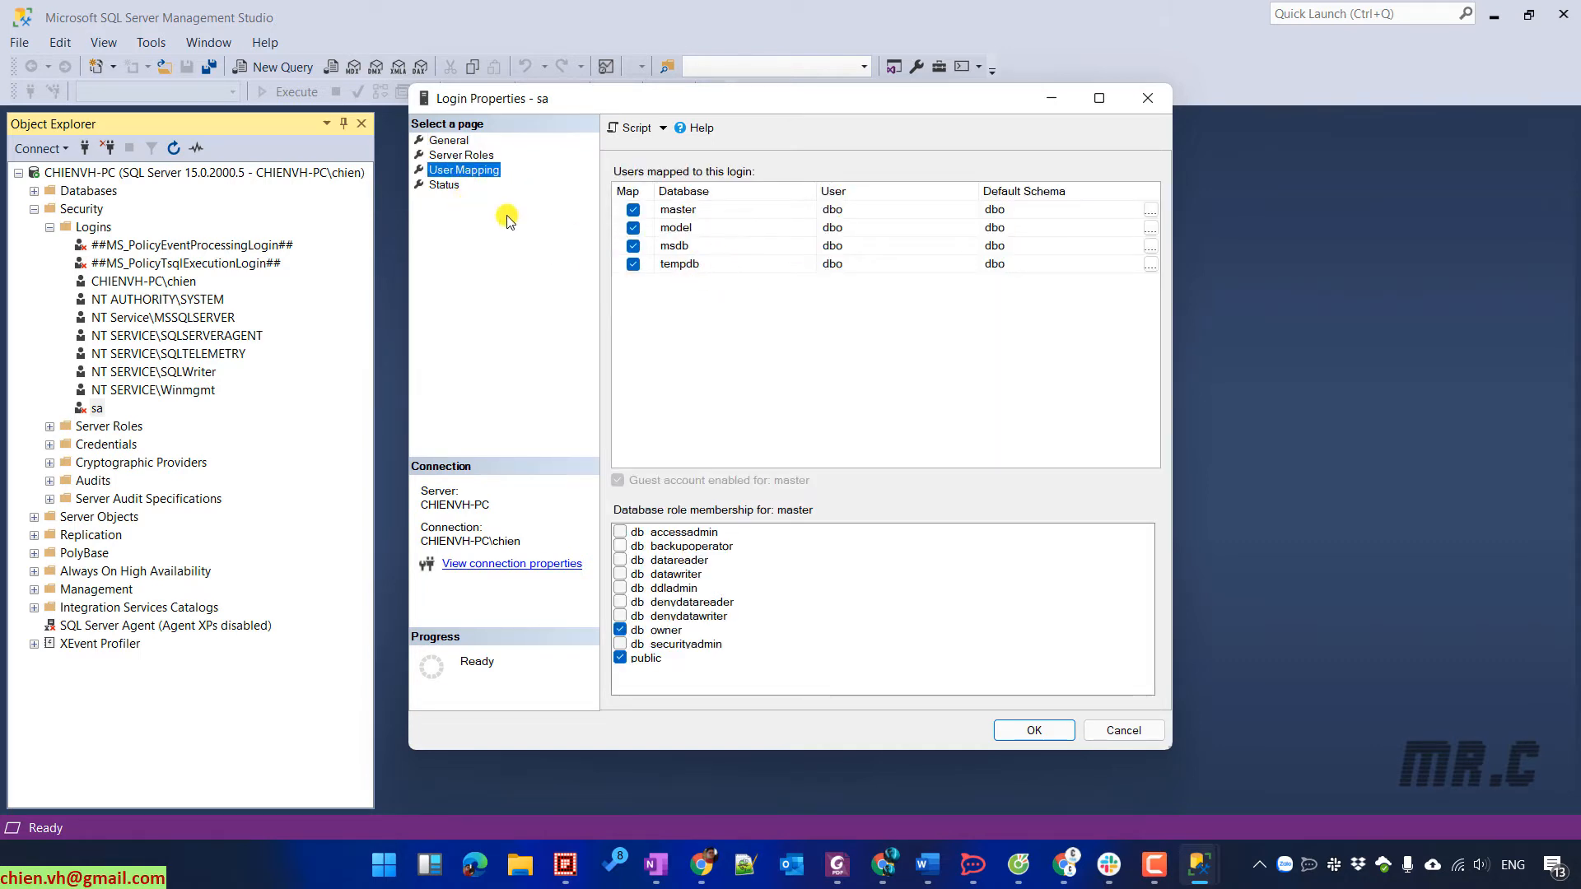
{"action": "left_click", "coordinate": [443, 185]}
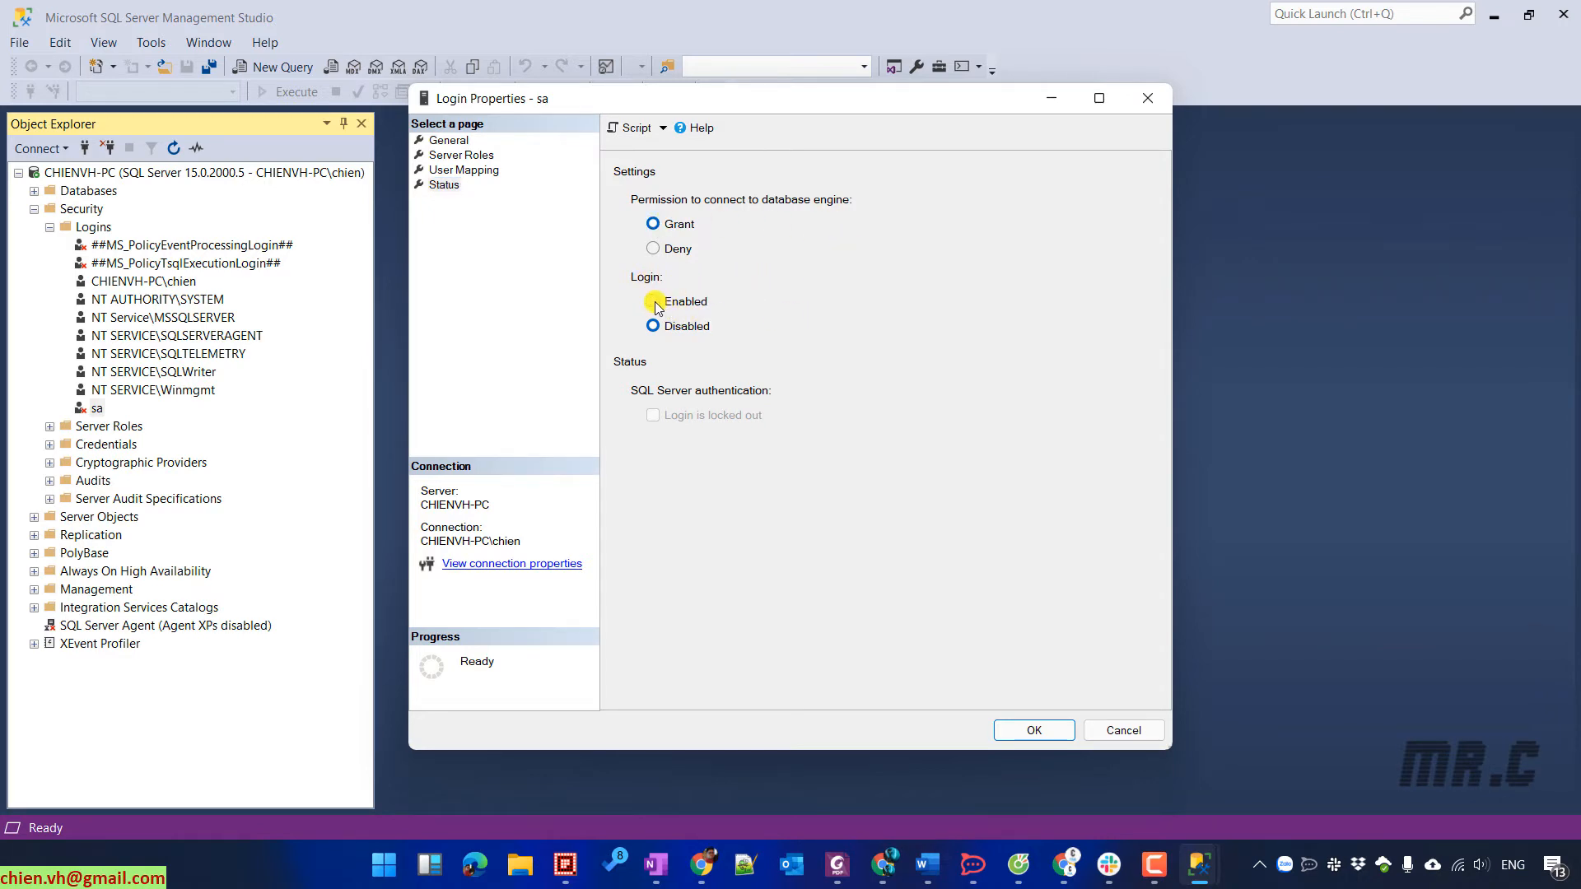
{"action": "left_click", "coordinate": [653, 300]}
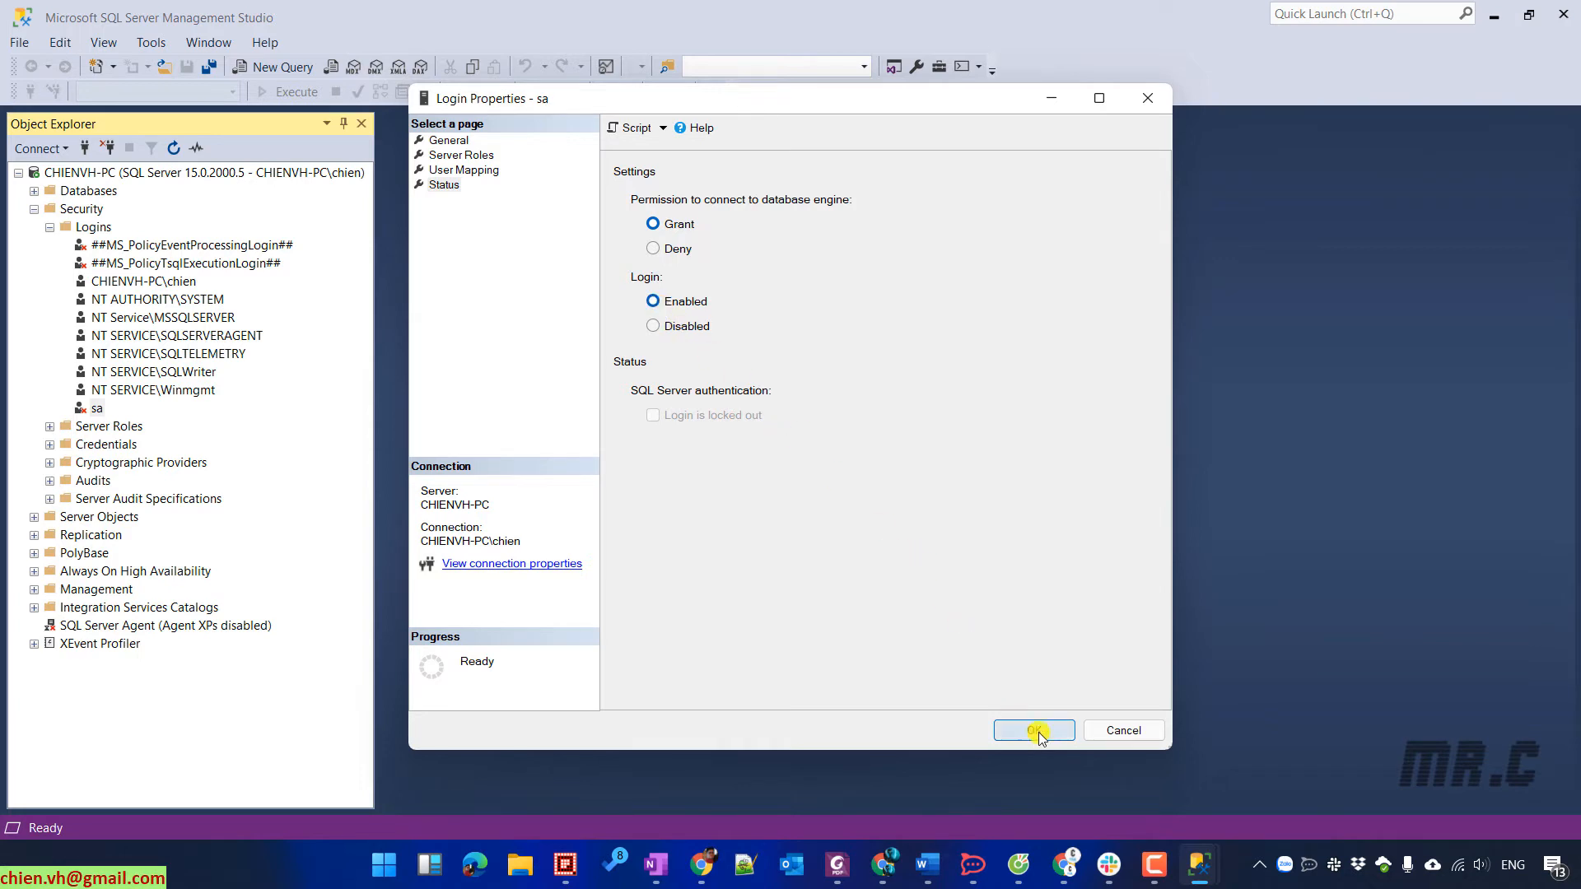
{"action": "left_click", "coordinate": [1032, 731]}
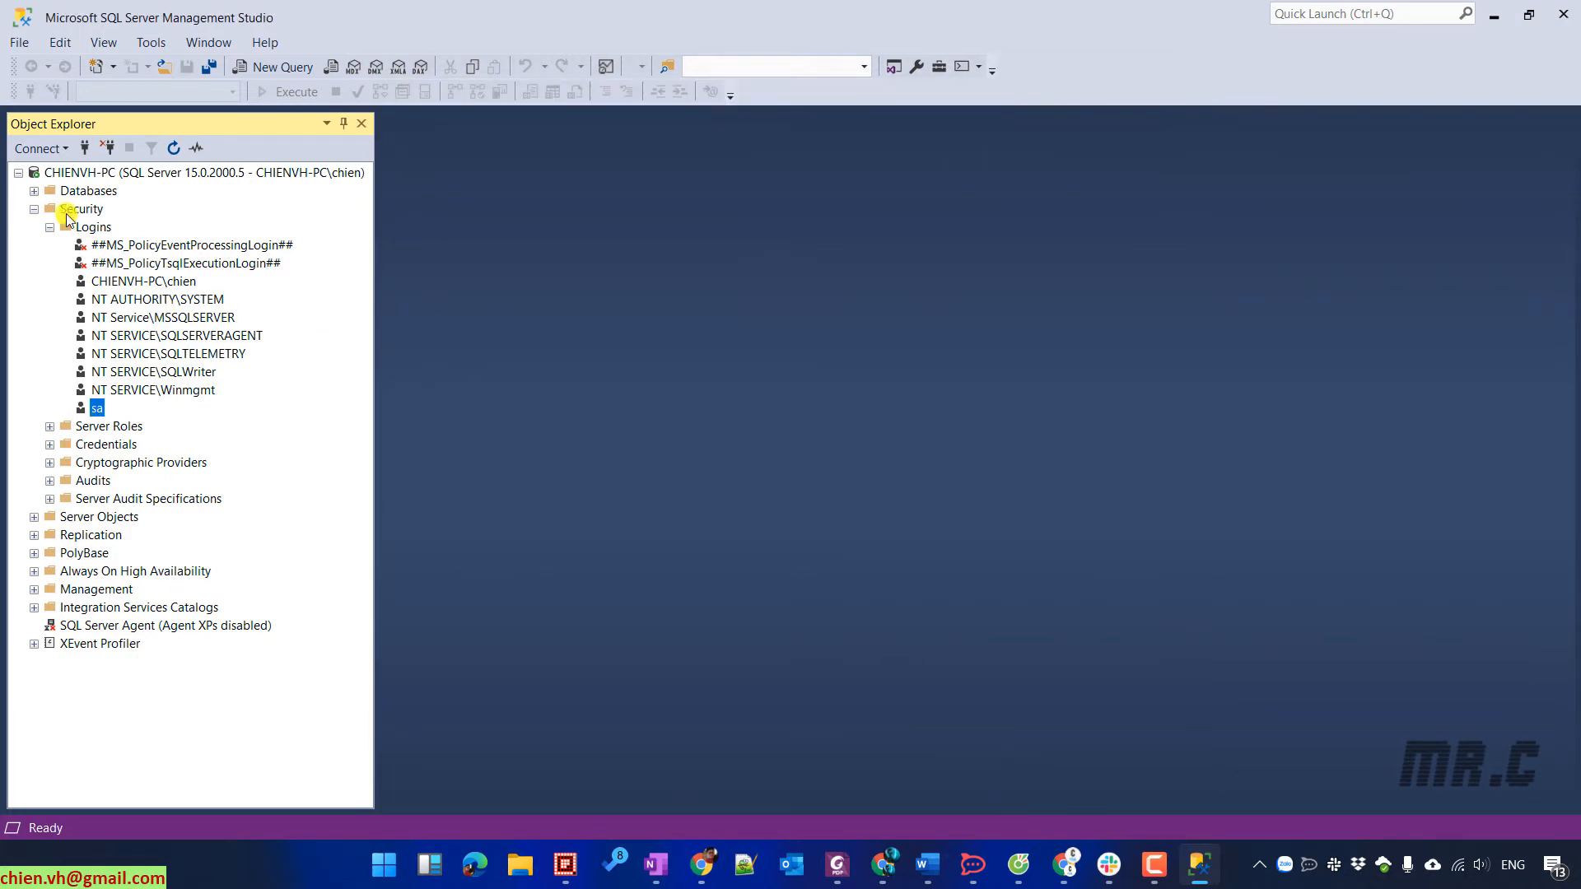
Disconnect, try signing in as sa with SQL Server Authentication, and dismiss the failure
{"action": "left_click", "coordinate": [202, 172]}
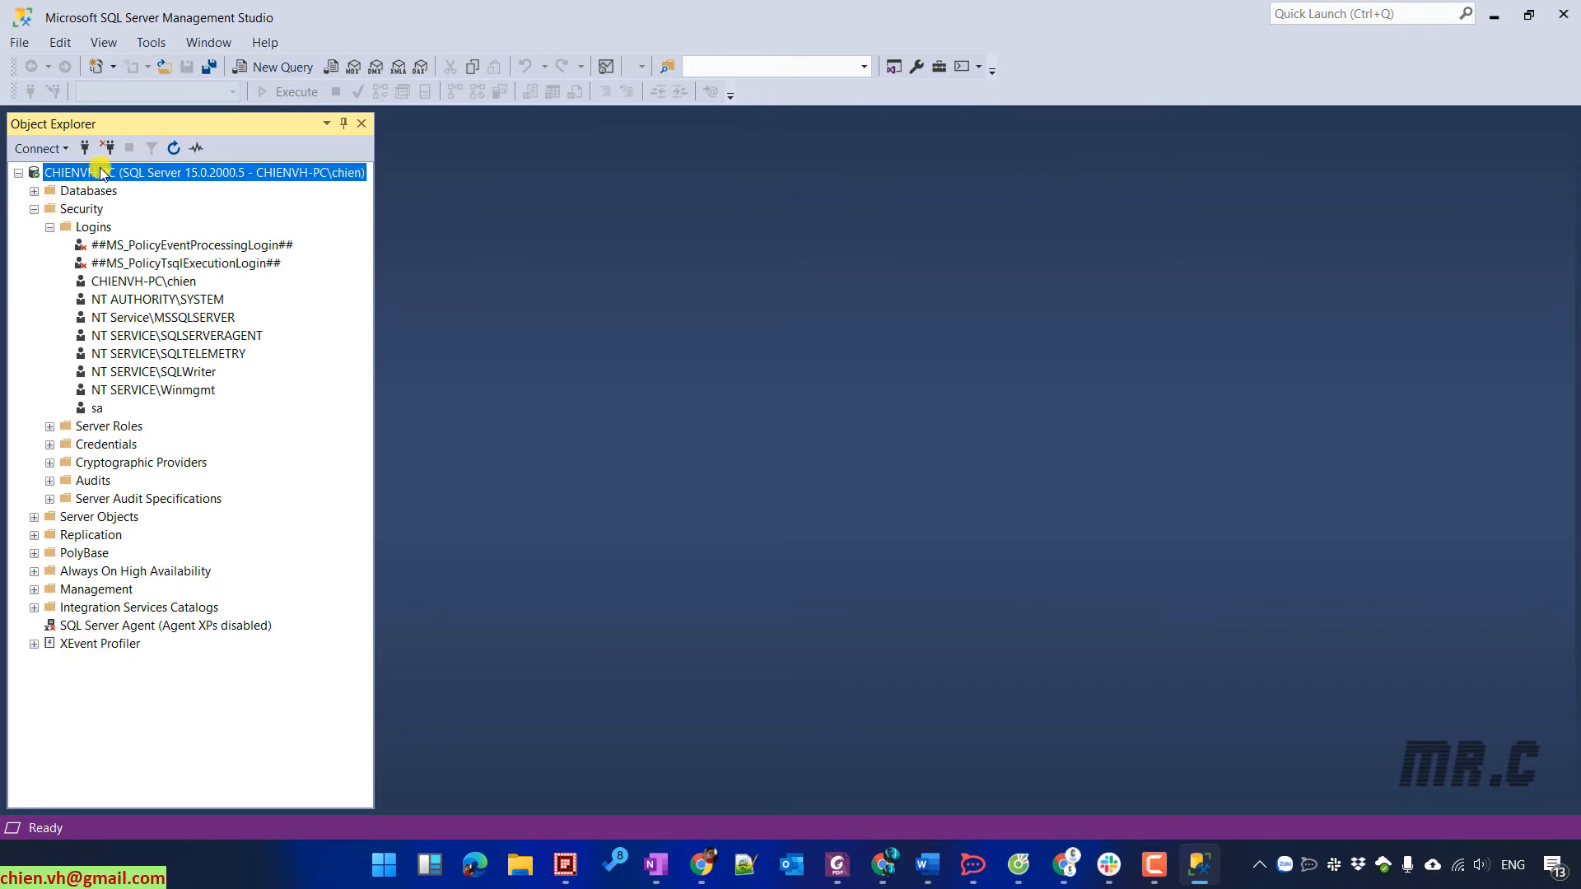
{"action": "left_click", "coordinate": [37, 148]}
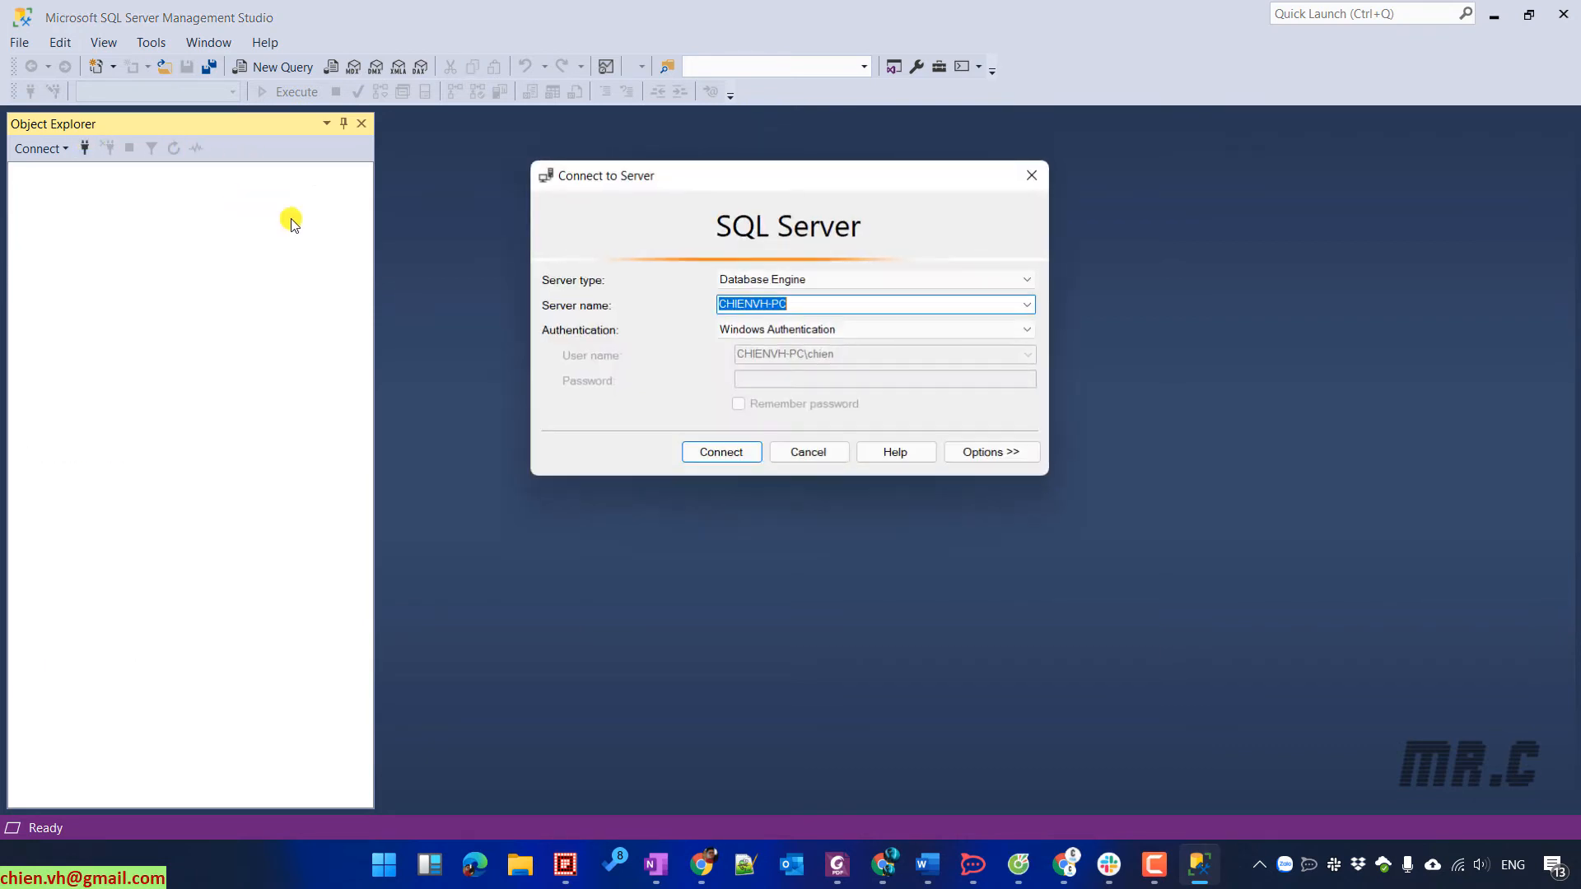
{"action": "left_click", "coordinate": [871, 329]}
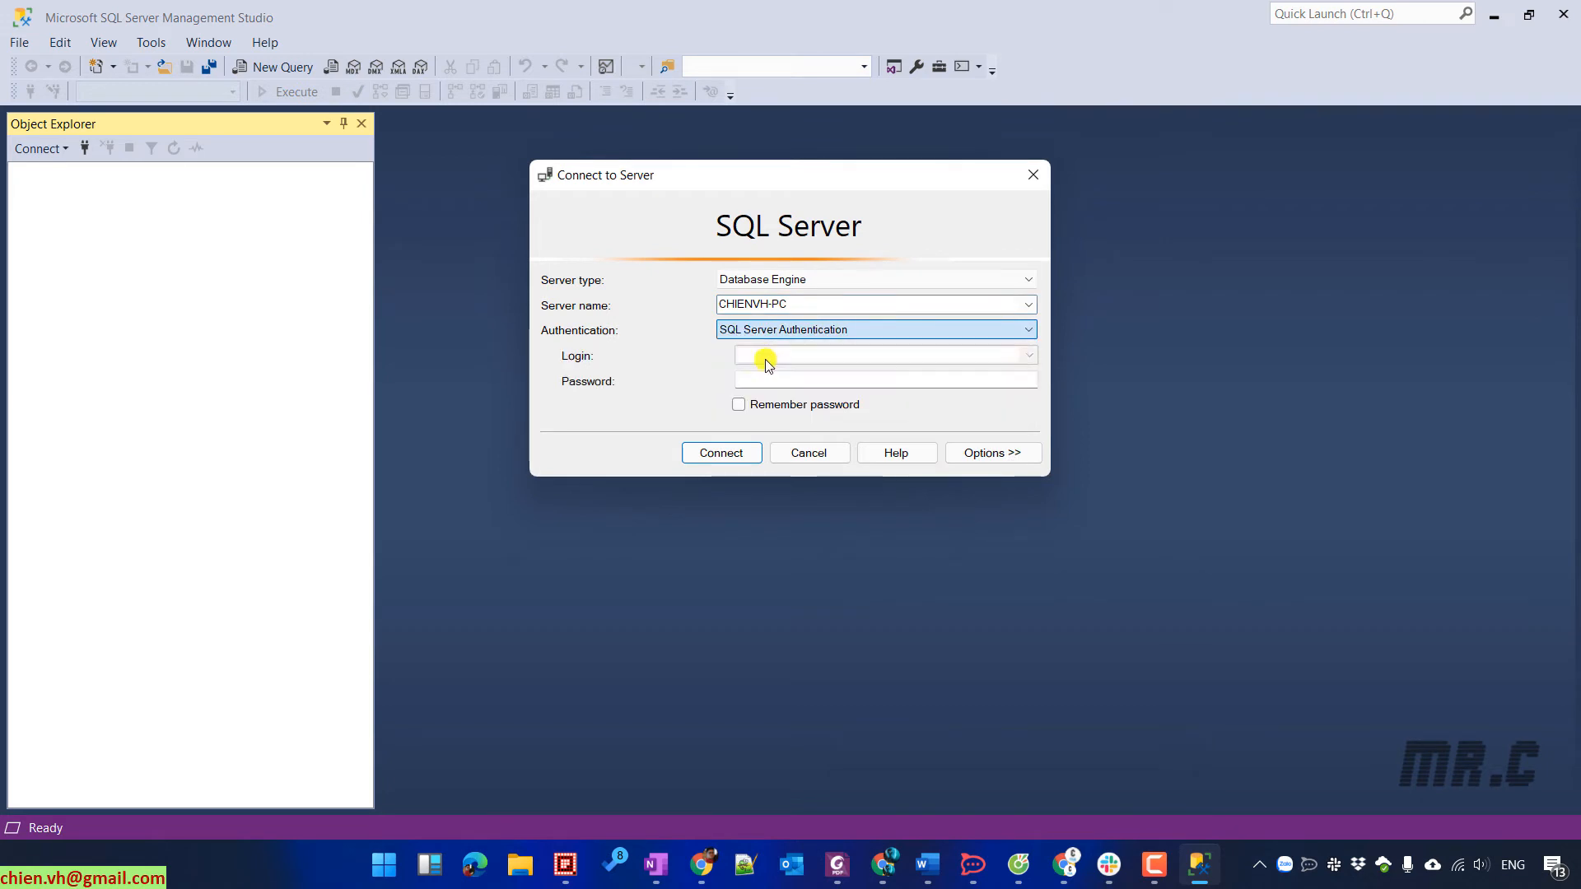
{"action": "type", "text": "sa"}
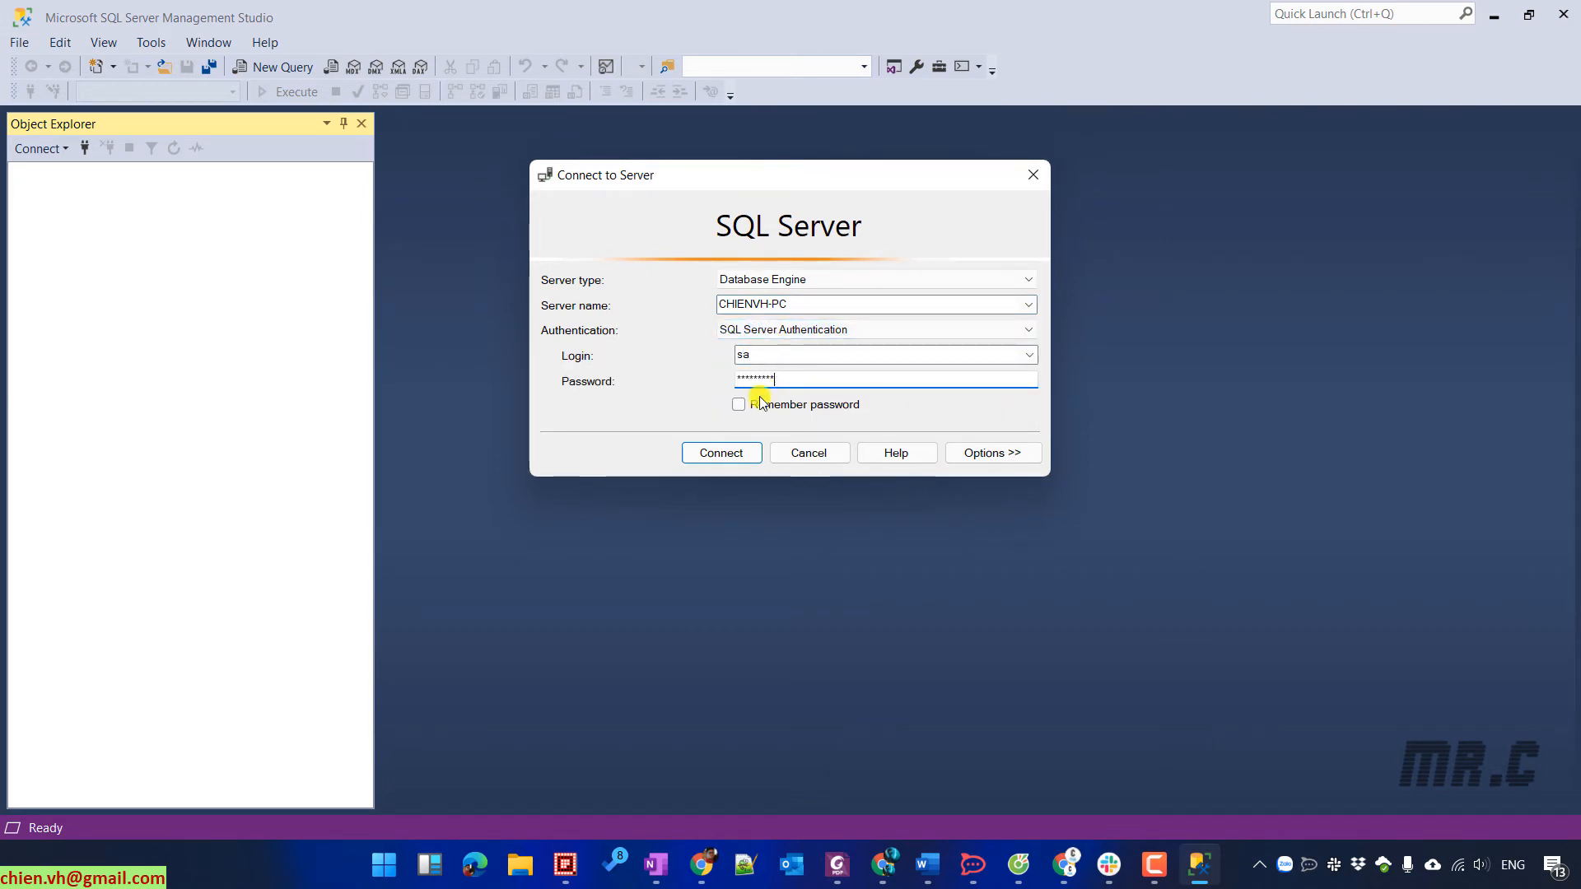
{"action": "left_click", "coordinate": [720, 452]}
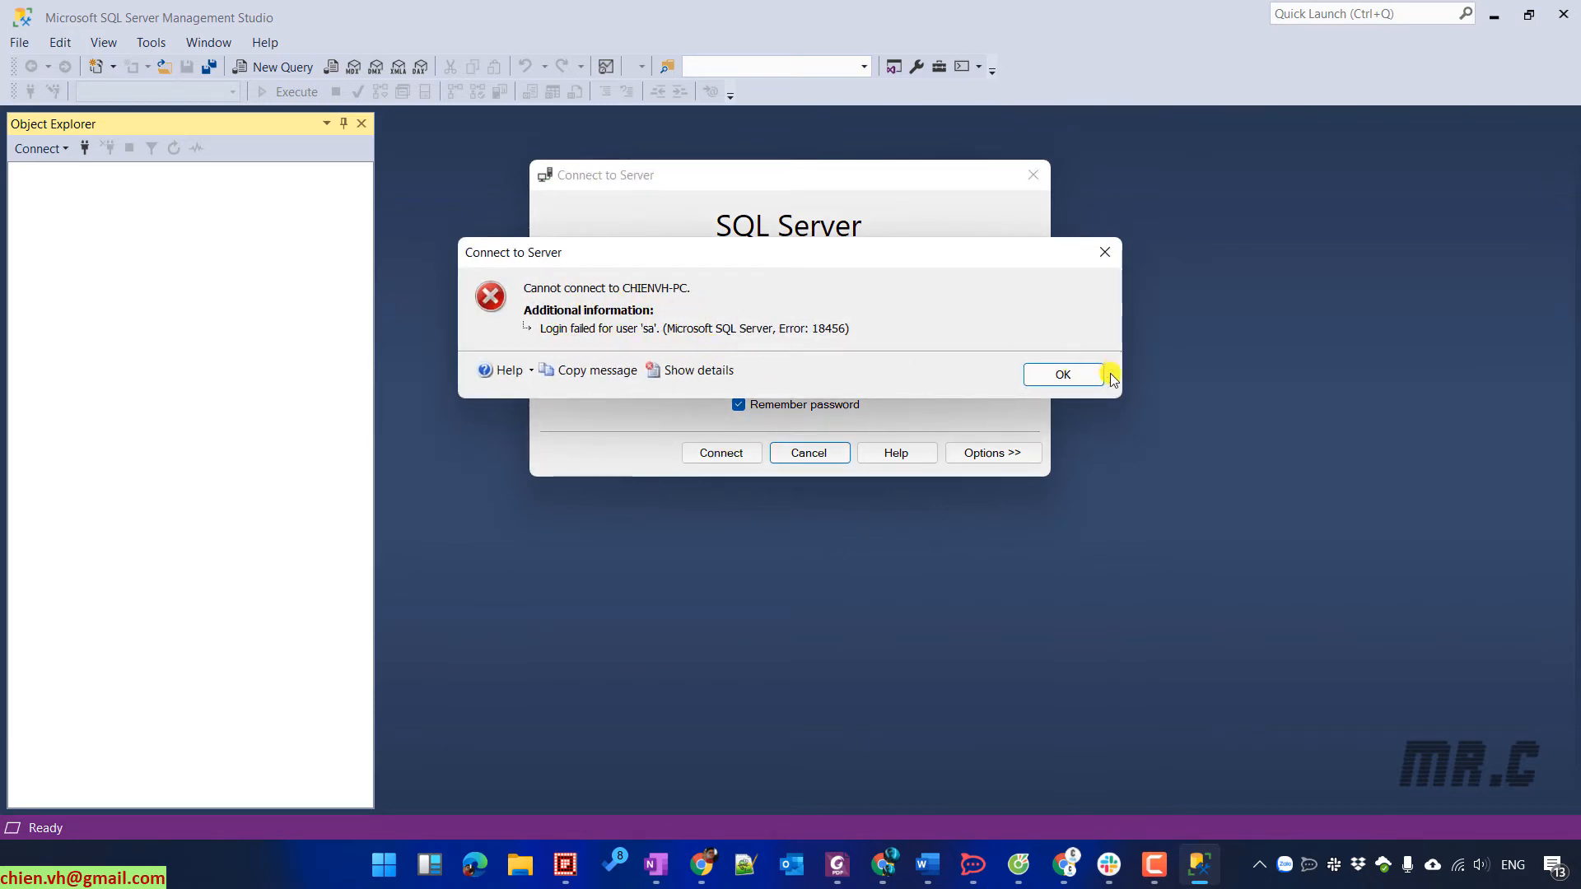
{"action": "left_click", "coordinate": [1061, 374]}
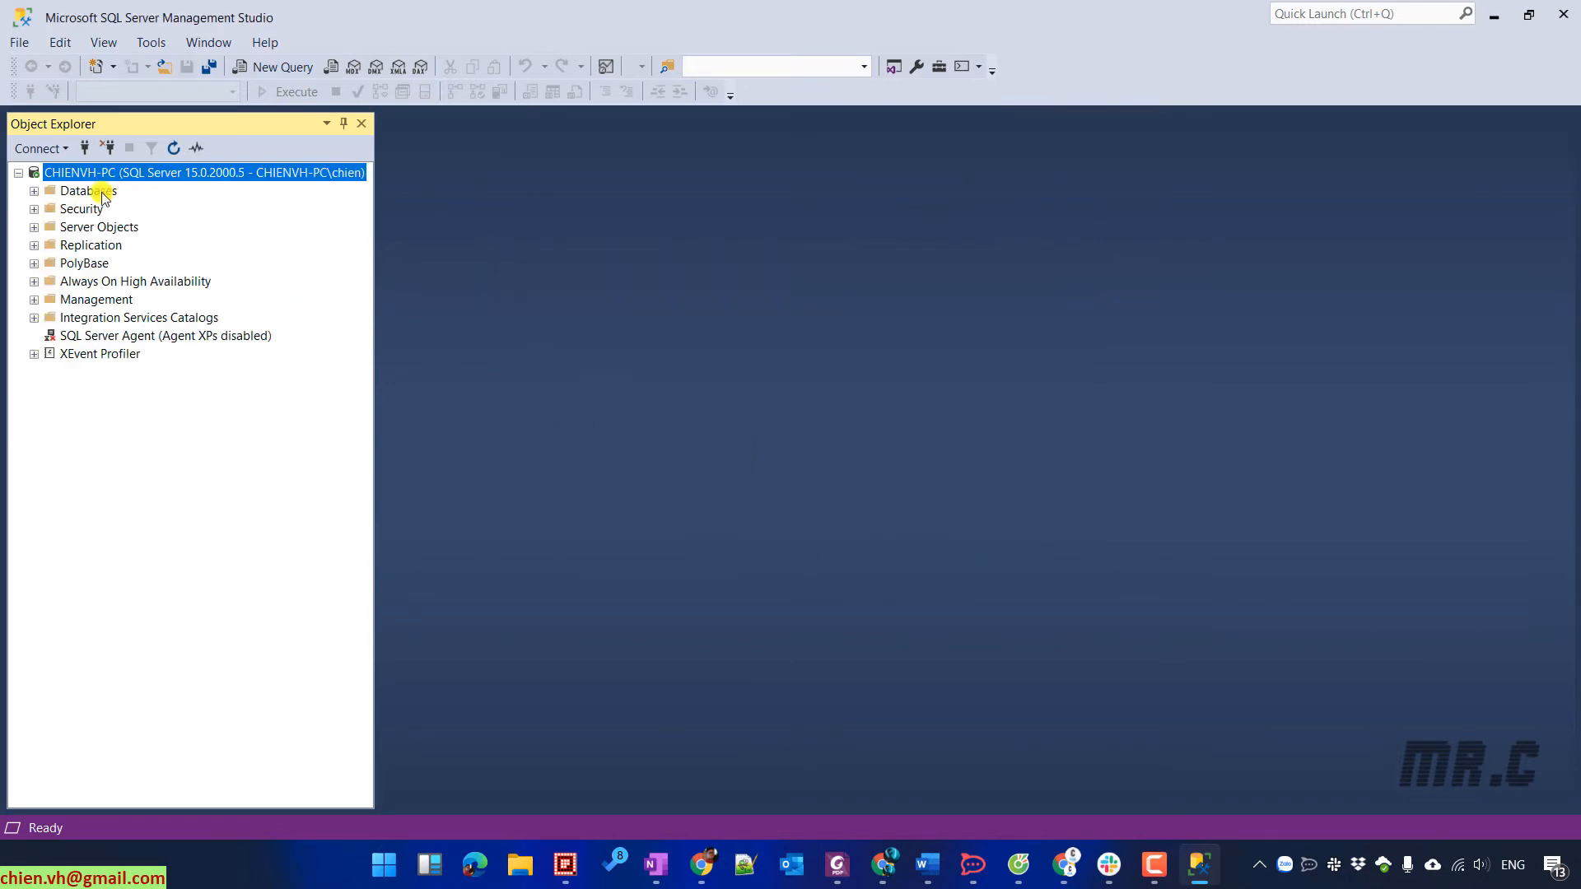
Set CHIENVH-PC's security to SQL Server and Windows Authentication mode and acknowledge the restart notice
{"action": "right_click", "coordinate": [201, 172]}
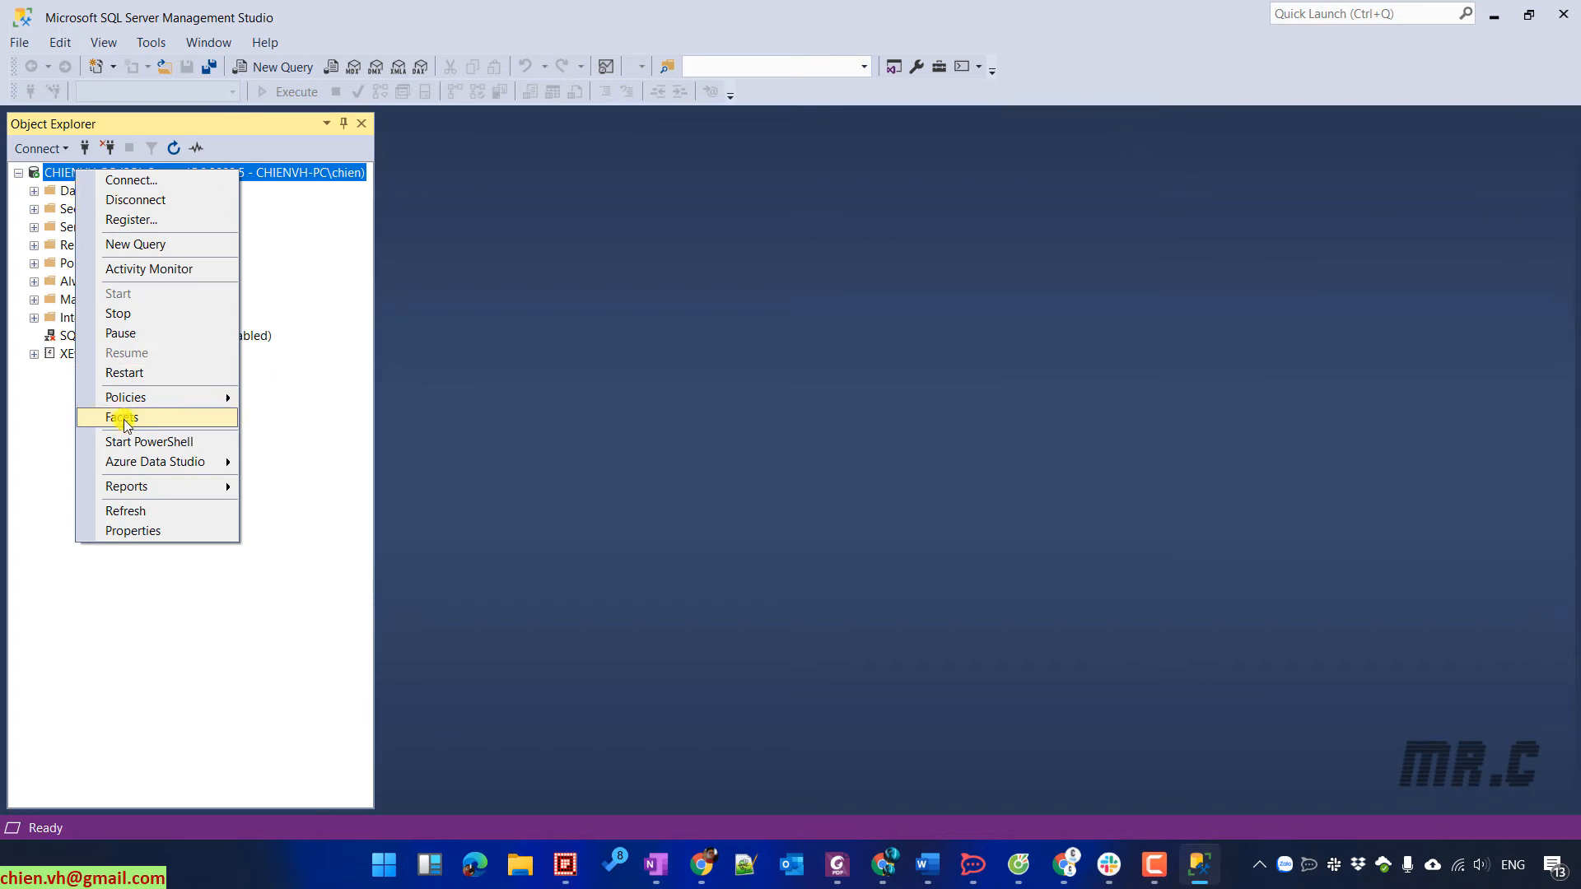
{"action": "left_click", "coordinate": [132, 530]}
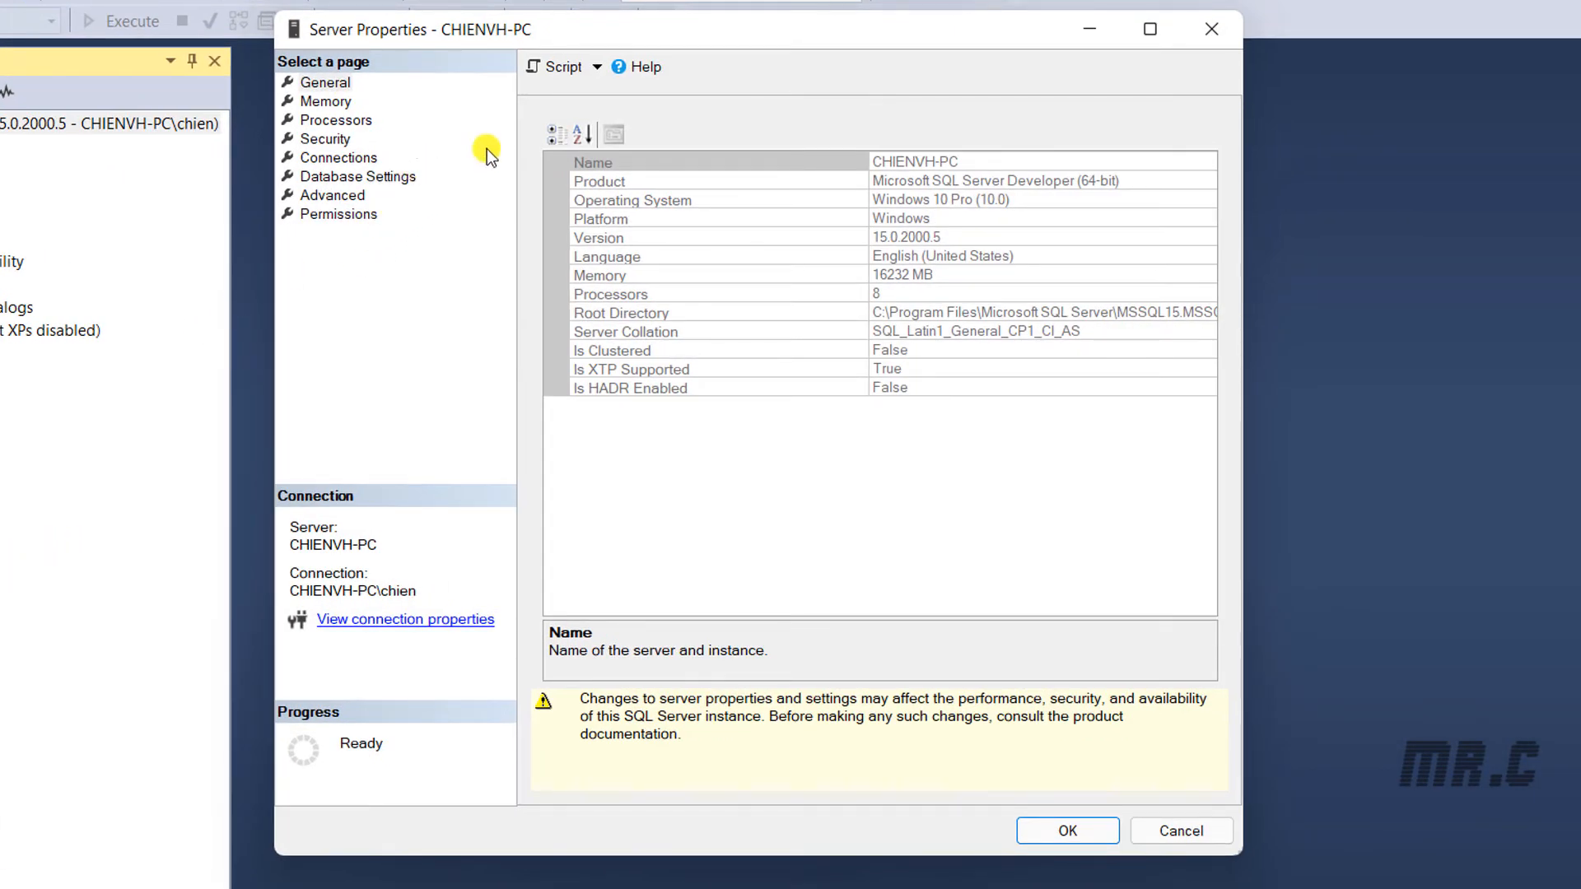
{"action": "left_click", "coordinate": [324, 138]}
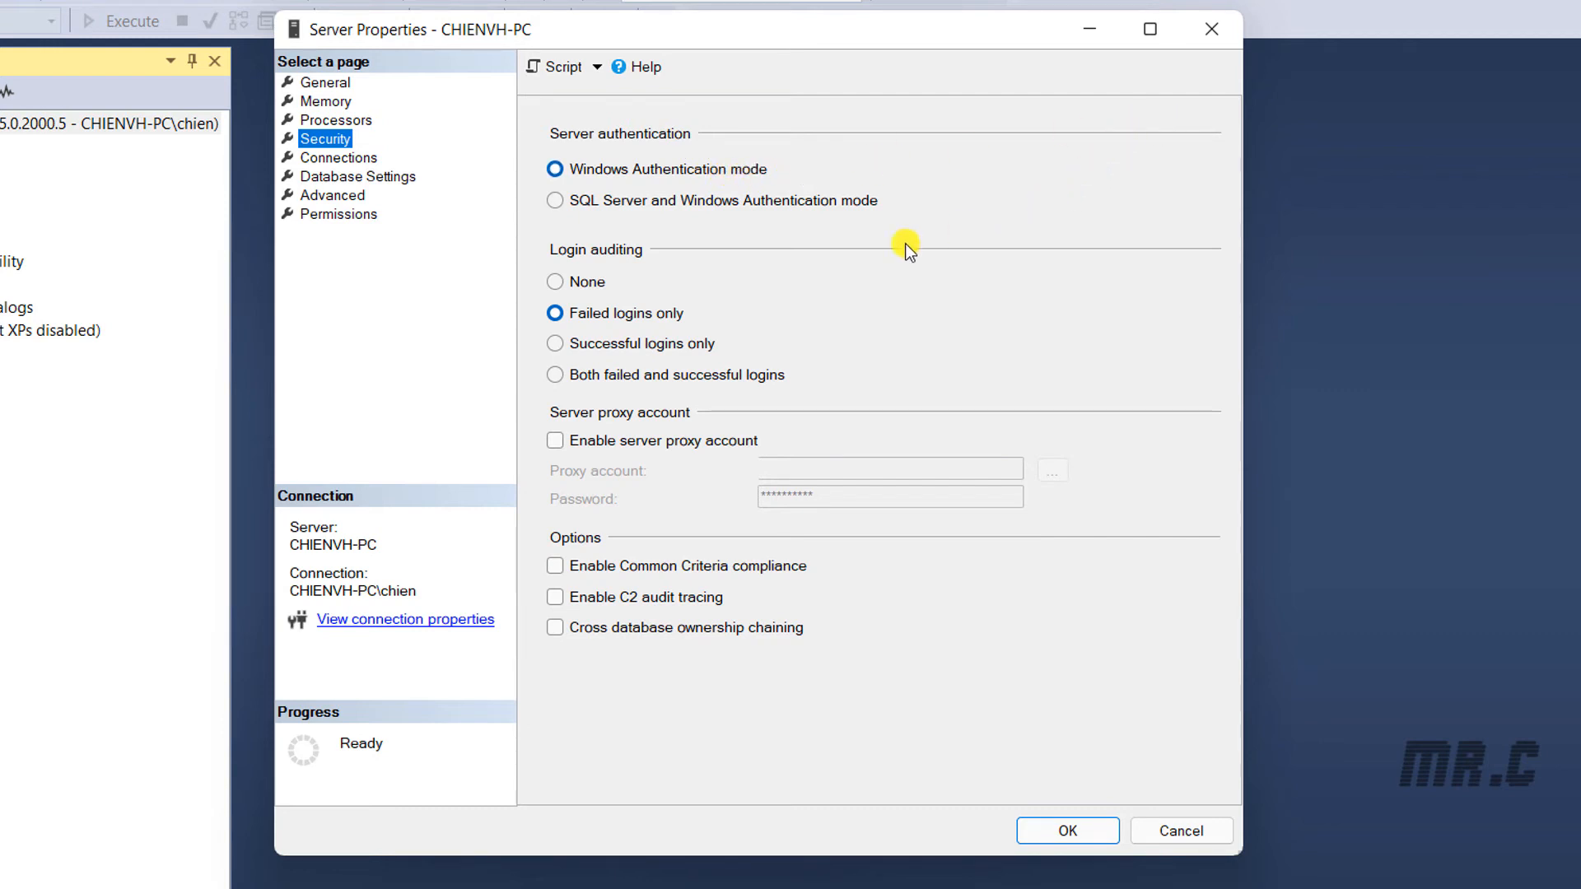
{"action": "mouse_move", "coordinate": [854, 212]}
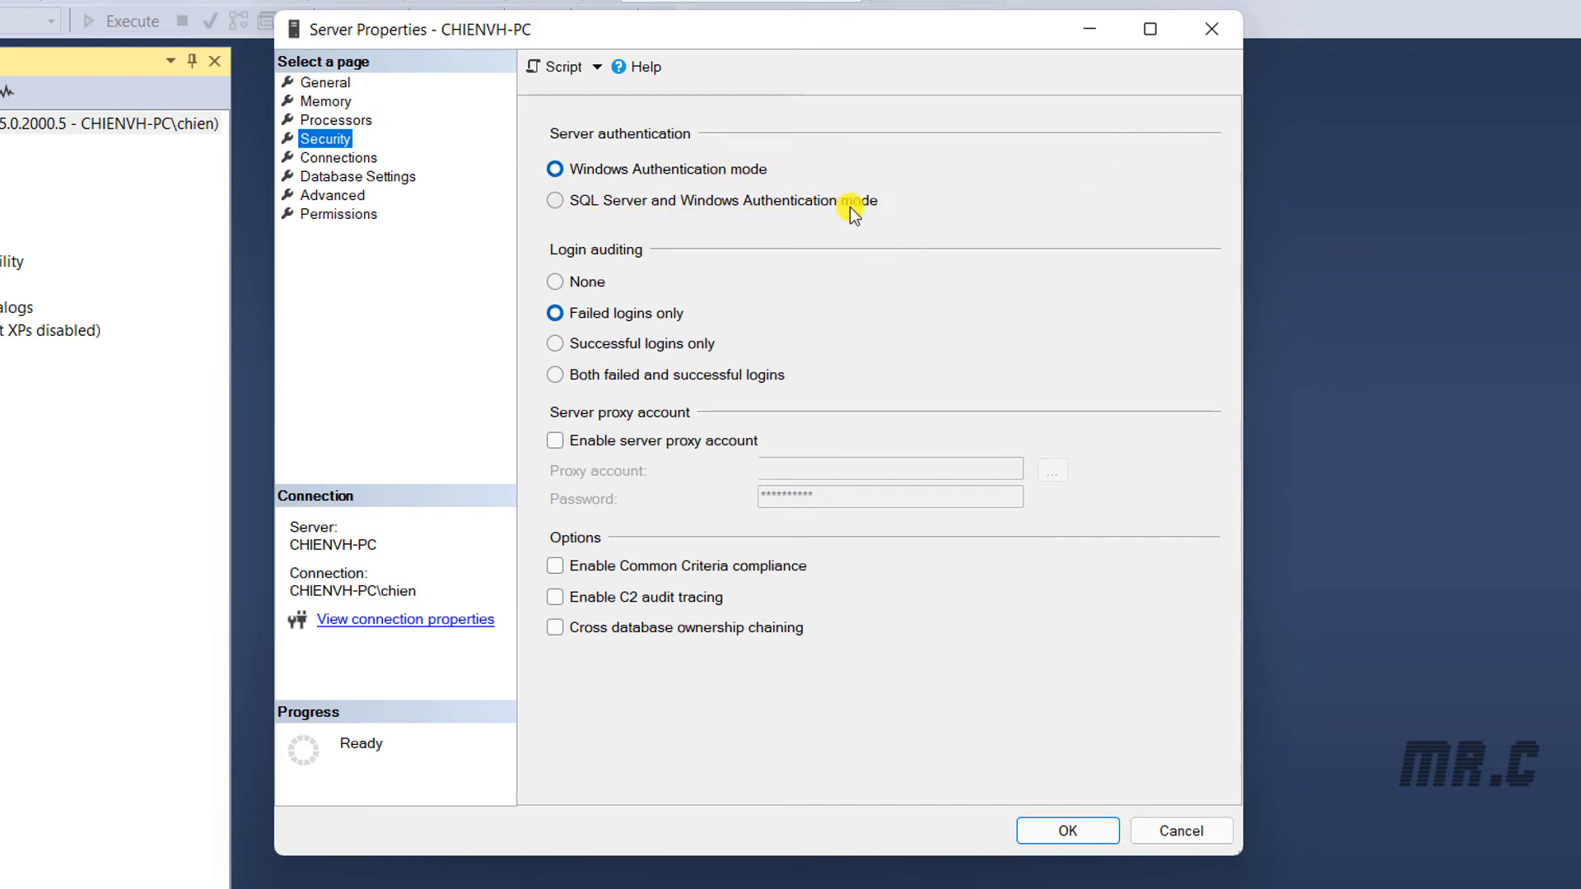
{"action": "left_click", "coordinate": [554, 199]}
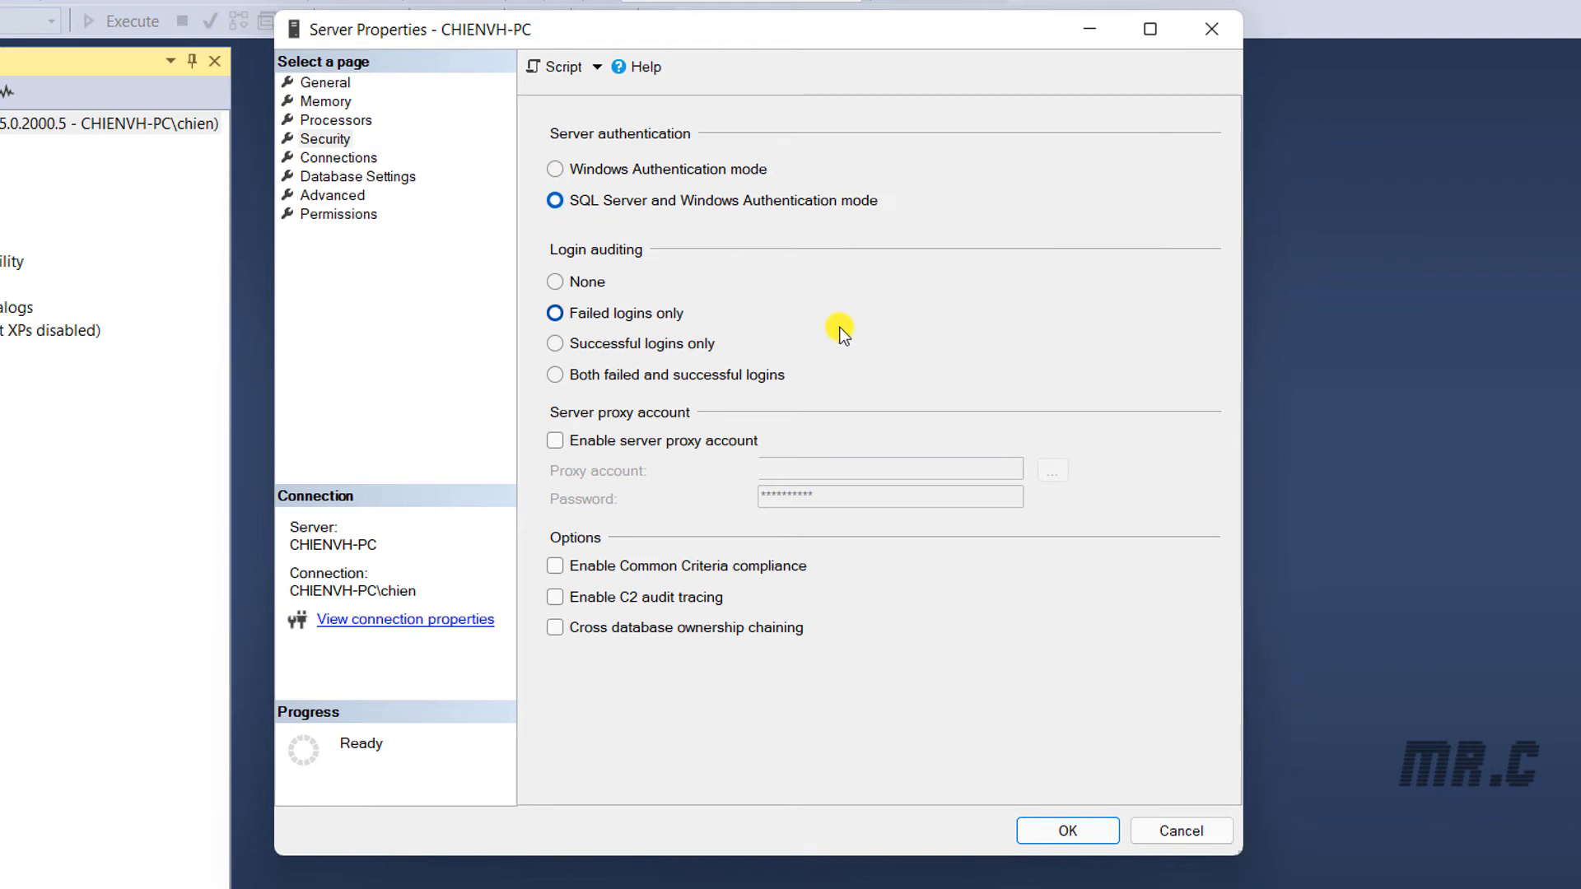
{"action": "mouse_move", "coordinate": [1029, 776]}
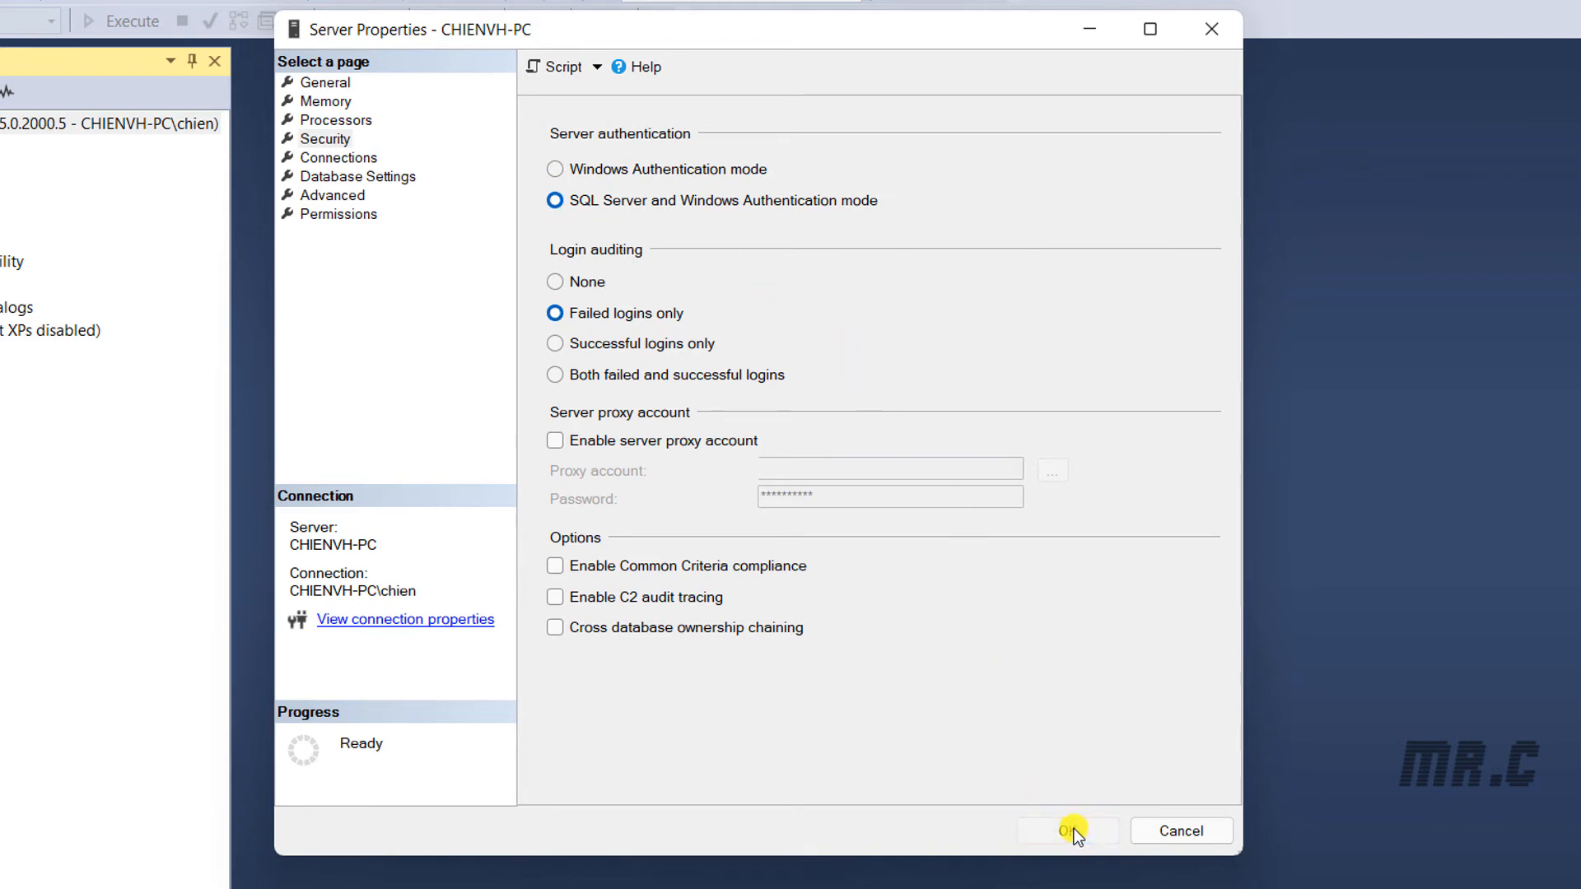
{"action": "left_click", "coordinate": [1065, 831]}
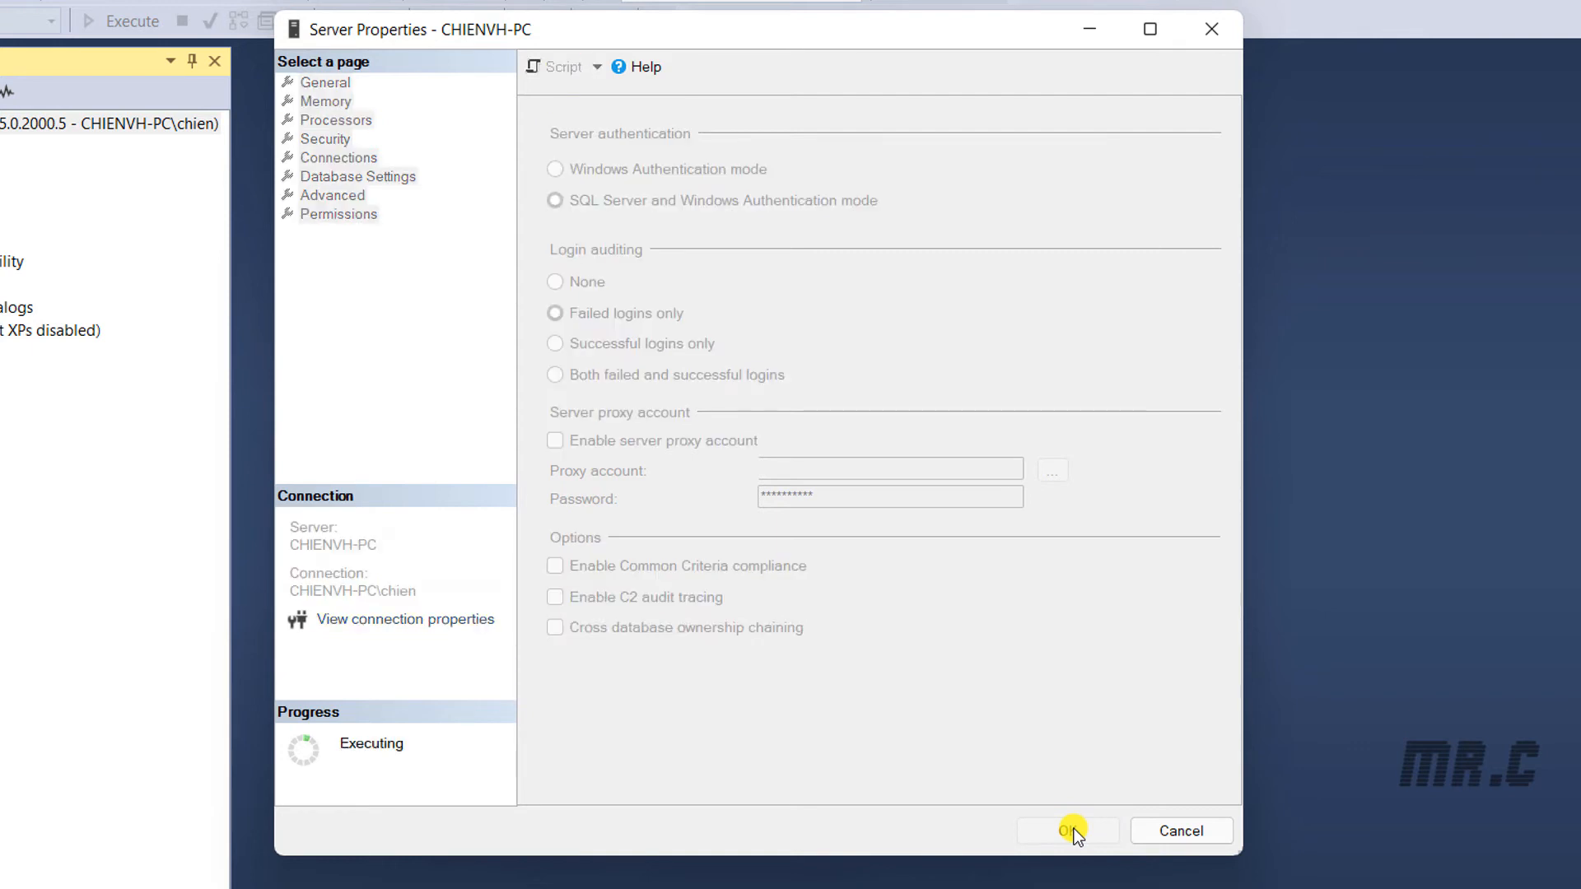
{"action": "left_click", "coordinate": [1067, 830]}
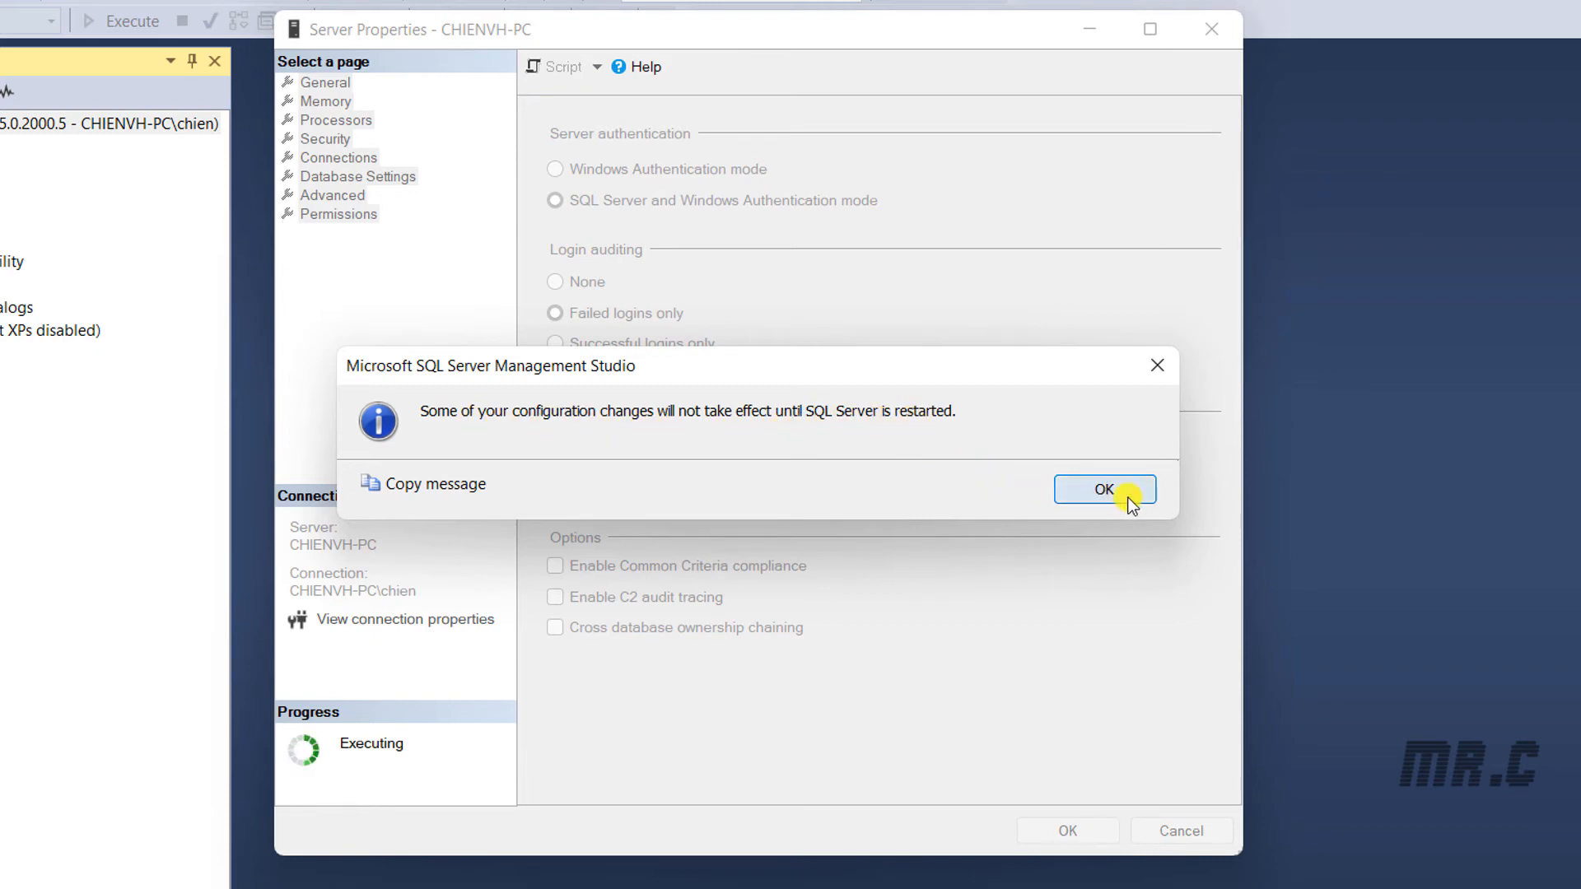
{"action": "left_click", "coordinate": [1104, 489]}
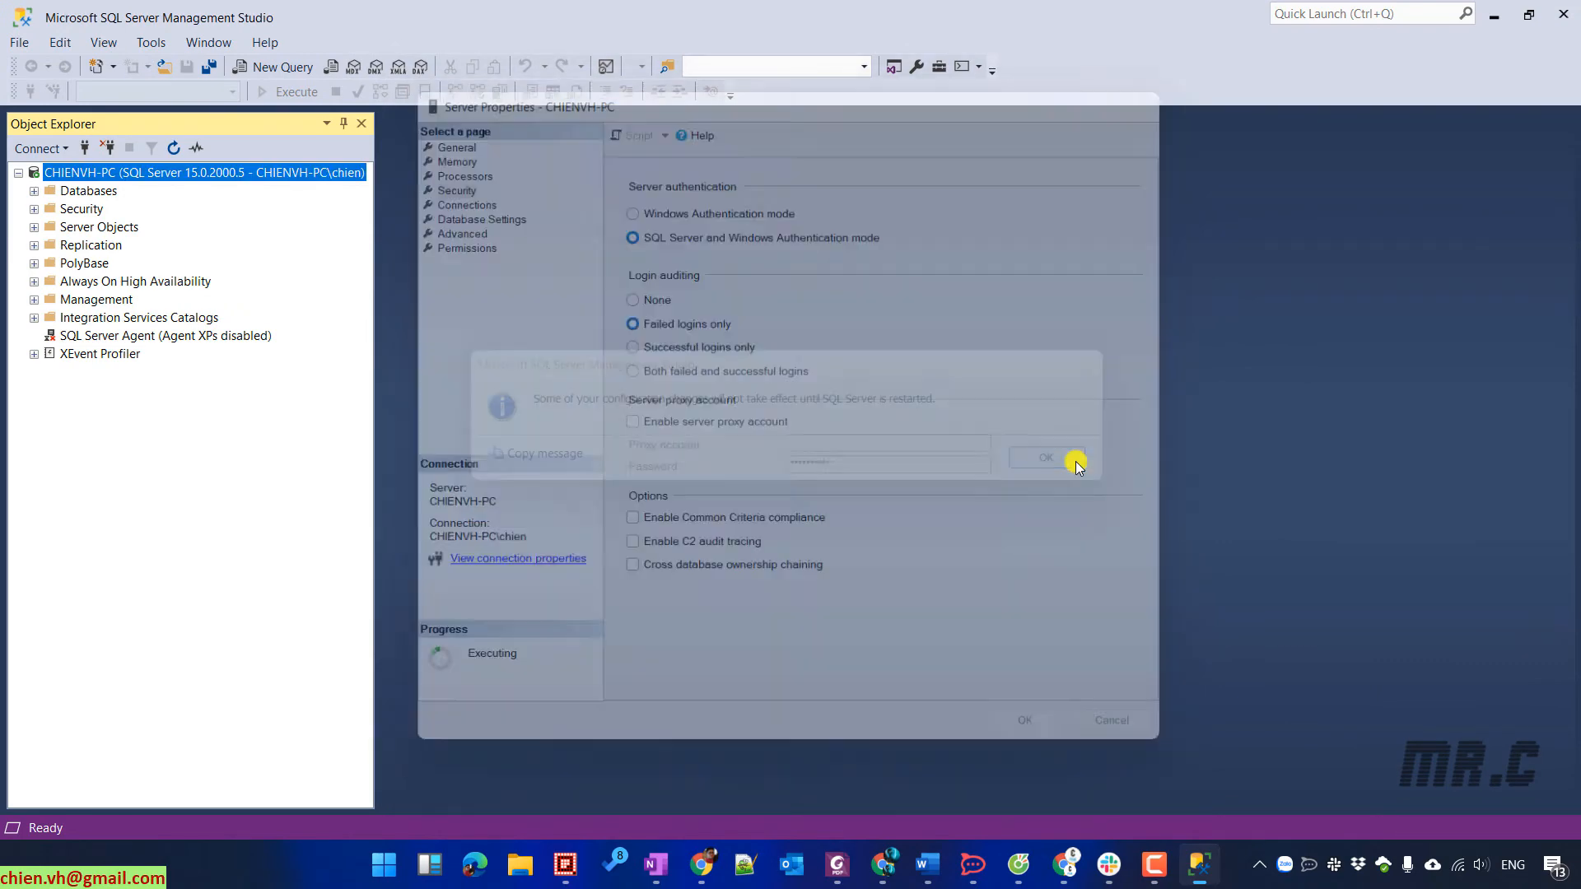
Reconnect as sa via SQL Server Authentication with the password remembered
{"action": "left_click", "coordinate": [1045, 457]}
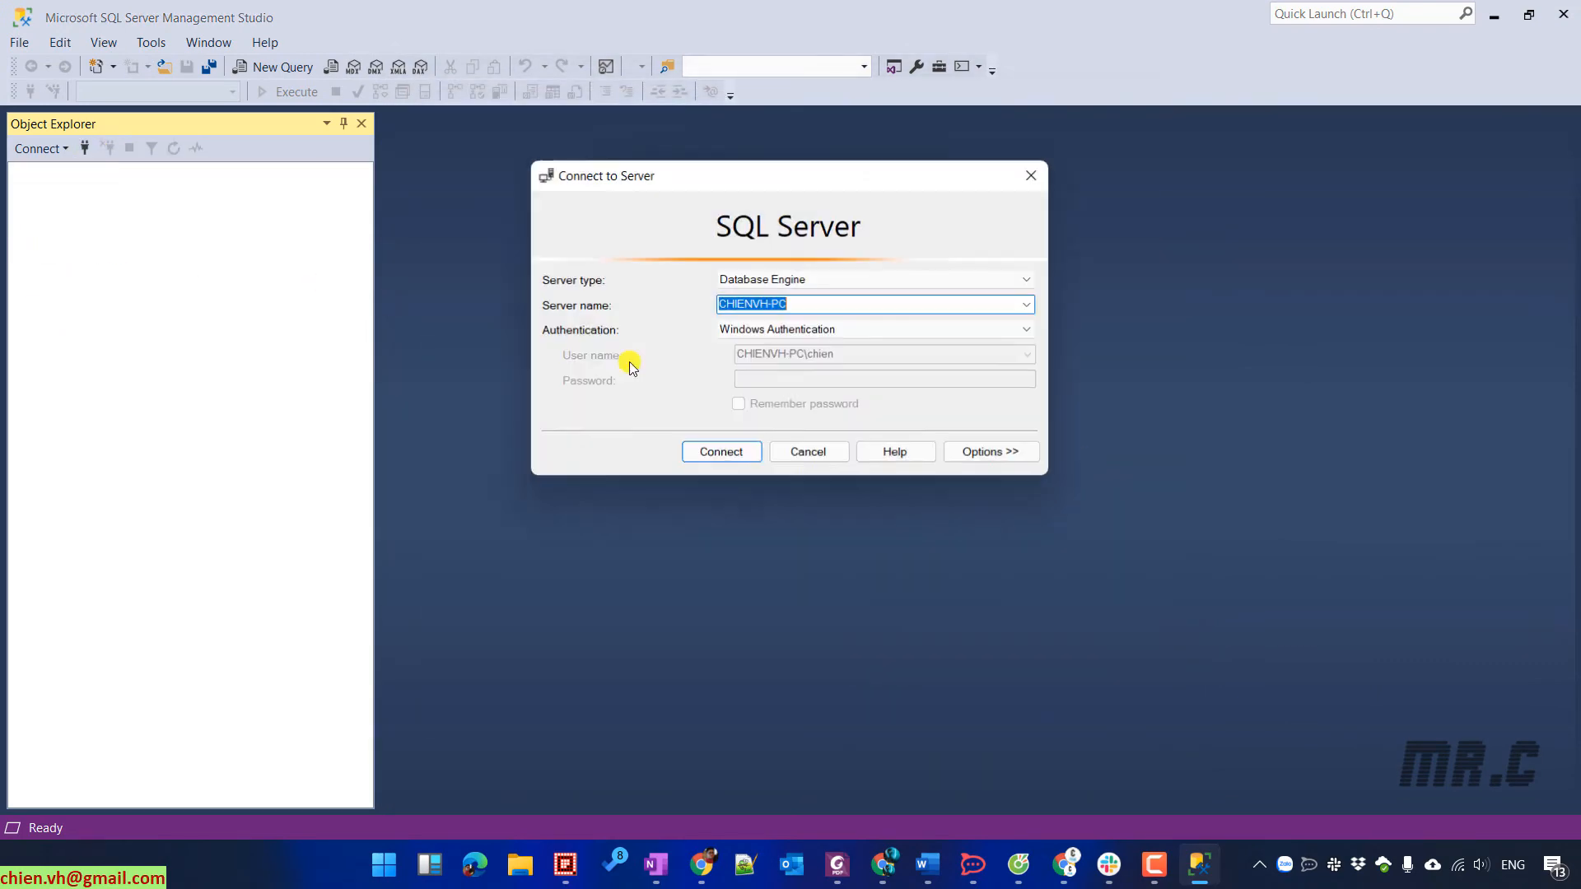
{"action": "left_click", "coordinate": [874, 329]}
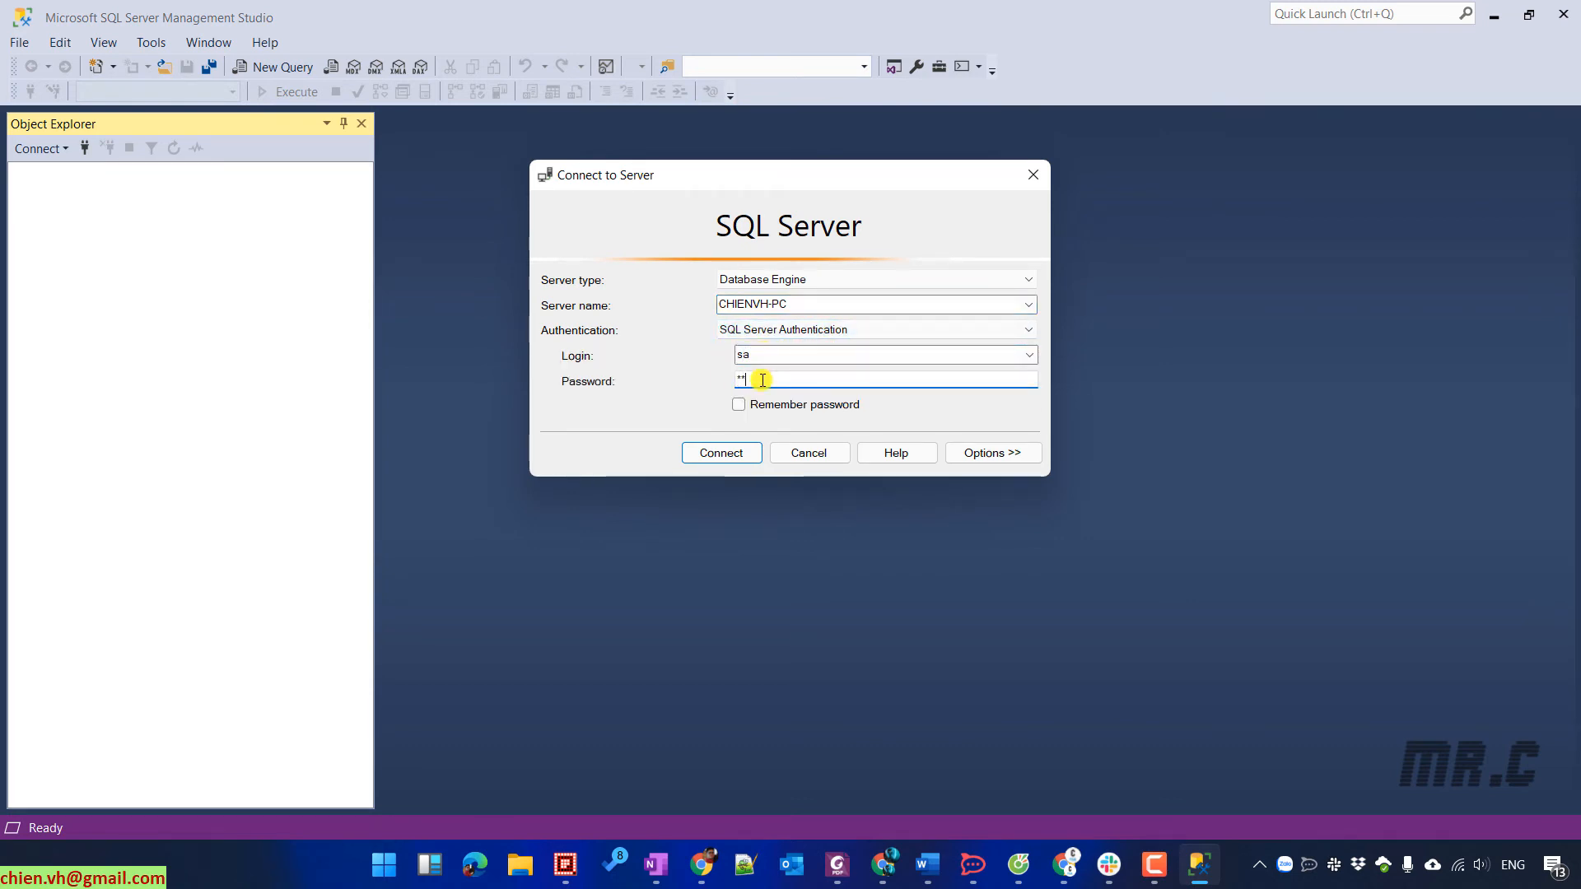
{"action": "type", "text": "password"}
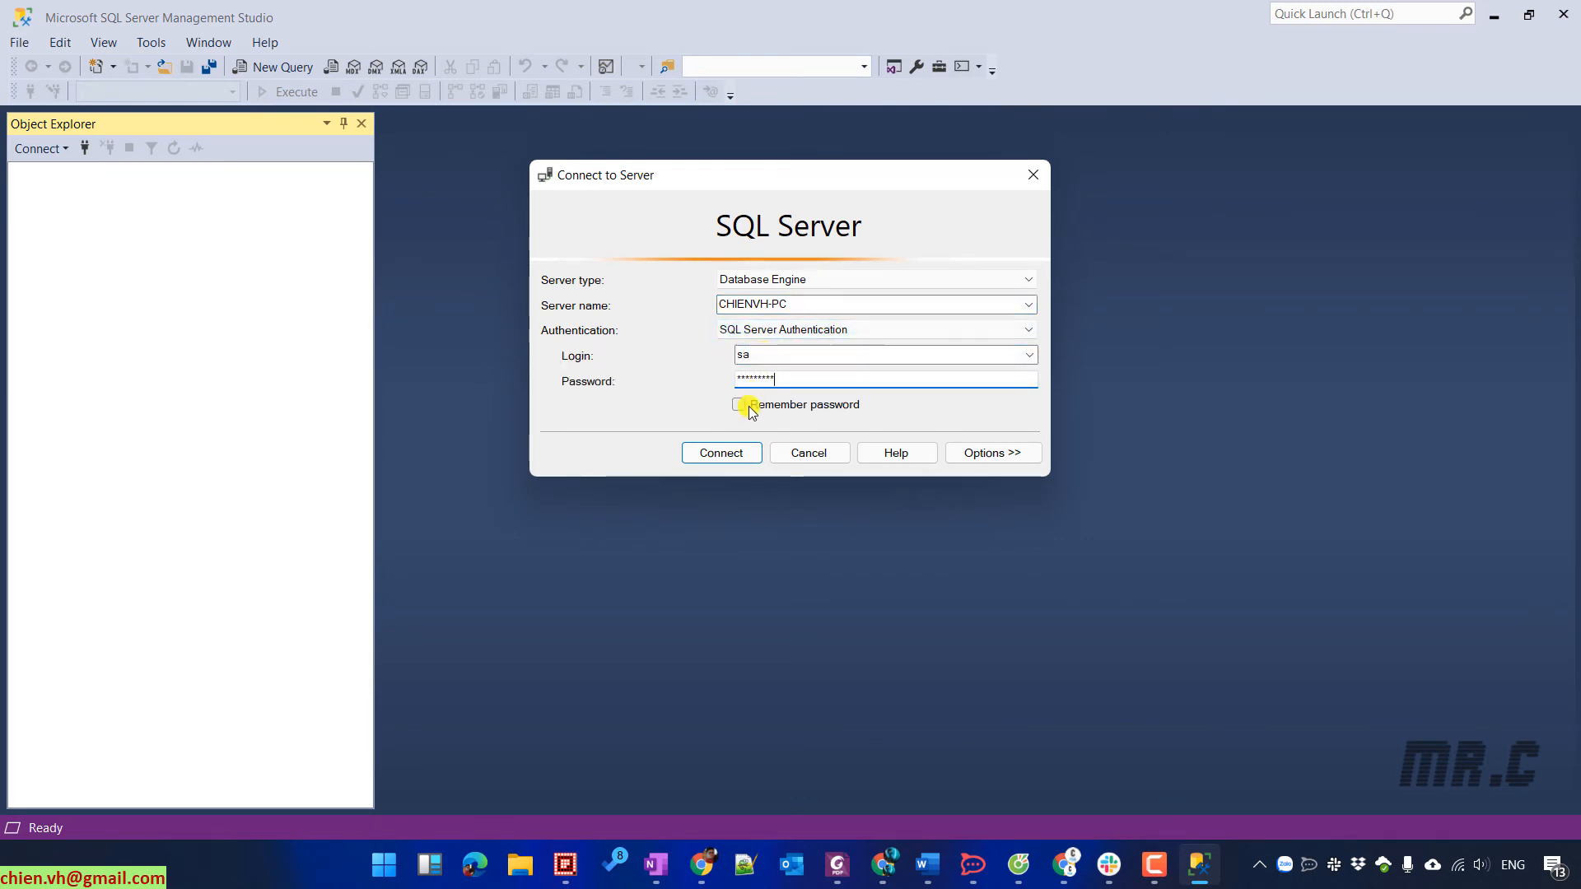
{"action": "left_click", "coordinate": [720, 452]}
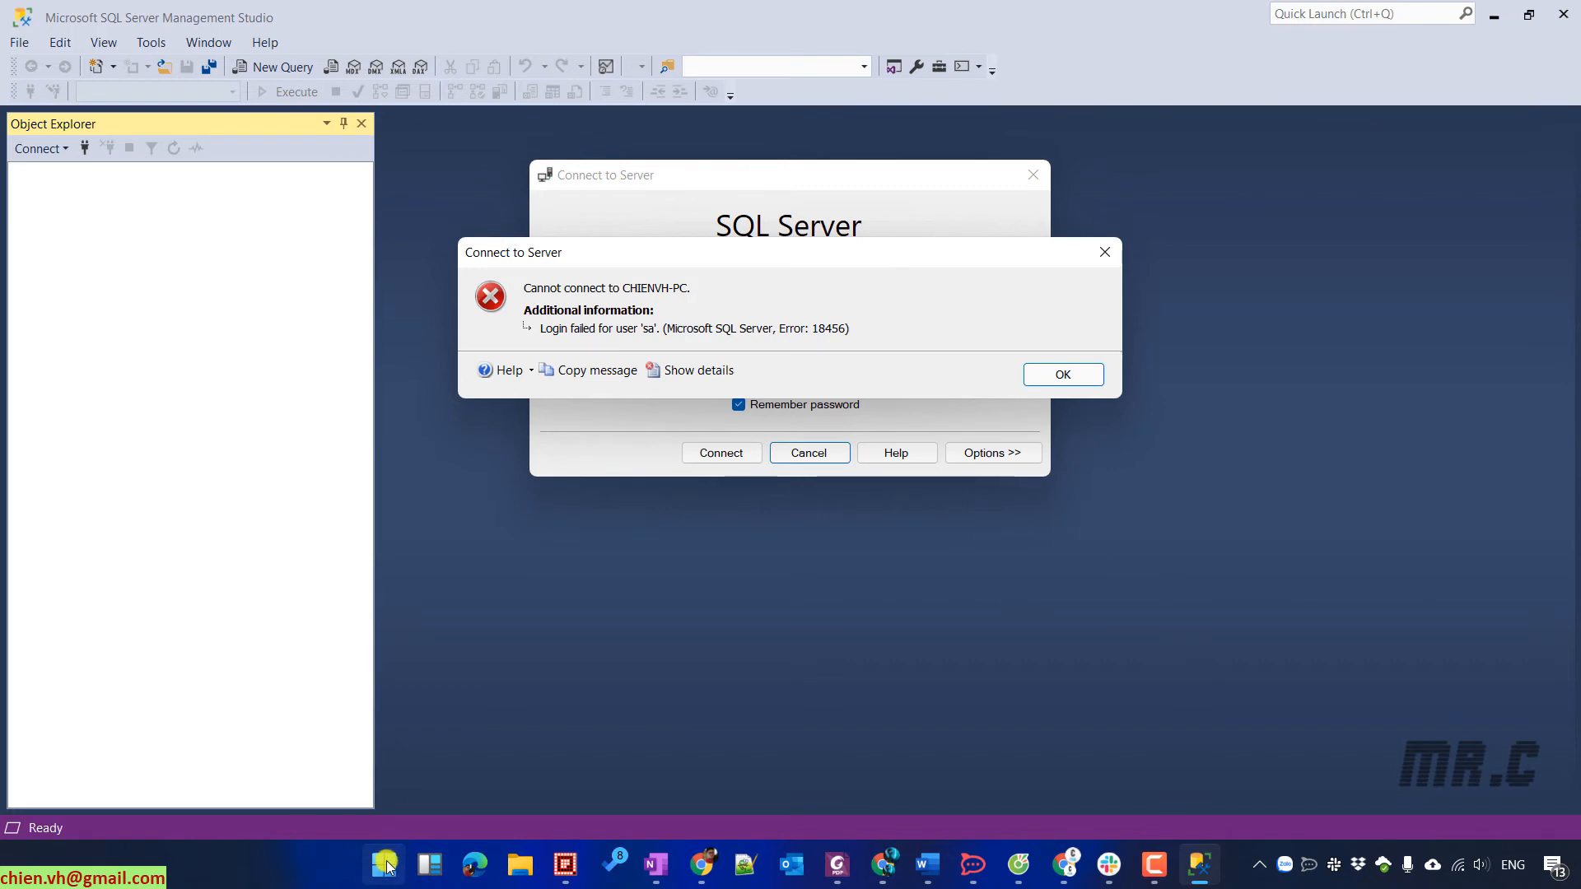
Run services.msc from the Start menu's Run dialog
{"action": "right_click", "coordinate": [382, 864]}
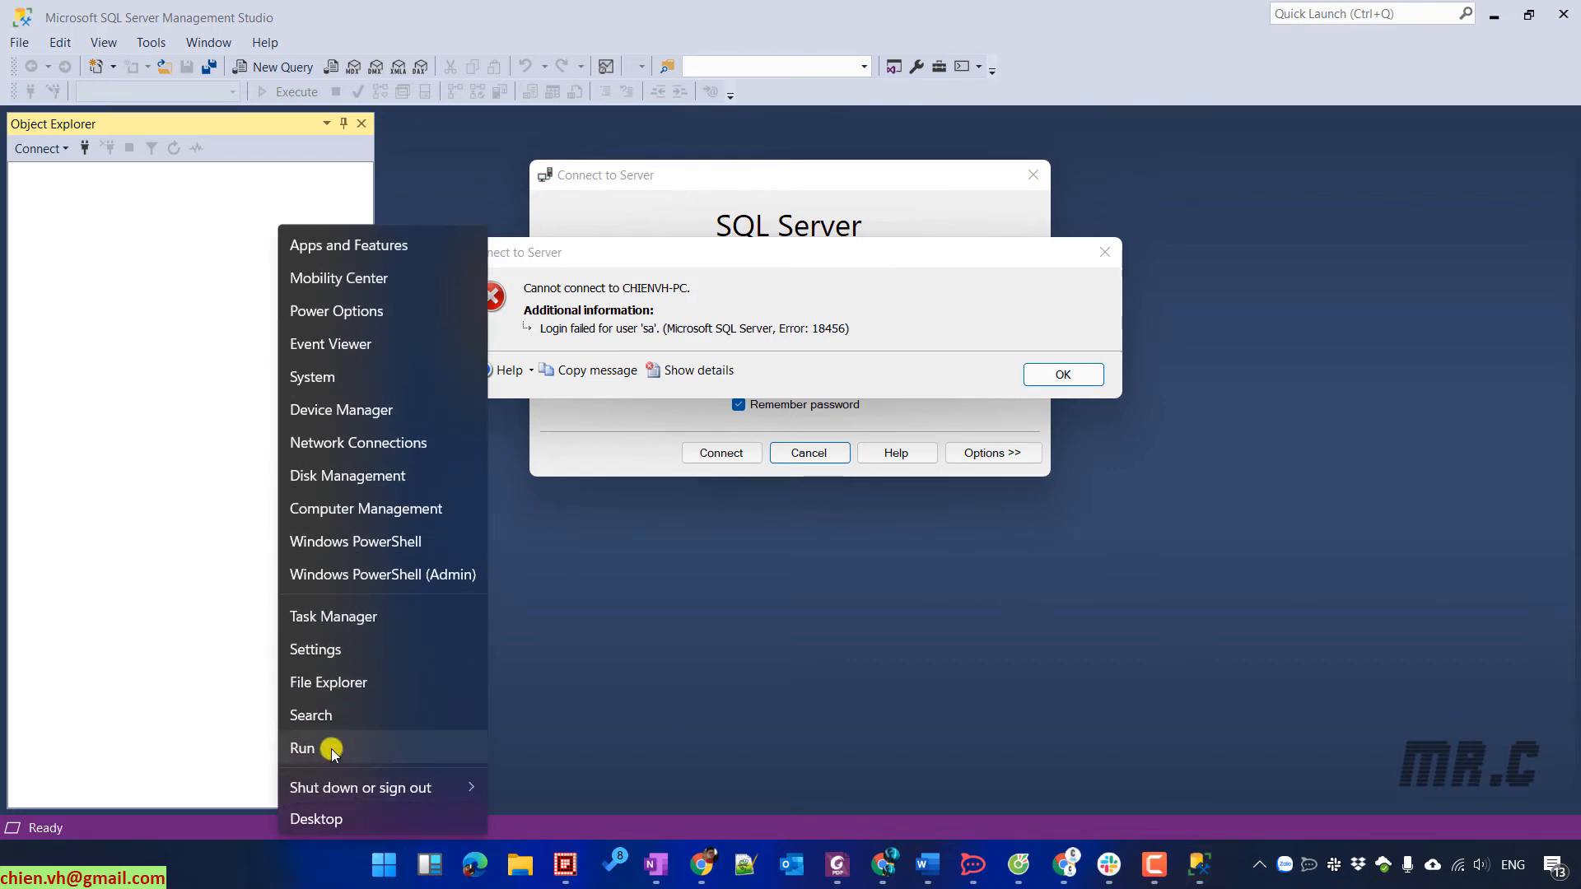
{"action": "left_click", "coordinate": [301, 748]}
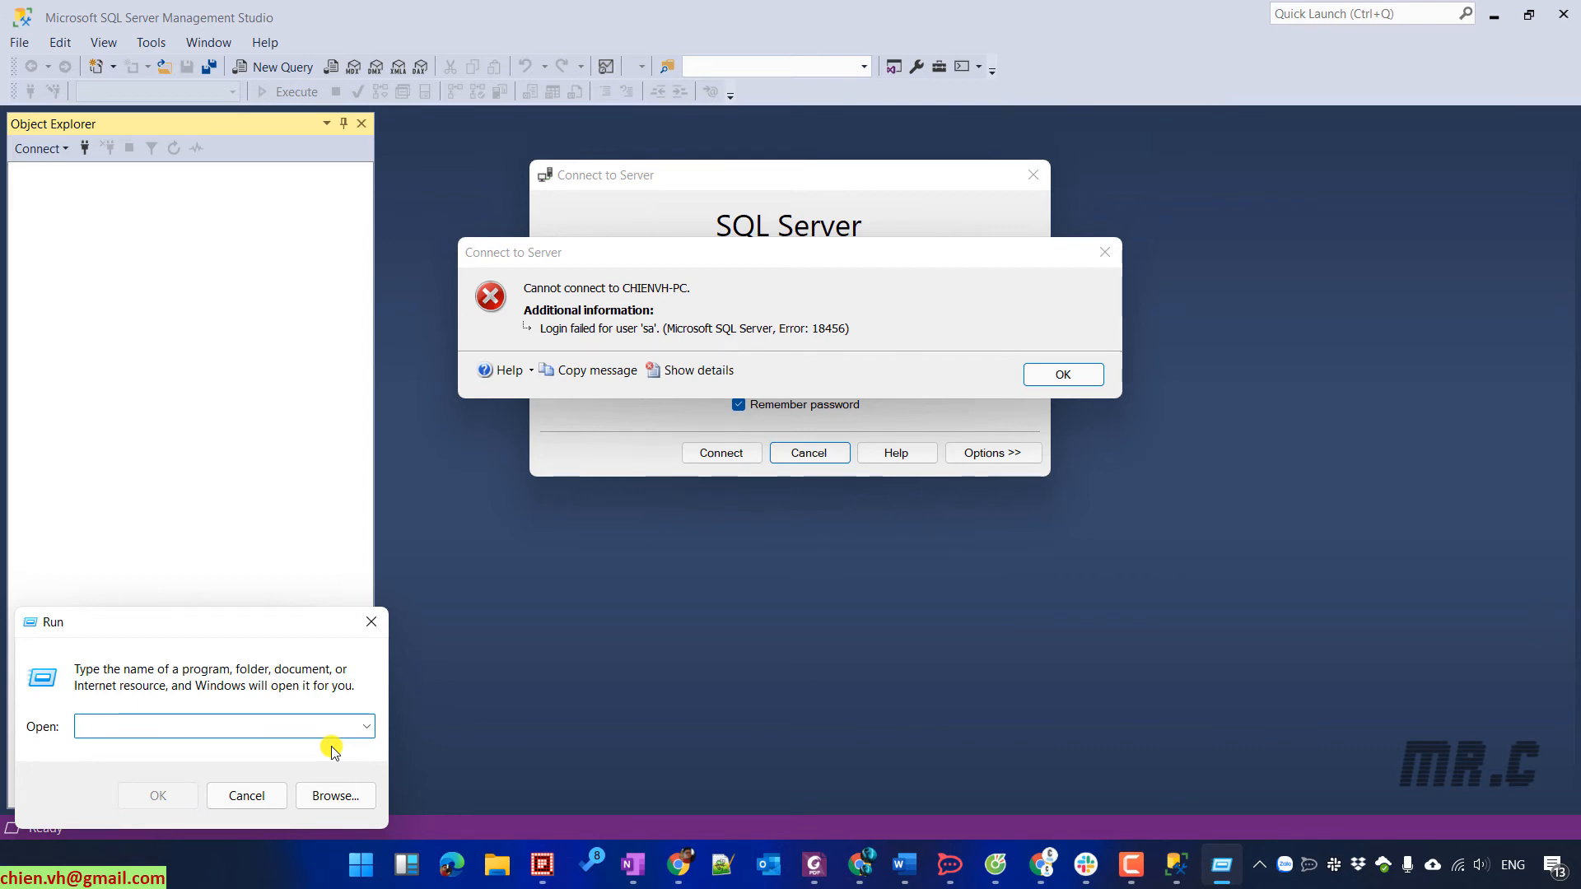
{"action": "type", "text": "services.ms"}
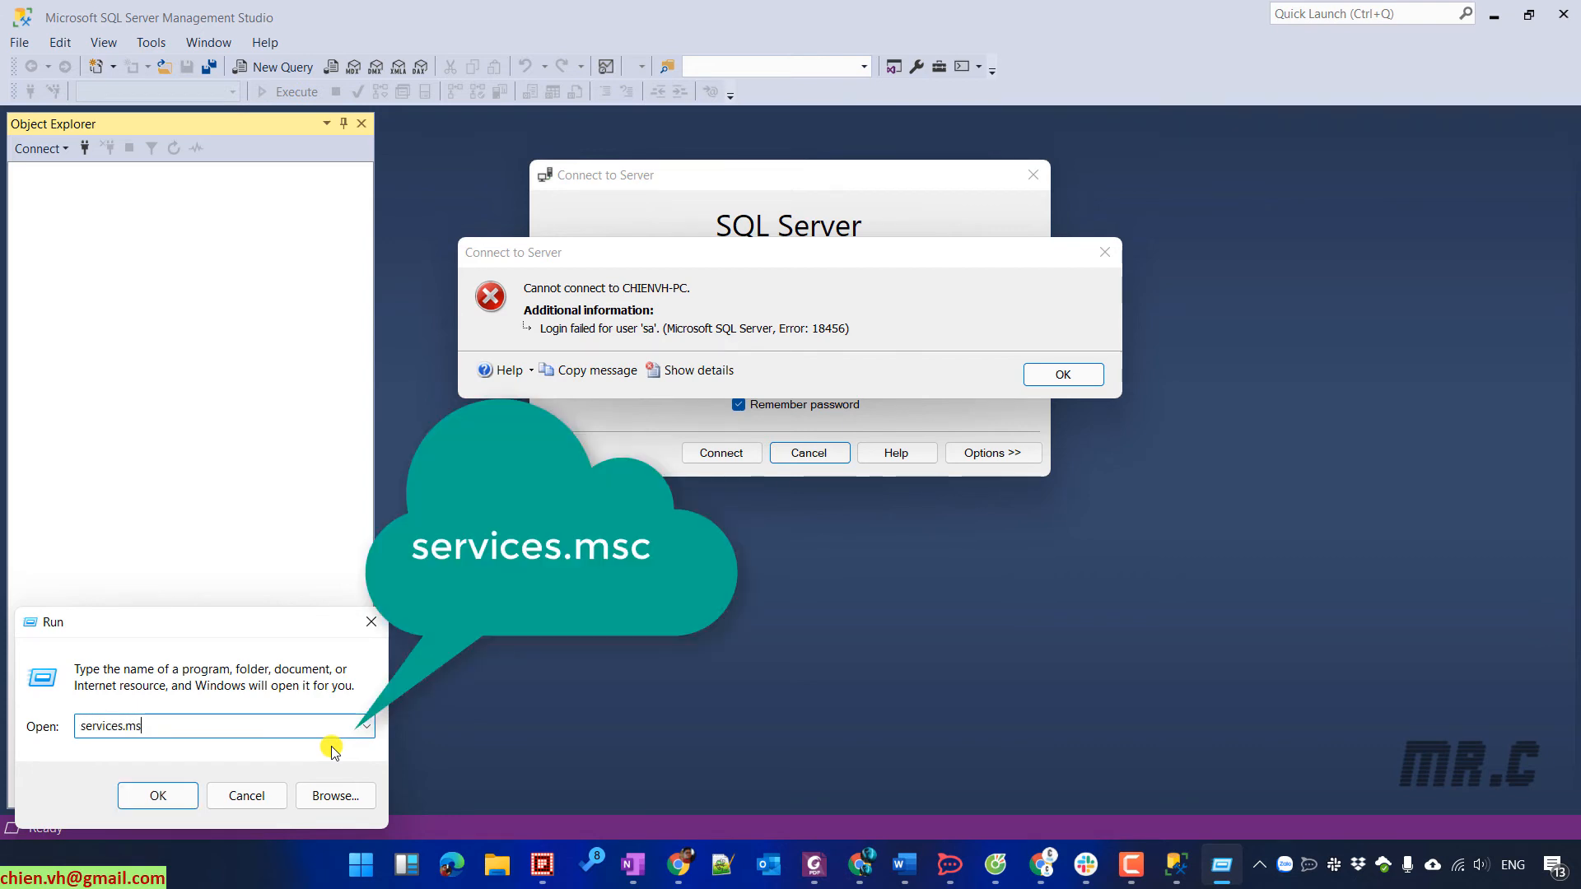
{"action": "left_click", "coordinate": [157, 795]}
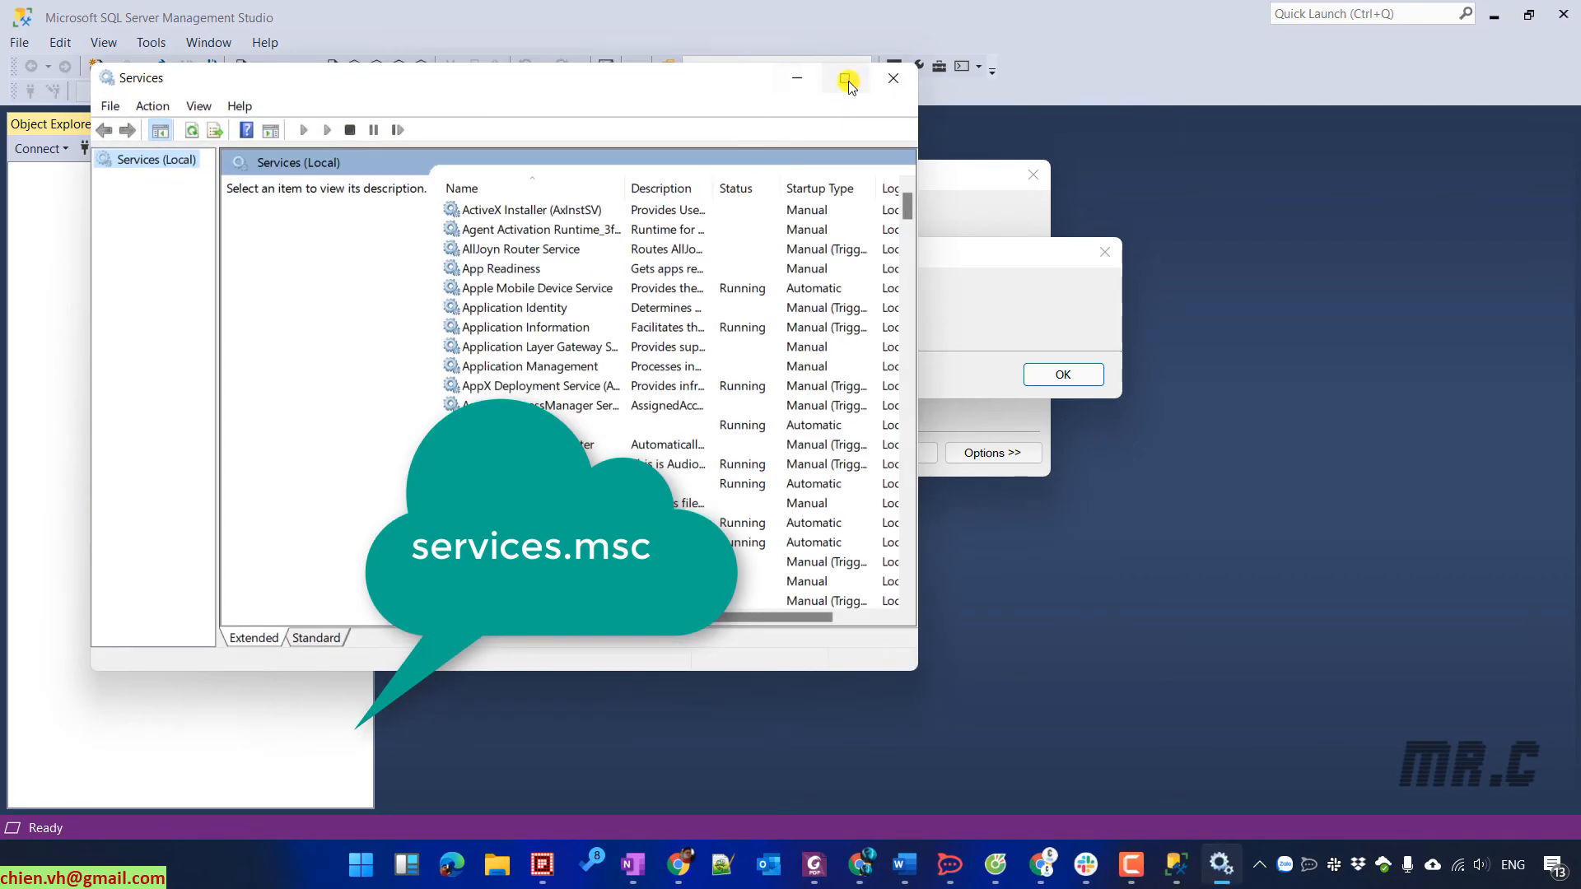
Maximize Services, locate SQL Server (MSSQLSERVER), and restart it
{"action": "left_click", "coordinate": [847, 80]}
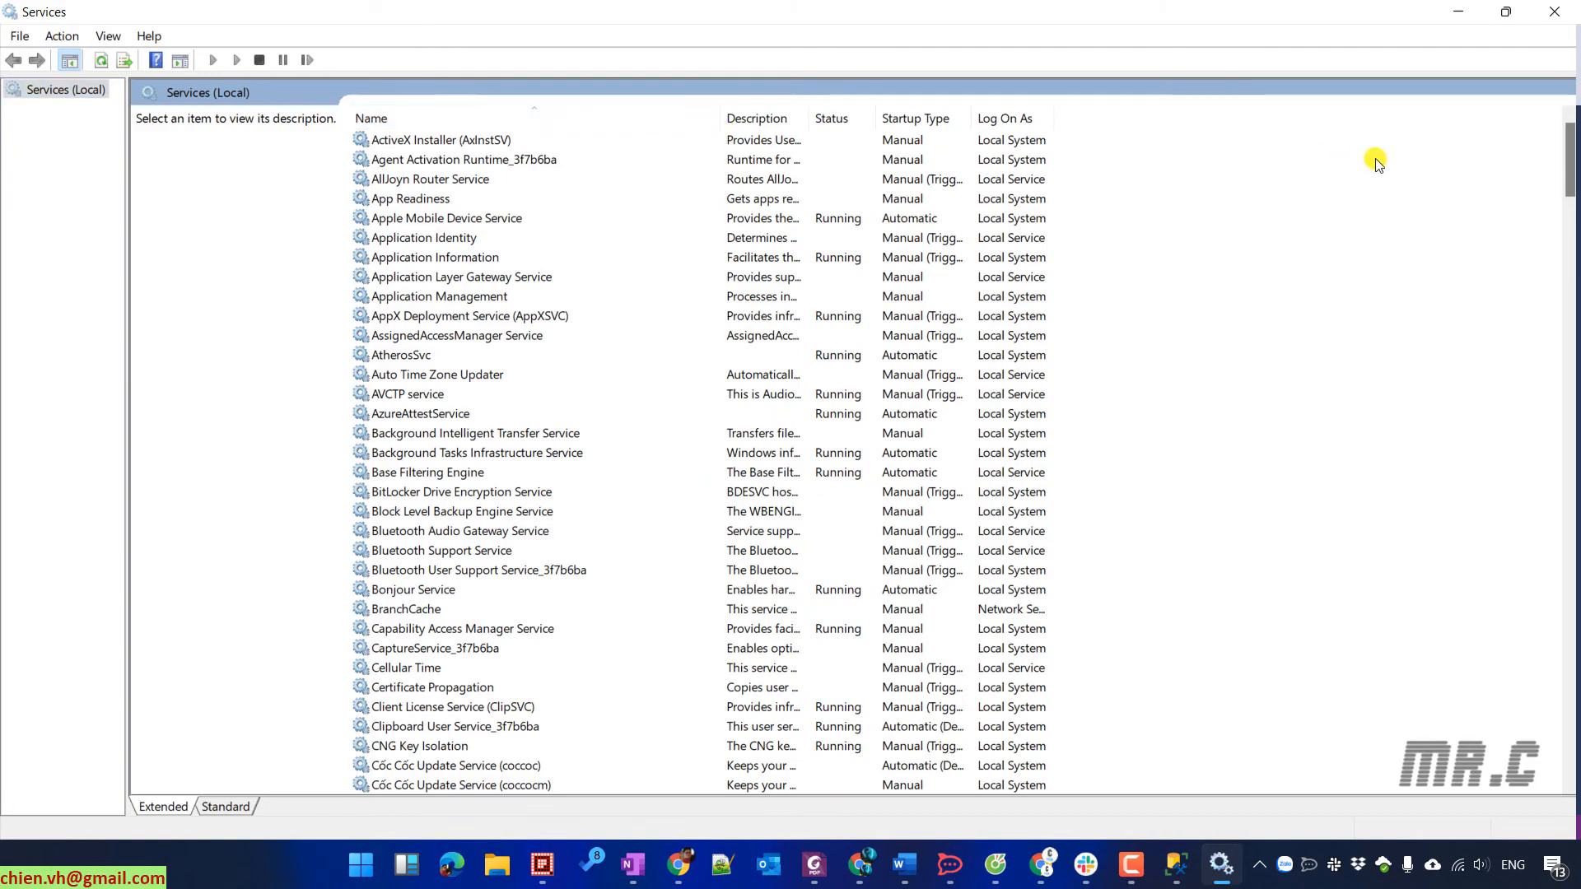
{"action": "scroll", "scroll_direction": "down", "scroll_amount": 3}
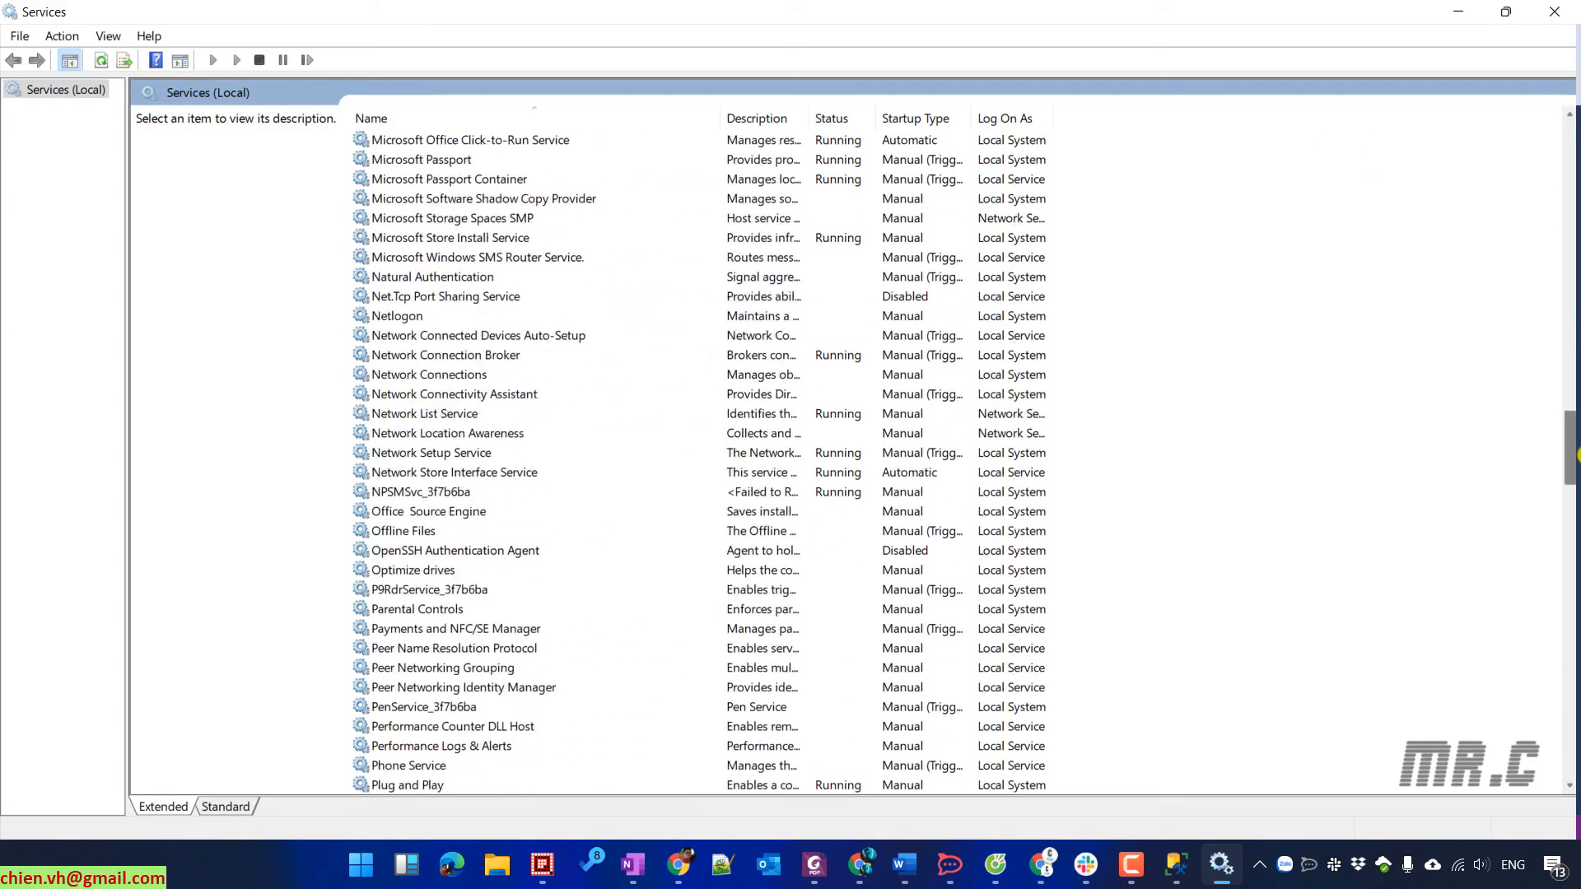
{"action": "scroll", "scroll_direction": "down", "scroll_amount": 3}
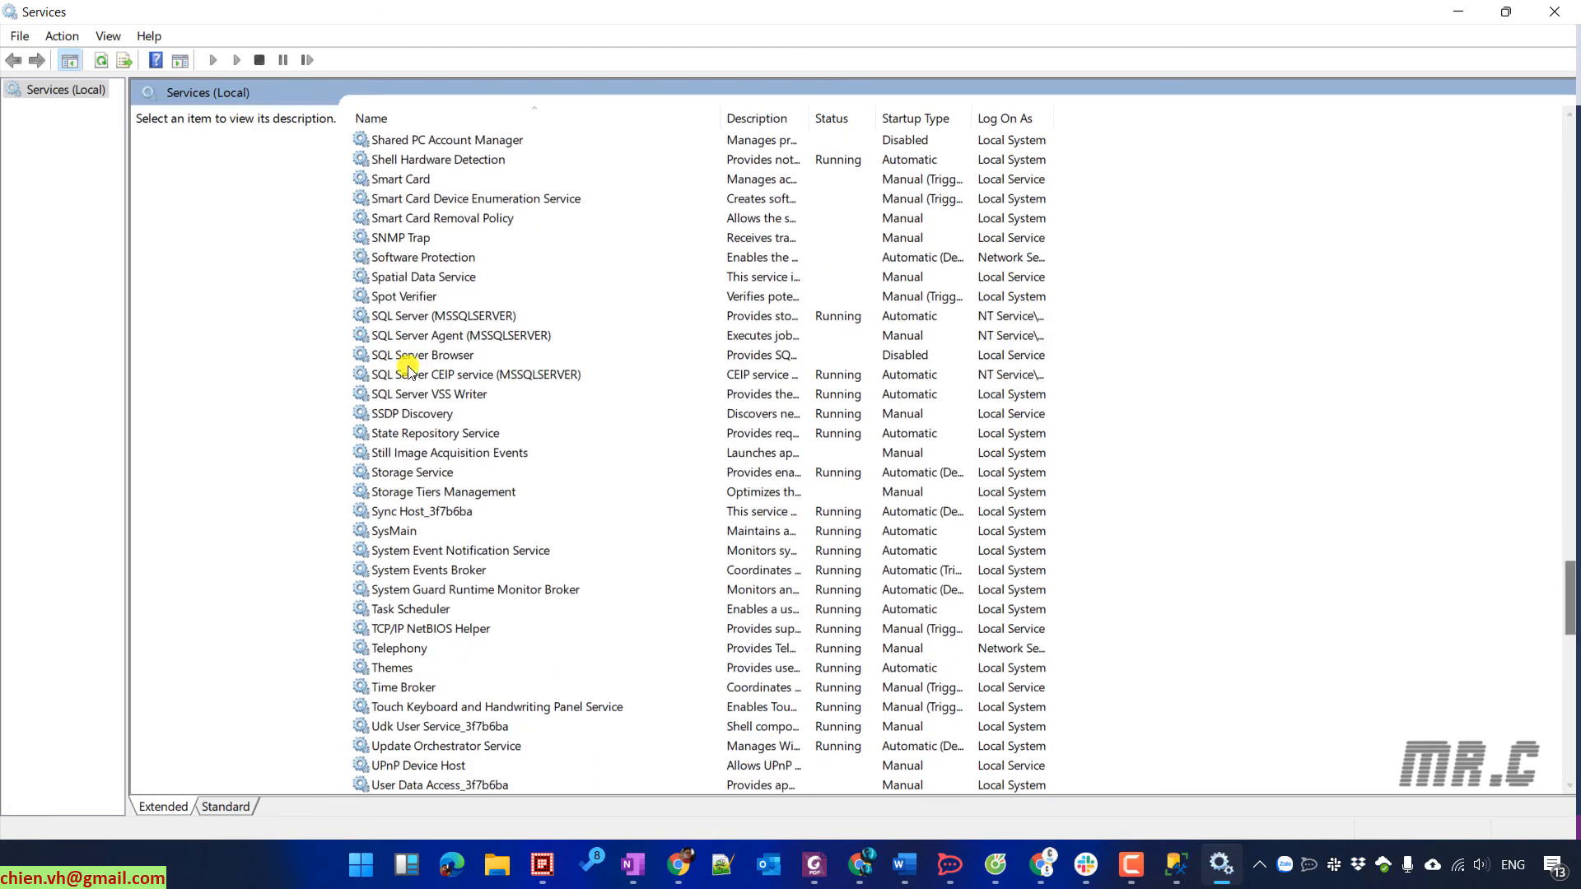
{"action": "left_click", "coordinate": [441, 315]}
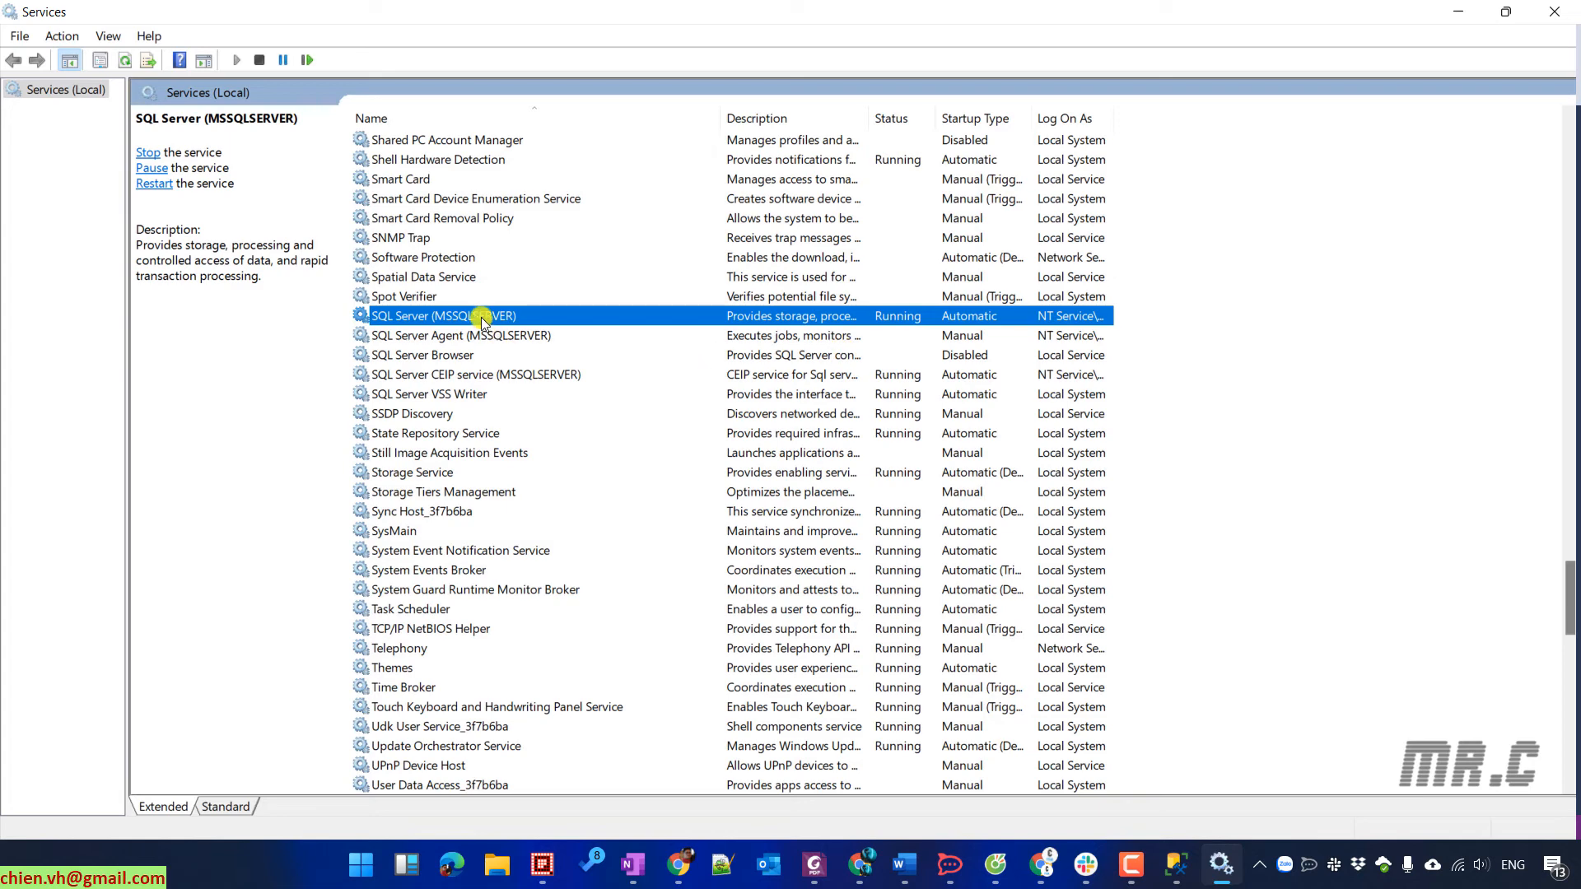
{"action": "right_click", "coordinate": [444, 316]}
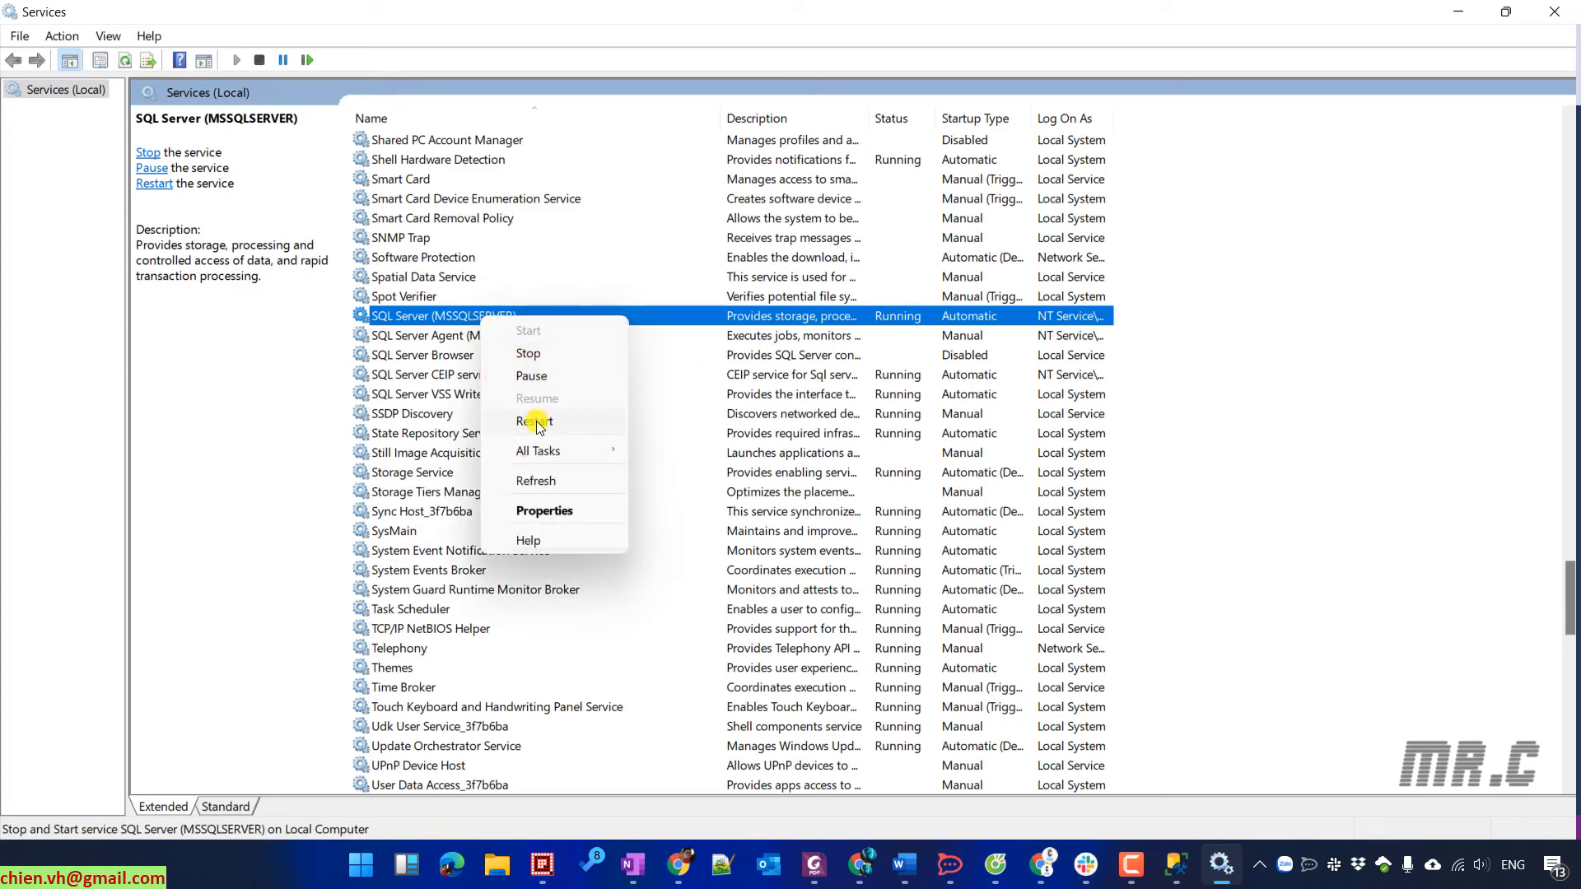
{"action": "left_click", "coordinate": [533, 420]}
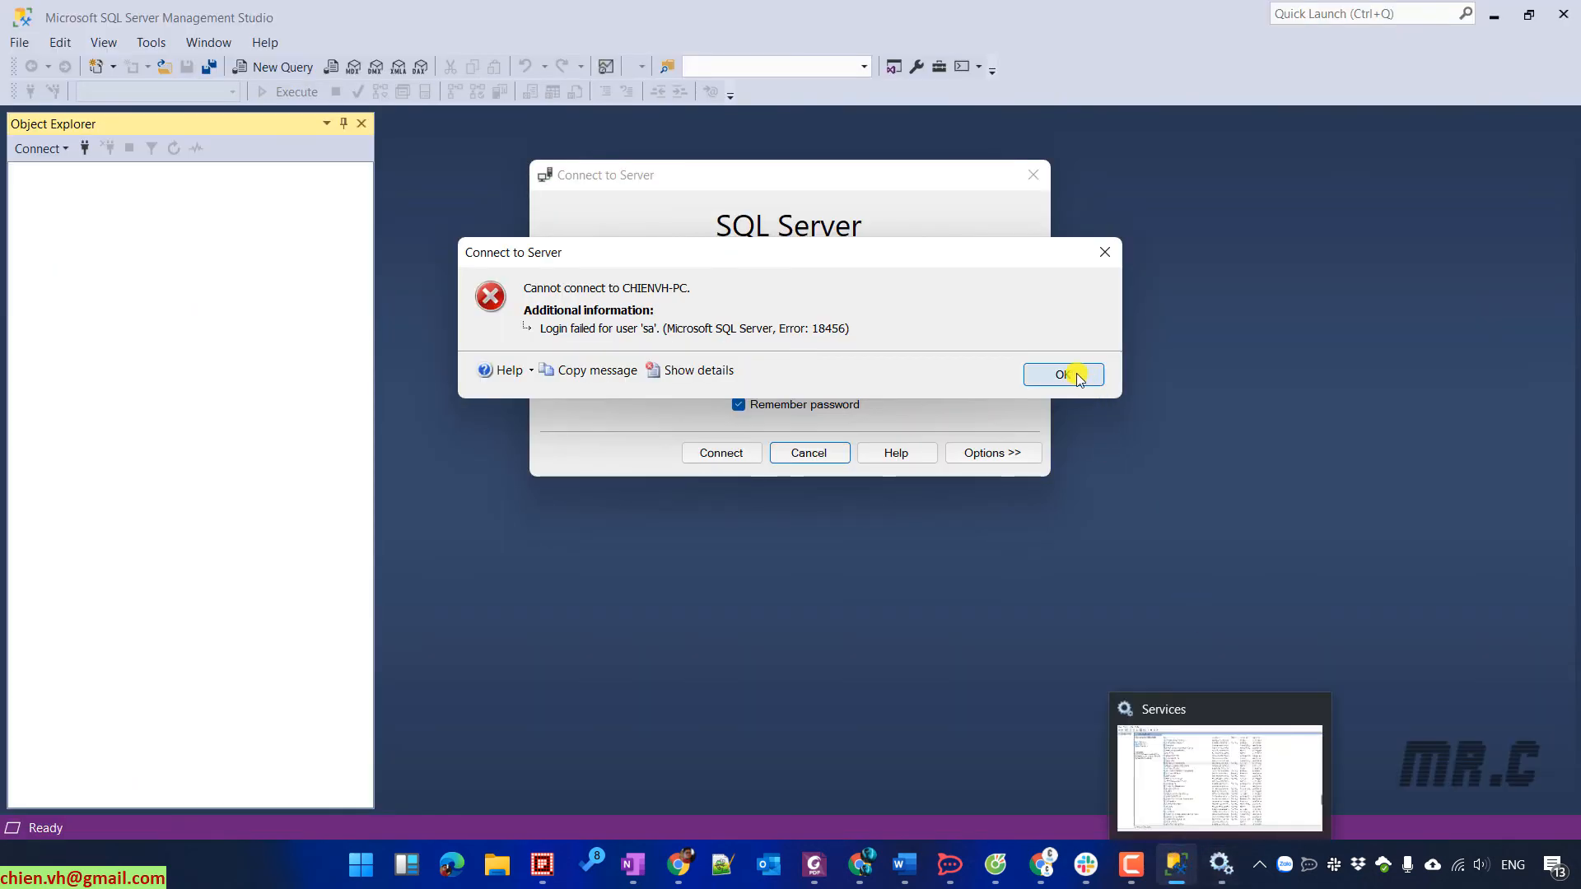
Dismiss the old error, reconnect to CHIENVH-PC as sa, and expand Databases
{"action": "left_click", "coordinate": [1061, 374]}
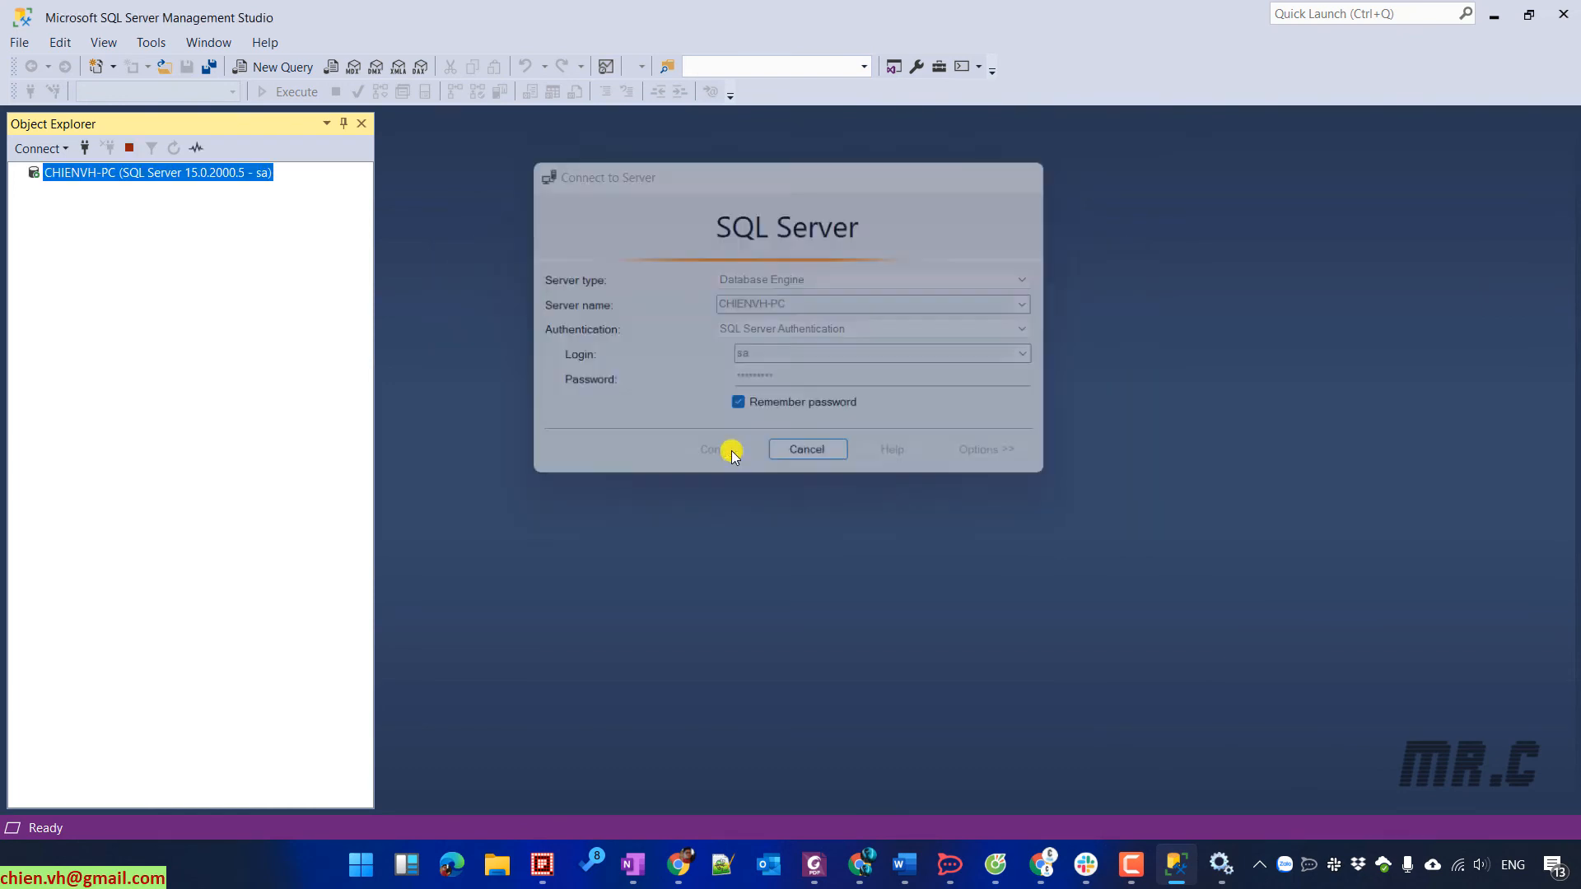
{"action": "left_click", "coordinate": [716, 448]}
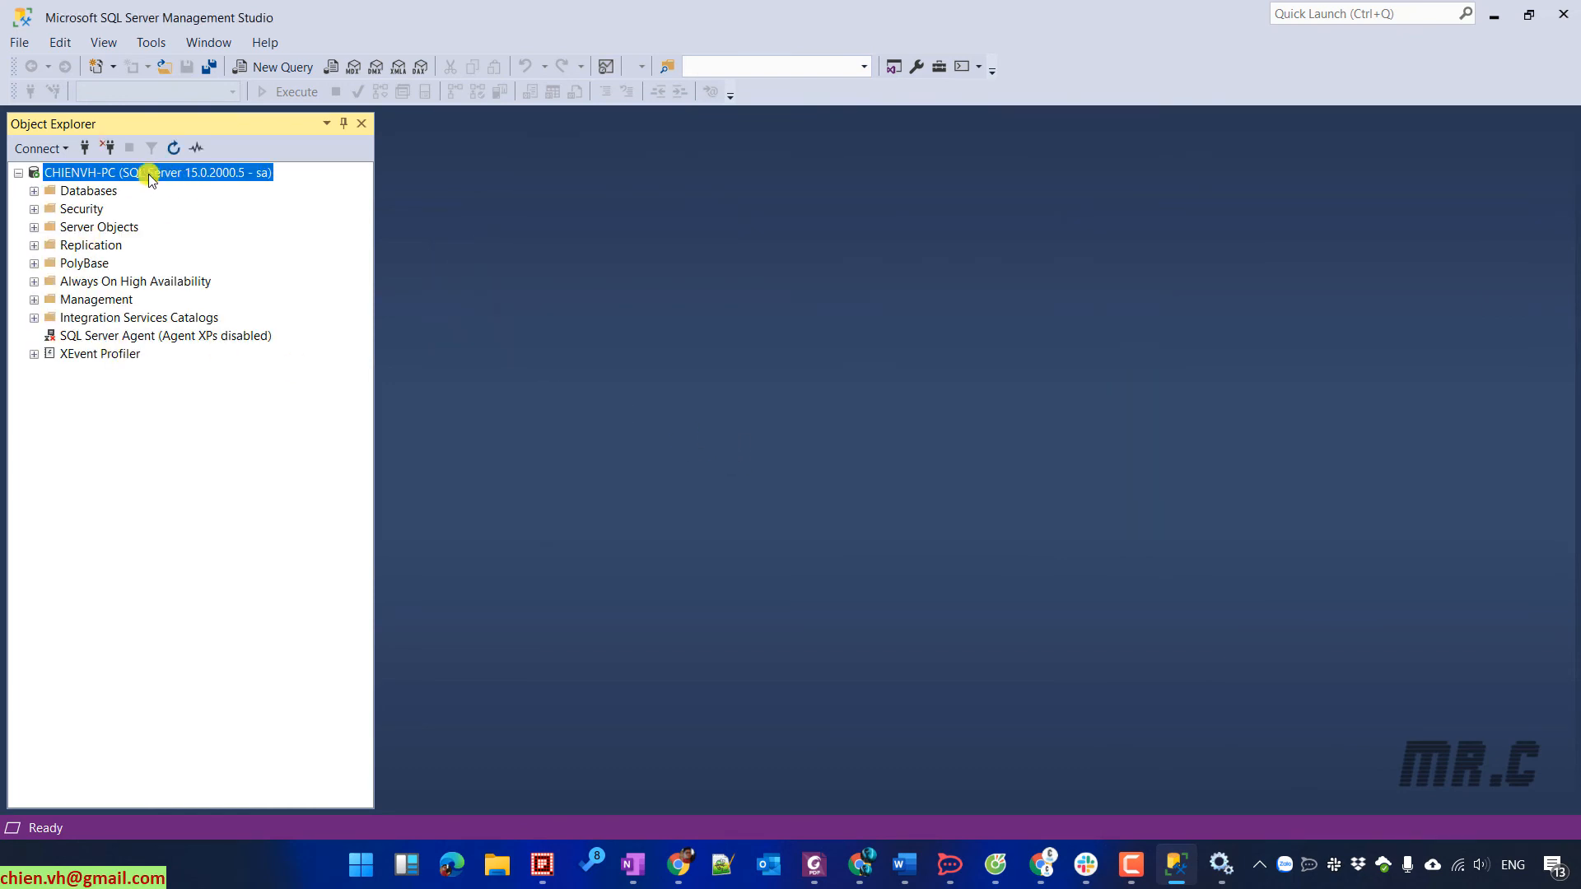
{"action": "left_click", "coordinate": [84, 148]}
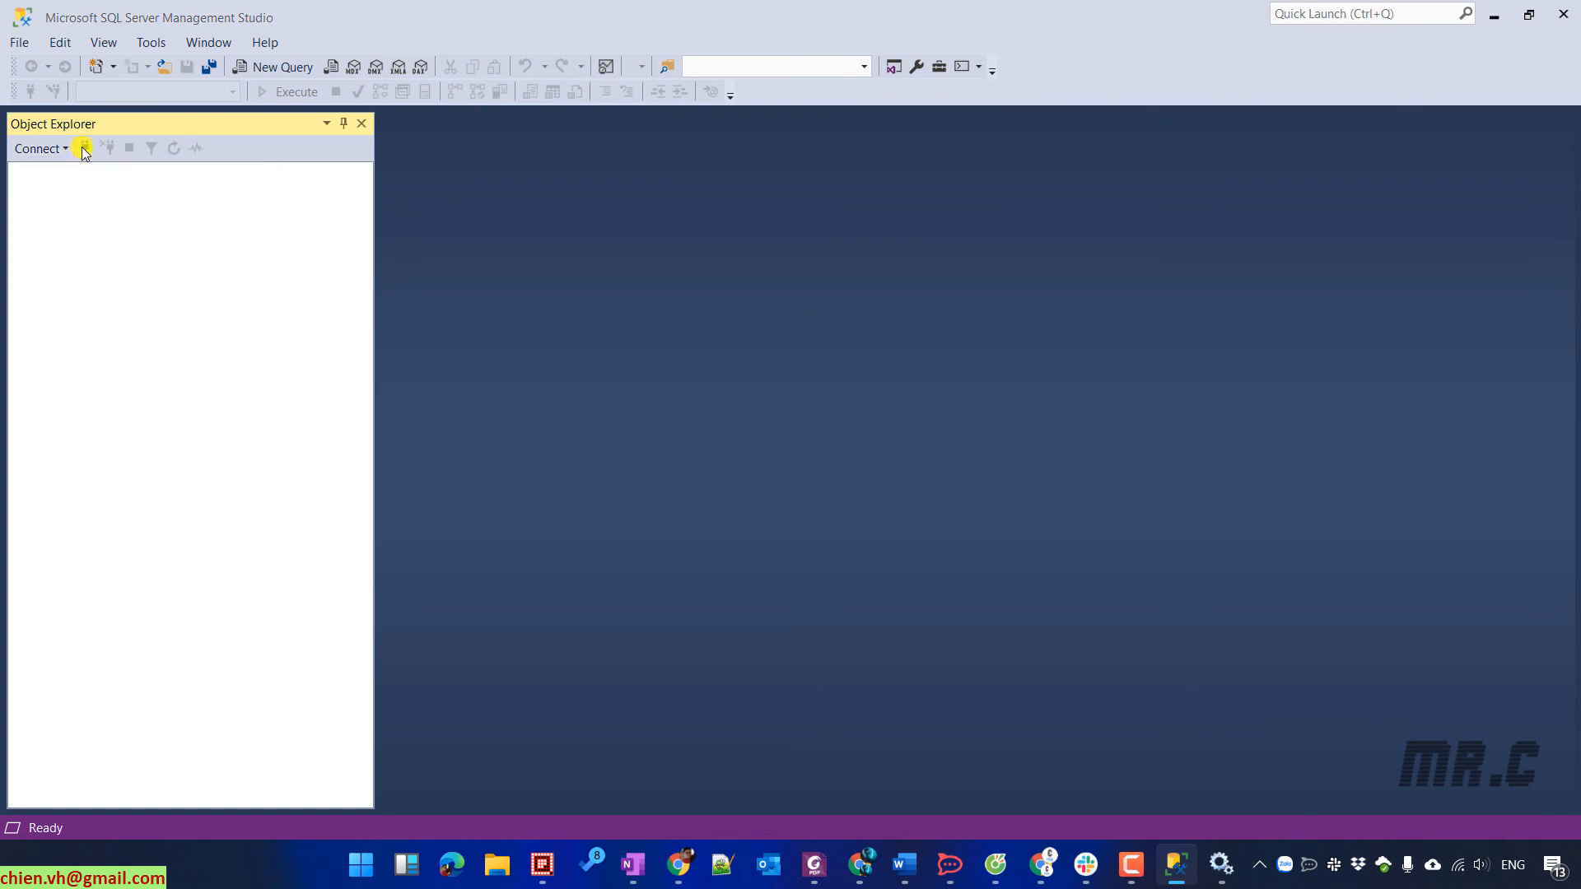
{"action": "left_click", "coordinate": [85, 149]}
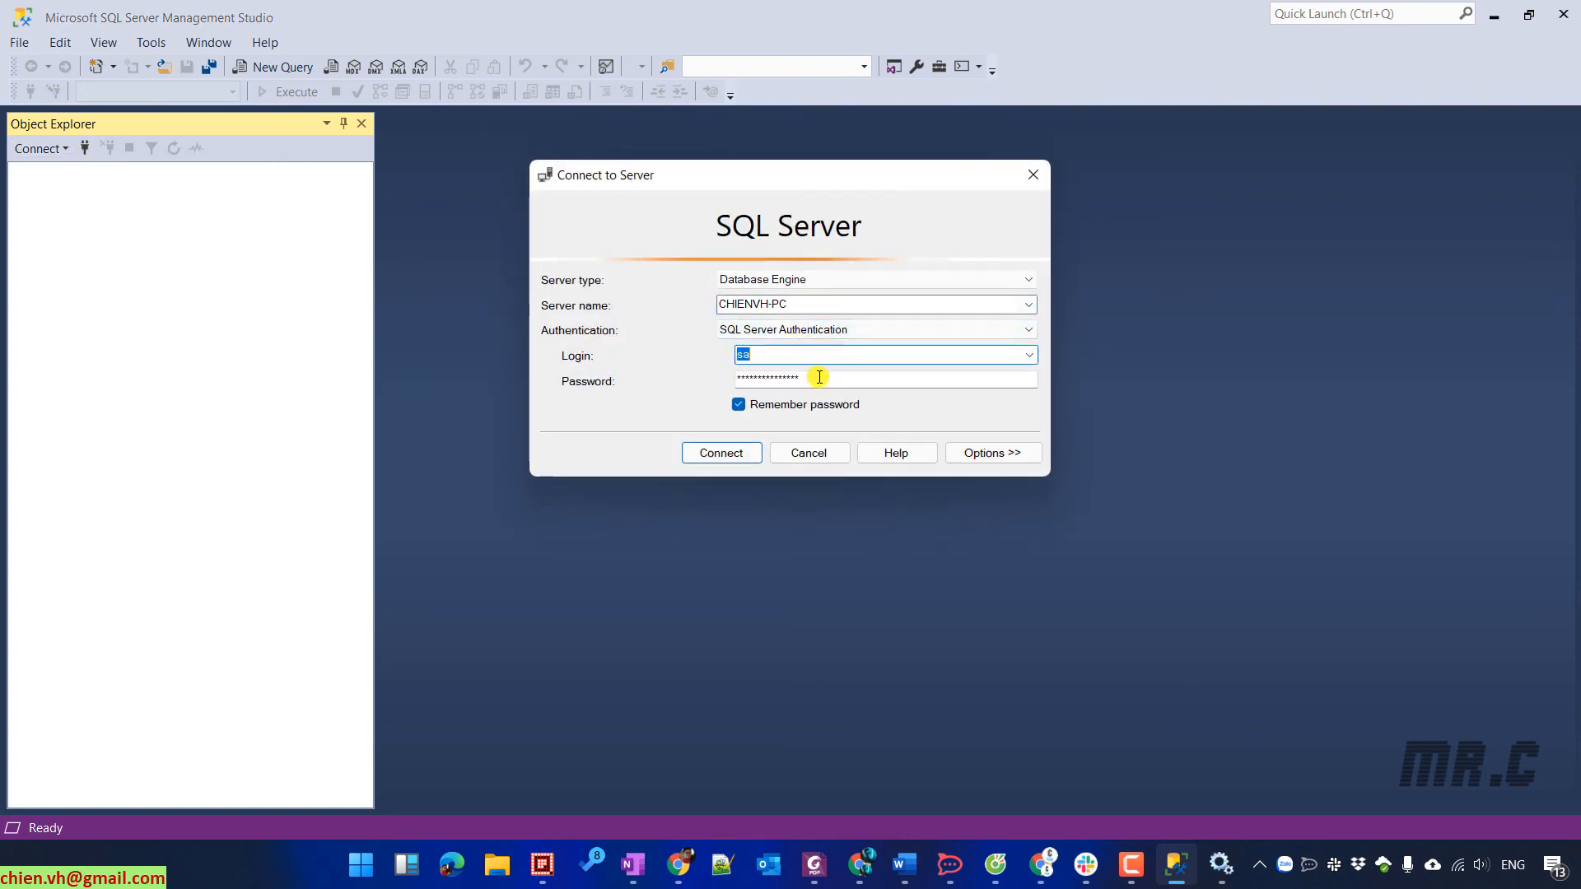
{"action": "left_click", "coordinate": [719, 452]}
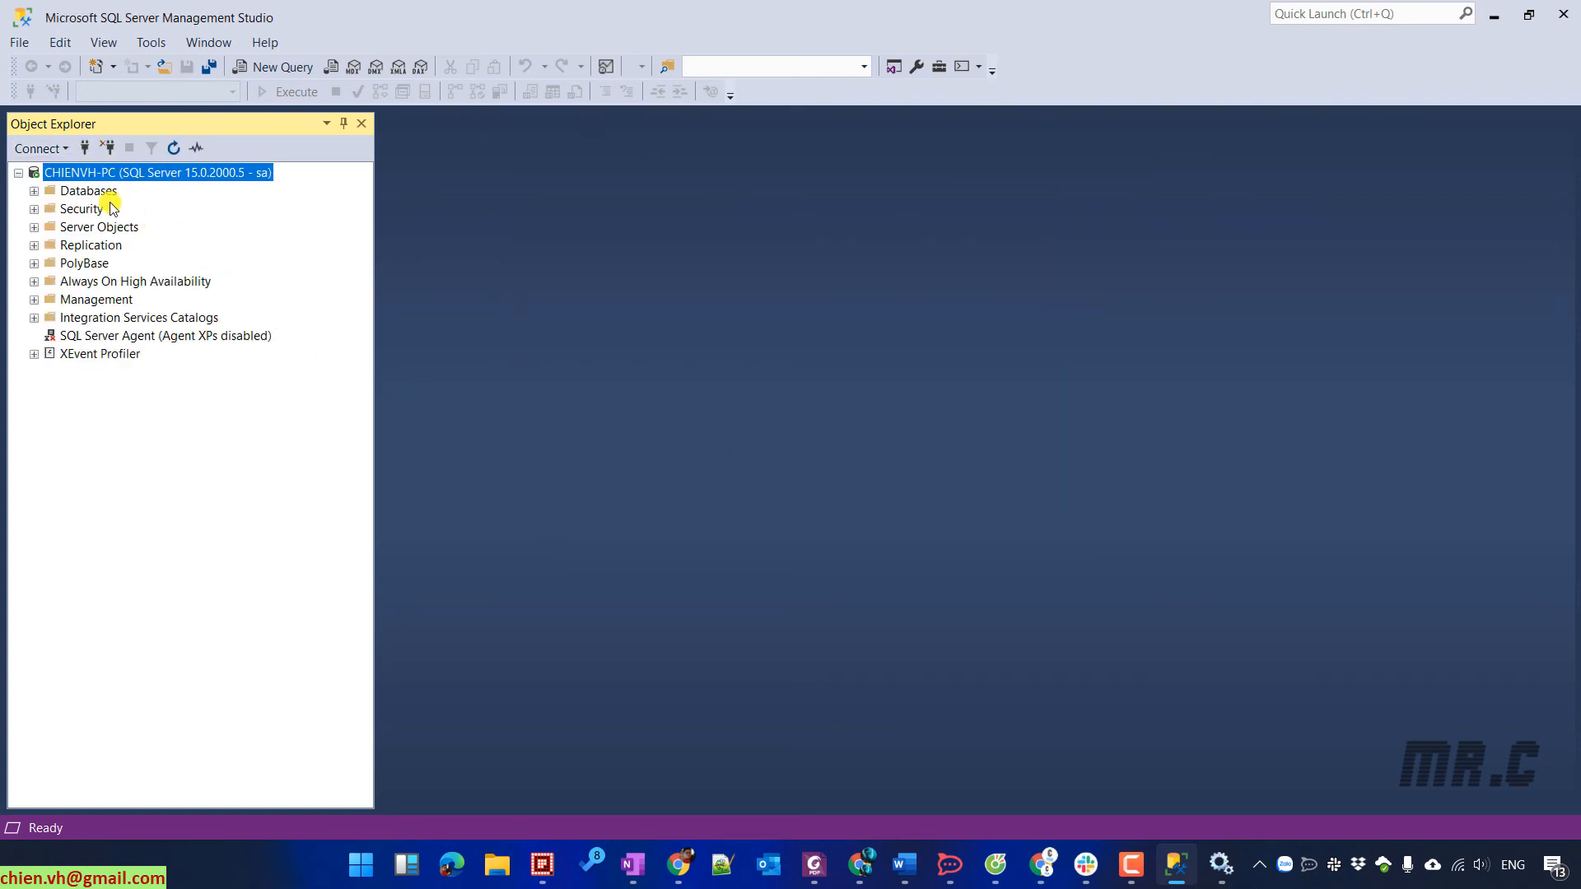
{"action": "left_click", "coordinate": [33, 190]}
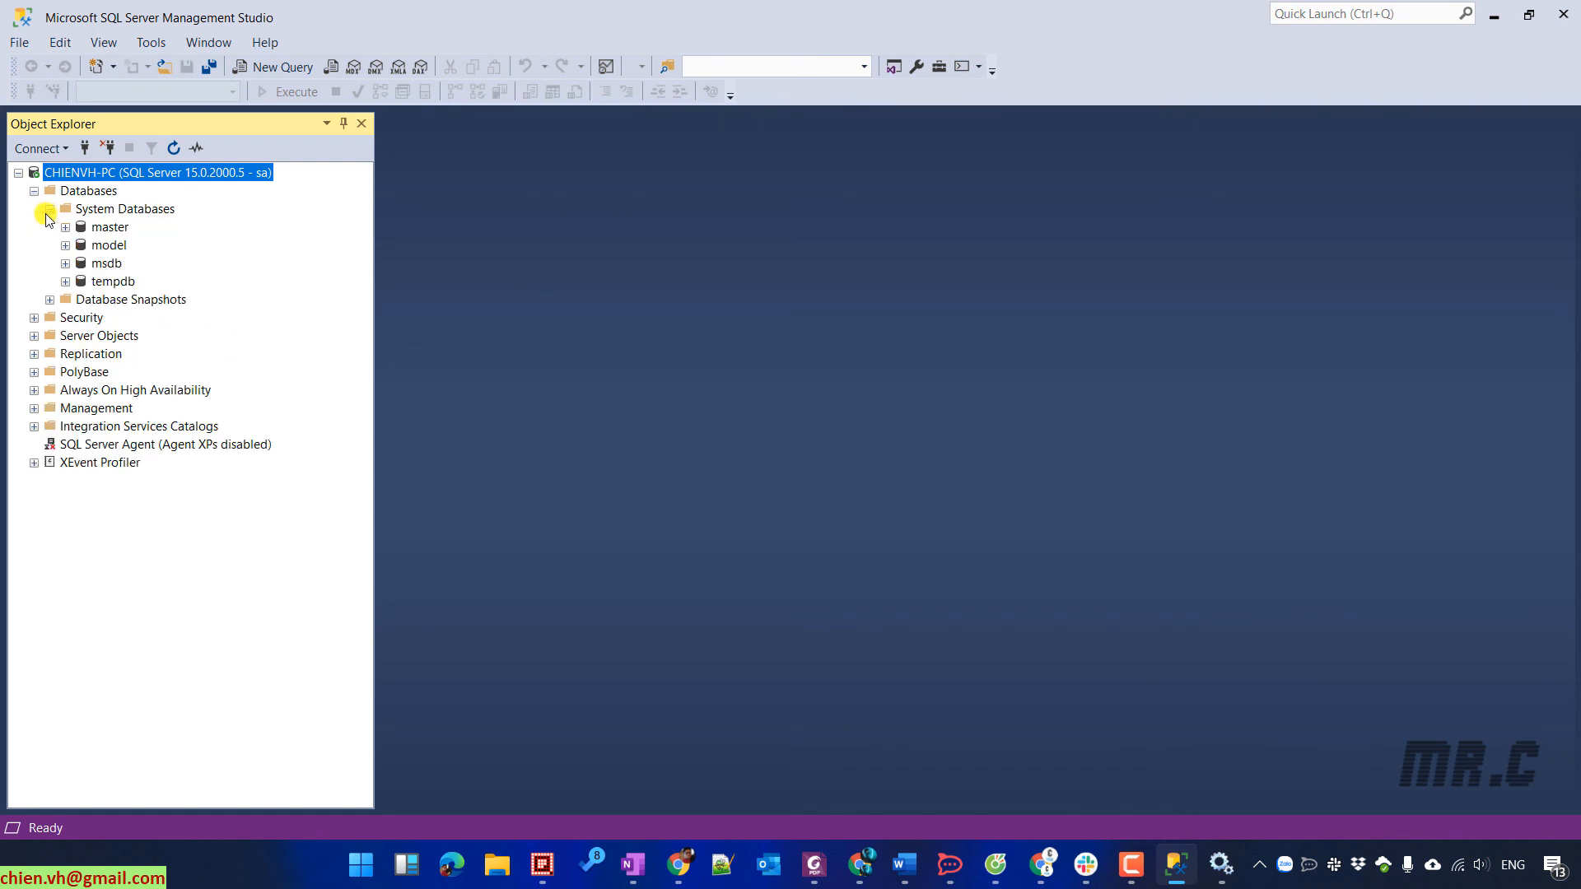
Uncheck 'Prevent saving changes that require table re-creation' in Tools > Options > Designers
{"action": "left_click", "coordinate": [149, 42]}
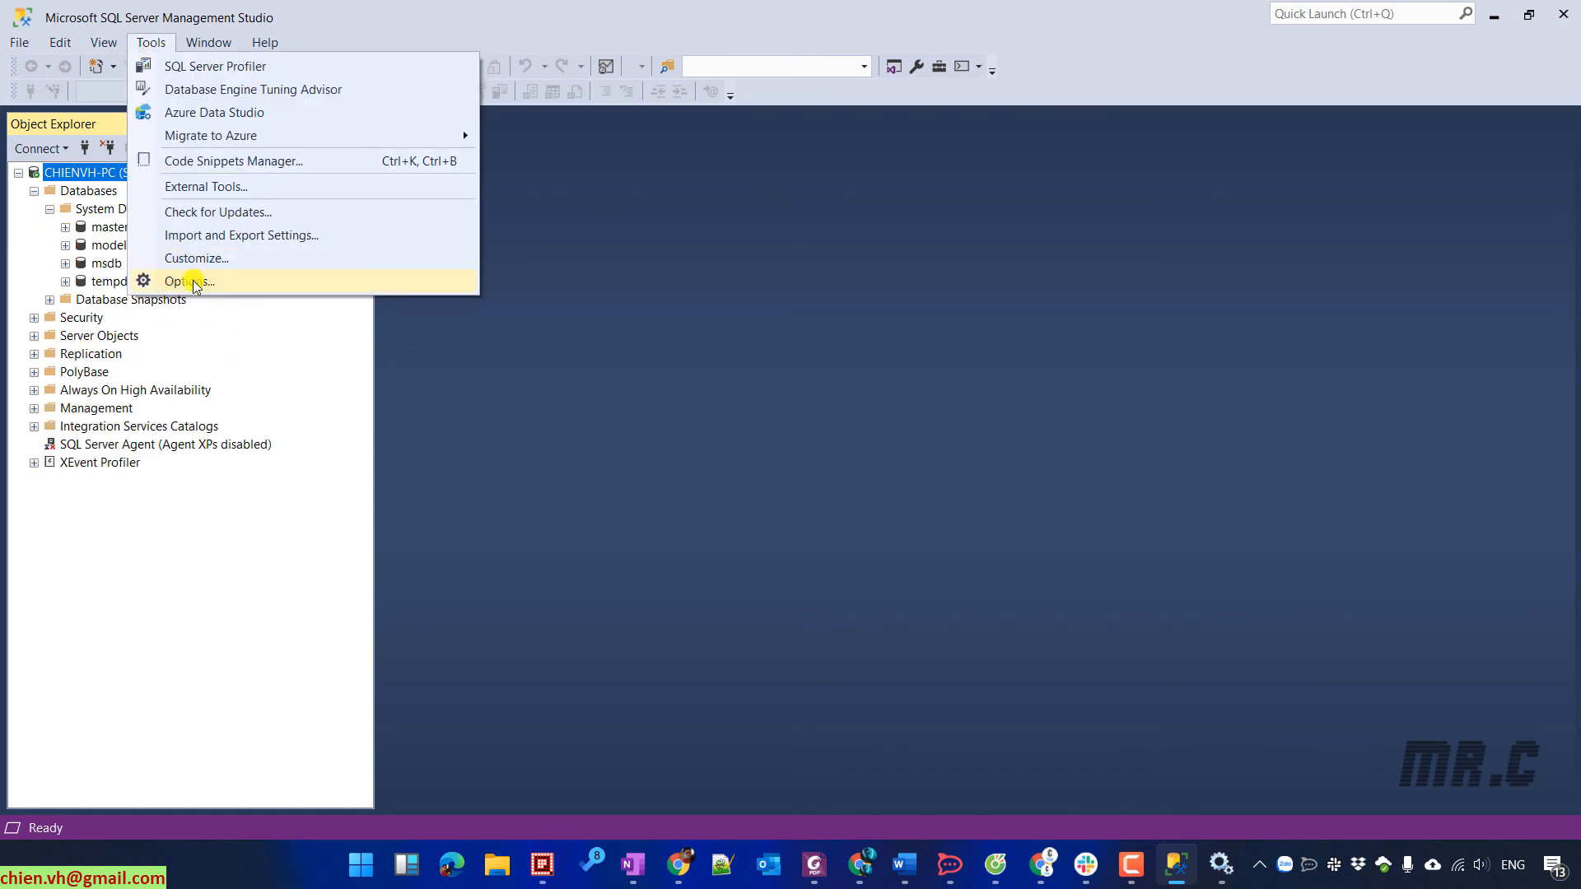
{"action": "left_click", "coordinate": [187, 282]}
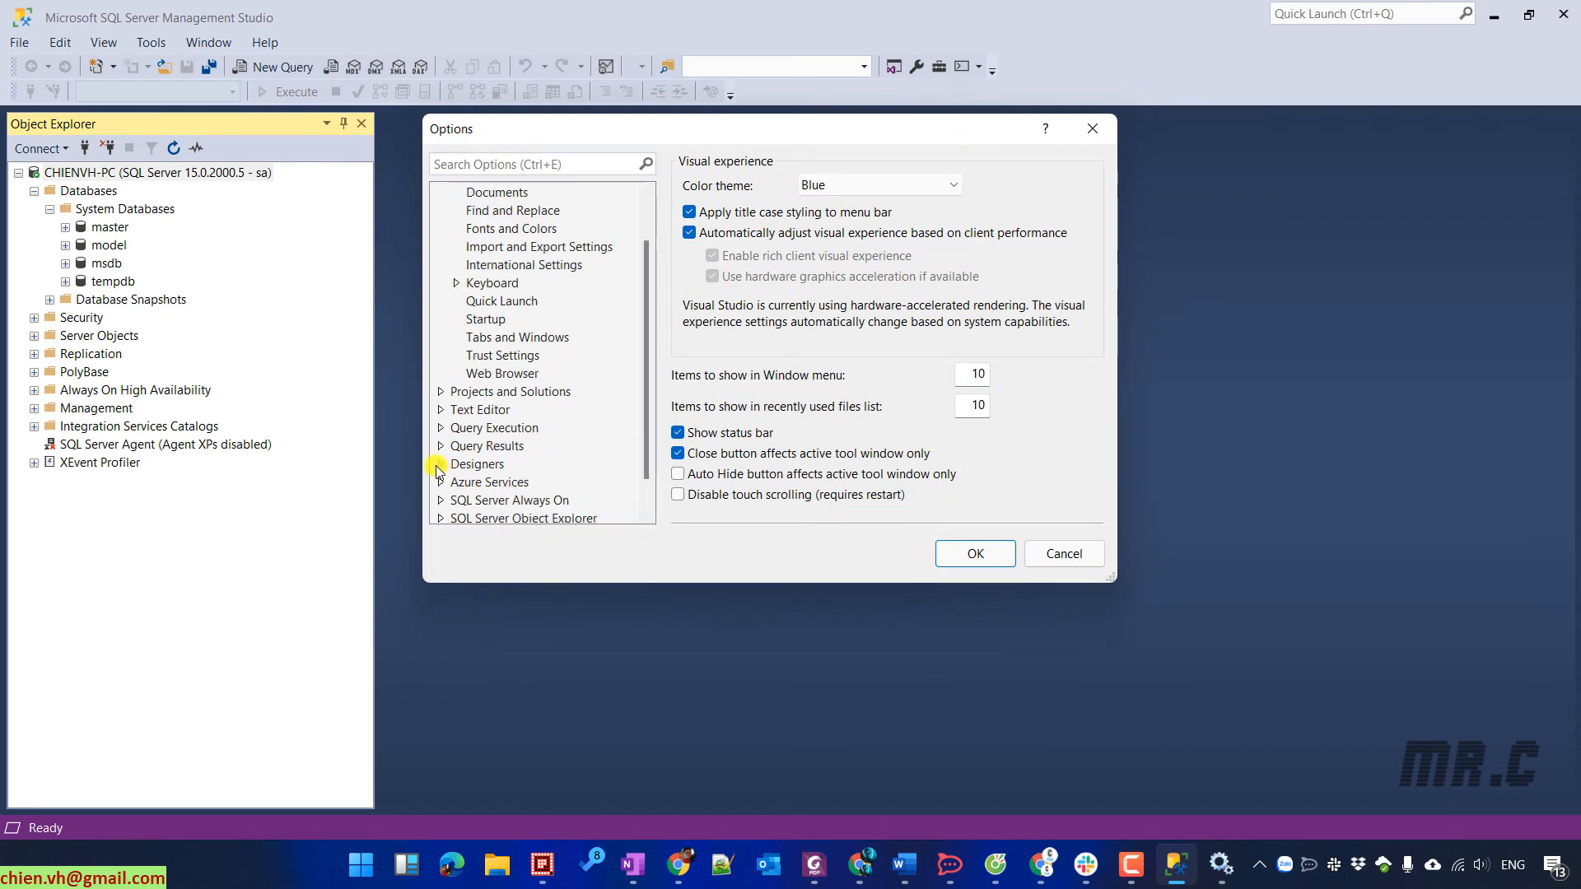
{"action": "left_click", "coordinate": [478, 464]}
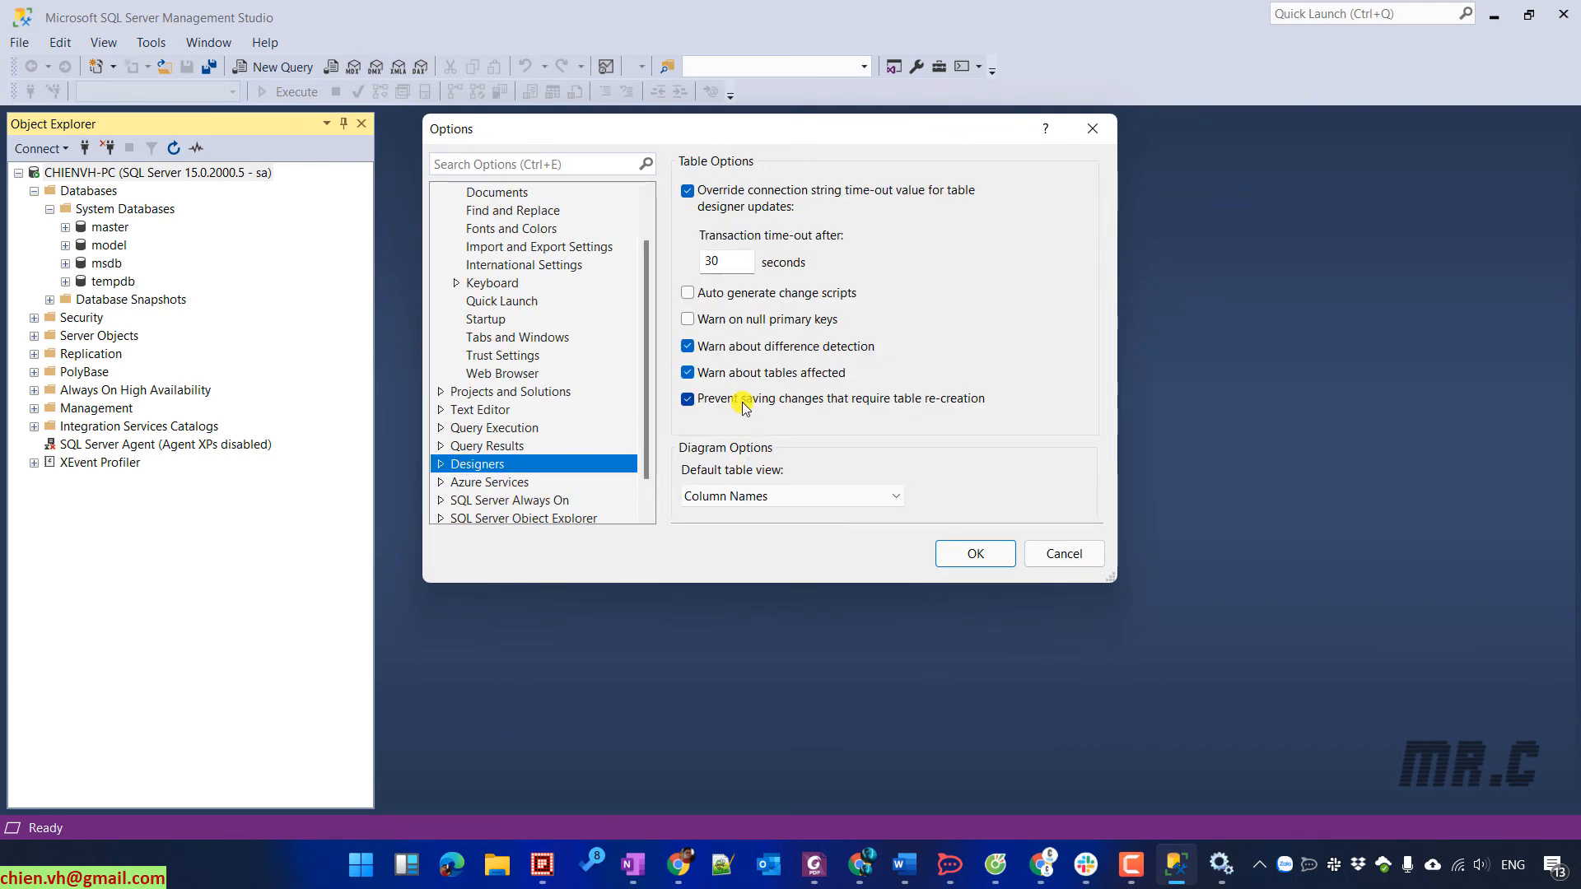
{"action": "left_click", "coordinate": [687, 399]}
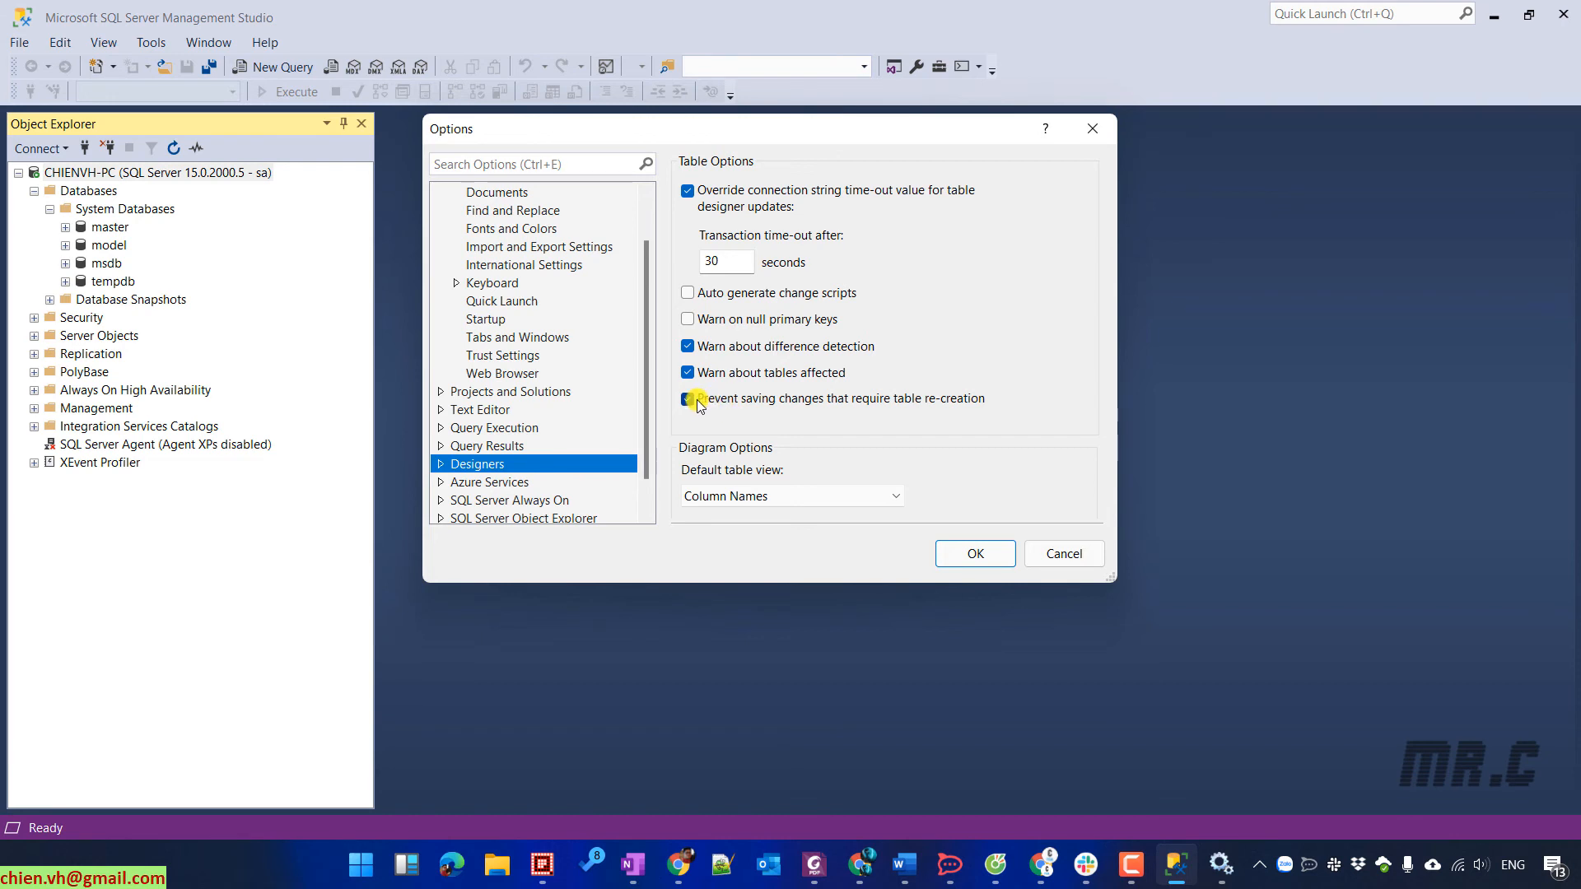
{"action": "left_click", "coordinate": [686, 397]}
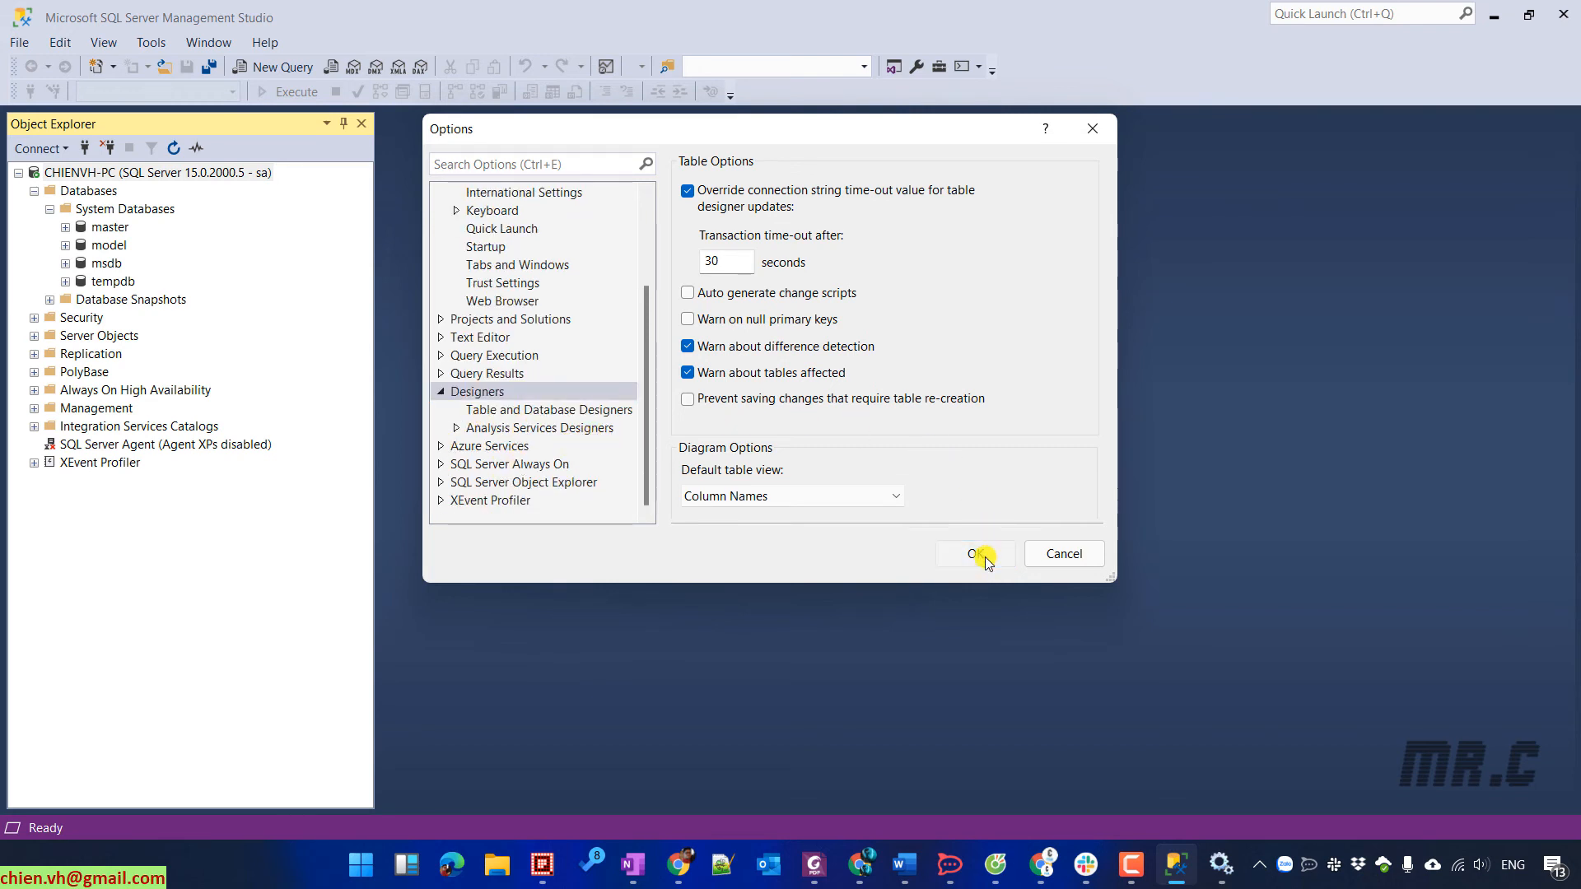
{"action": "left_click", "coordinate": [971, 553]}
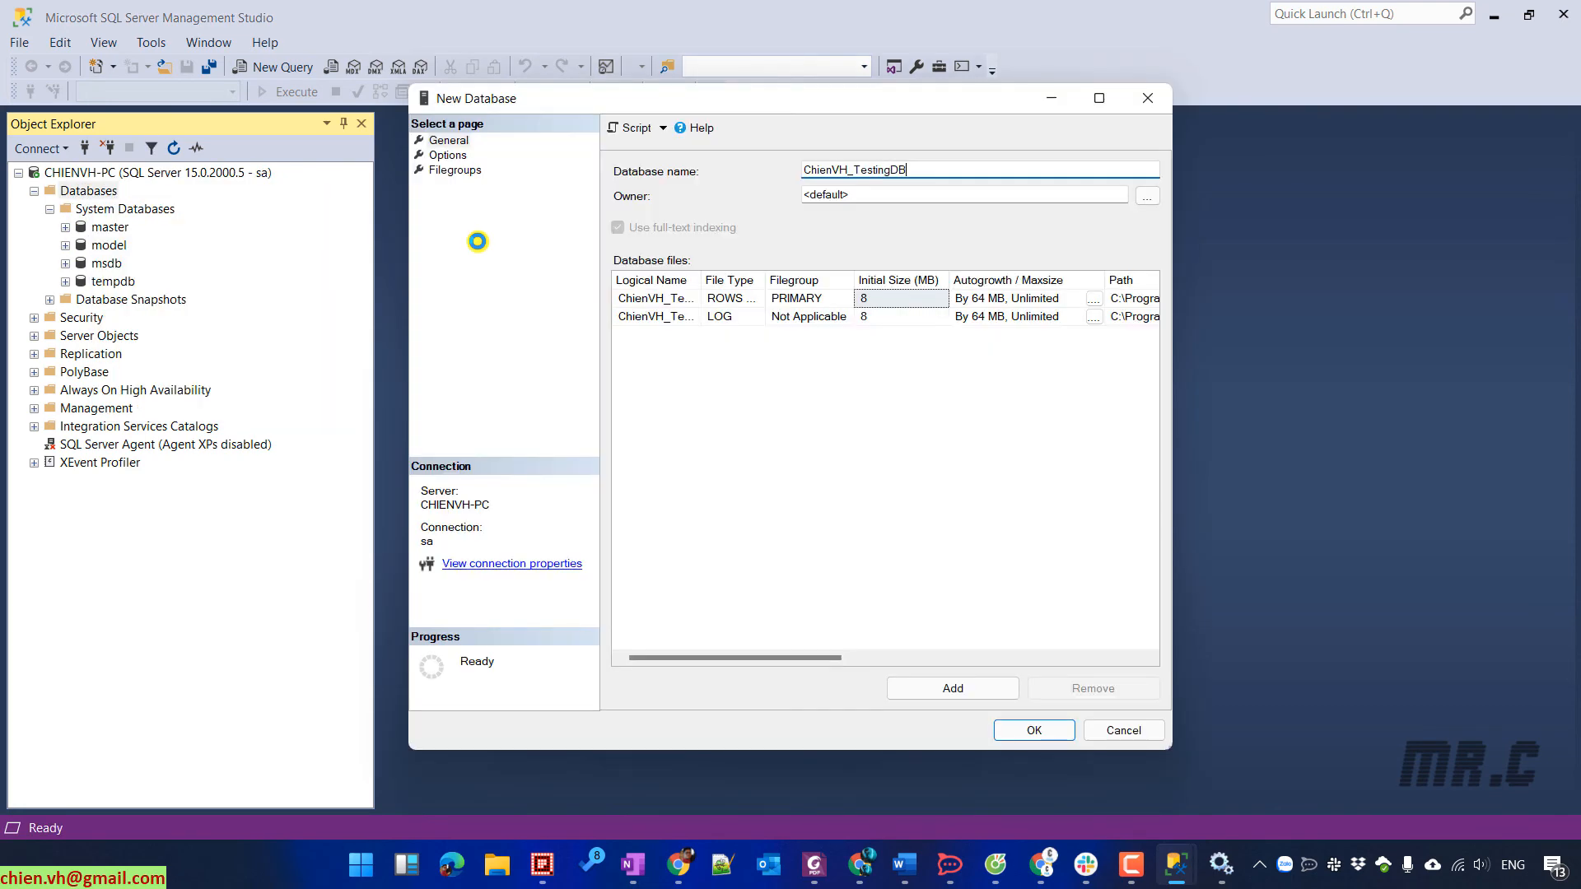
Create ChienVH_TestingDB and design a table: id int primary key, name and email nvarchar(50)
{"action": "left_click", "coordinate": [1031, 730]}
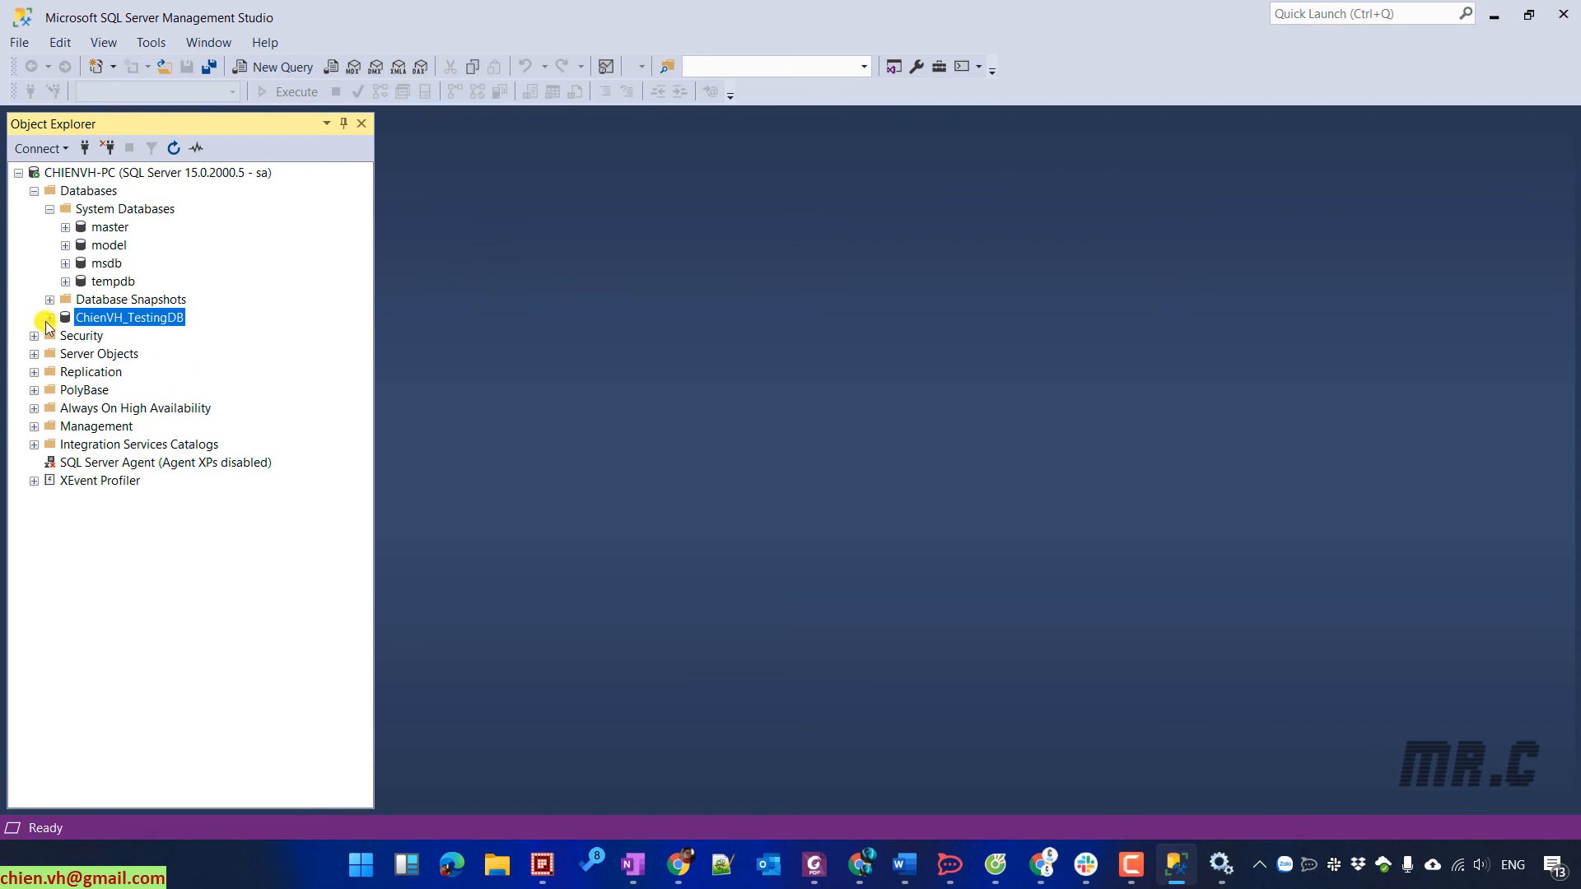
{"action": "right_click", "coordinate": [109, 353]}
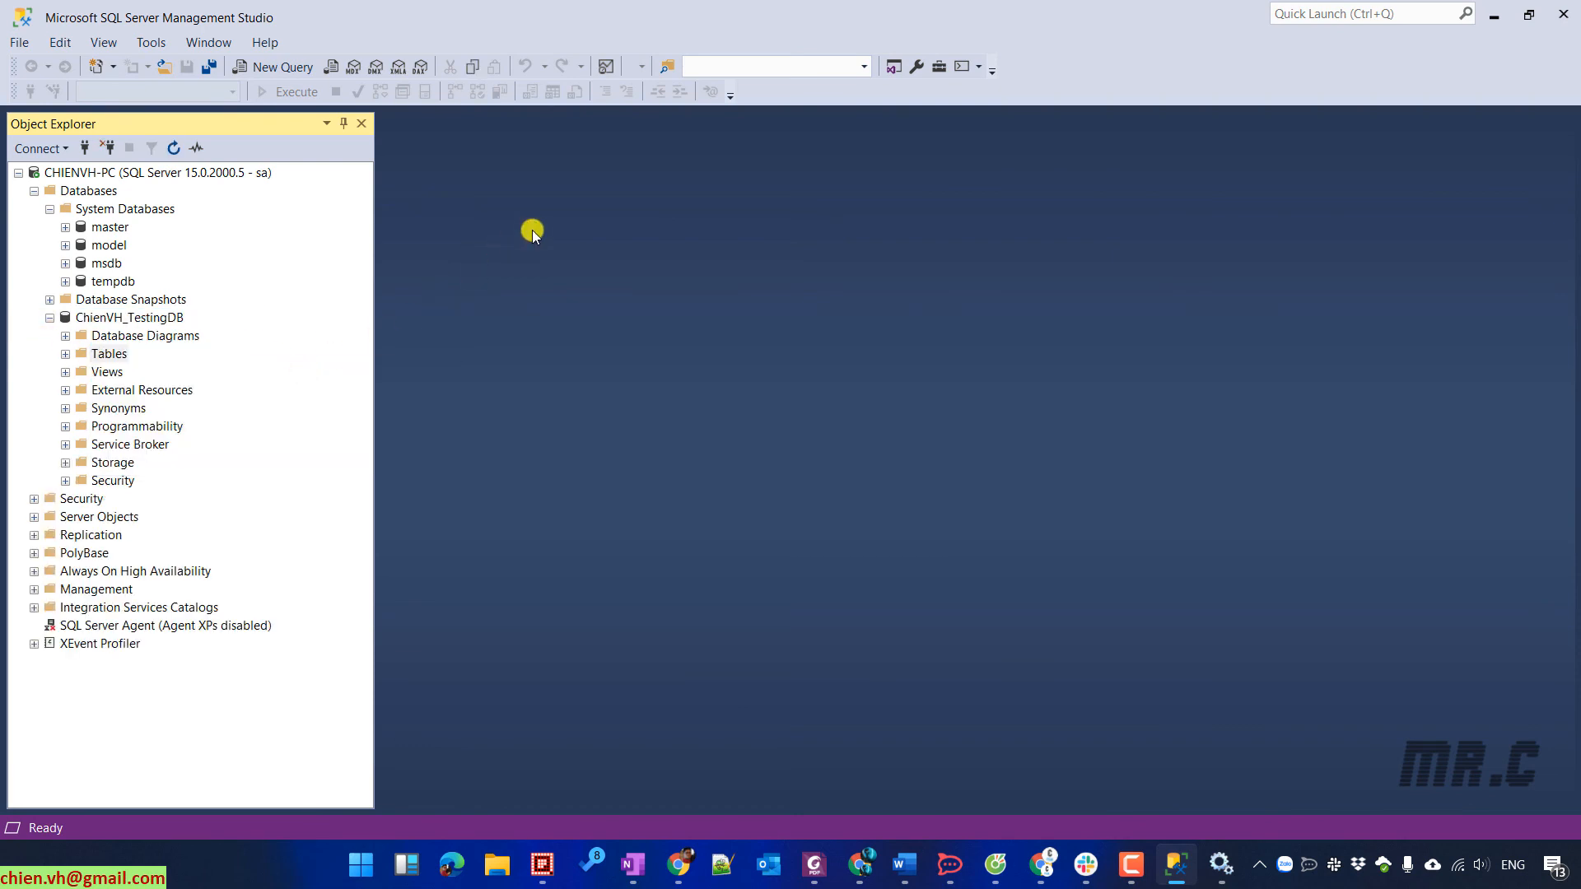
{"action": "type", "text": "nam"}
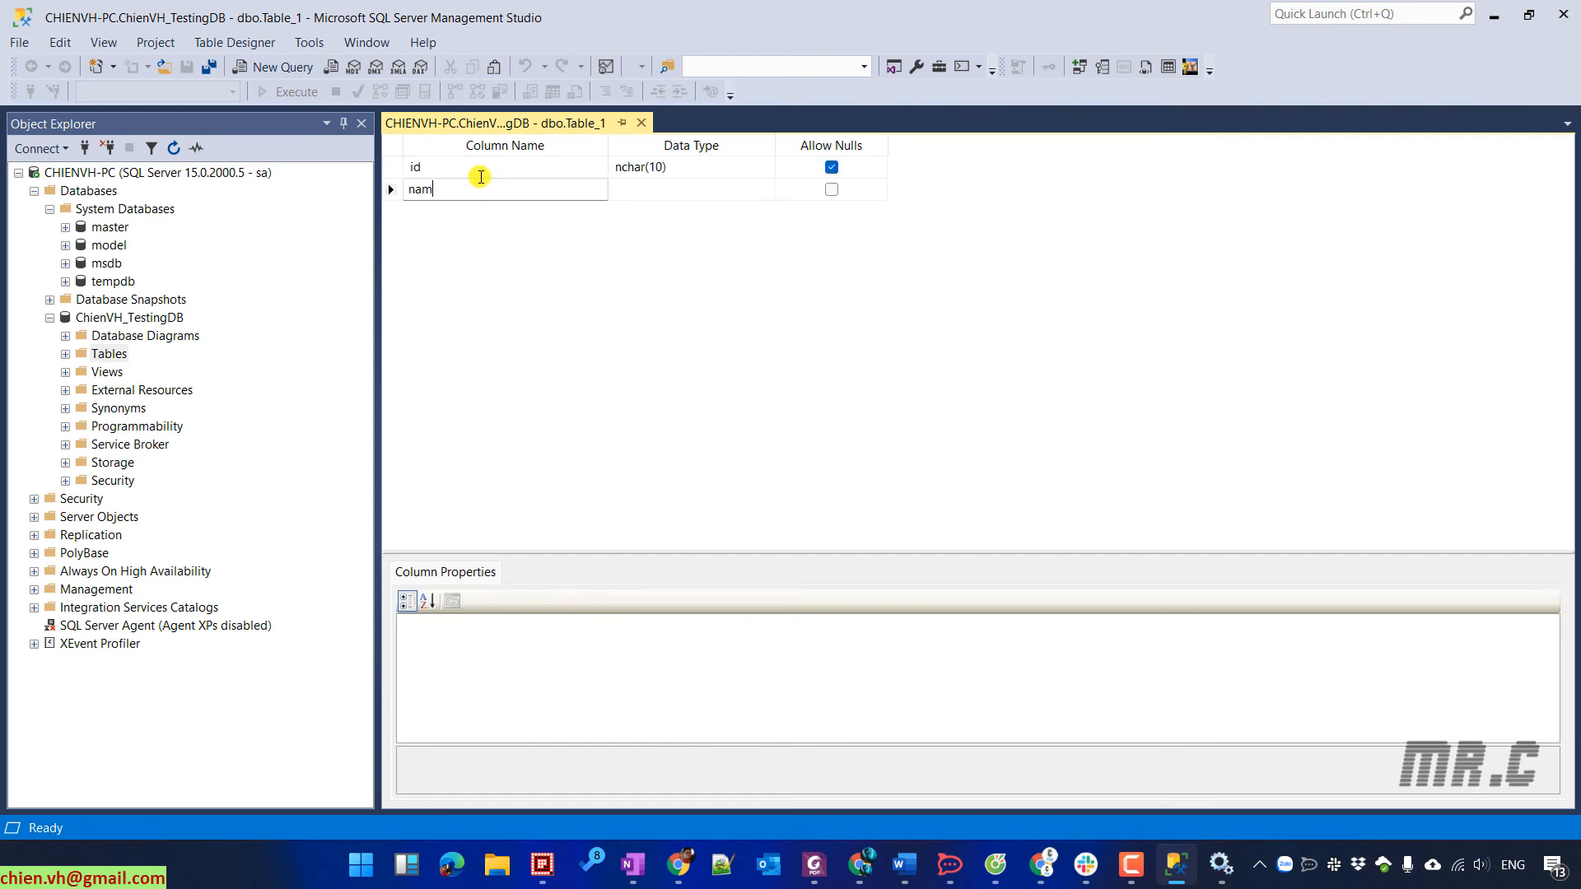
{"action": "type", "text": "email"}
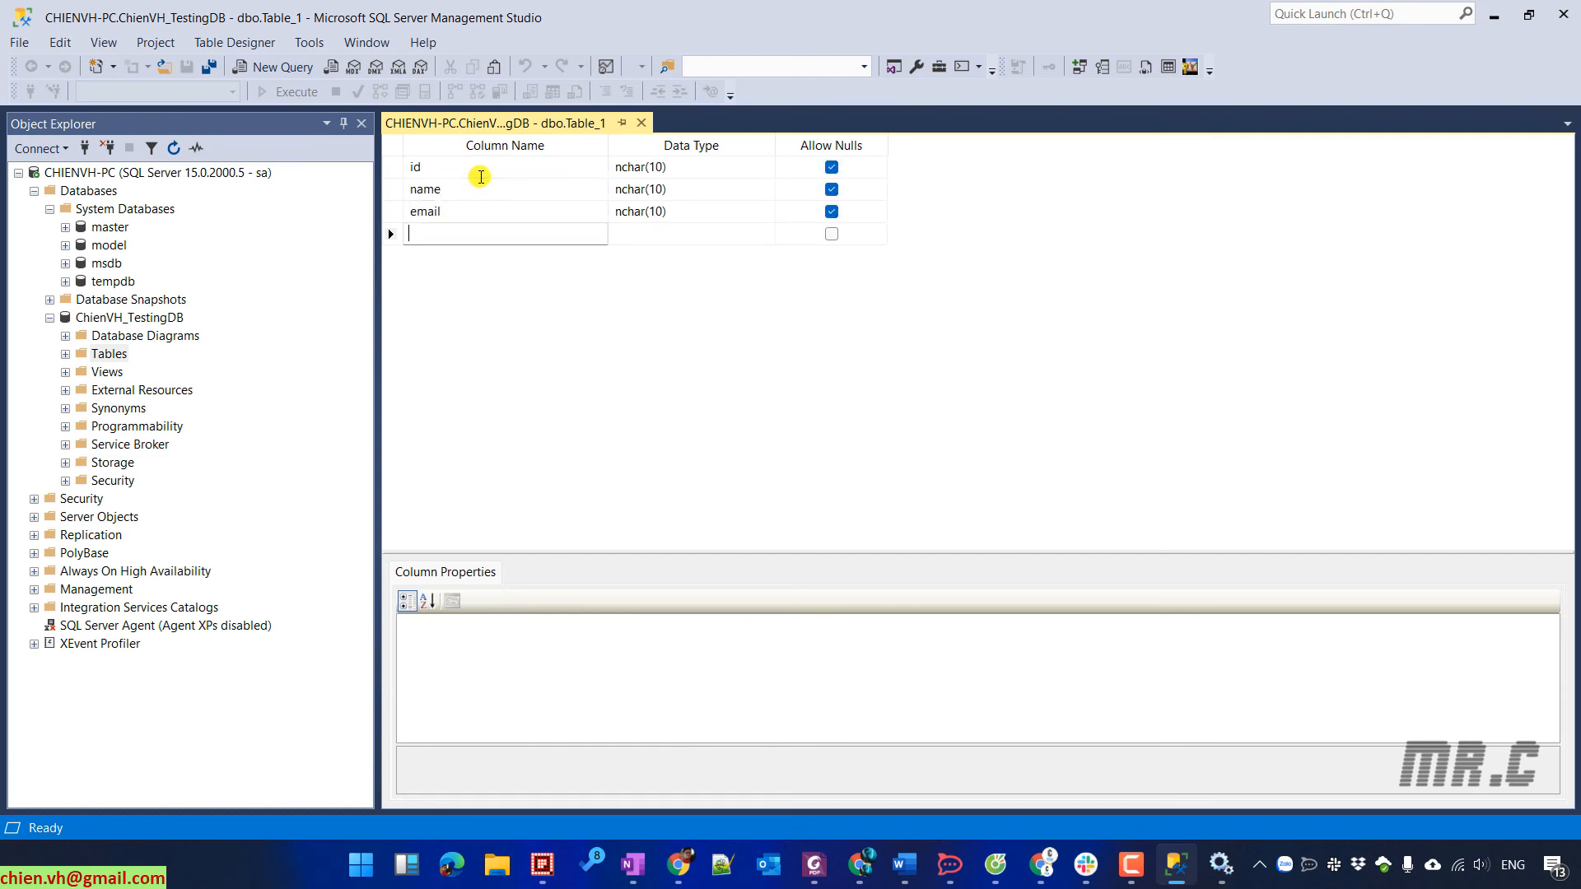
{"action": "right_click", "coordinate": [414, 166]}
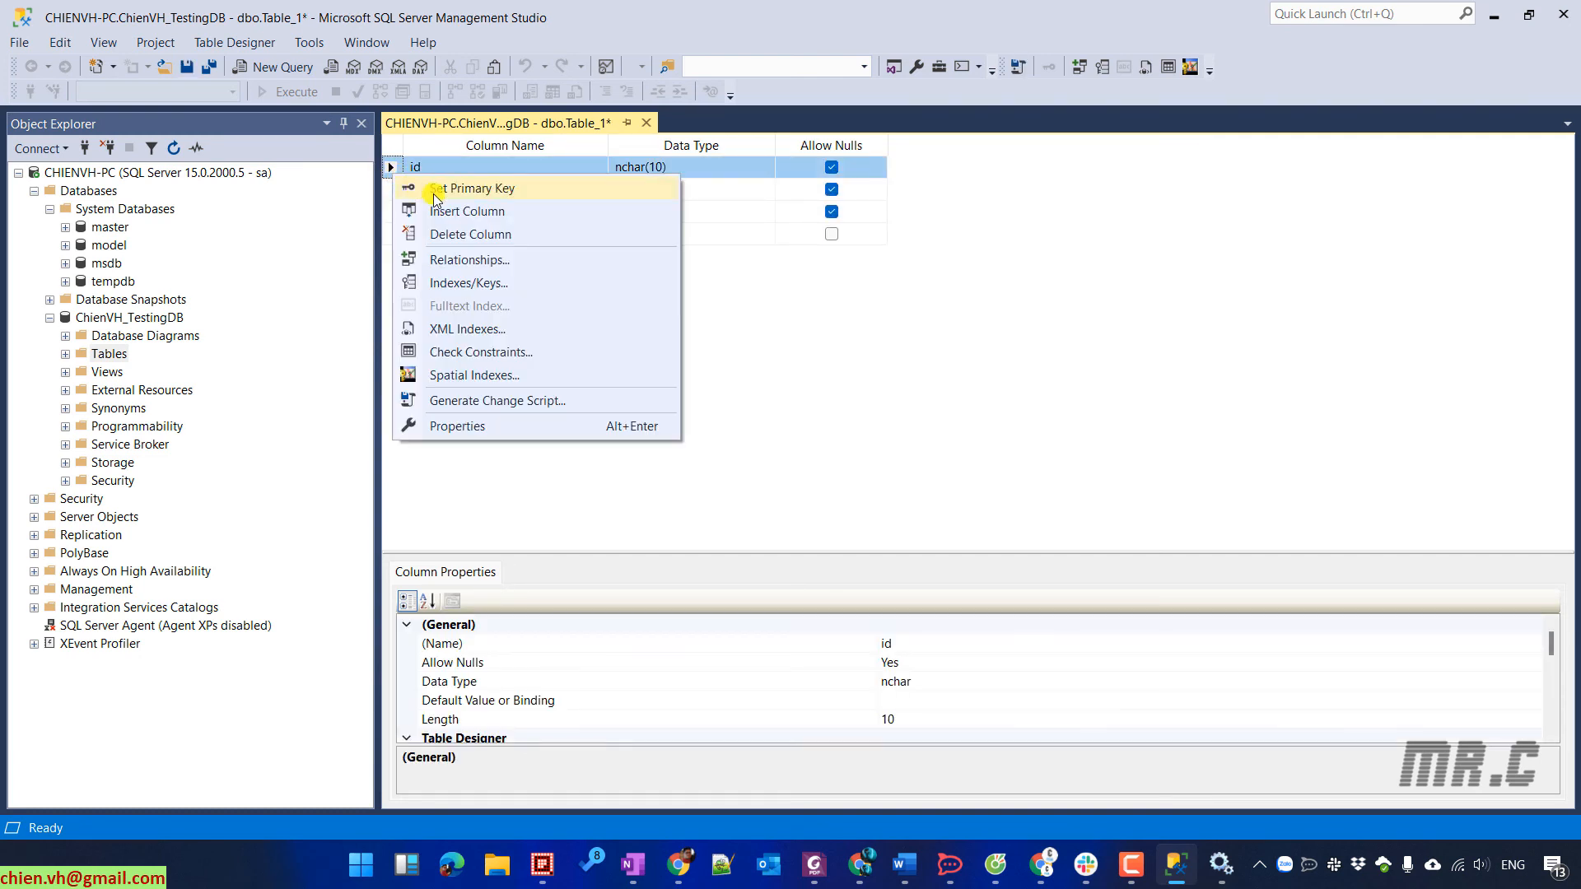
{"action": "left_click", "coordinate": [479, 188]}
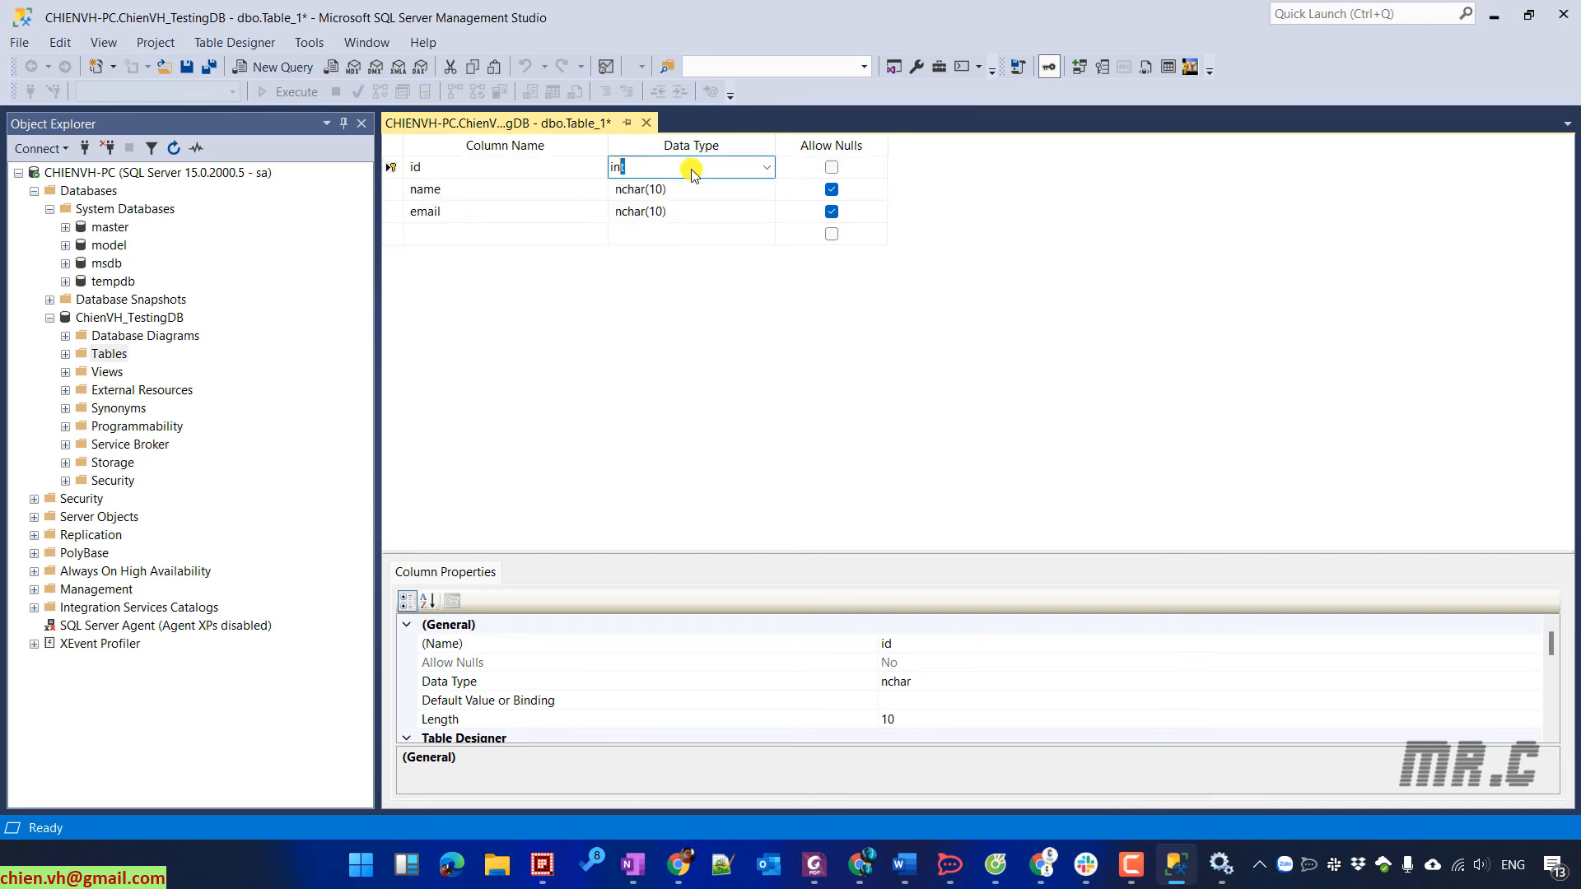
{"action": "left_click", "coordinate": [691, 188]}
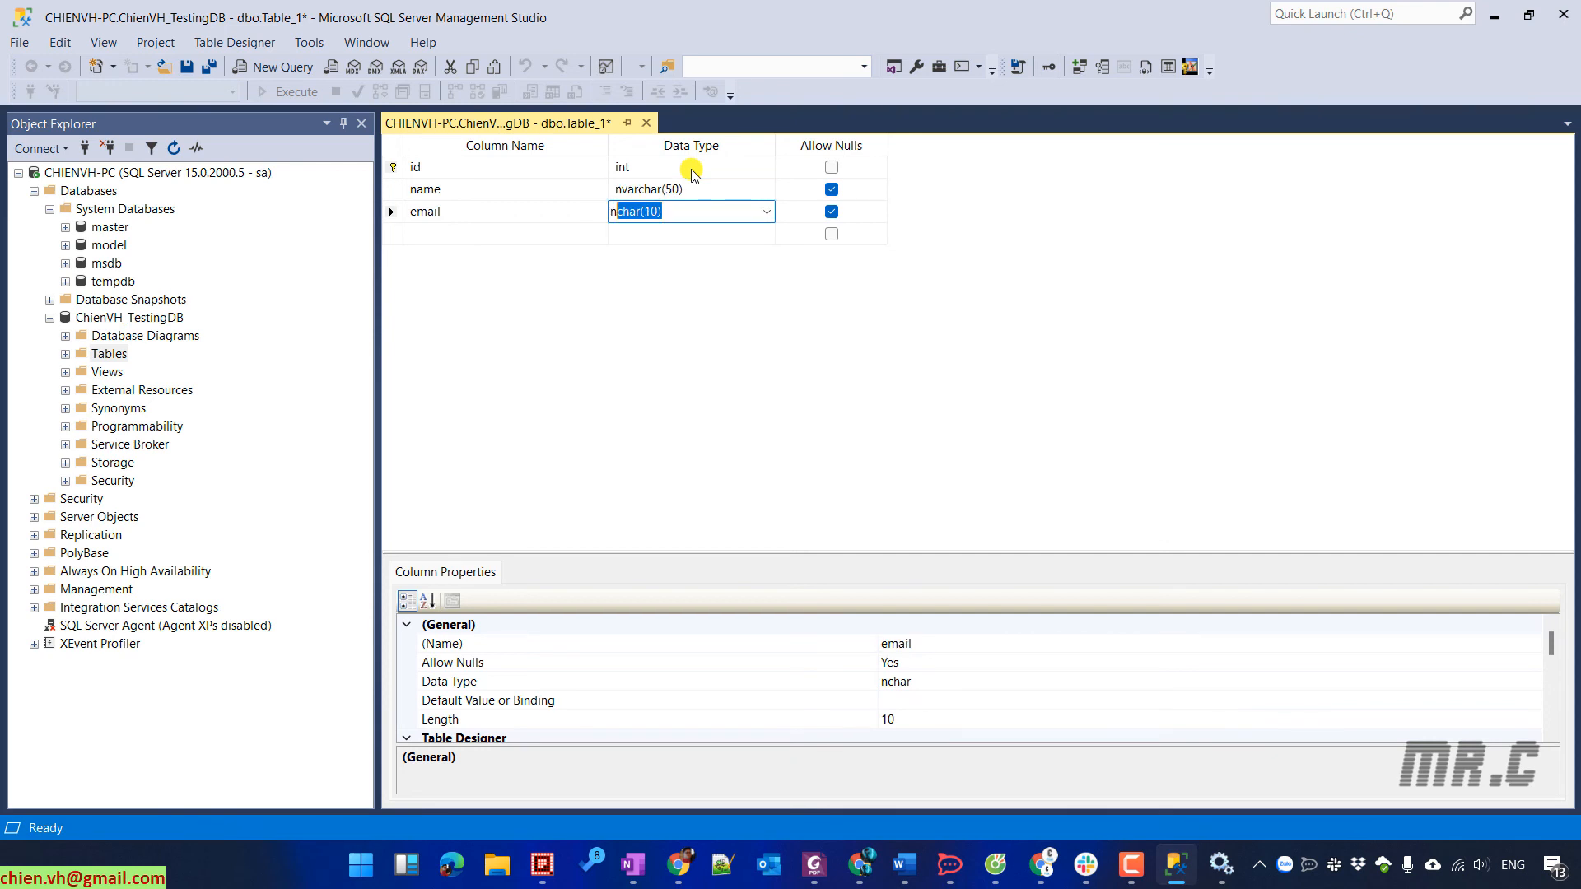
{"action": "type", "text": "nvarchar(50)"}
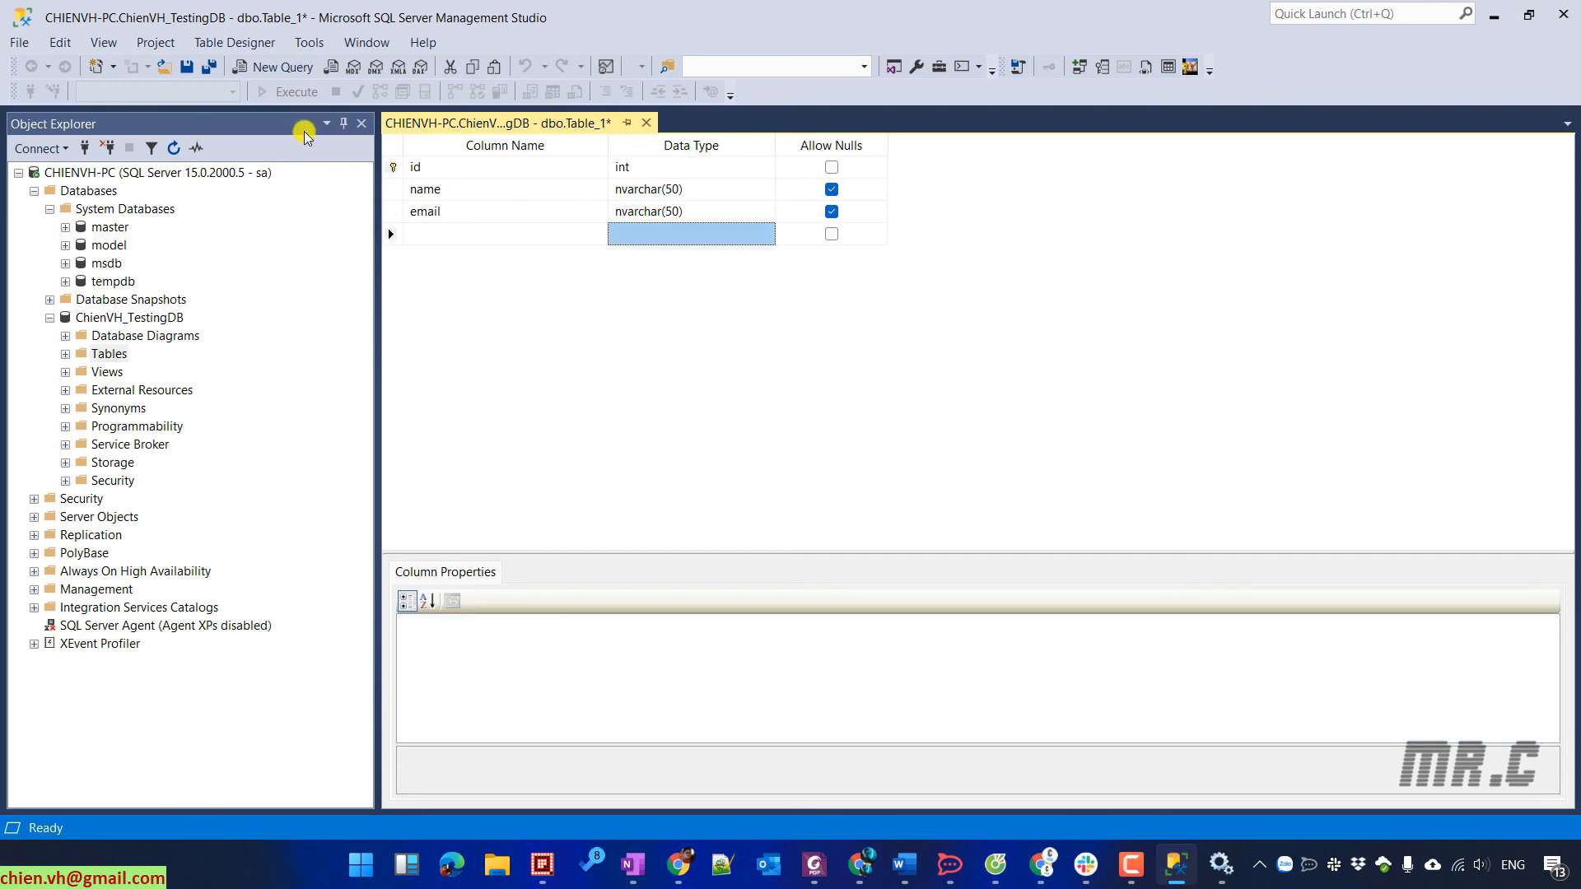
Save the new table with the name Users
{"action": "left_click", "coordinate": [187, 66]}
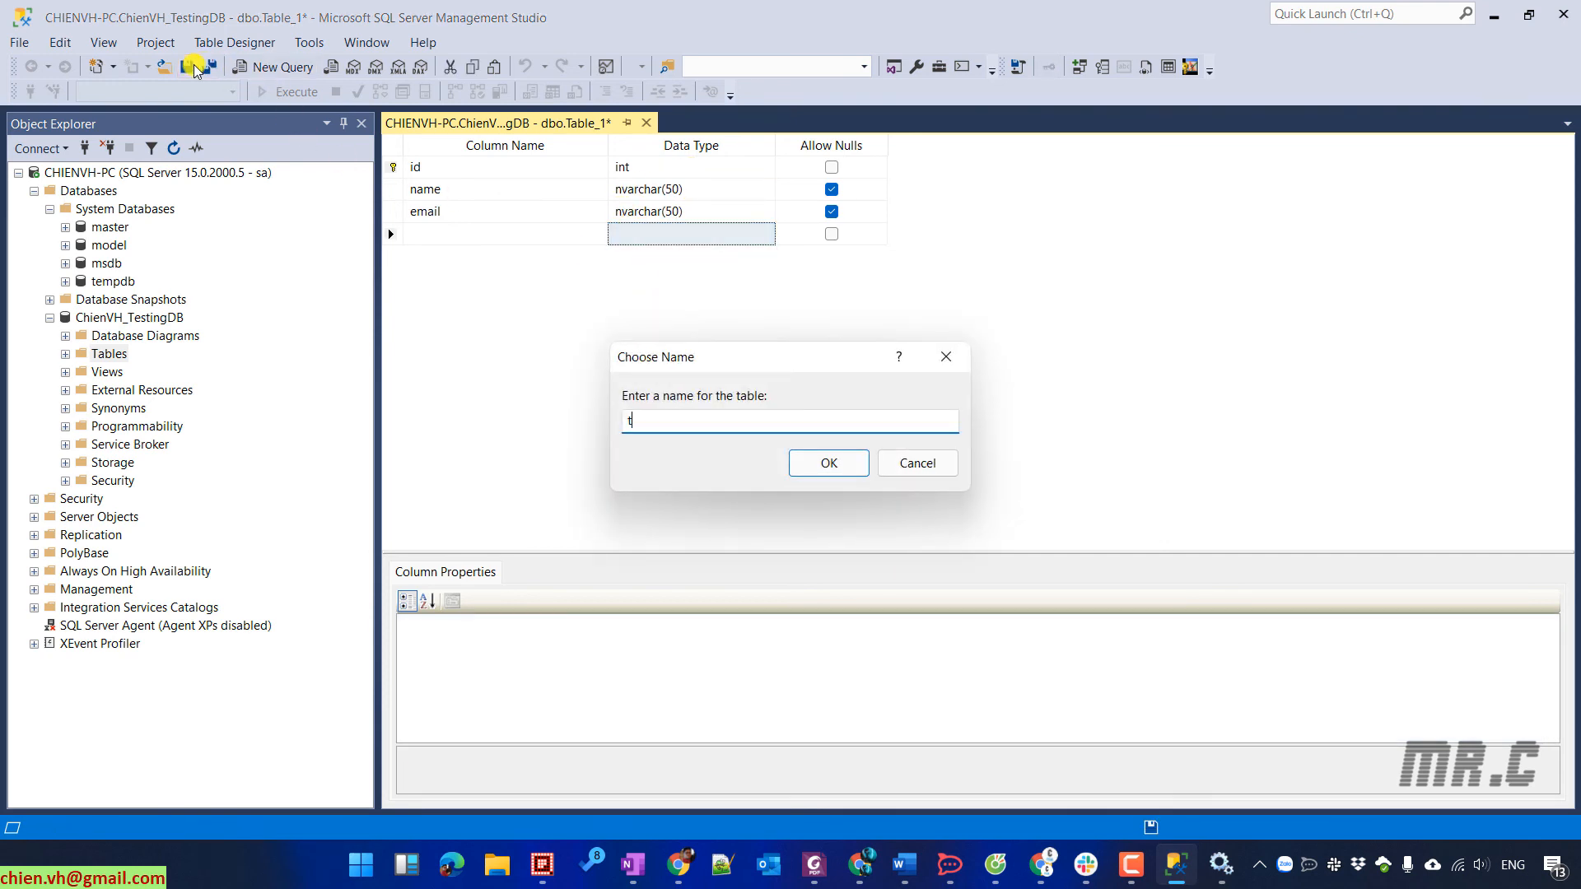
{"action": "type", "text": "Users"}
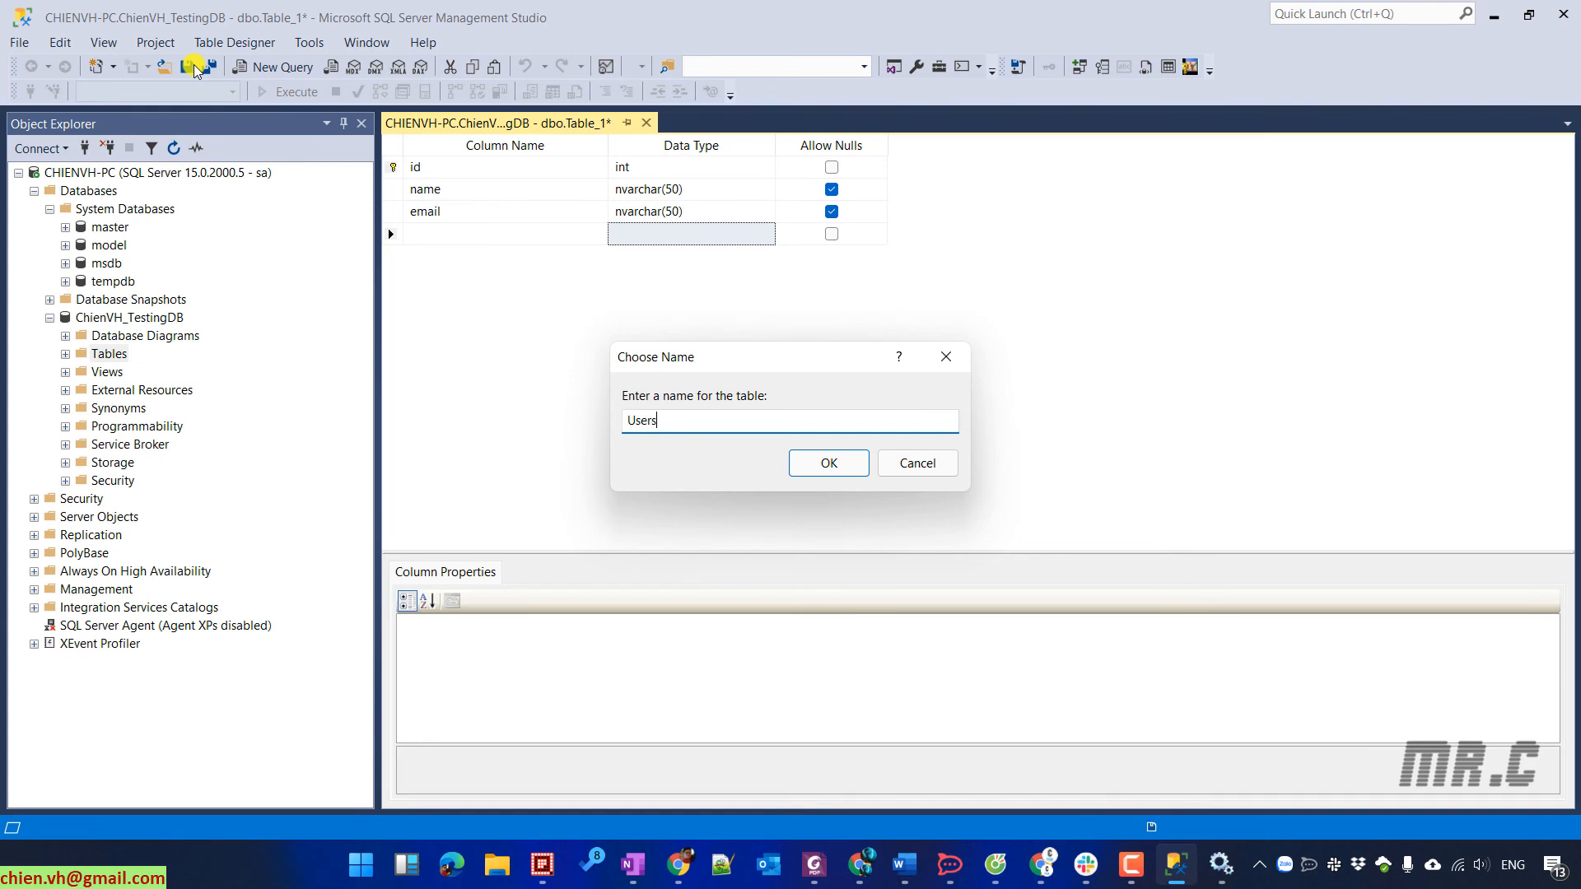
{"action": "left_click", "coordinate": [827, 463]}
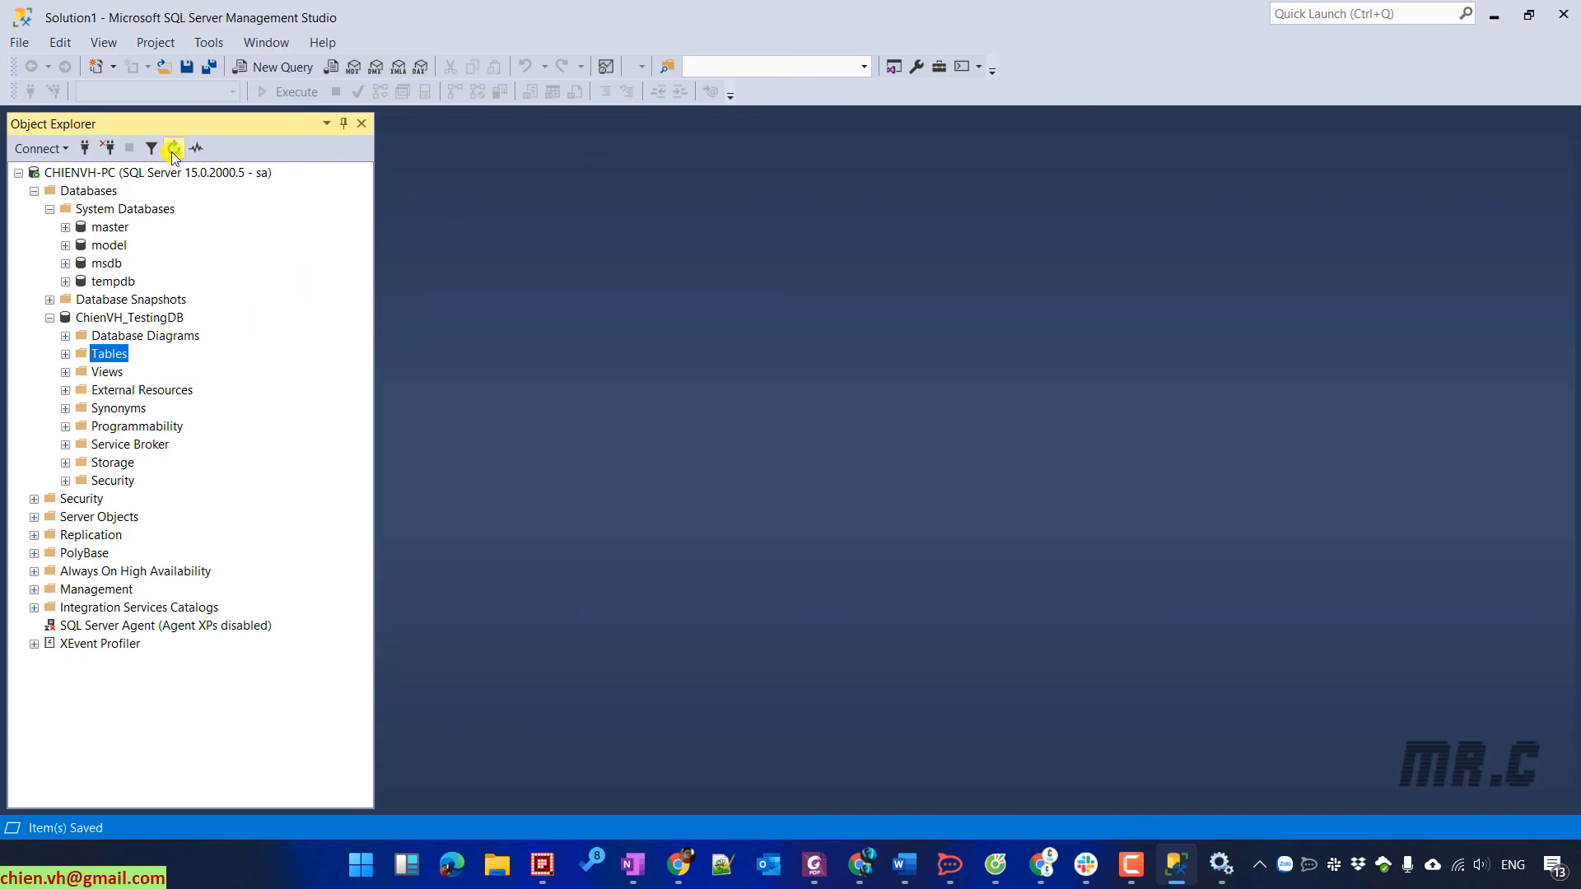
Open dbo.Users with Edit Top 200 Rows
{"action": "left_click", "coordinate": [64, 354]}
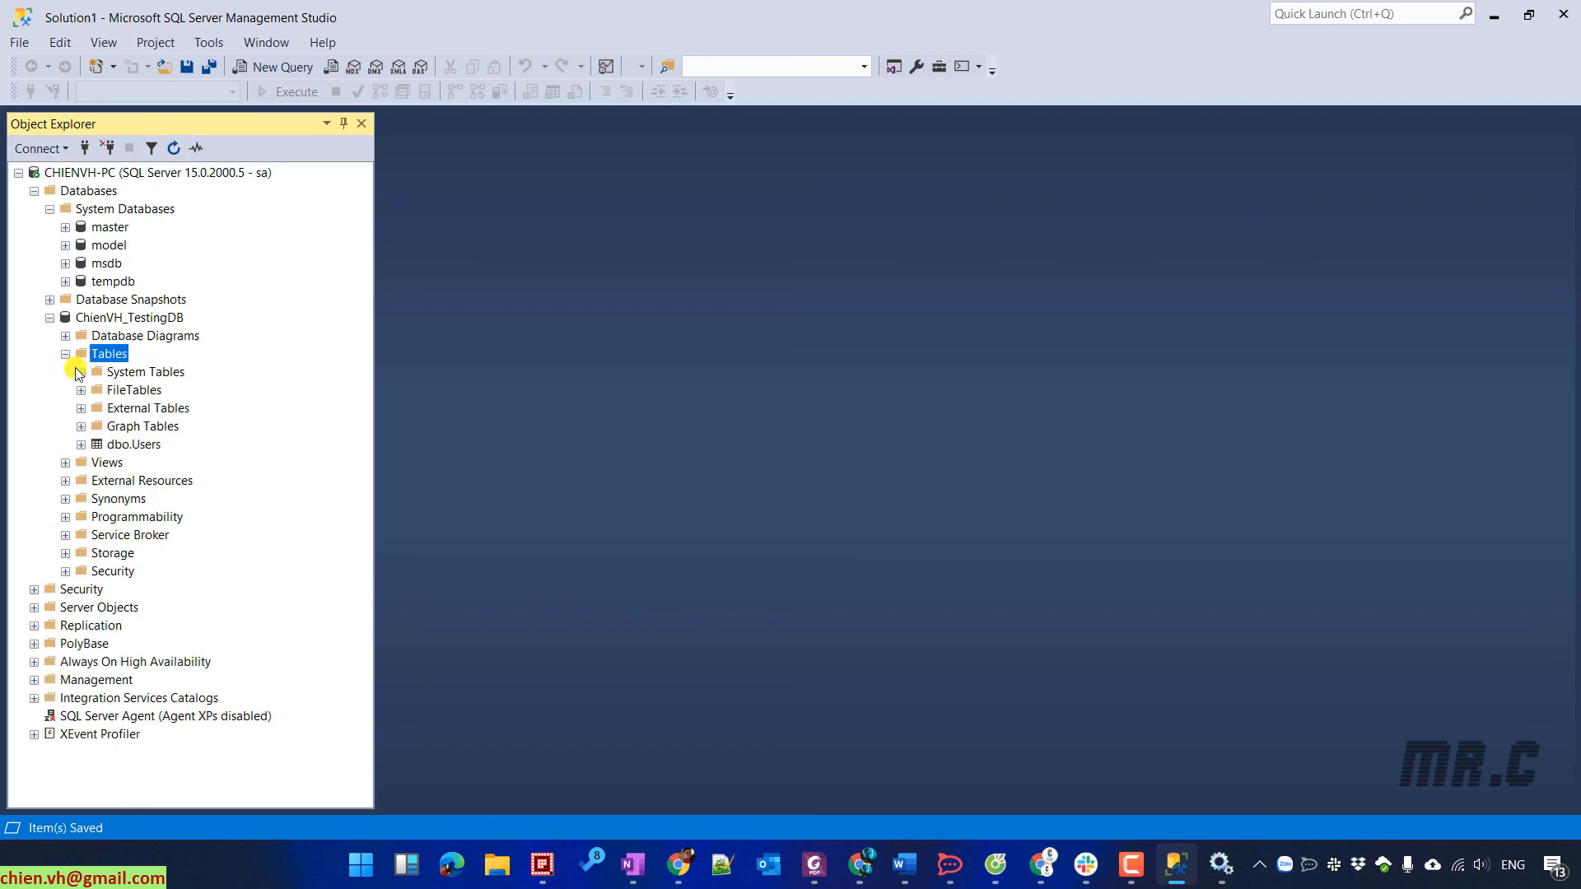
{"action": "right_click", "coordinate": [132, 444]}
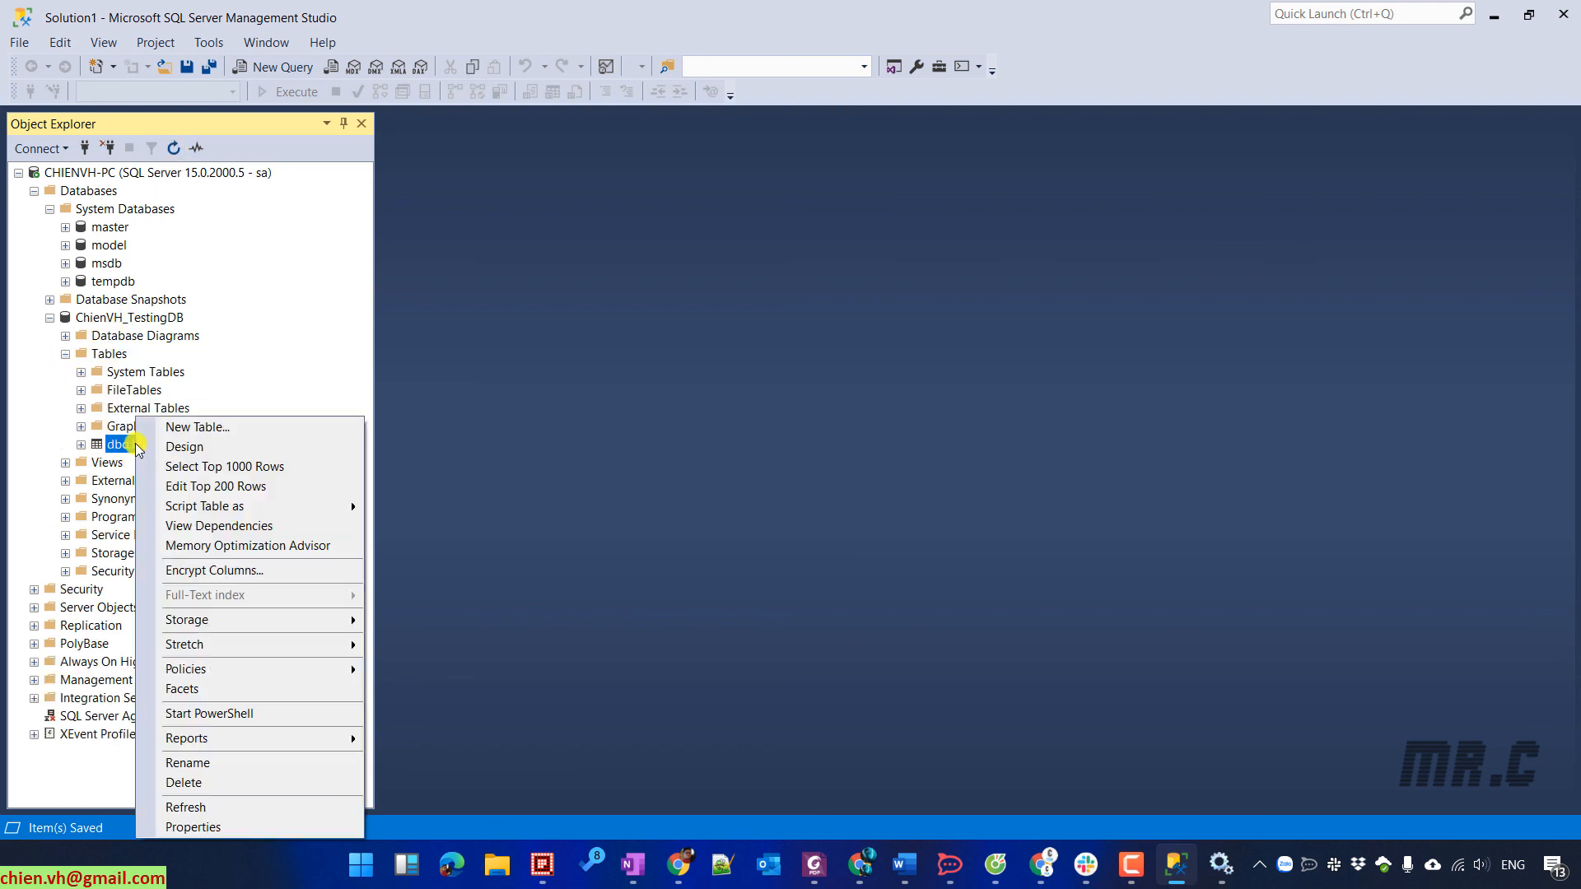
{"action": "left_click", "coordinate": [214, 485]}
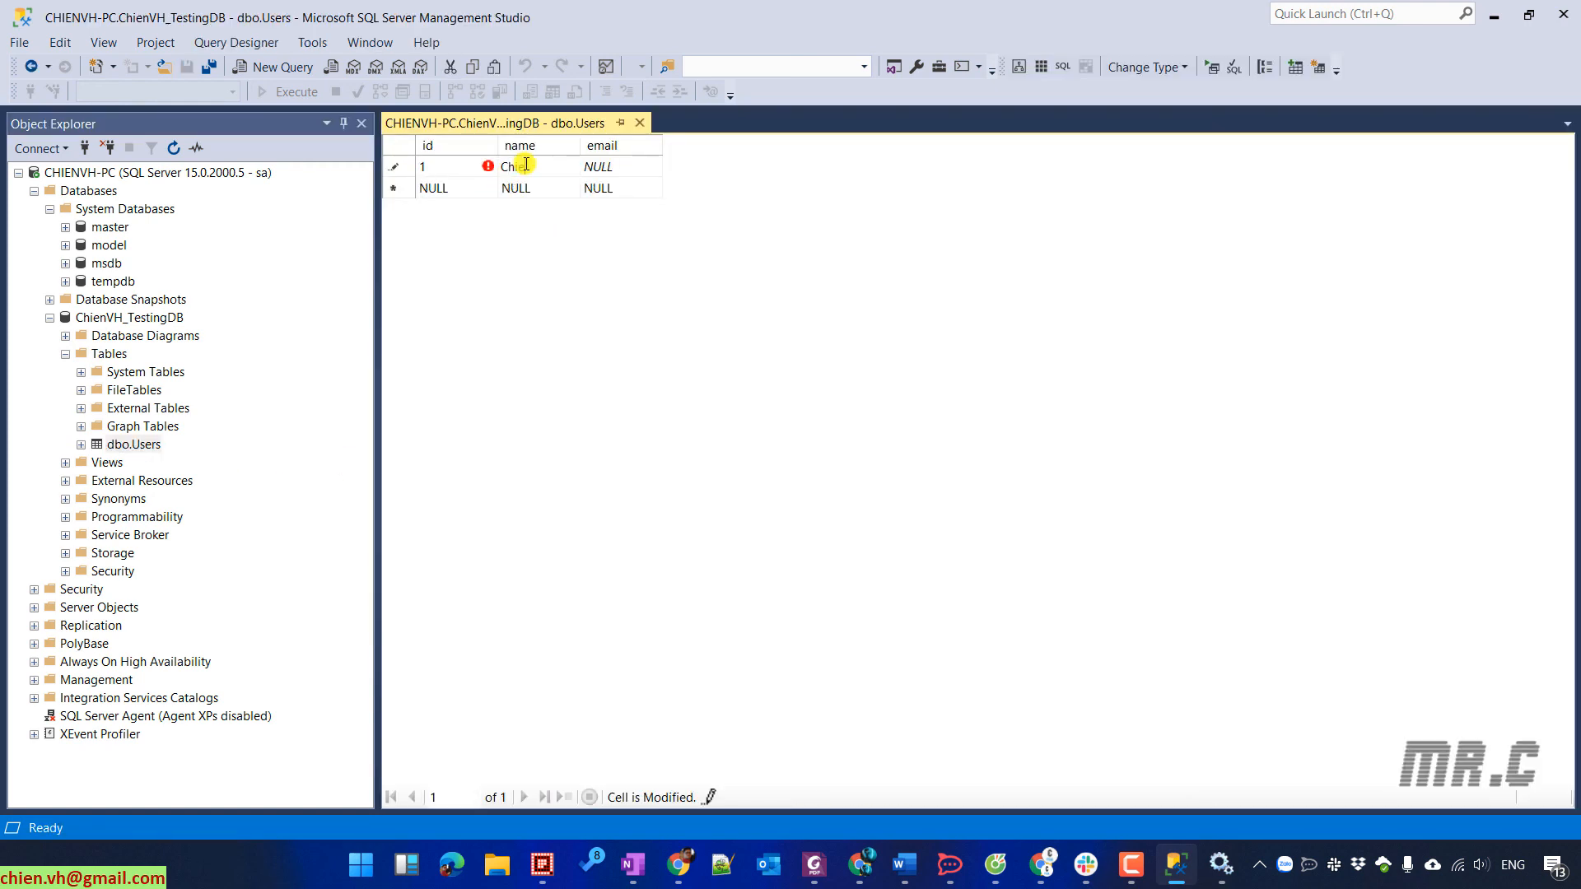
Query the top 1000 rows of dbo.Users, close the query, disconnect, and reopen the connection prompt
{"action": "right_click", "coordinate": [132, 444]}
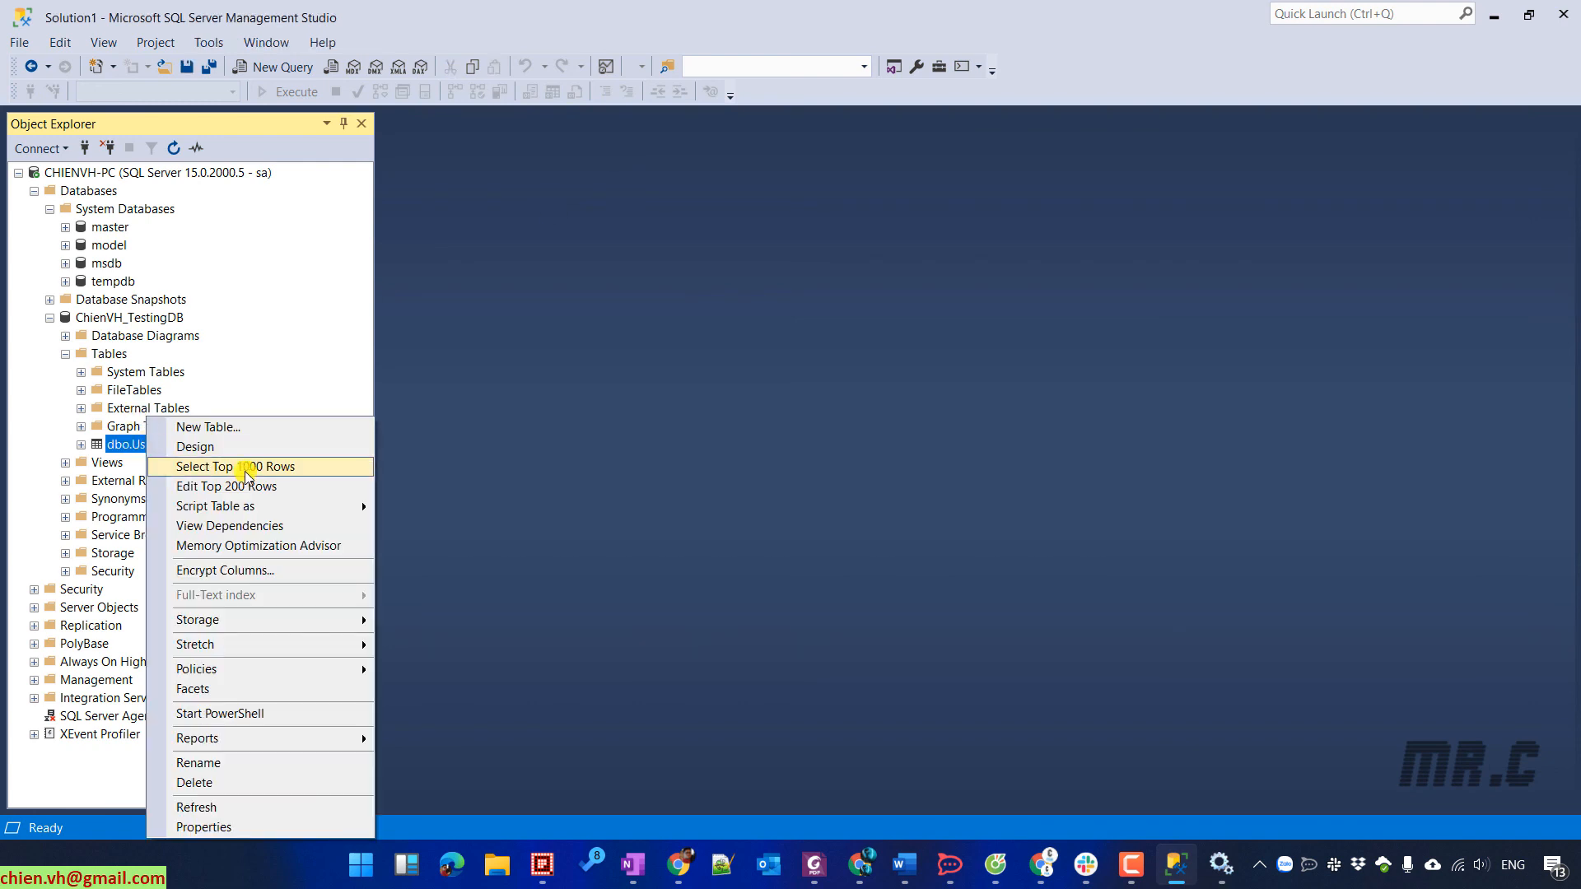
{"action": "left_click", "coordinate": [236, 466]}
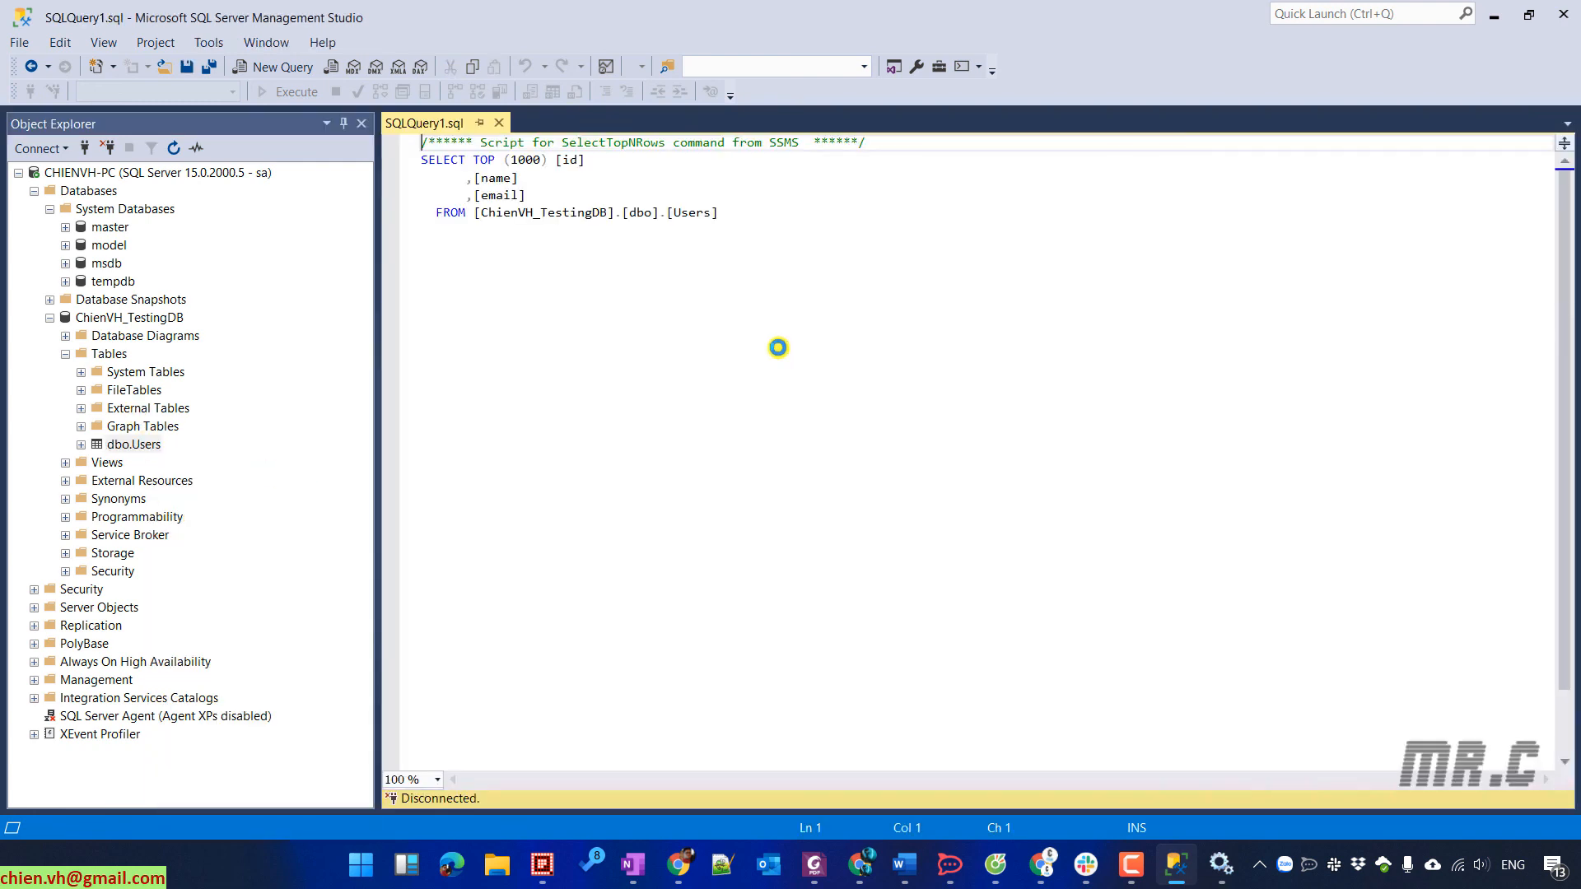
{"action": "left_click", "coordinate": [296, 92]}
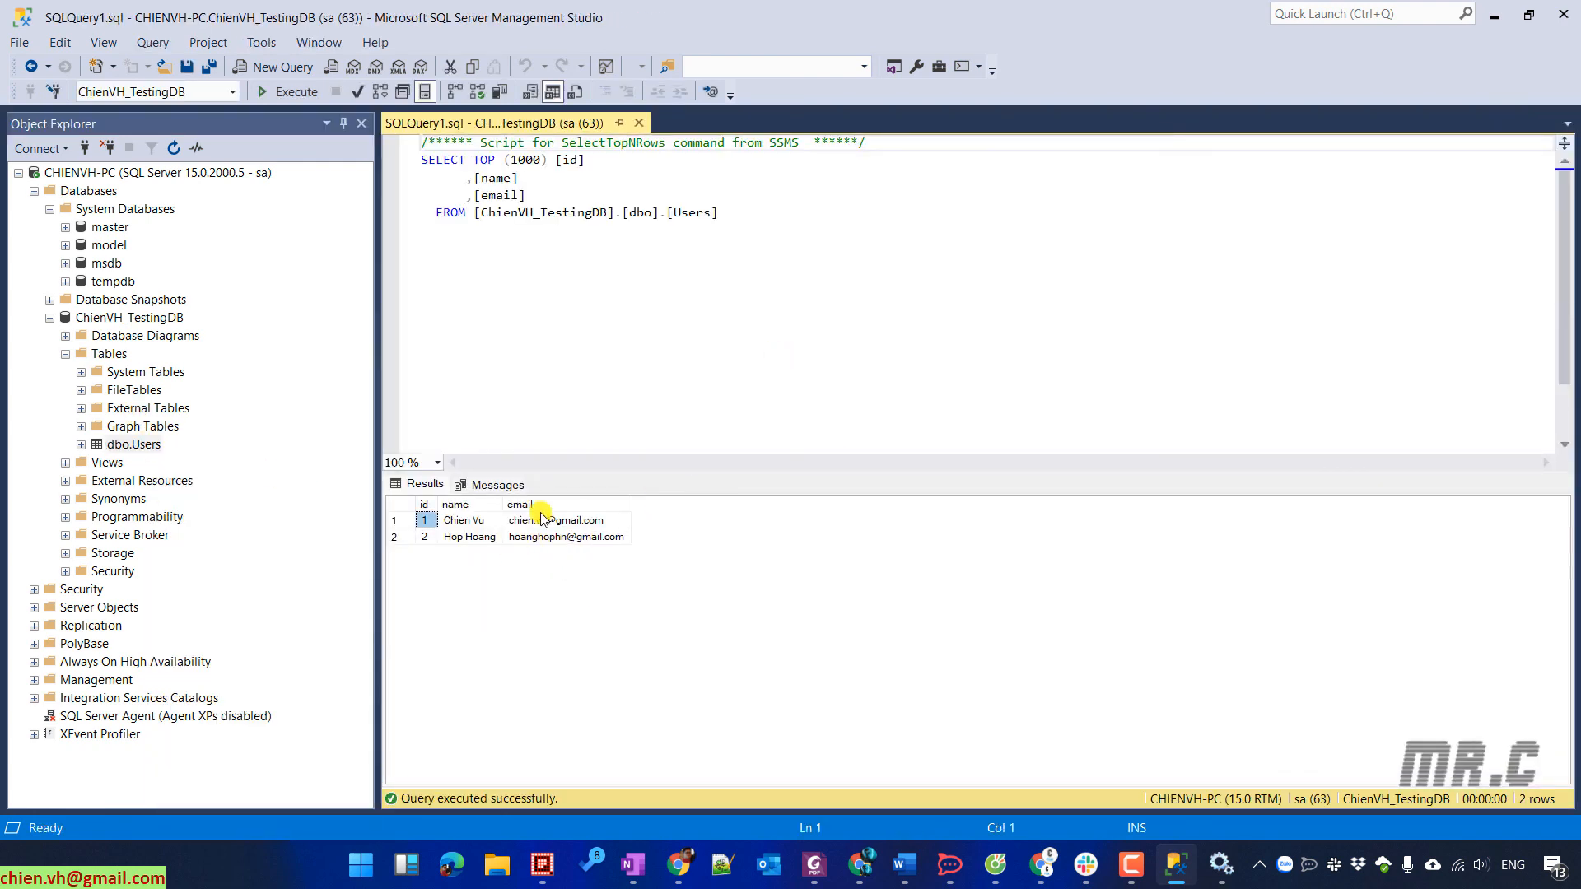
{"action": "left_click", "coordinate": [566, 536]}
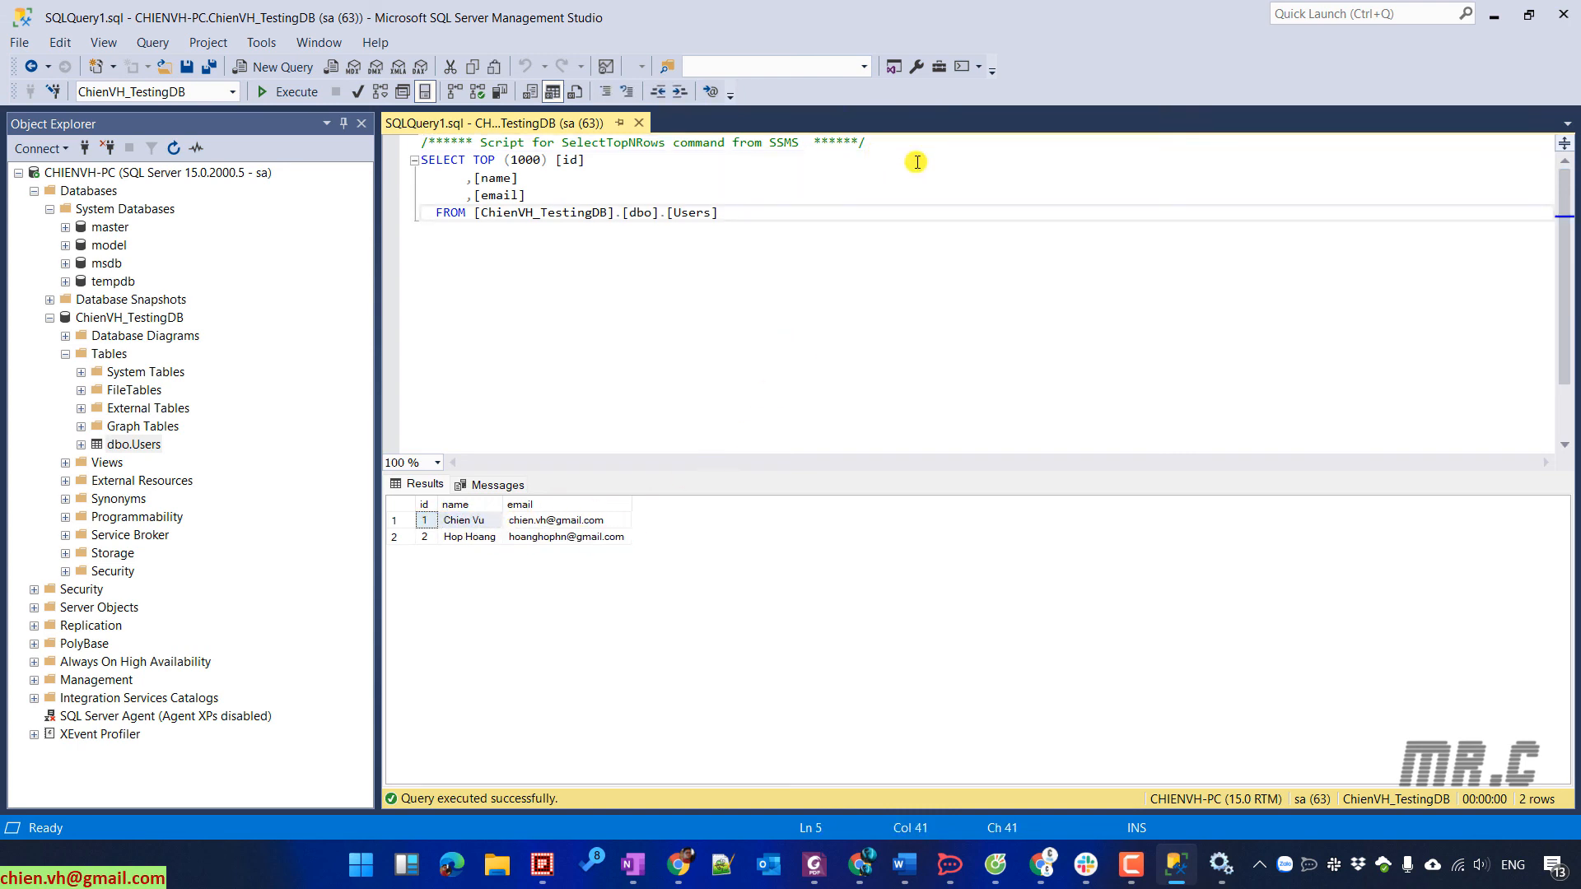
{"action": "left_click", "coordinate": [638, 122]}
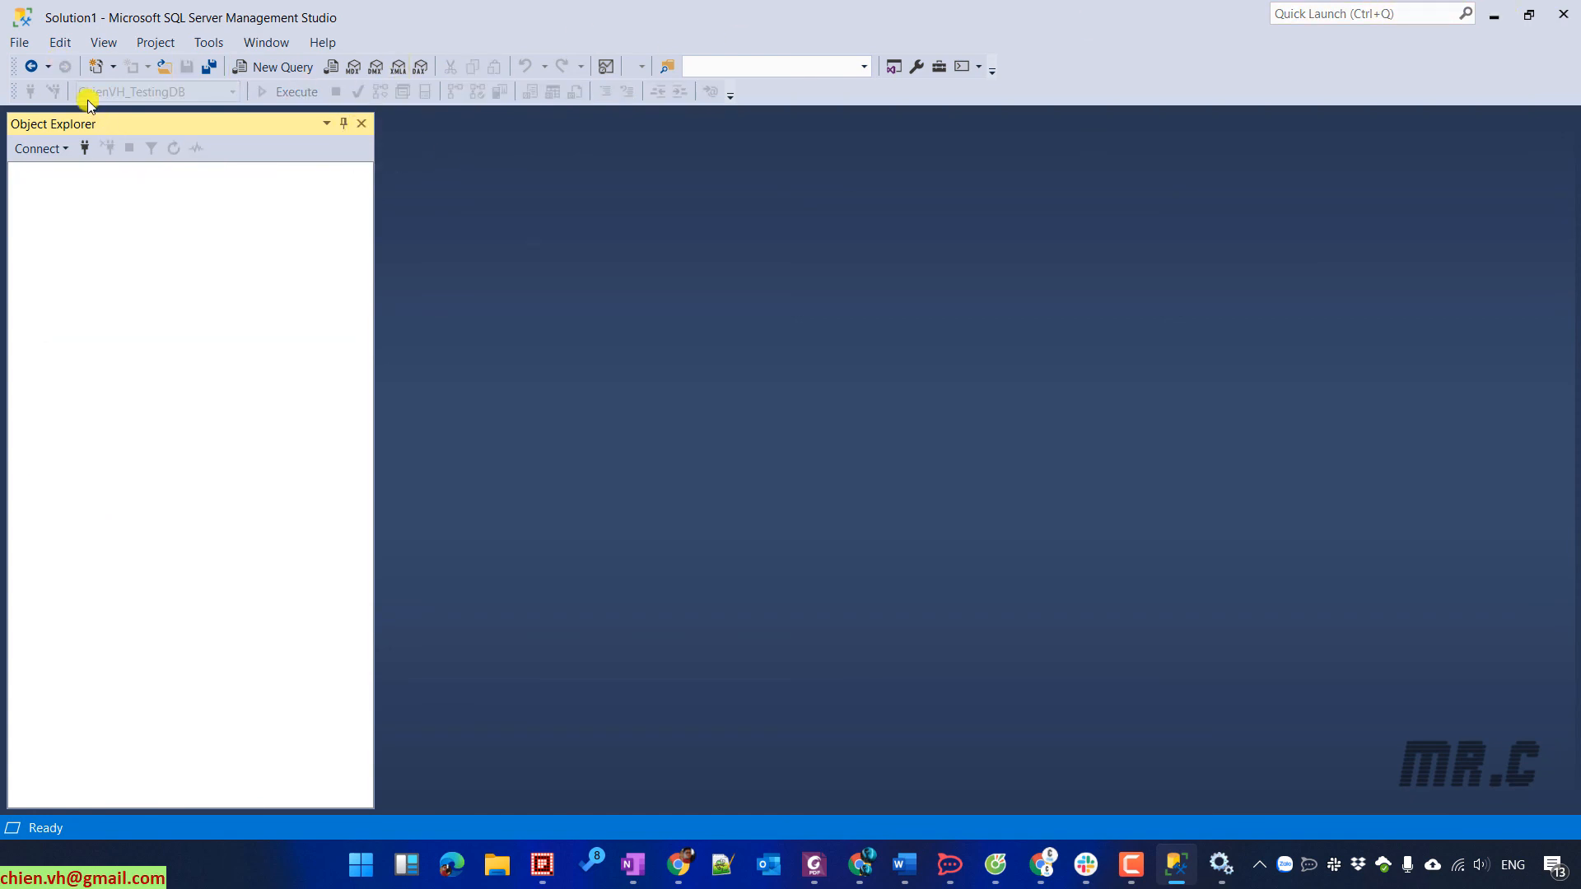
{"action": "left_click", "coordinate": [37, 148]}
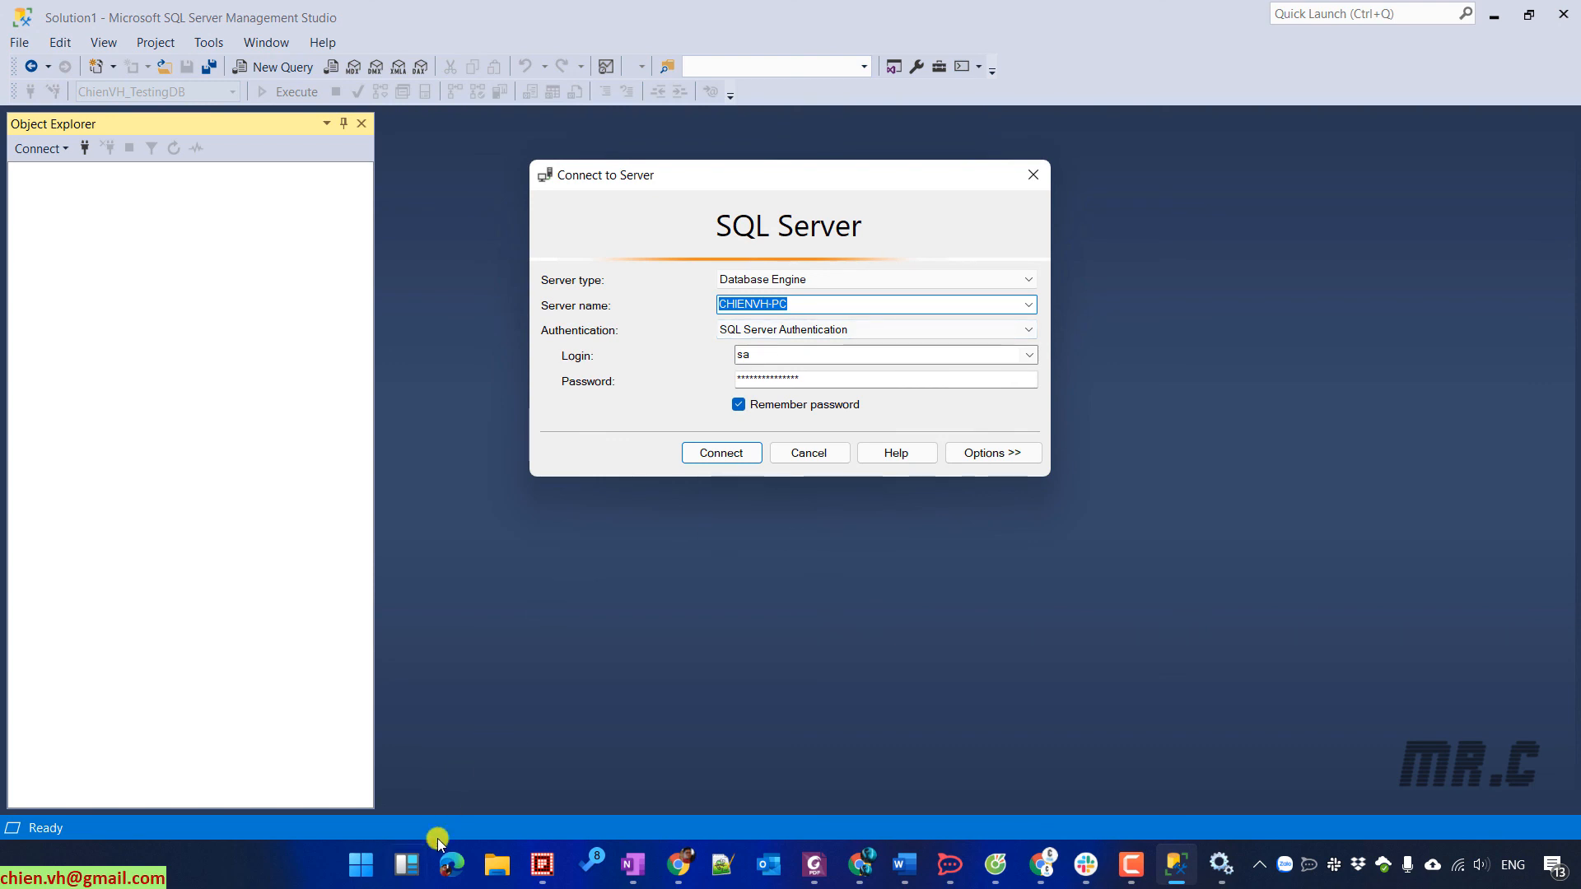
Open the Start menu's All apps list and expand the Microsoft SQL Server 2019 group
{"action": "left_click", "coordinate": [359, 863]}
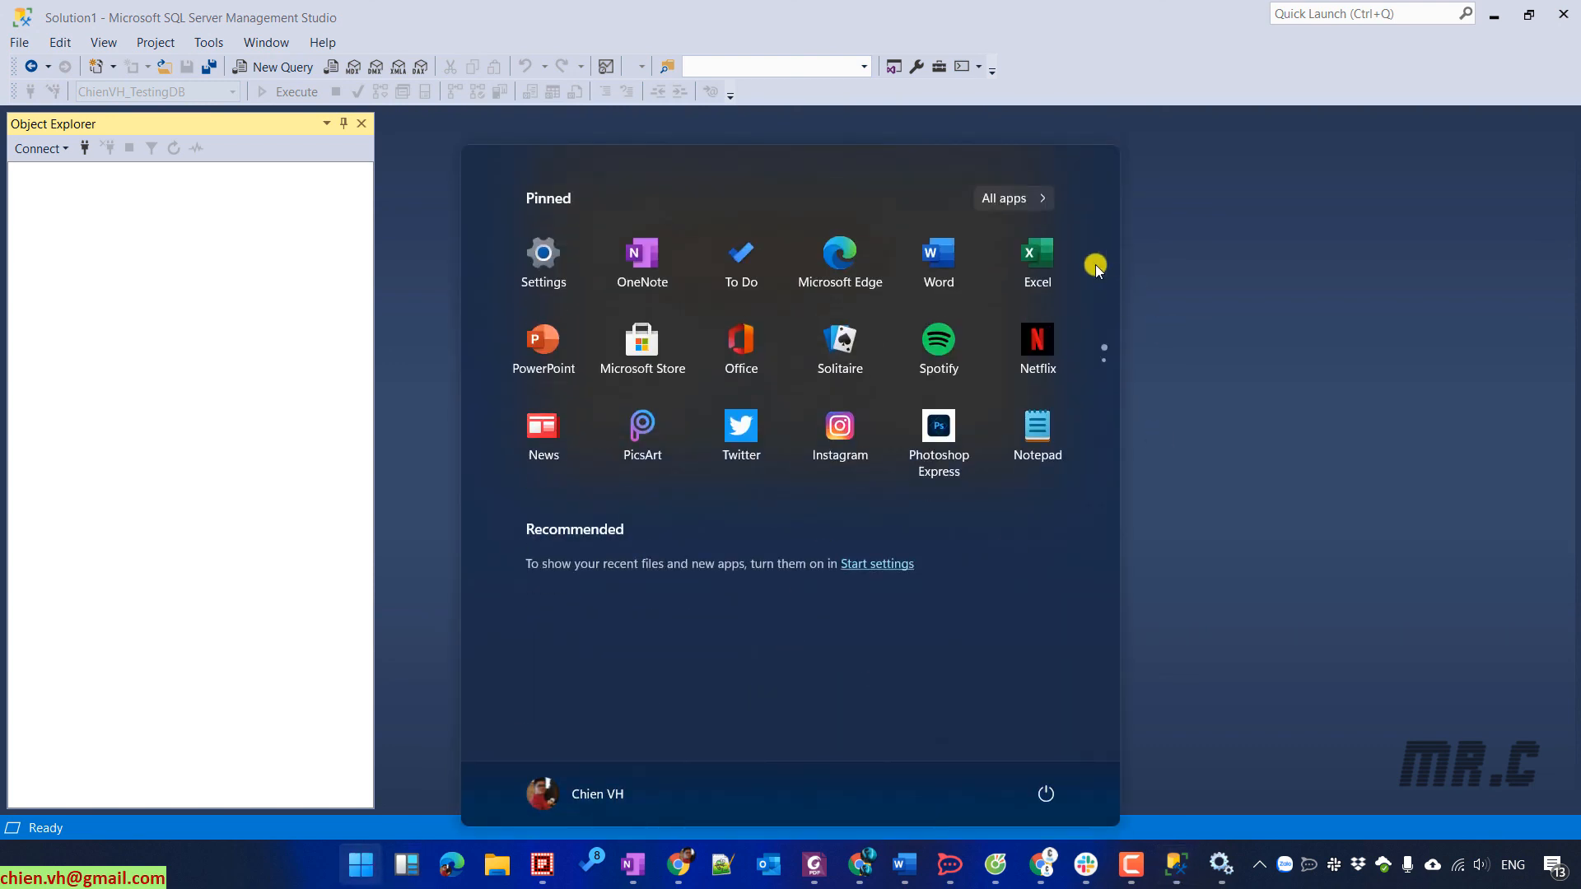
{"action": "left_click", "coordinate": [1011, 198]}
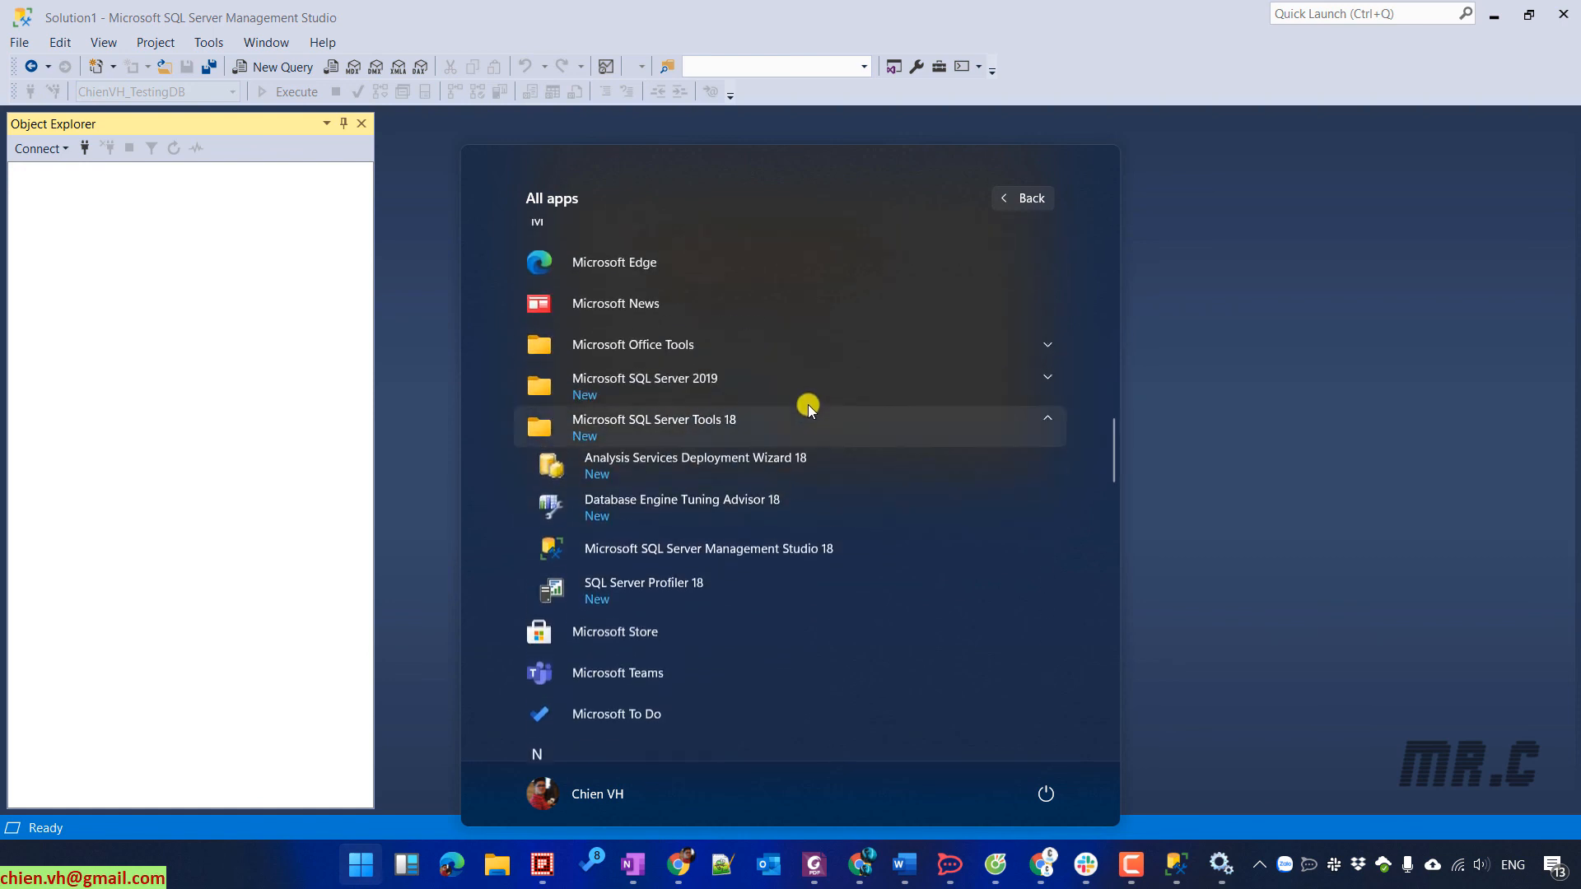
{"action": "left_click", "coordinate": [644, 385]}
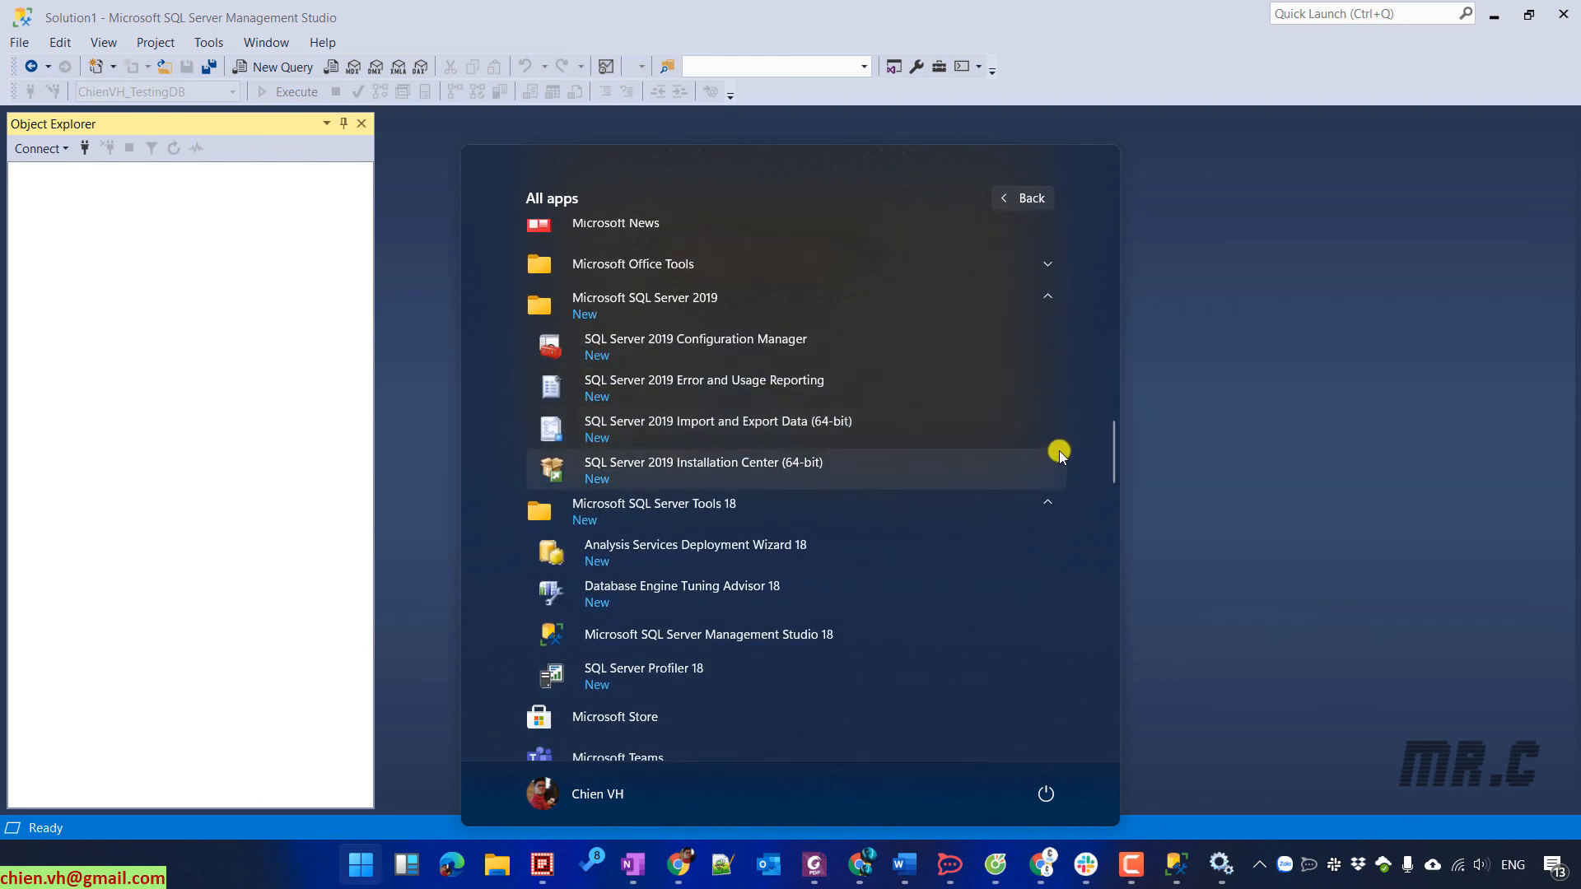
{"action": "mouse_move", "coordinate": [1294, 494]}
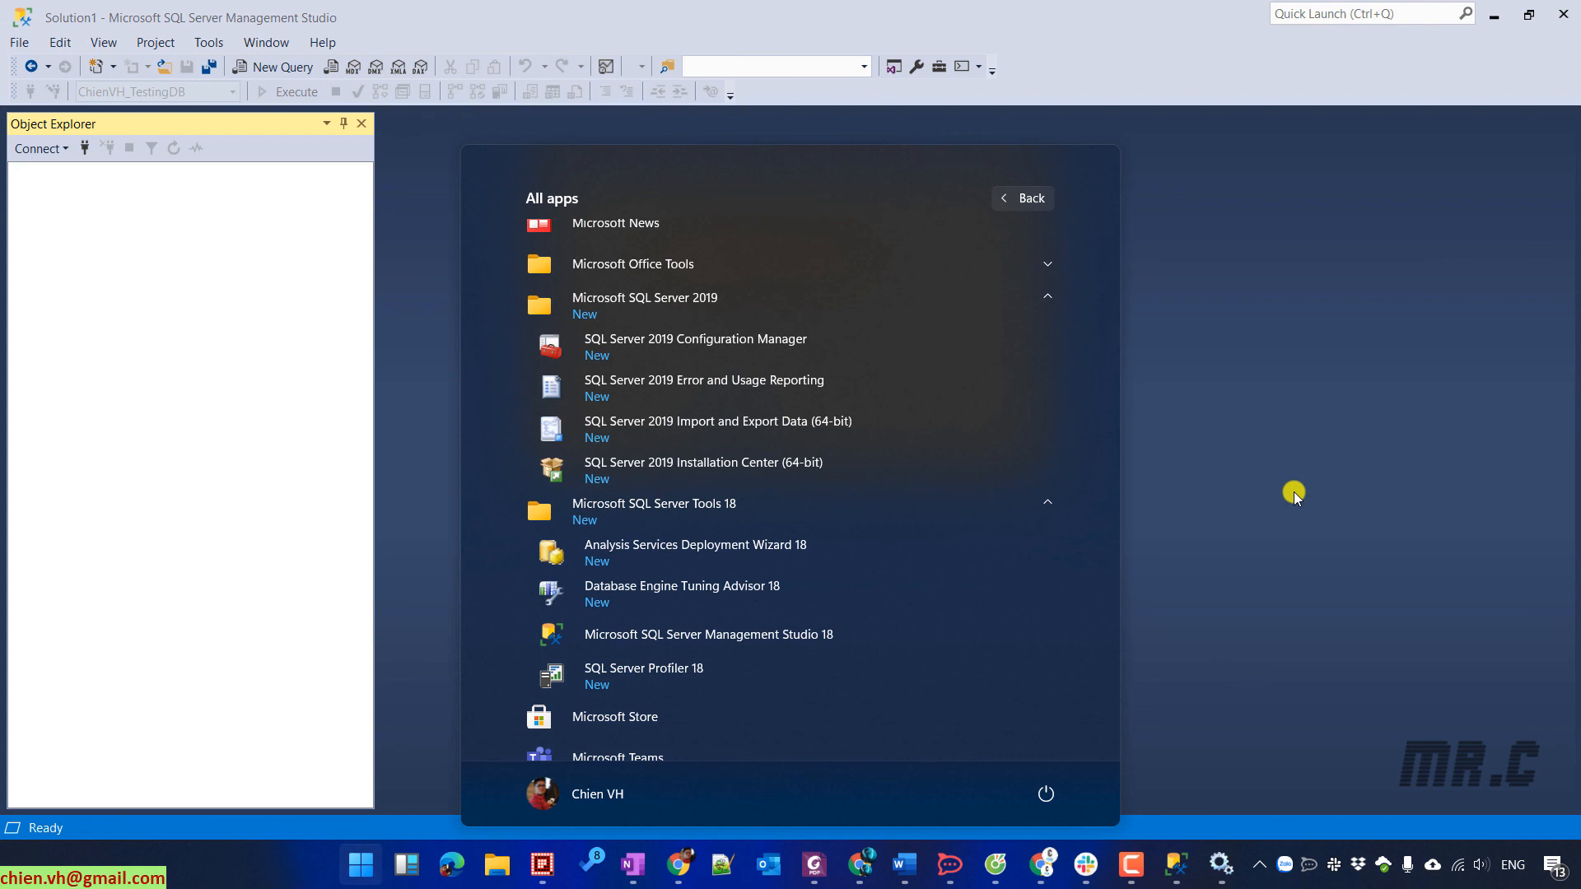